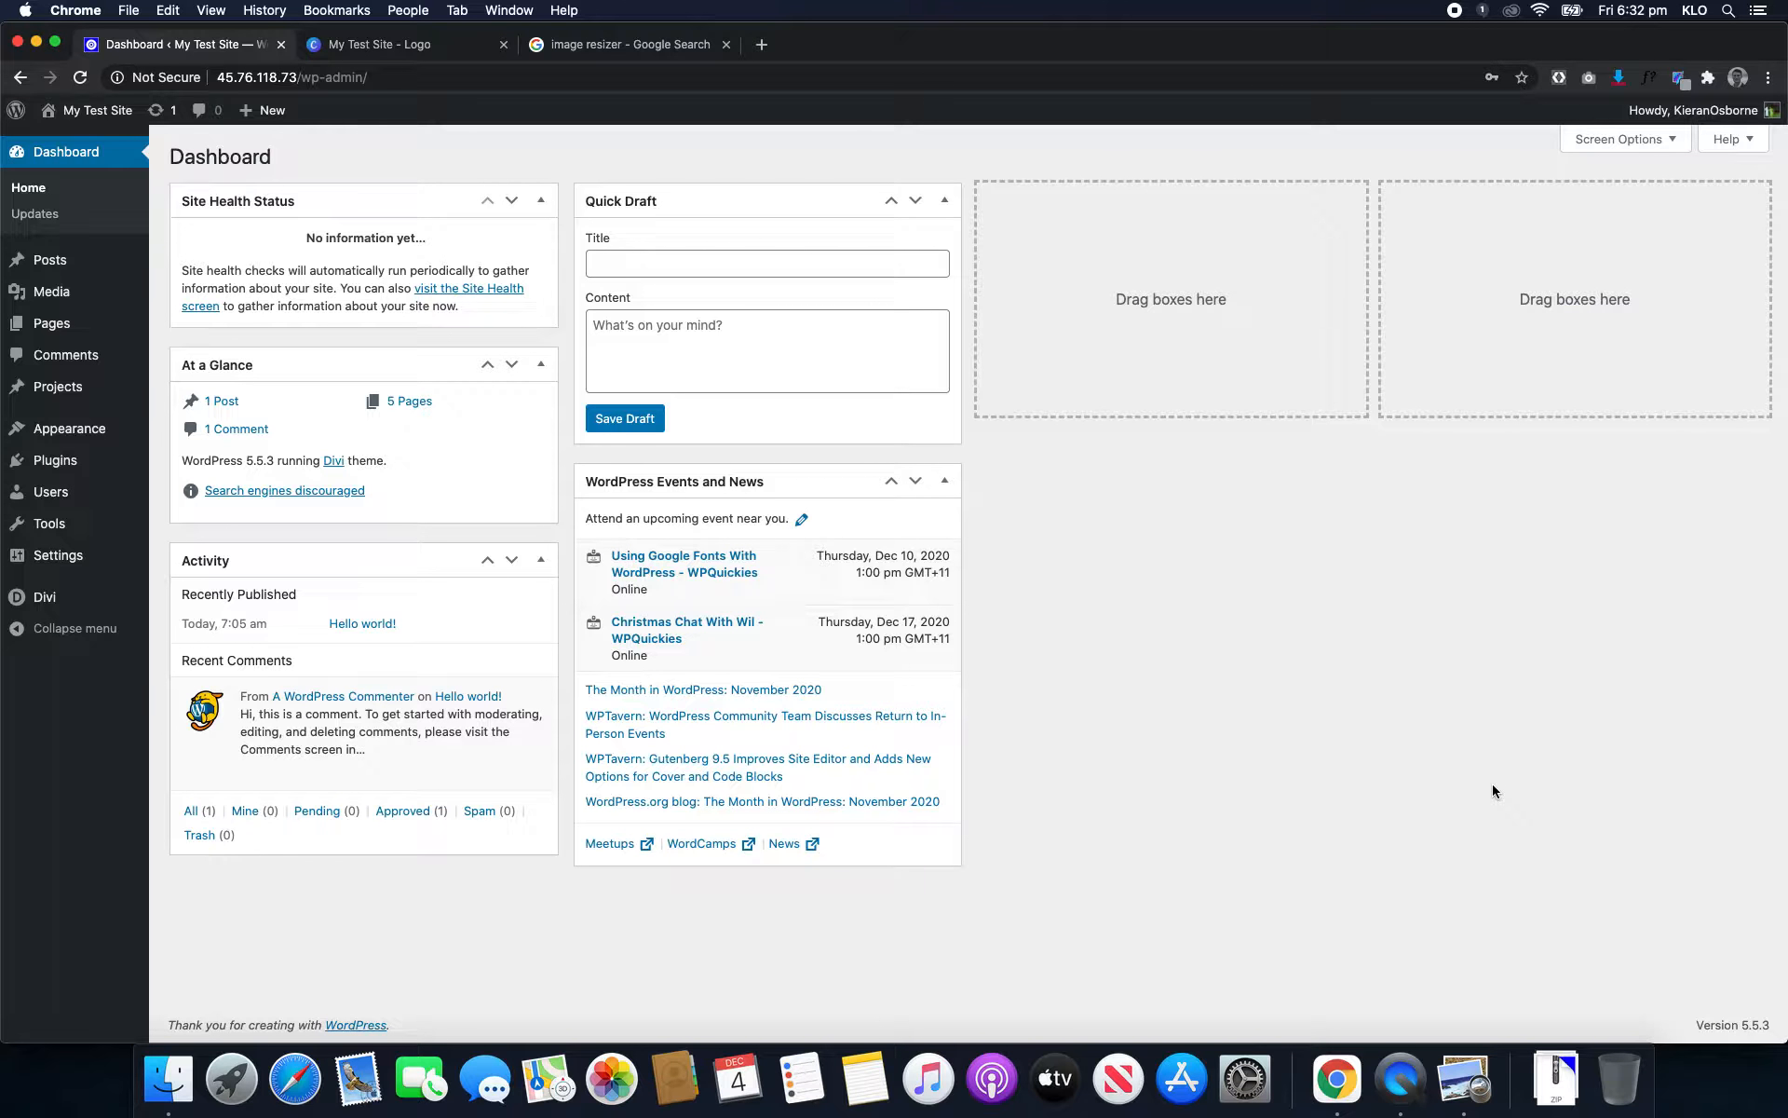
mouse_move(707, 468)
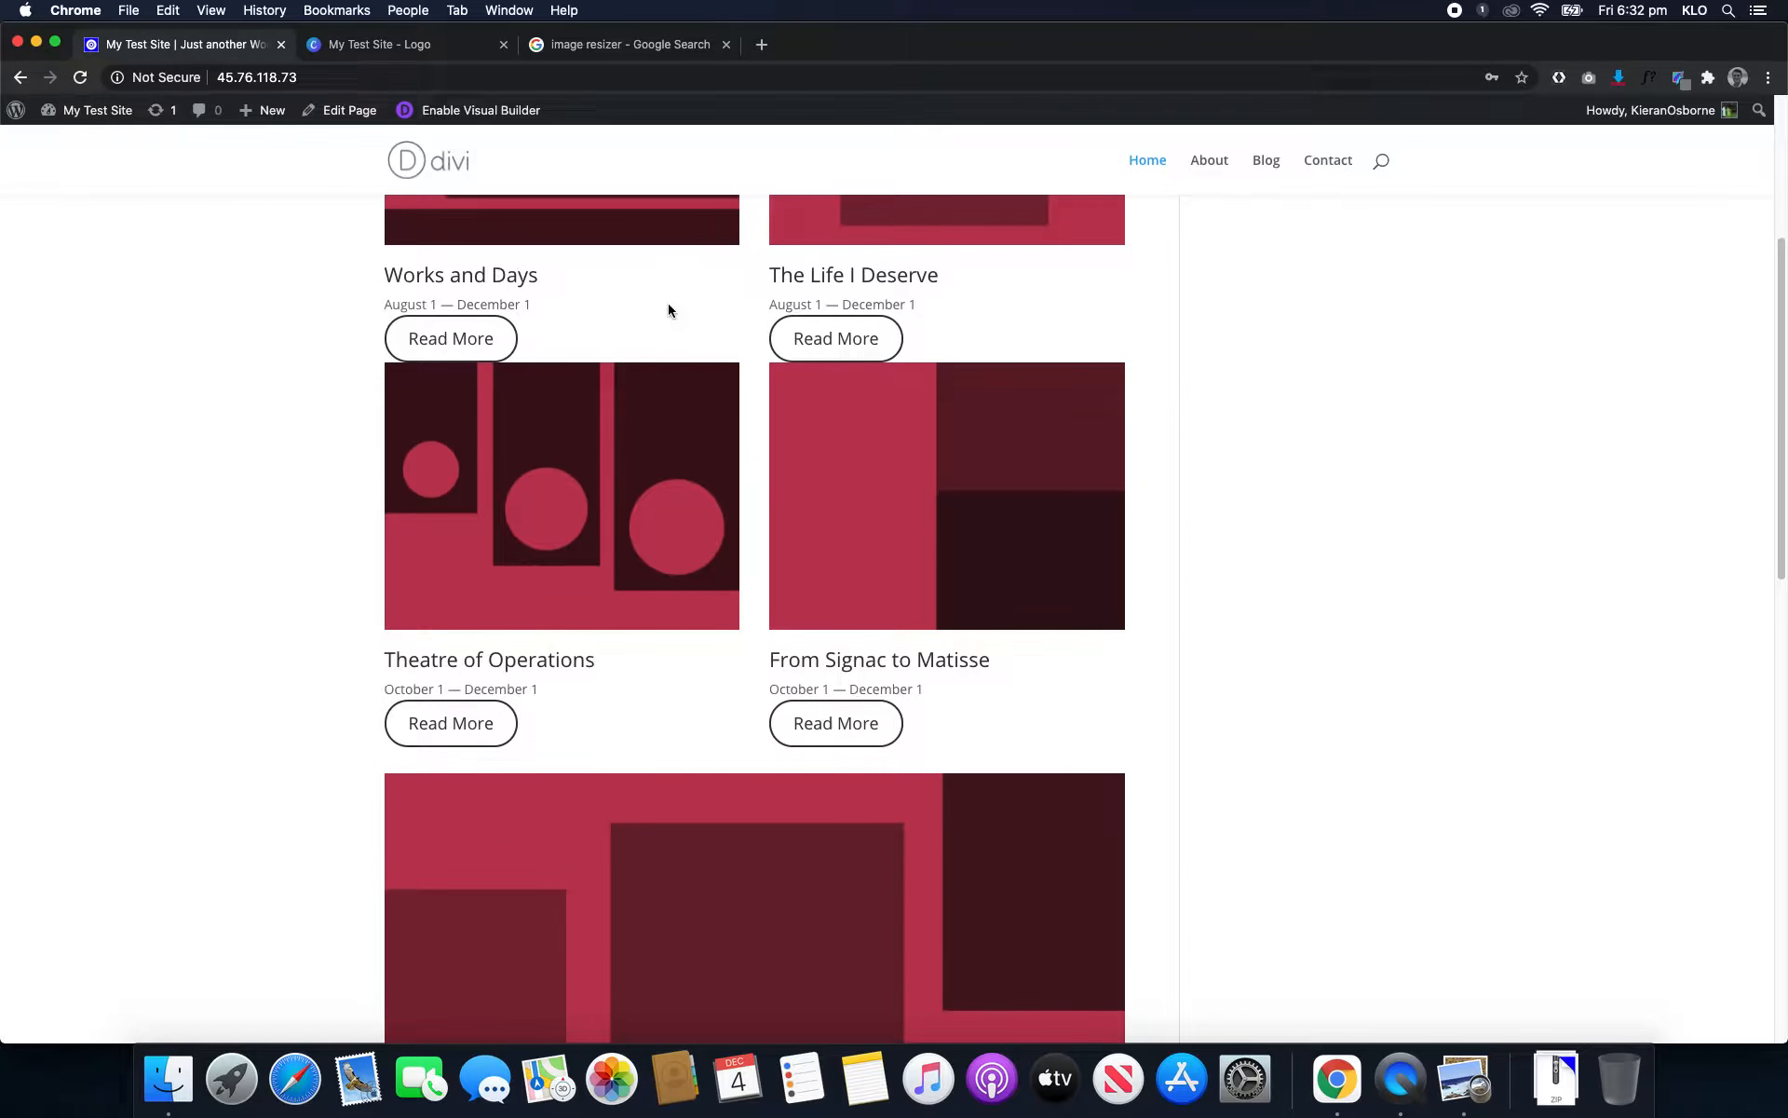
- Switch between the admin dashboard and the live site homepage
scroll(up, 3)
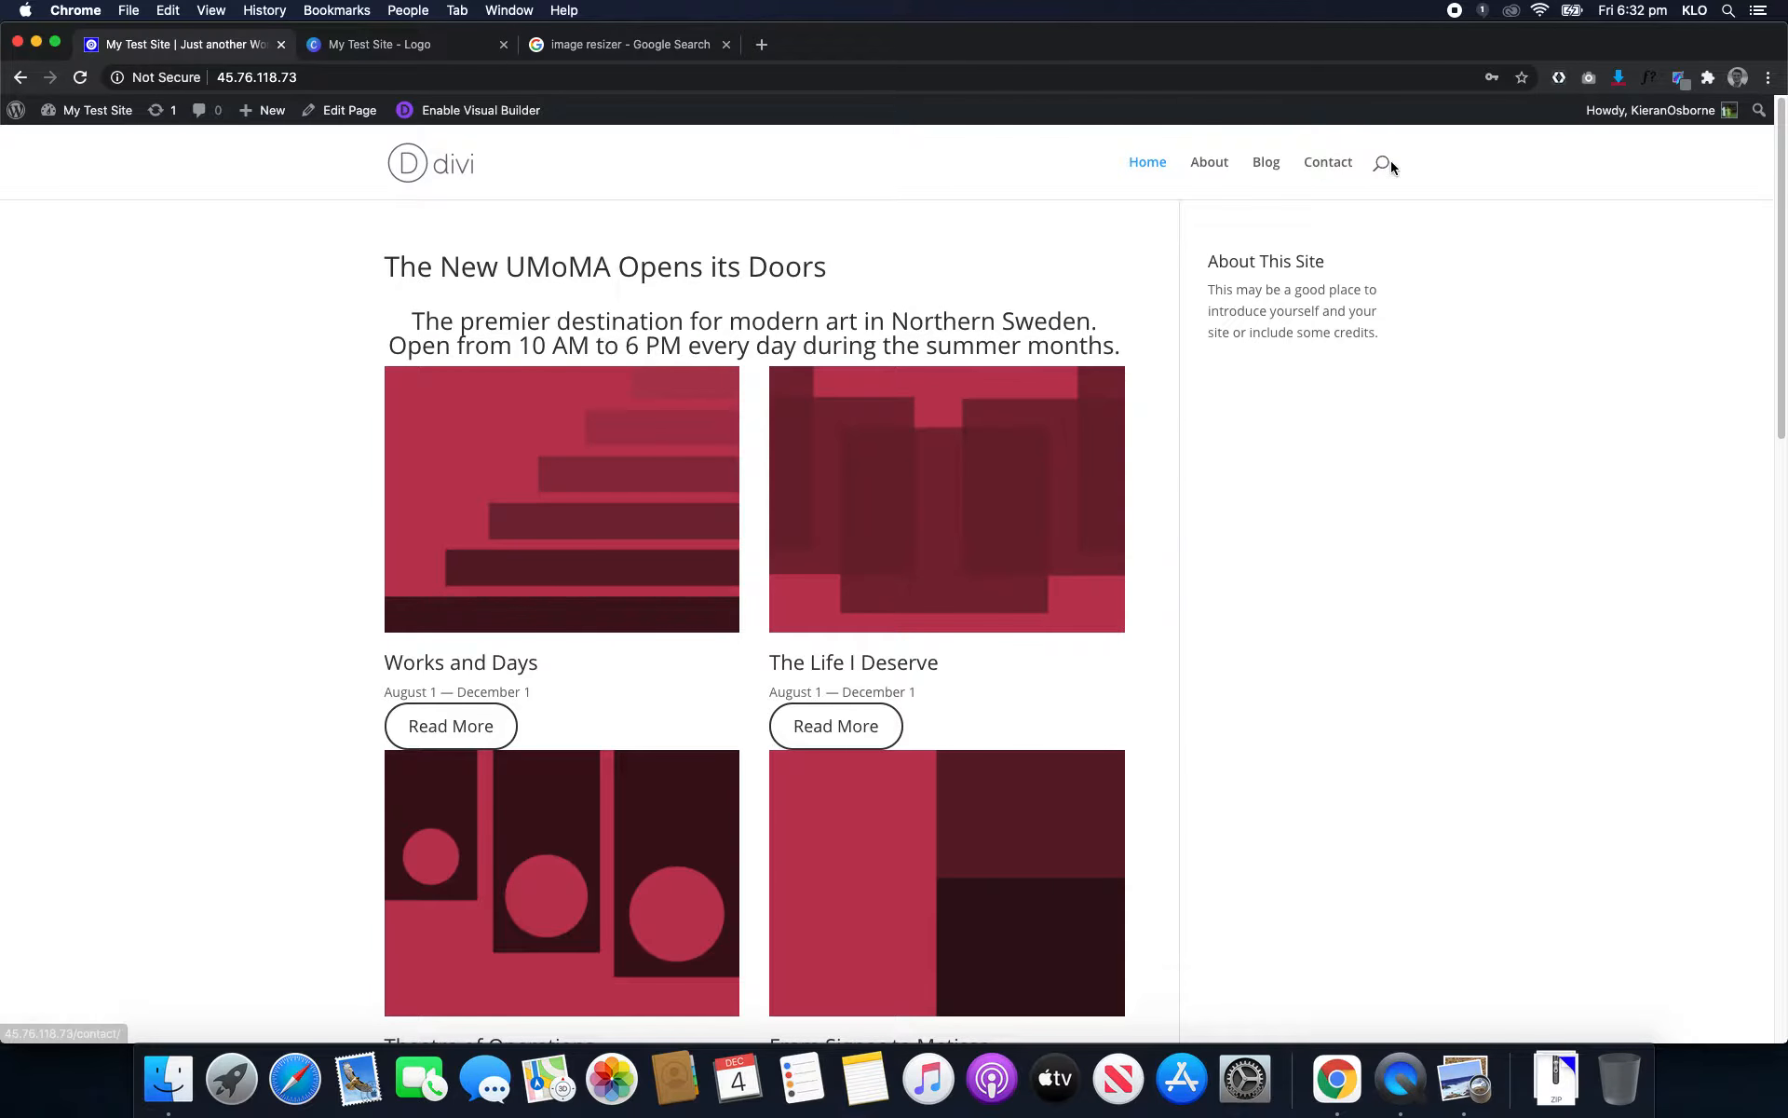
scroll(down, 3)
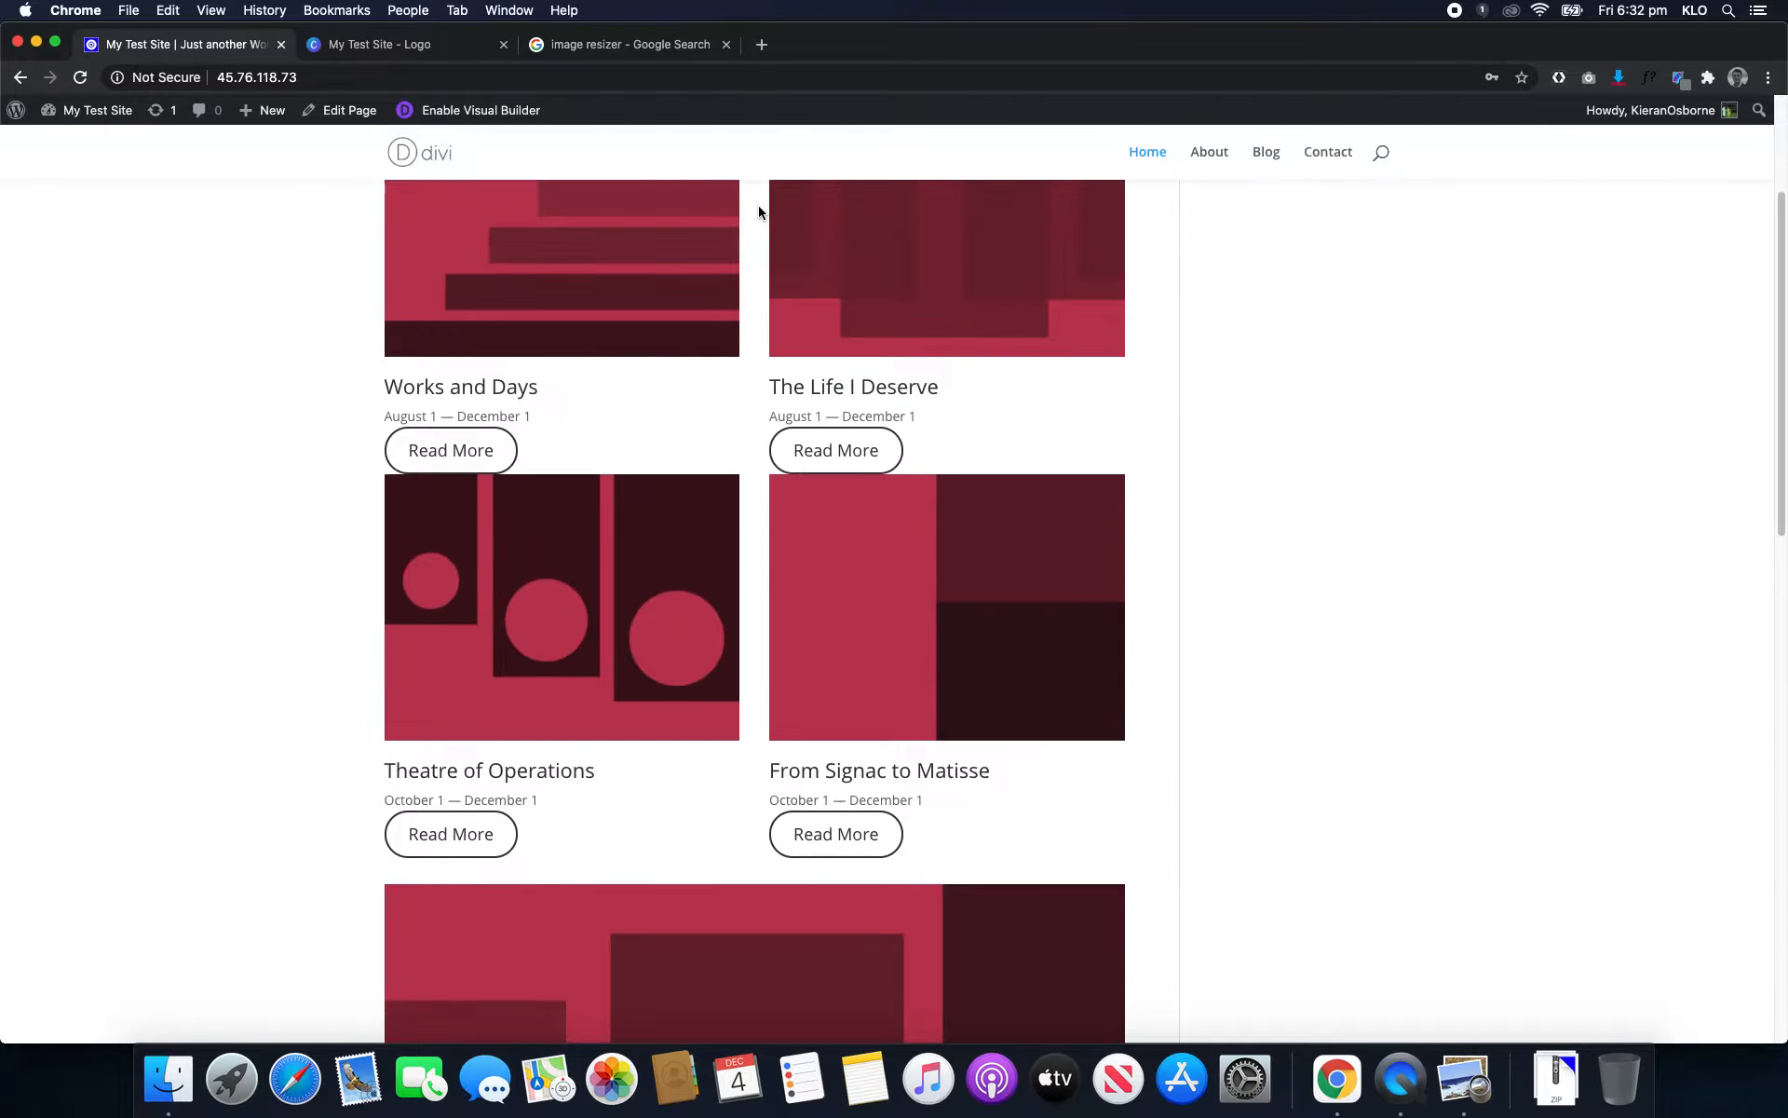
click(97, 109)
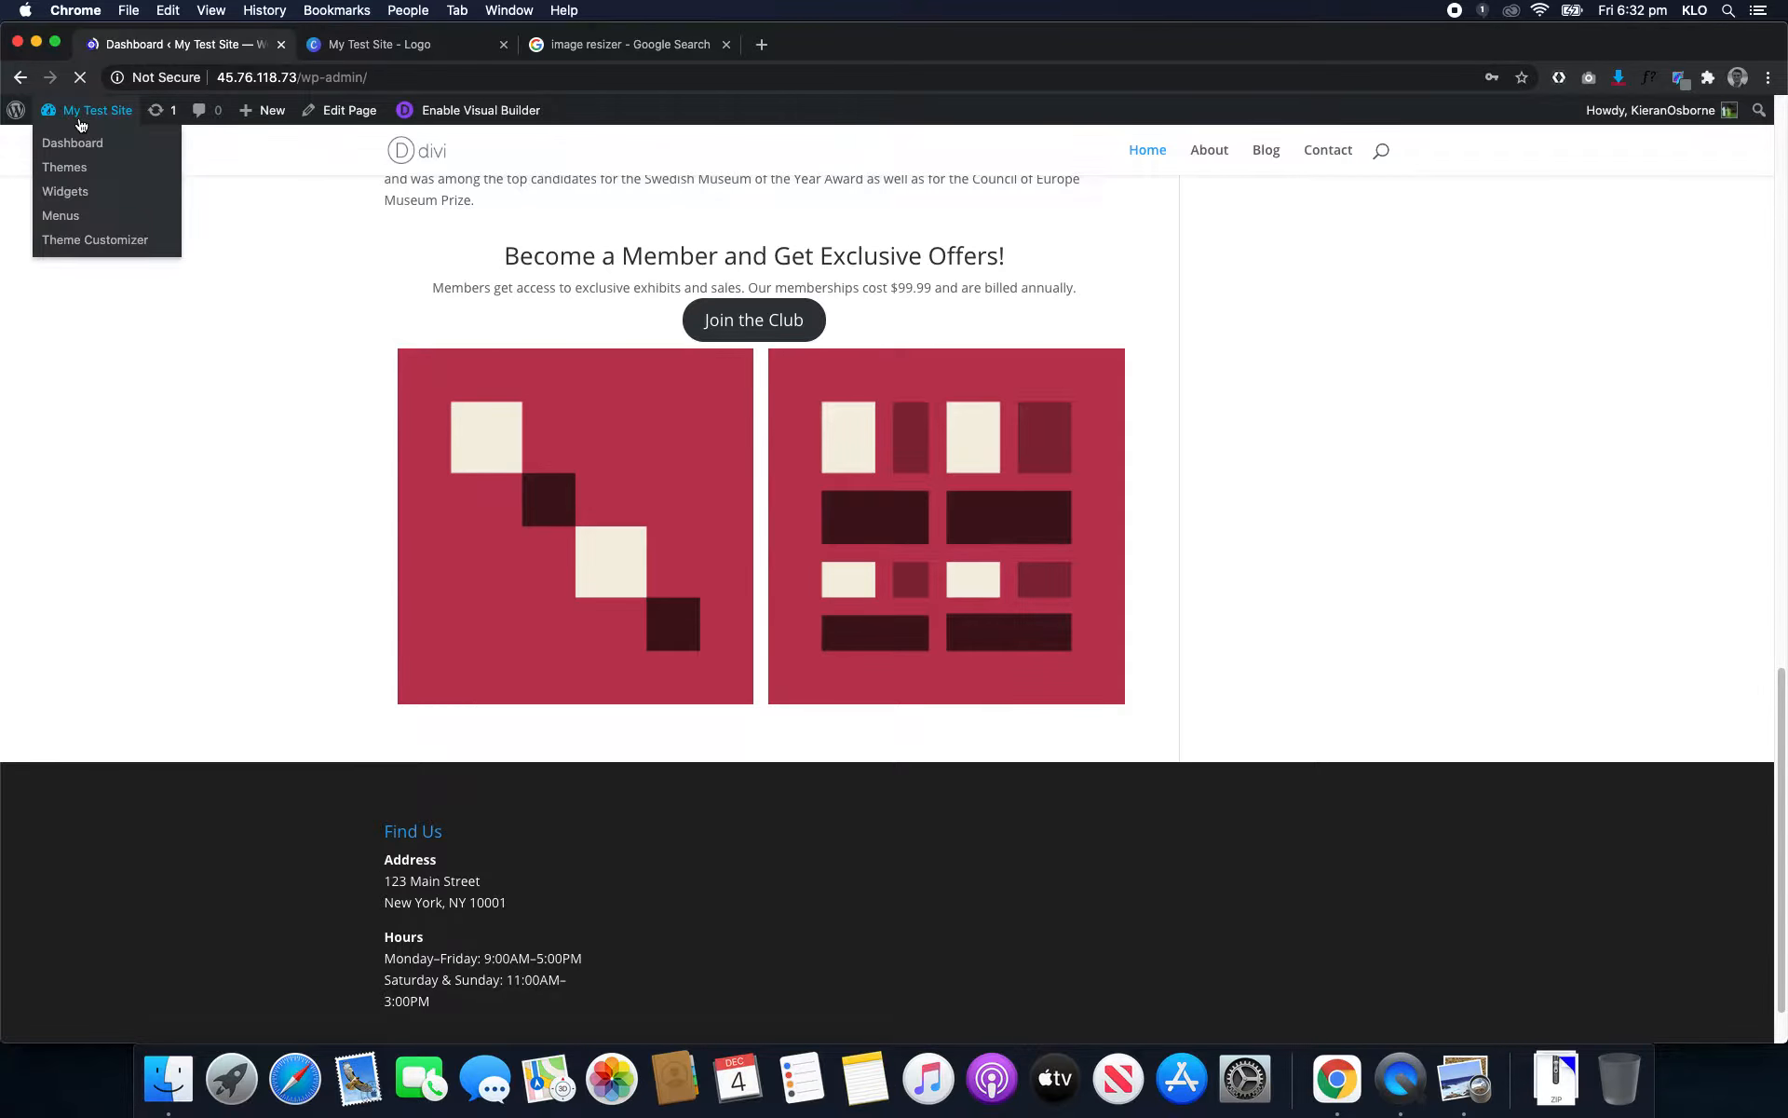
click(72, 143)
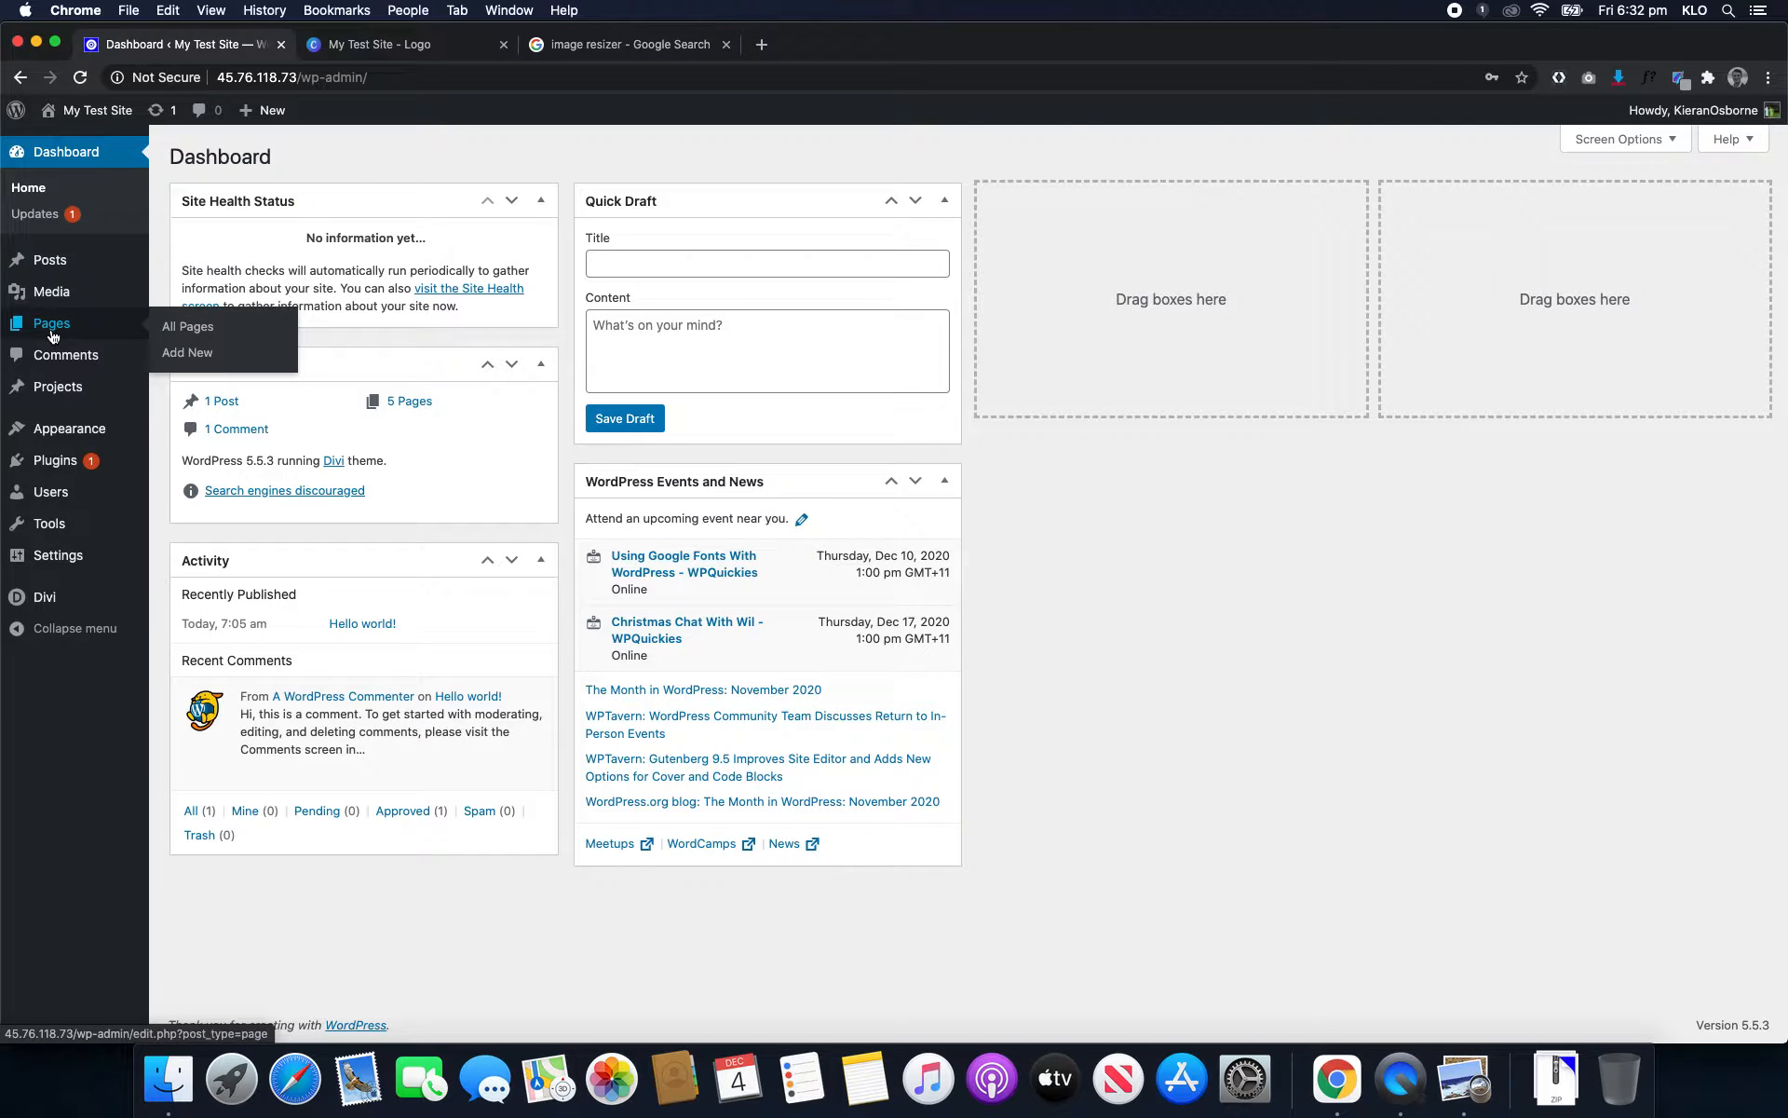
click(97, 111)
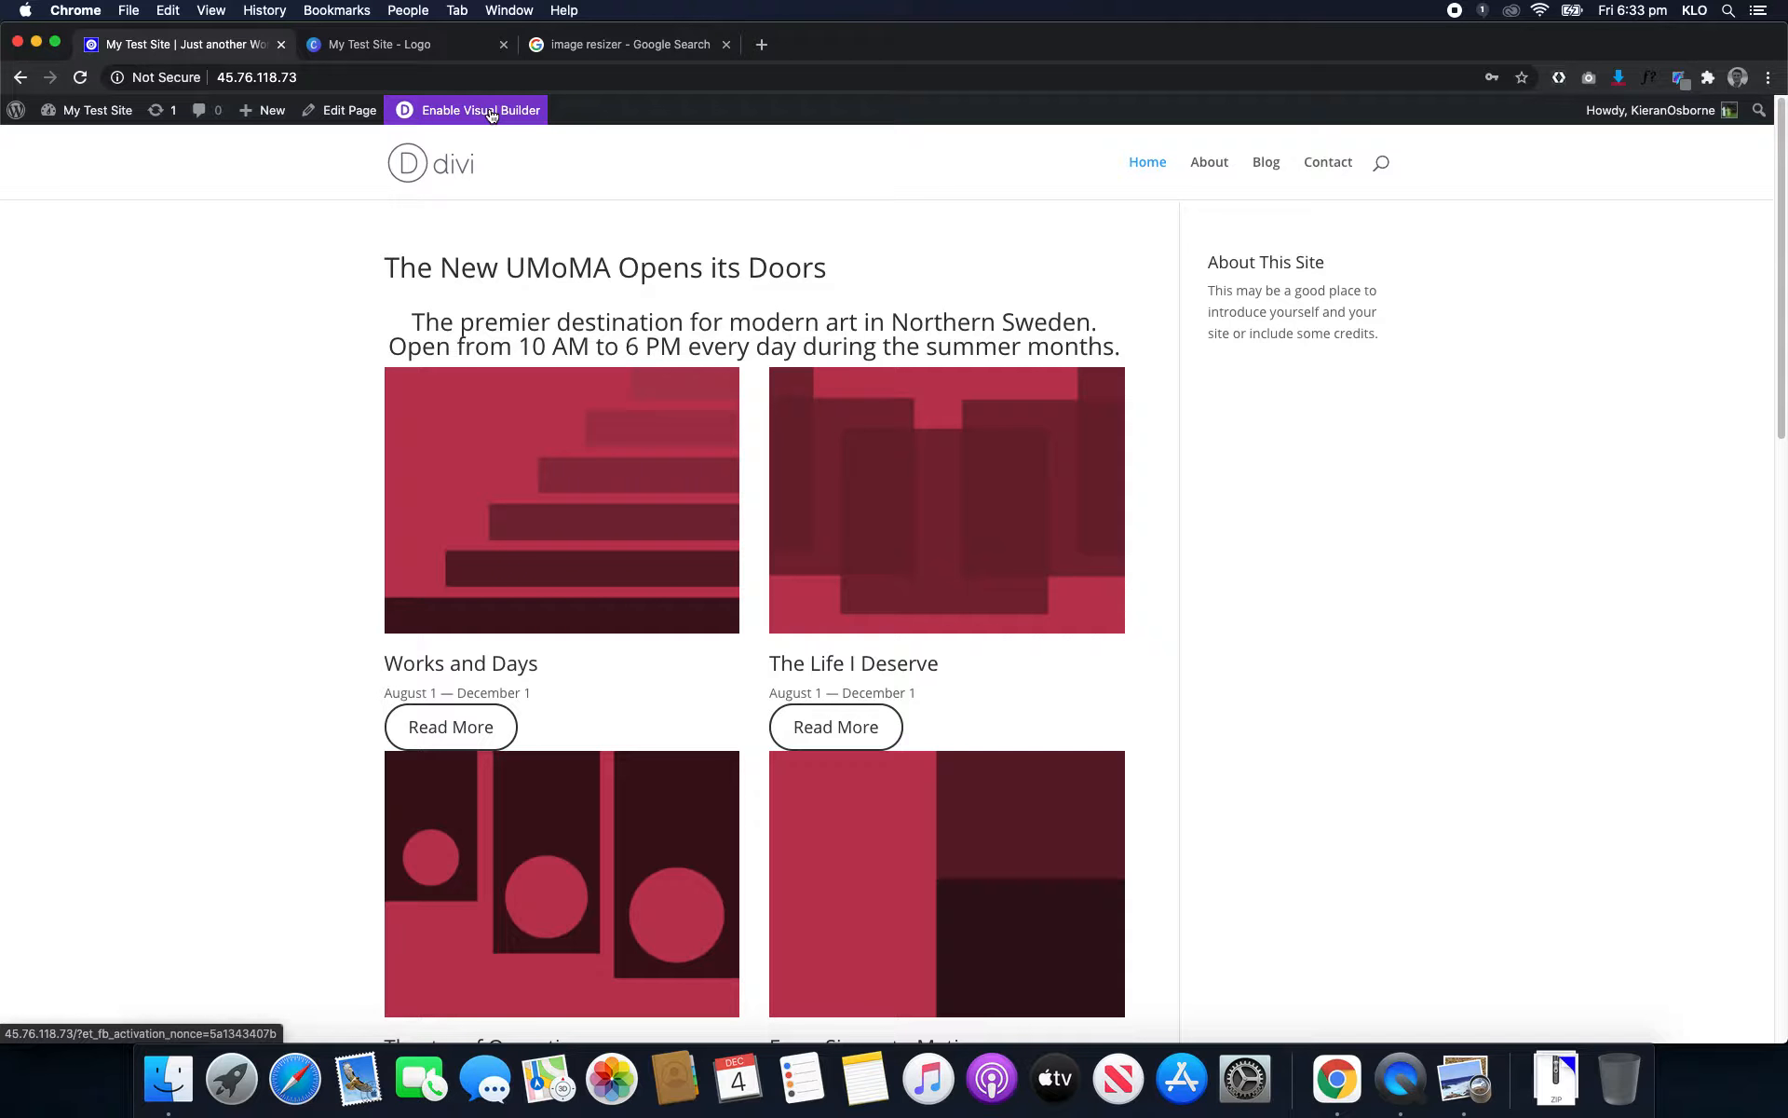
click(96, 110)
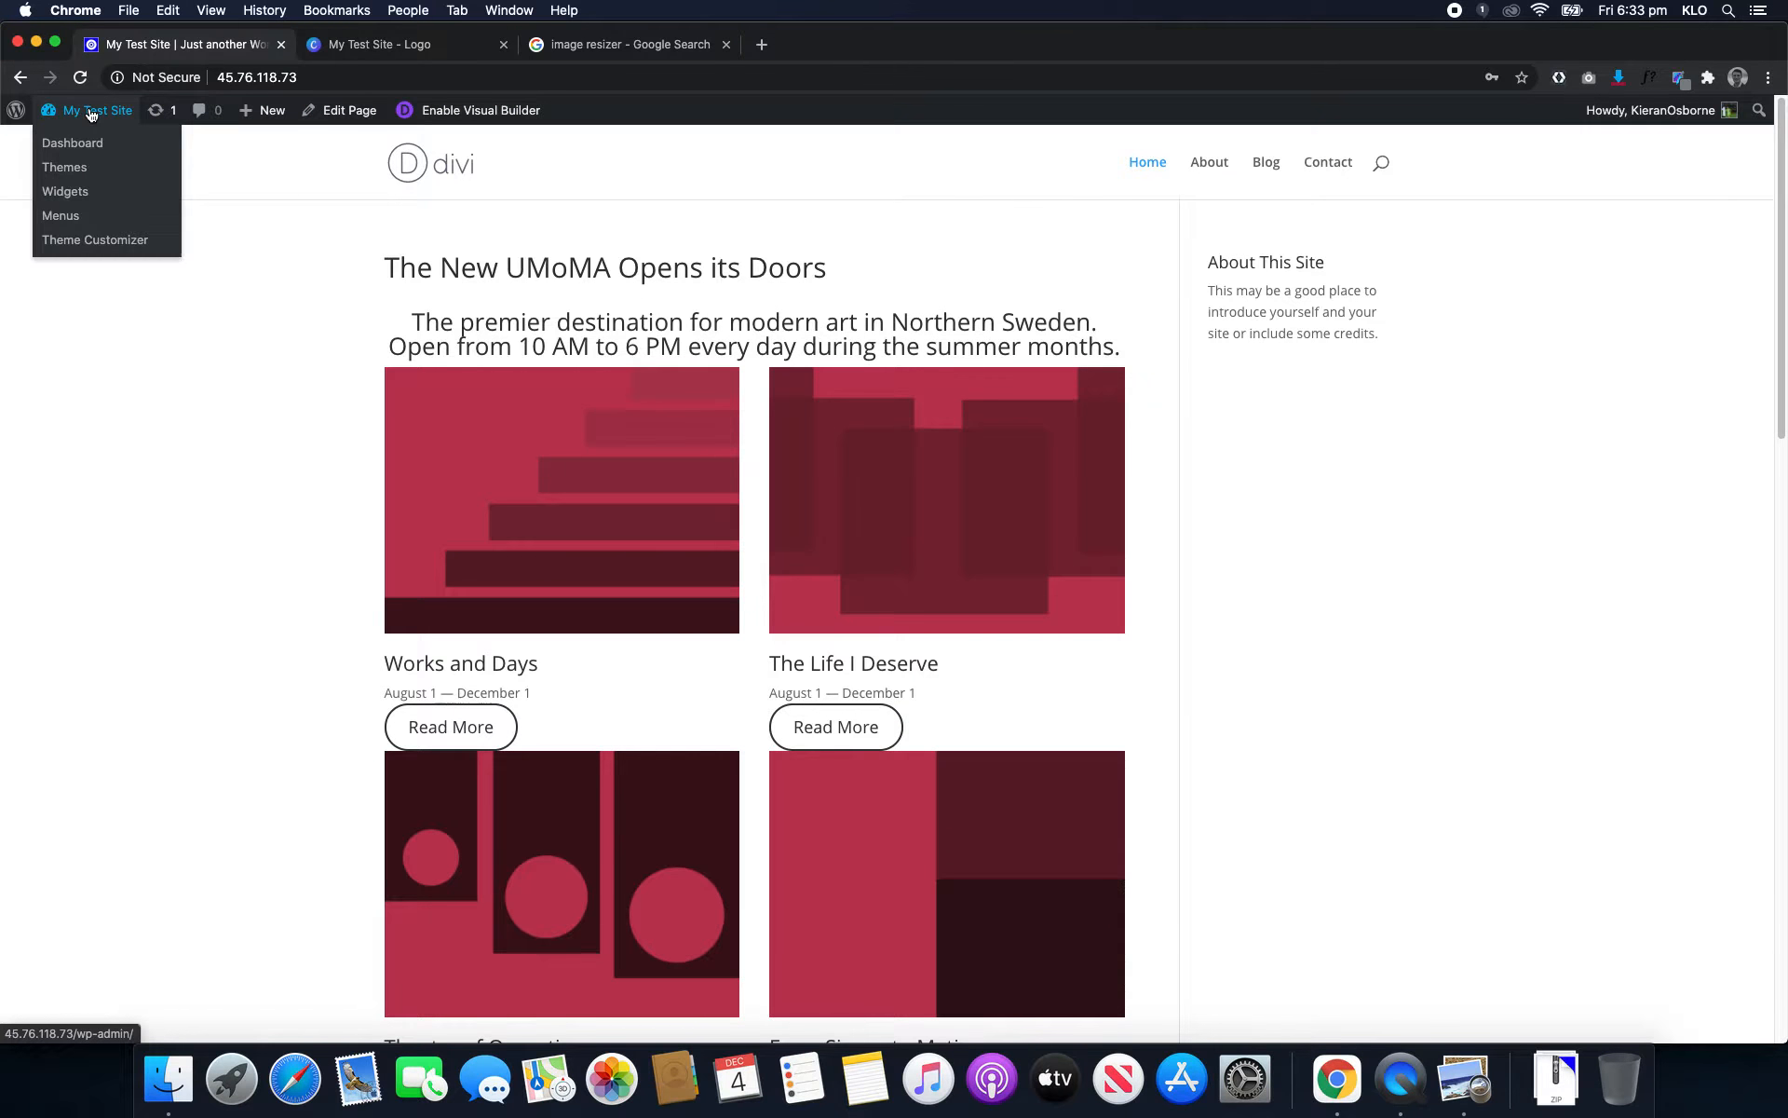
click(72, 142)
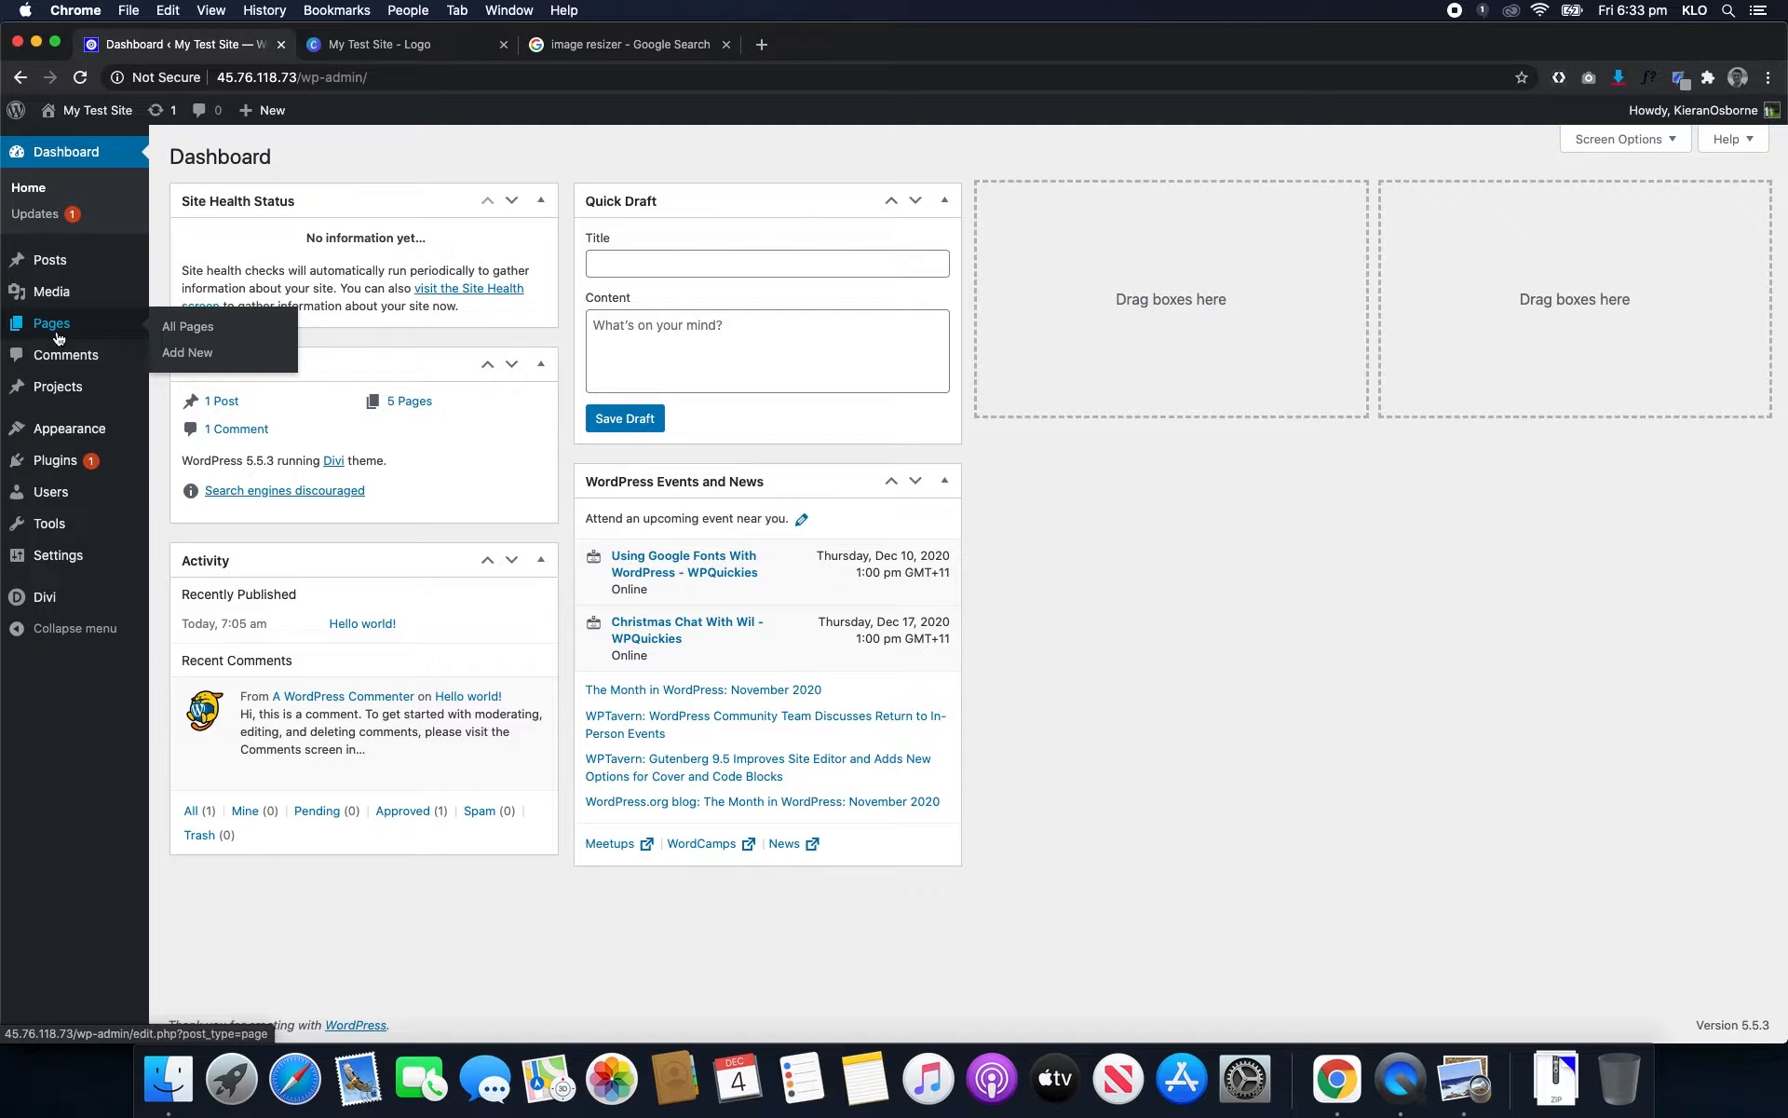
- Move all six pages to the trash with the Bulk actions menu
click(186, 327)
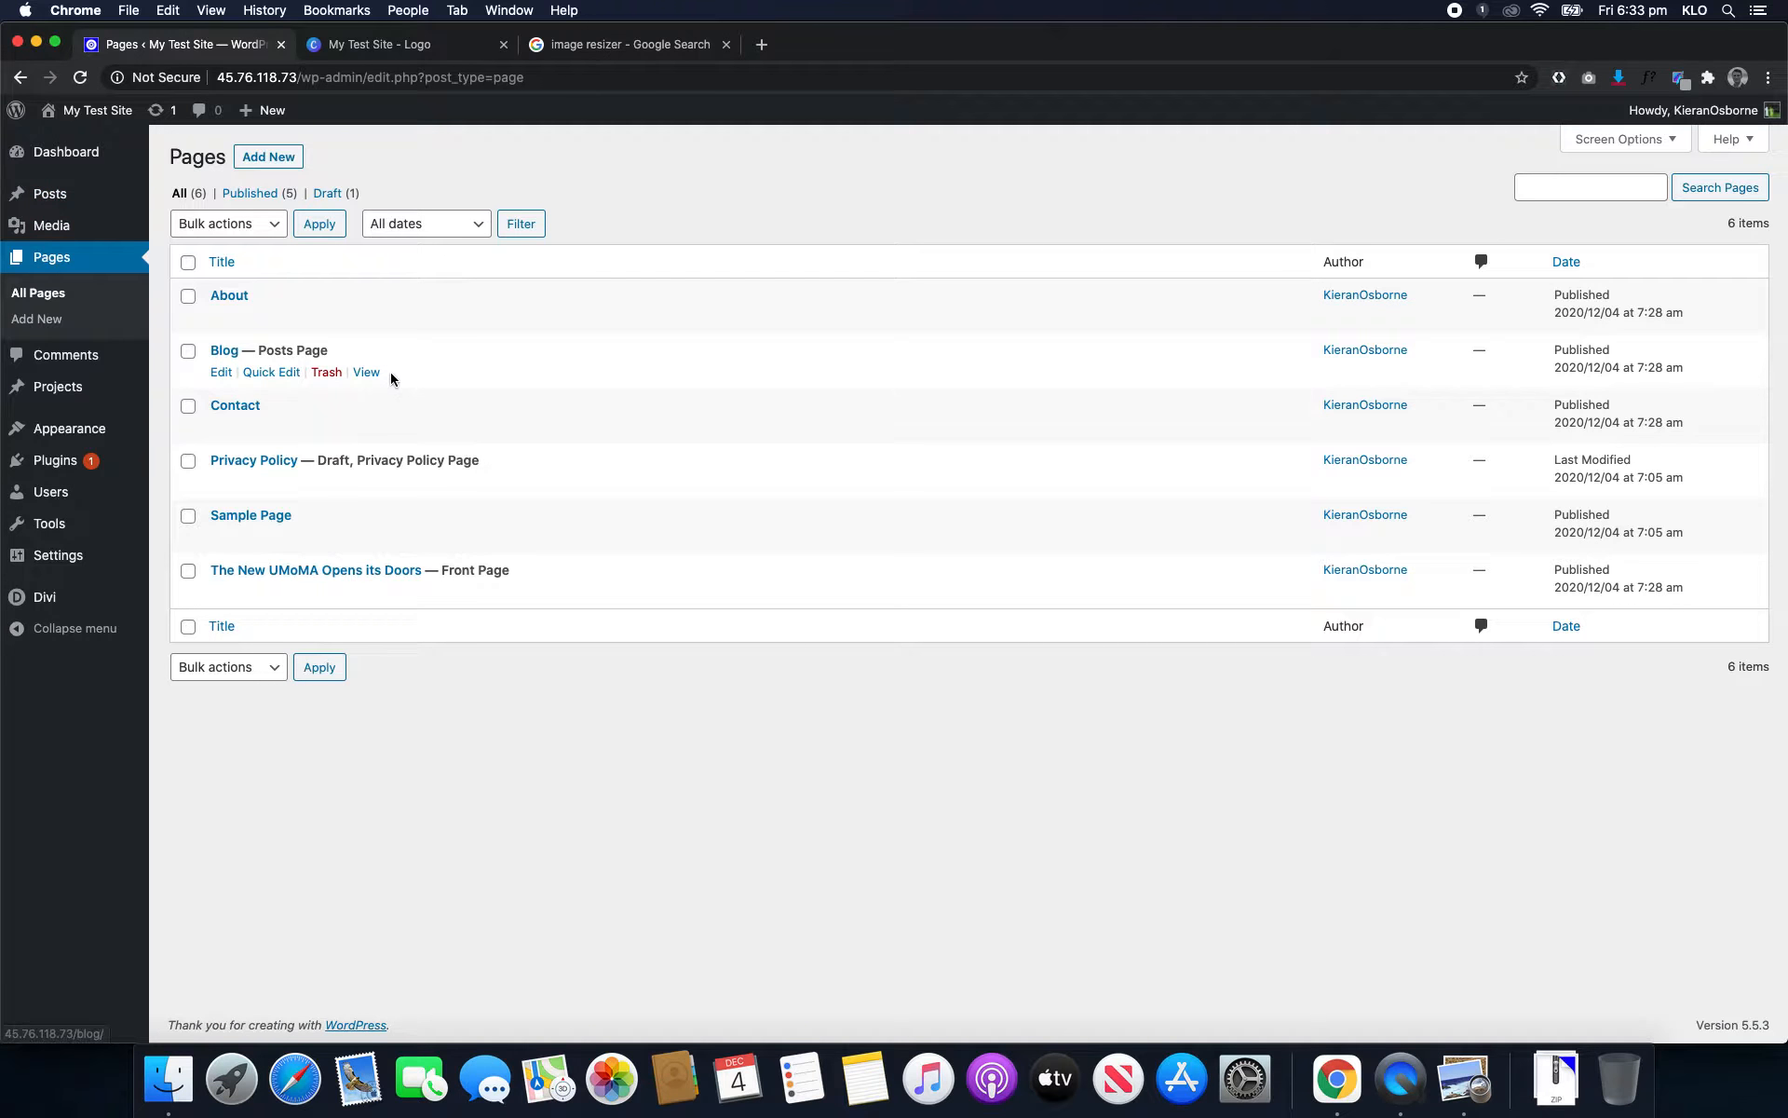
mouse_move(187, 271)
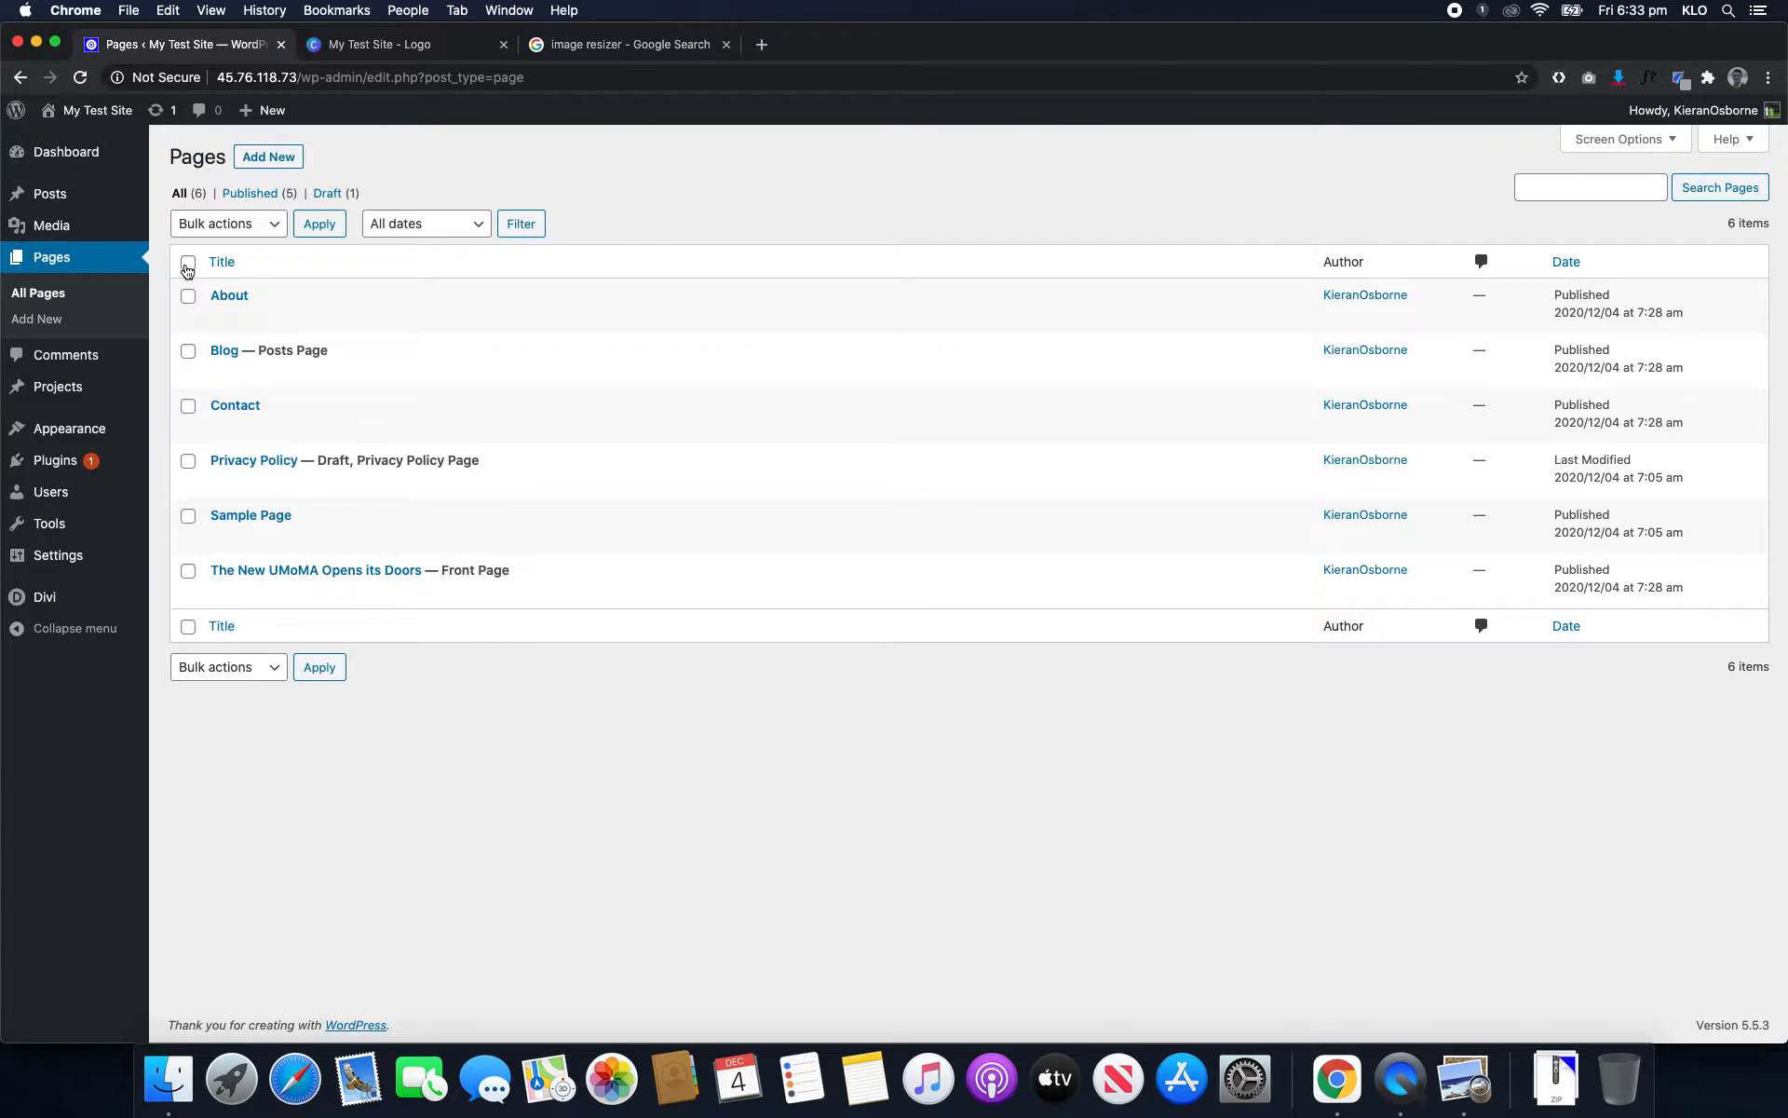
click(188, 263)
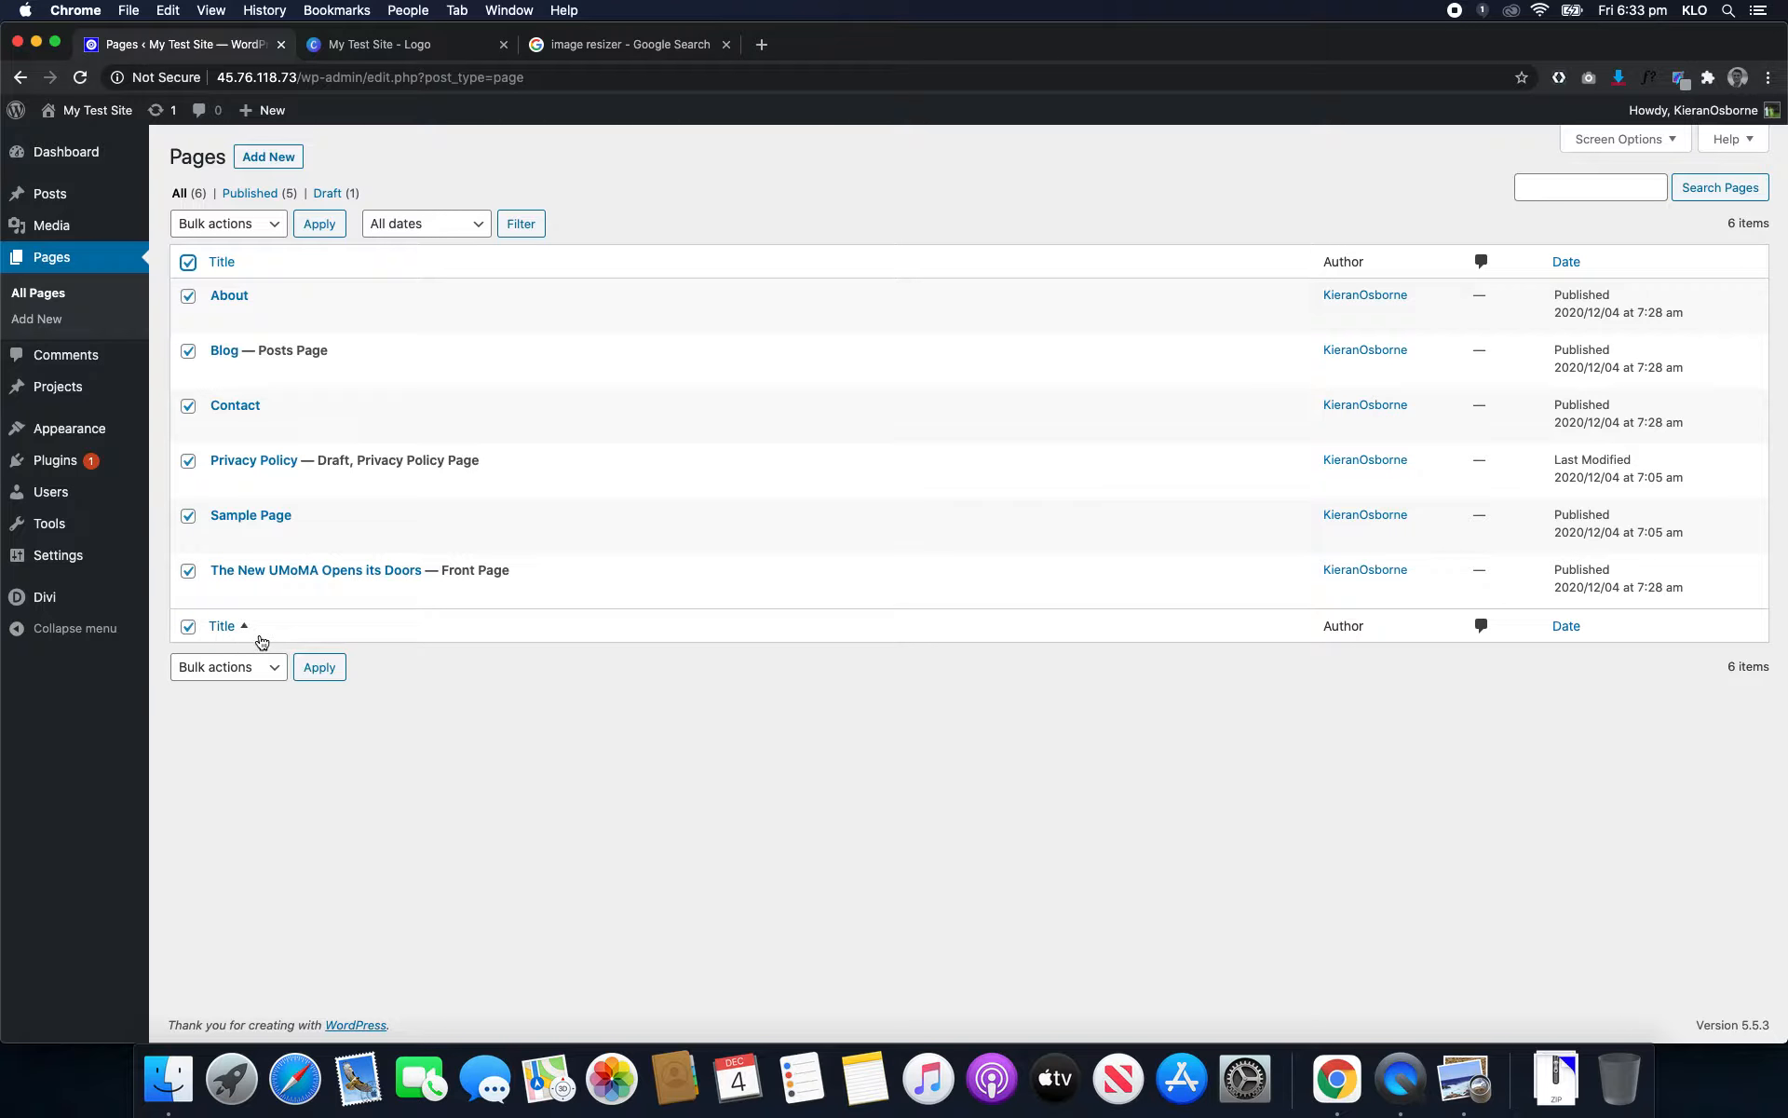
click(223, 224)
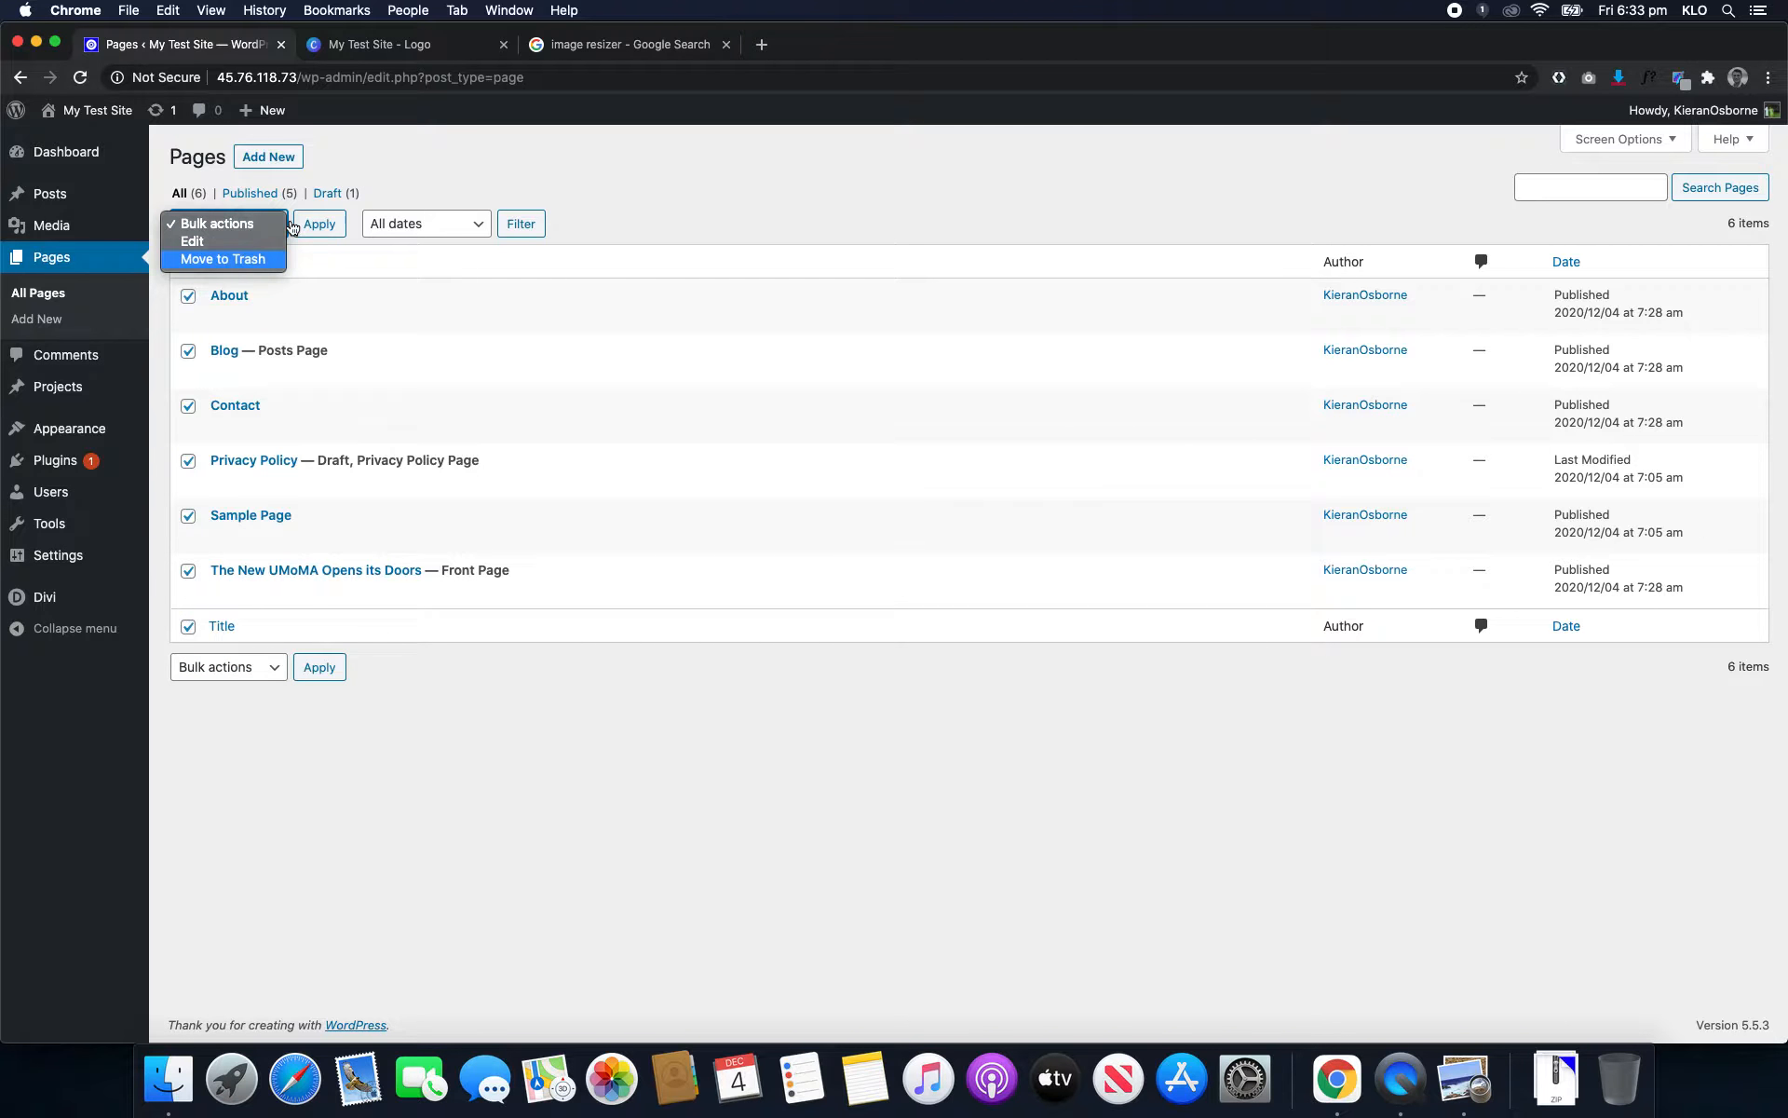
click(223, 259)
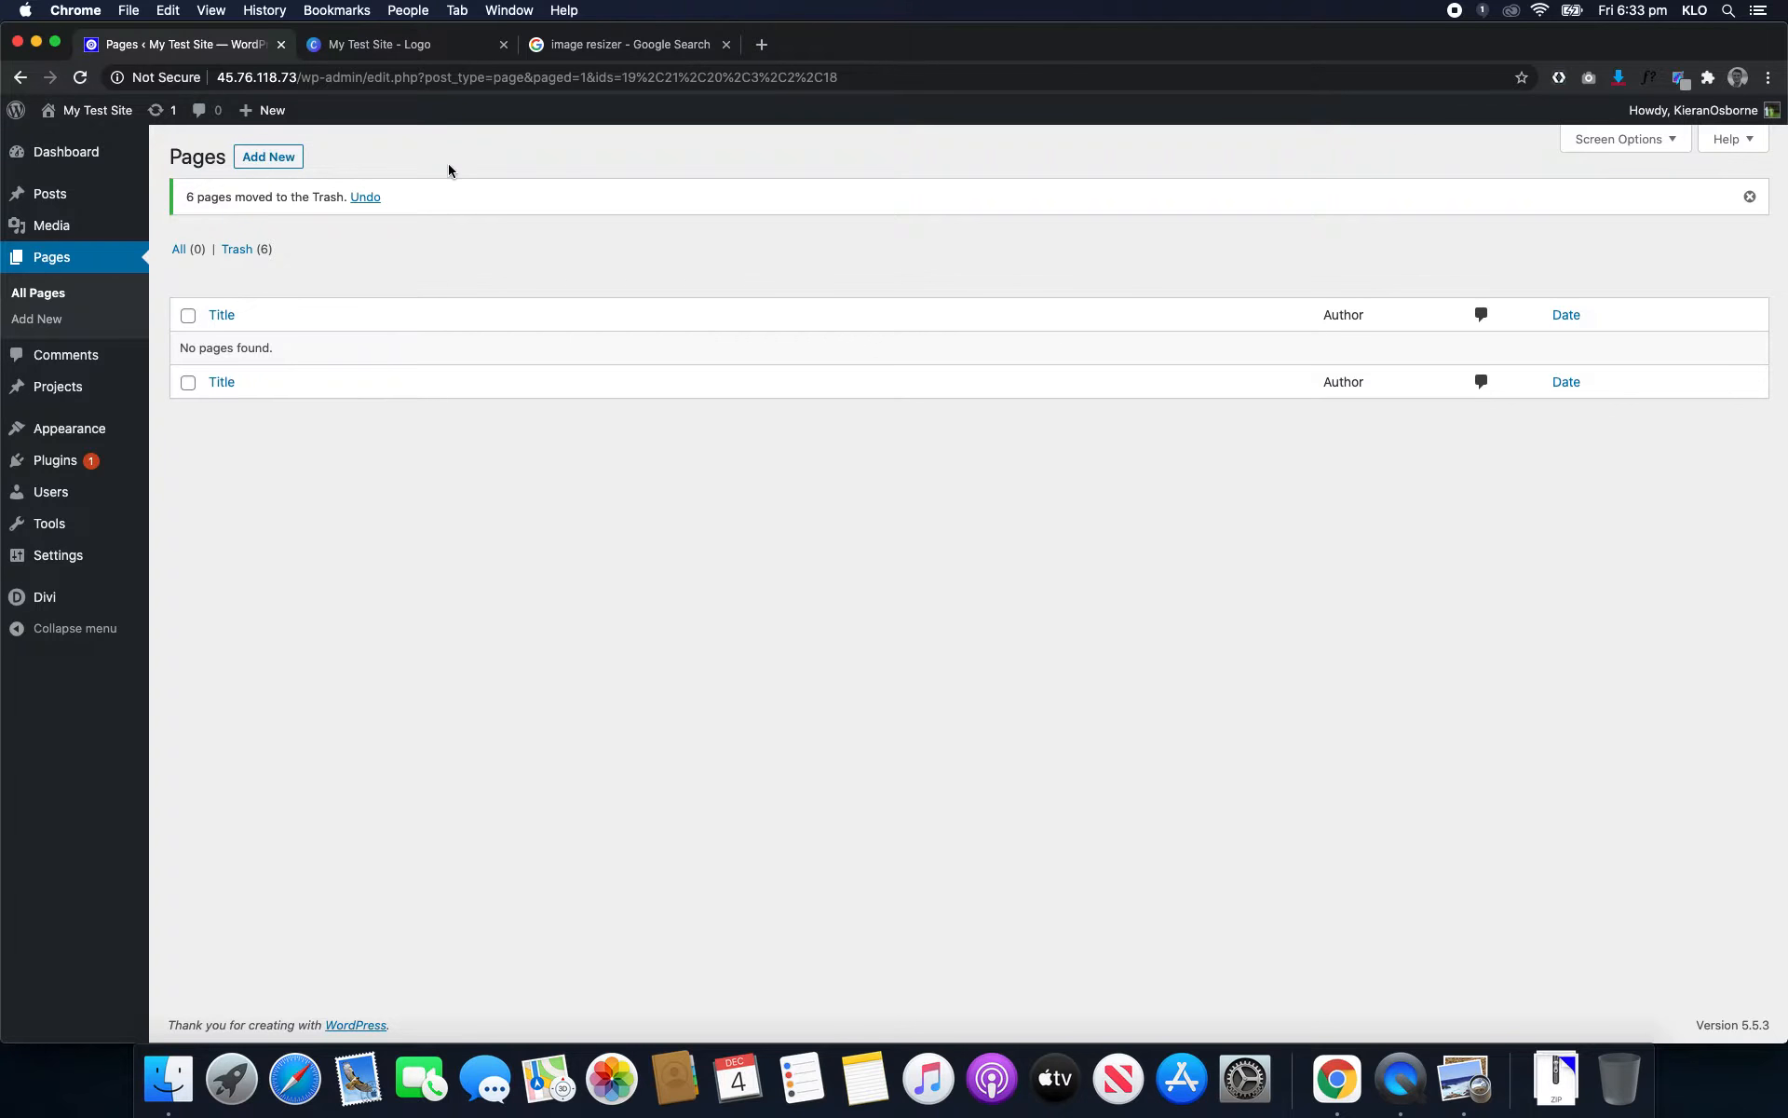
- Move the Hello world! post to the trash
click(49, 193)
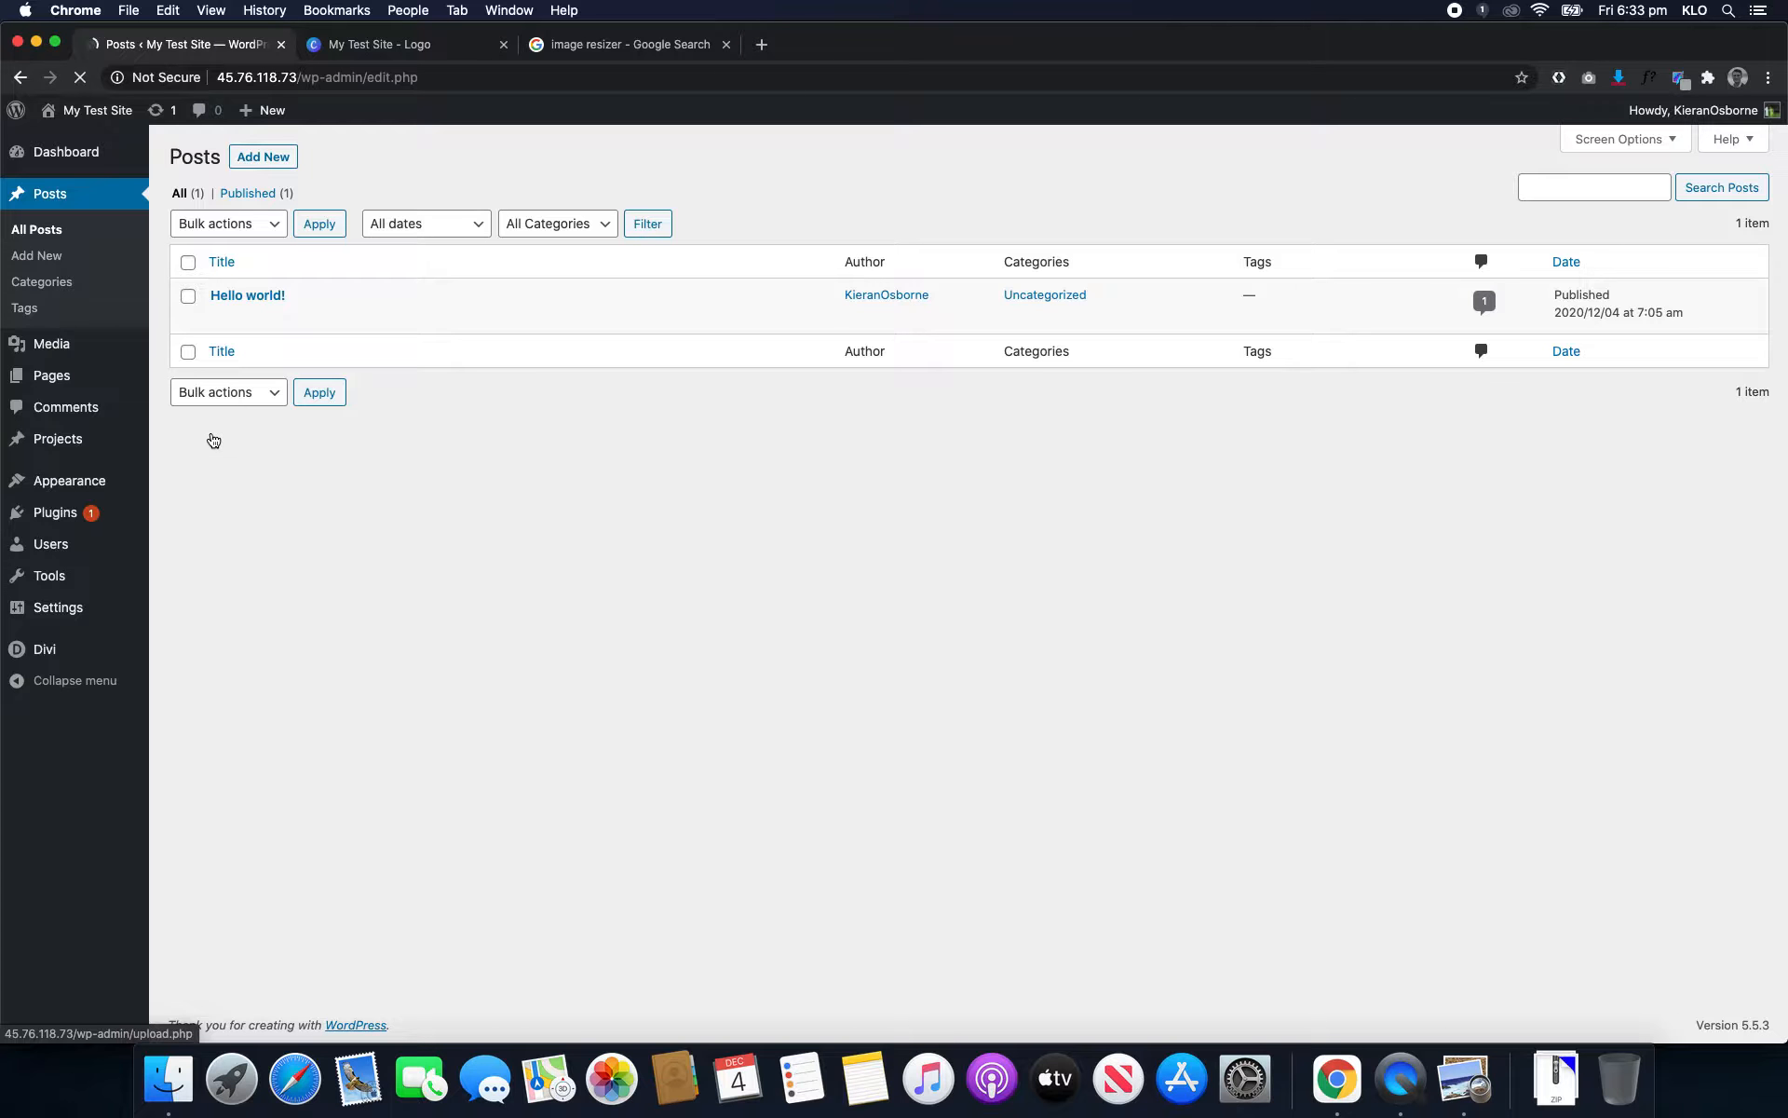
click(227, 224)
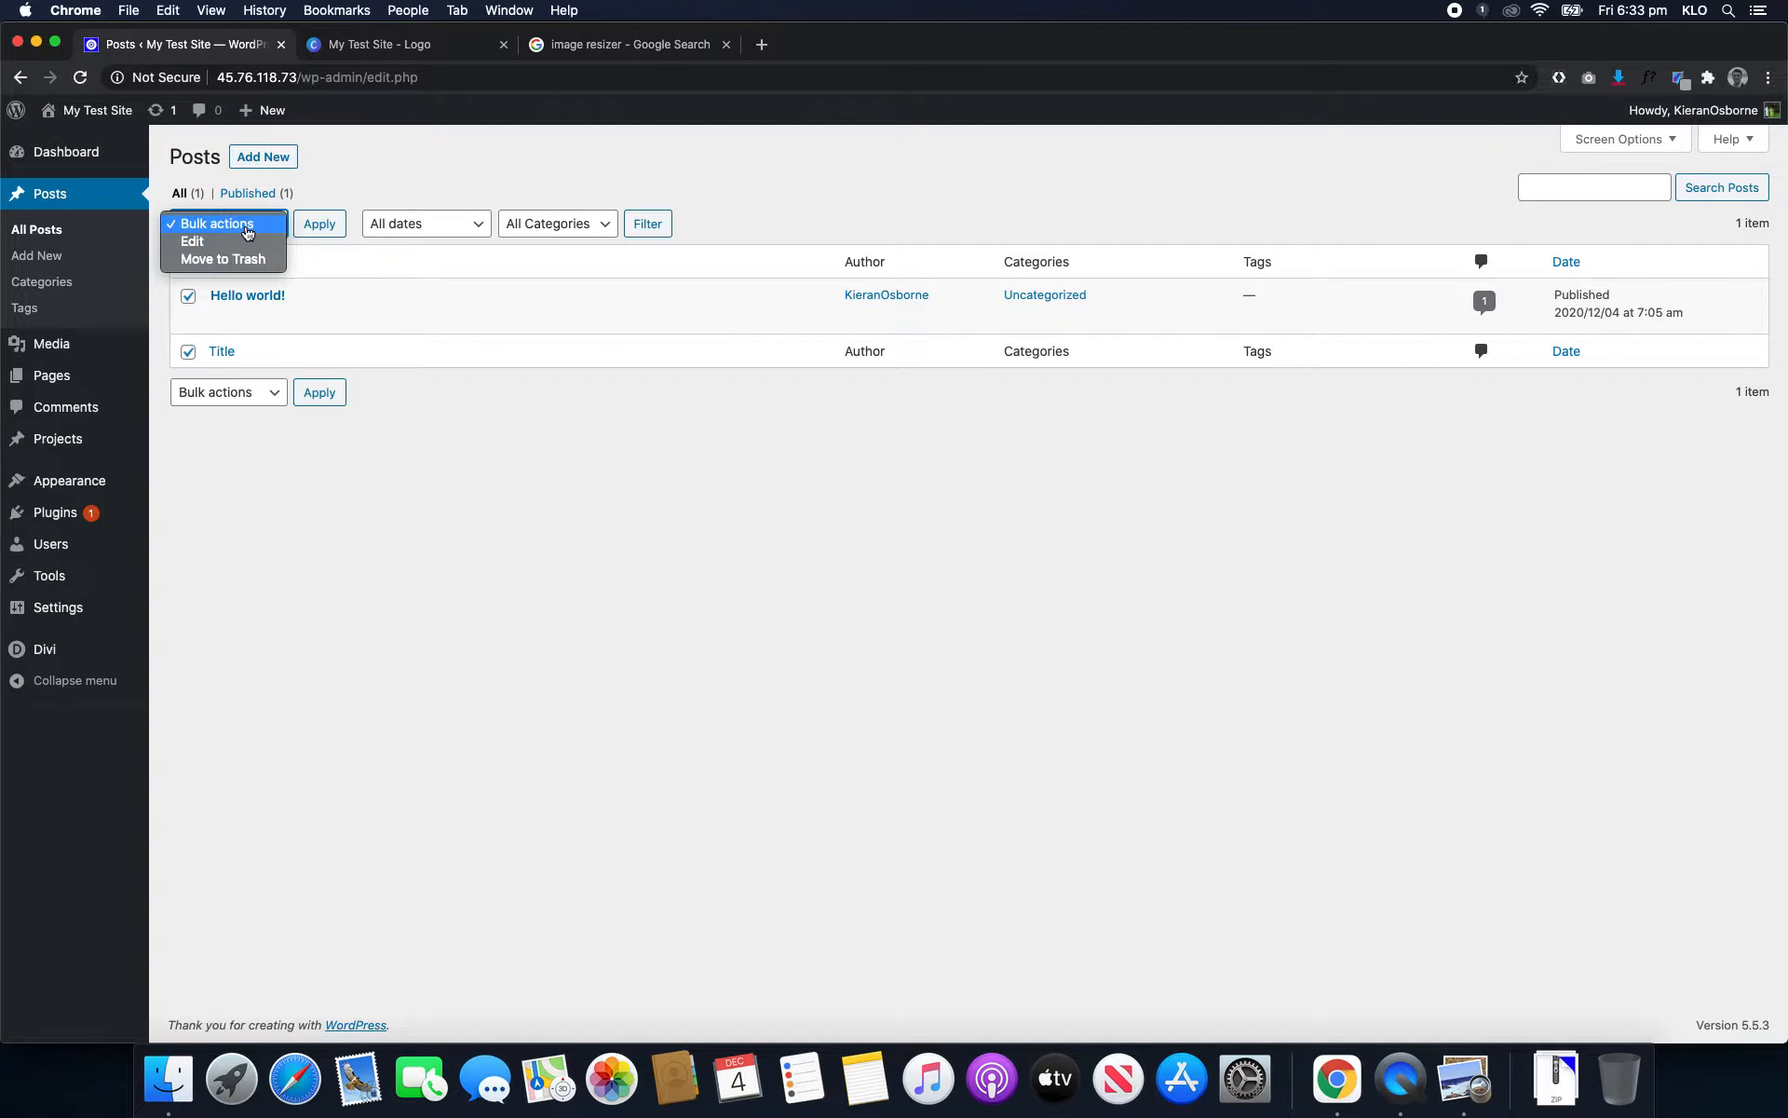
click(223, 259)
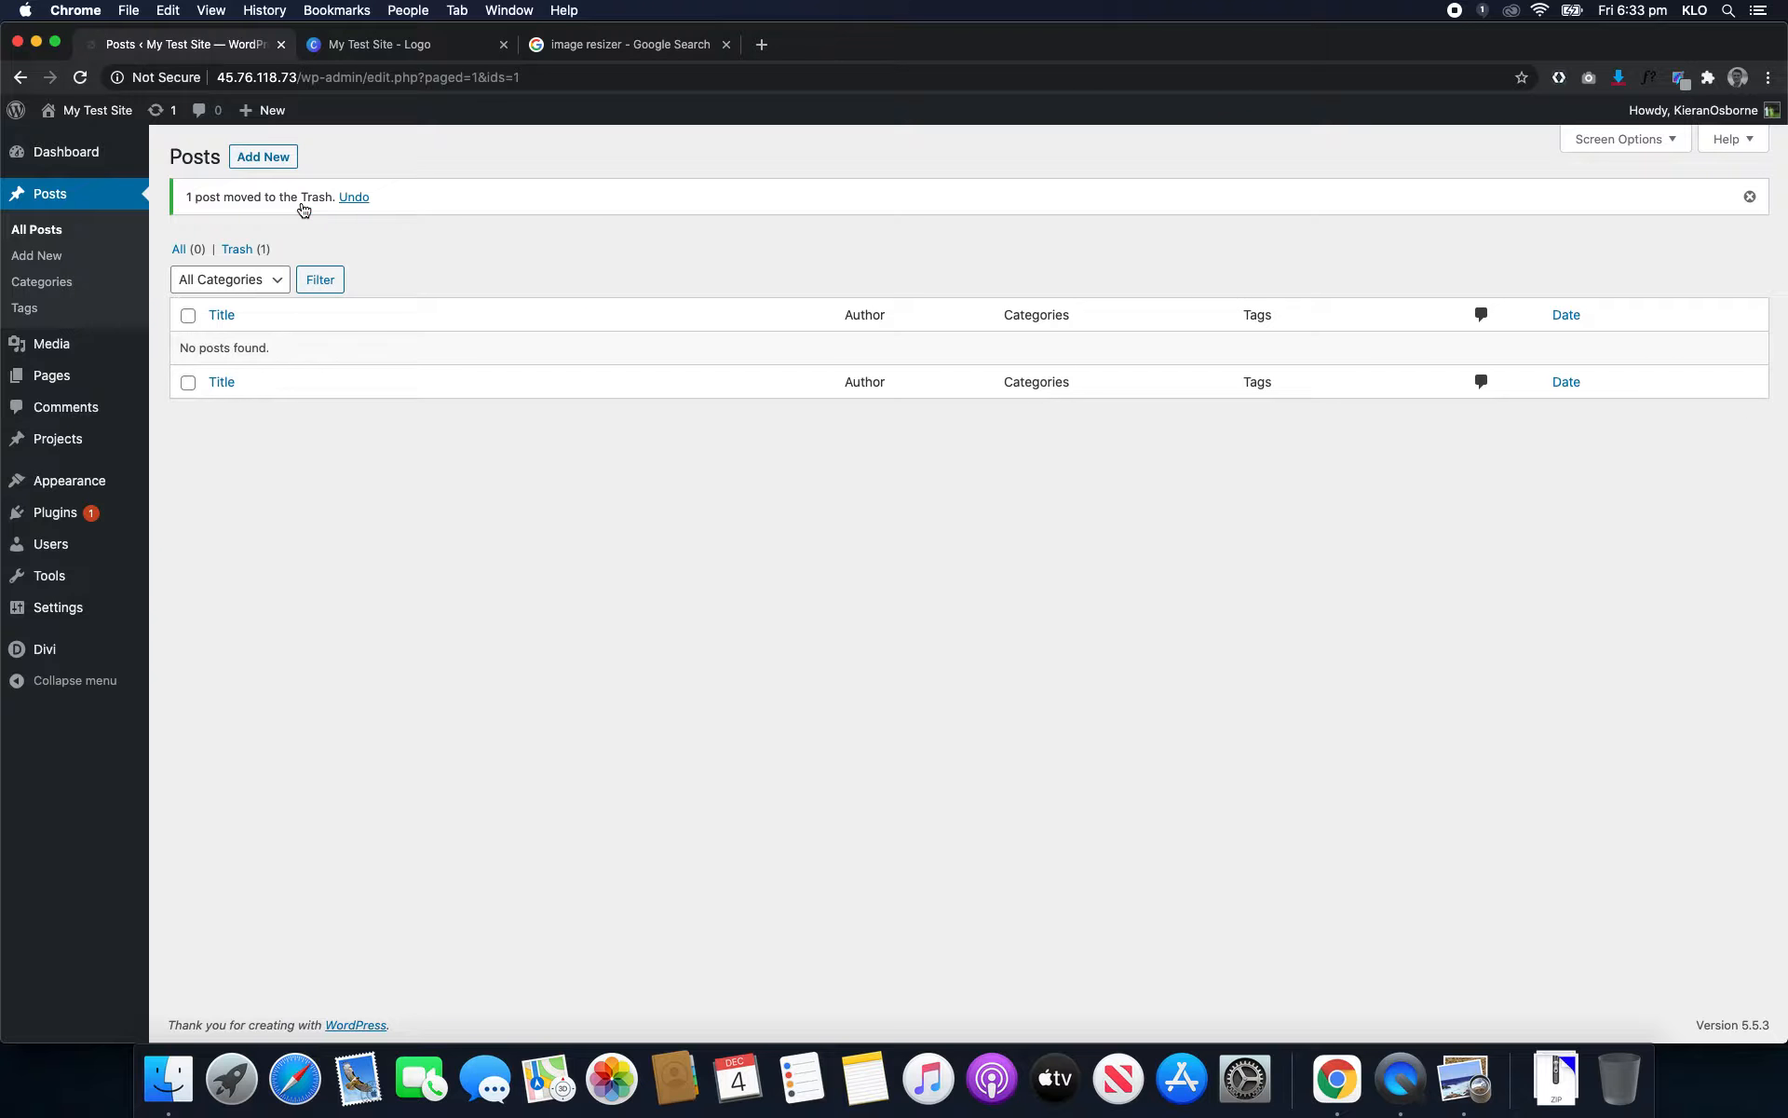
mouse_move(65, 407)
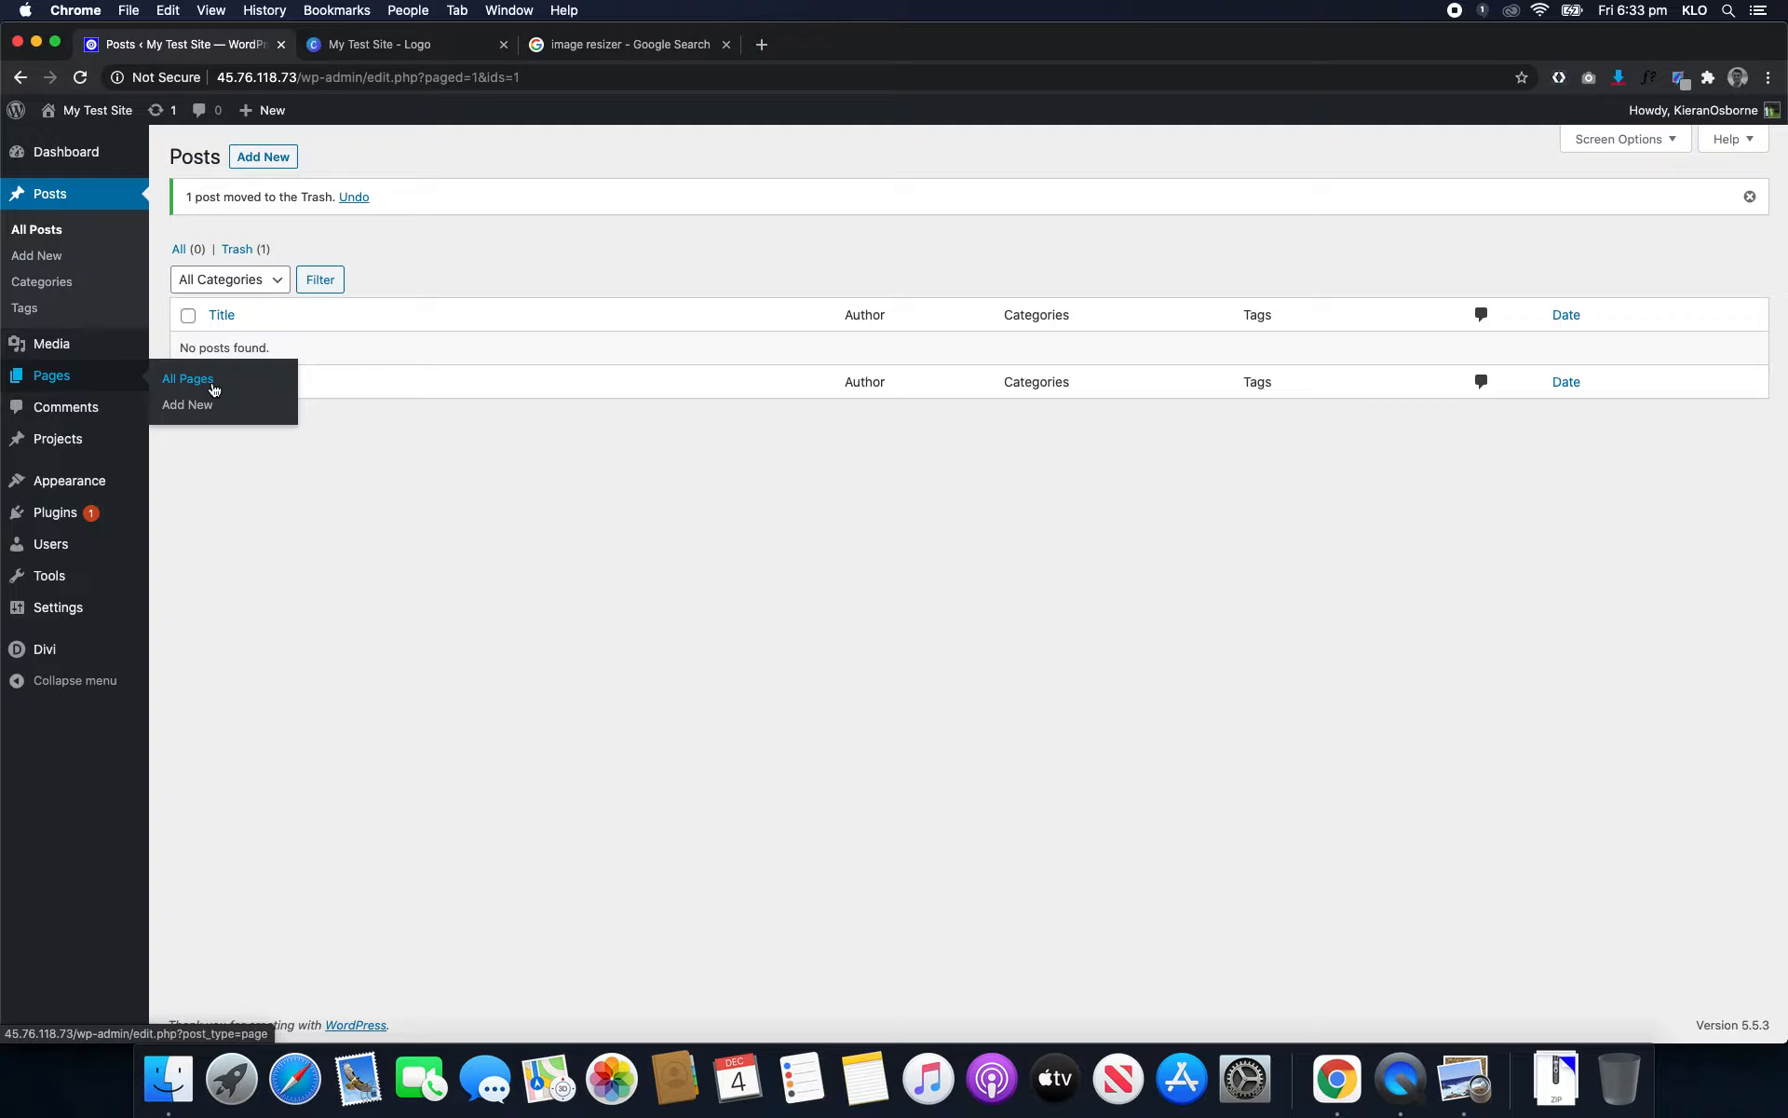
- Add a new page titled 'Home', dismiss the welcome guide, and choose Divi Builder
click(187, 377)
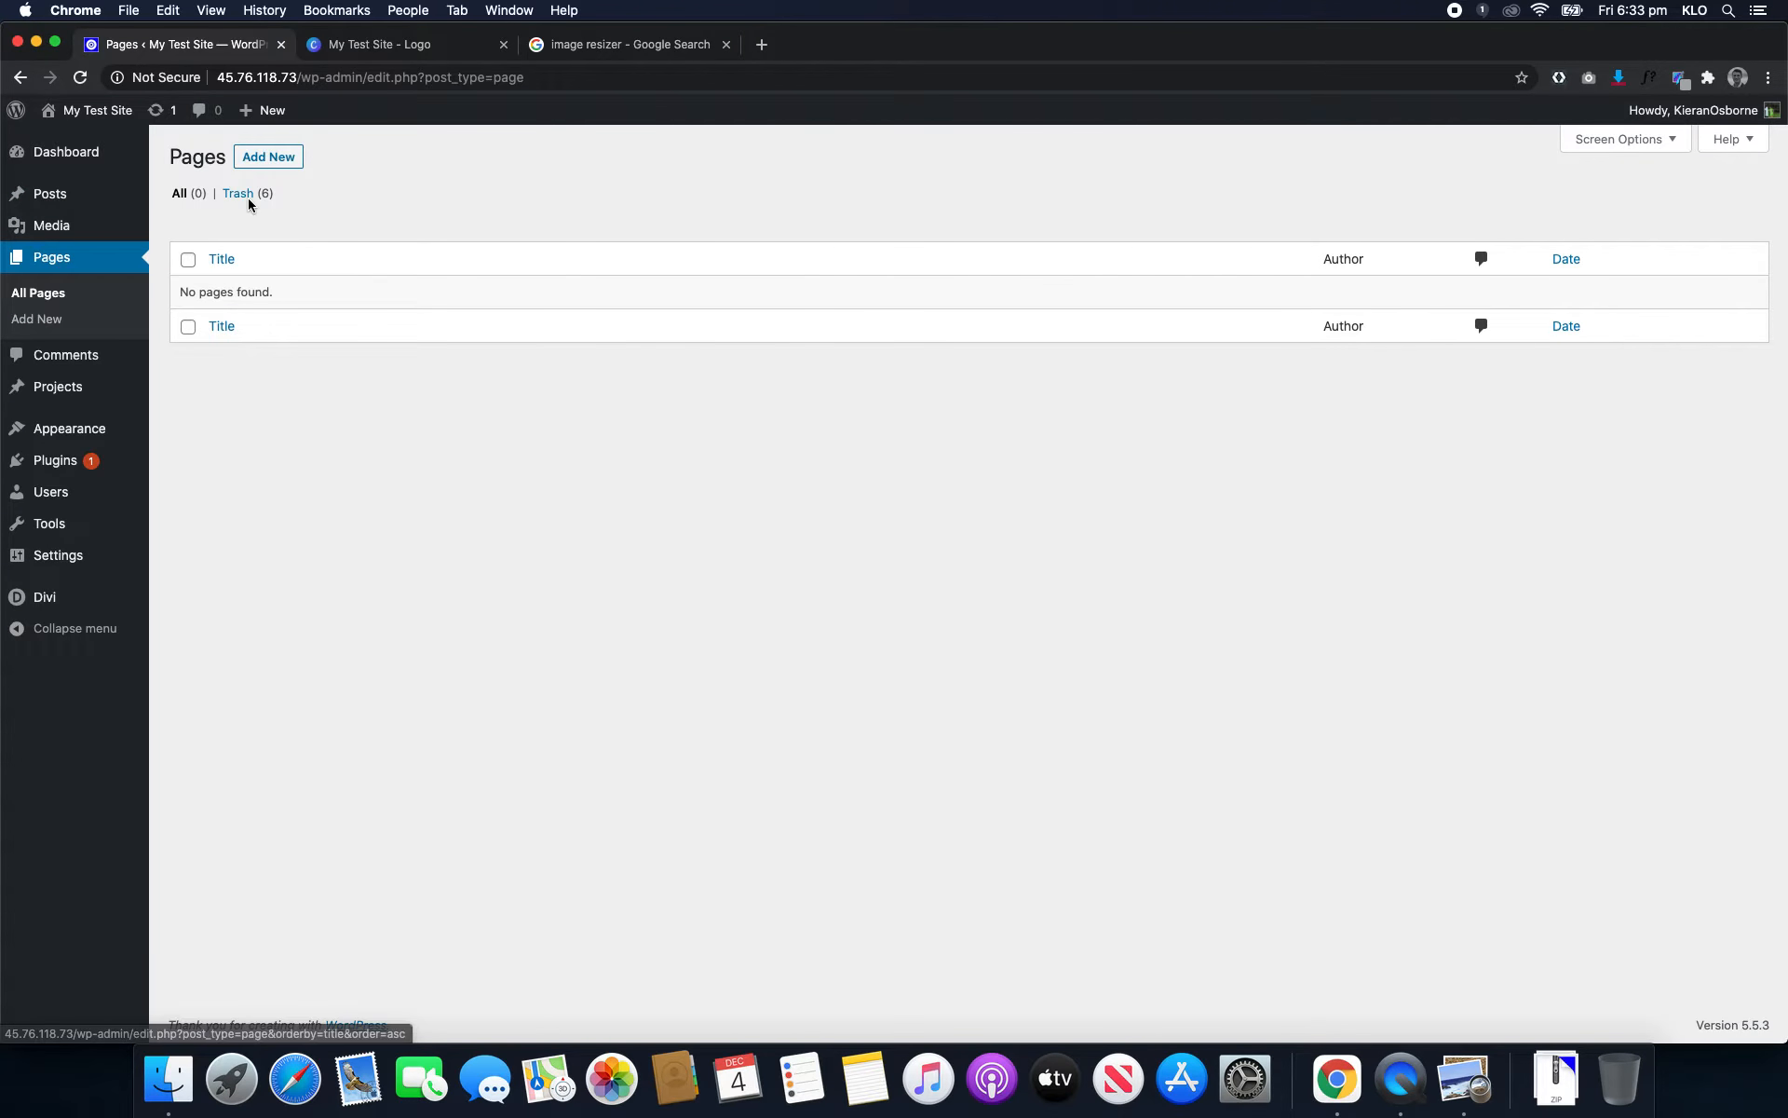
mouse_move(269, 157)
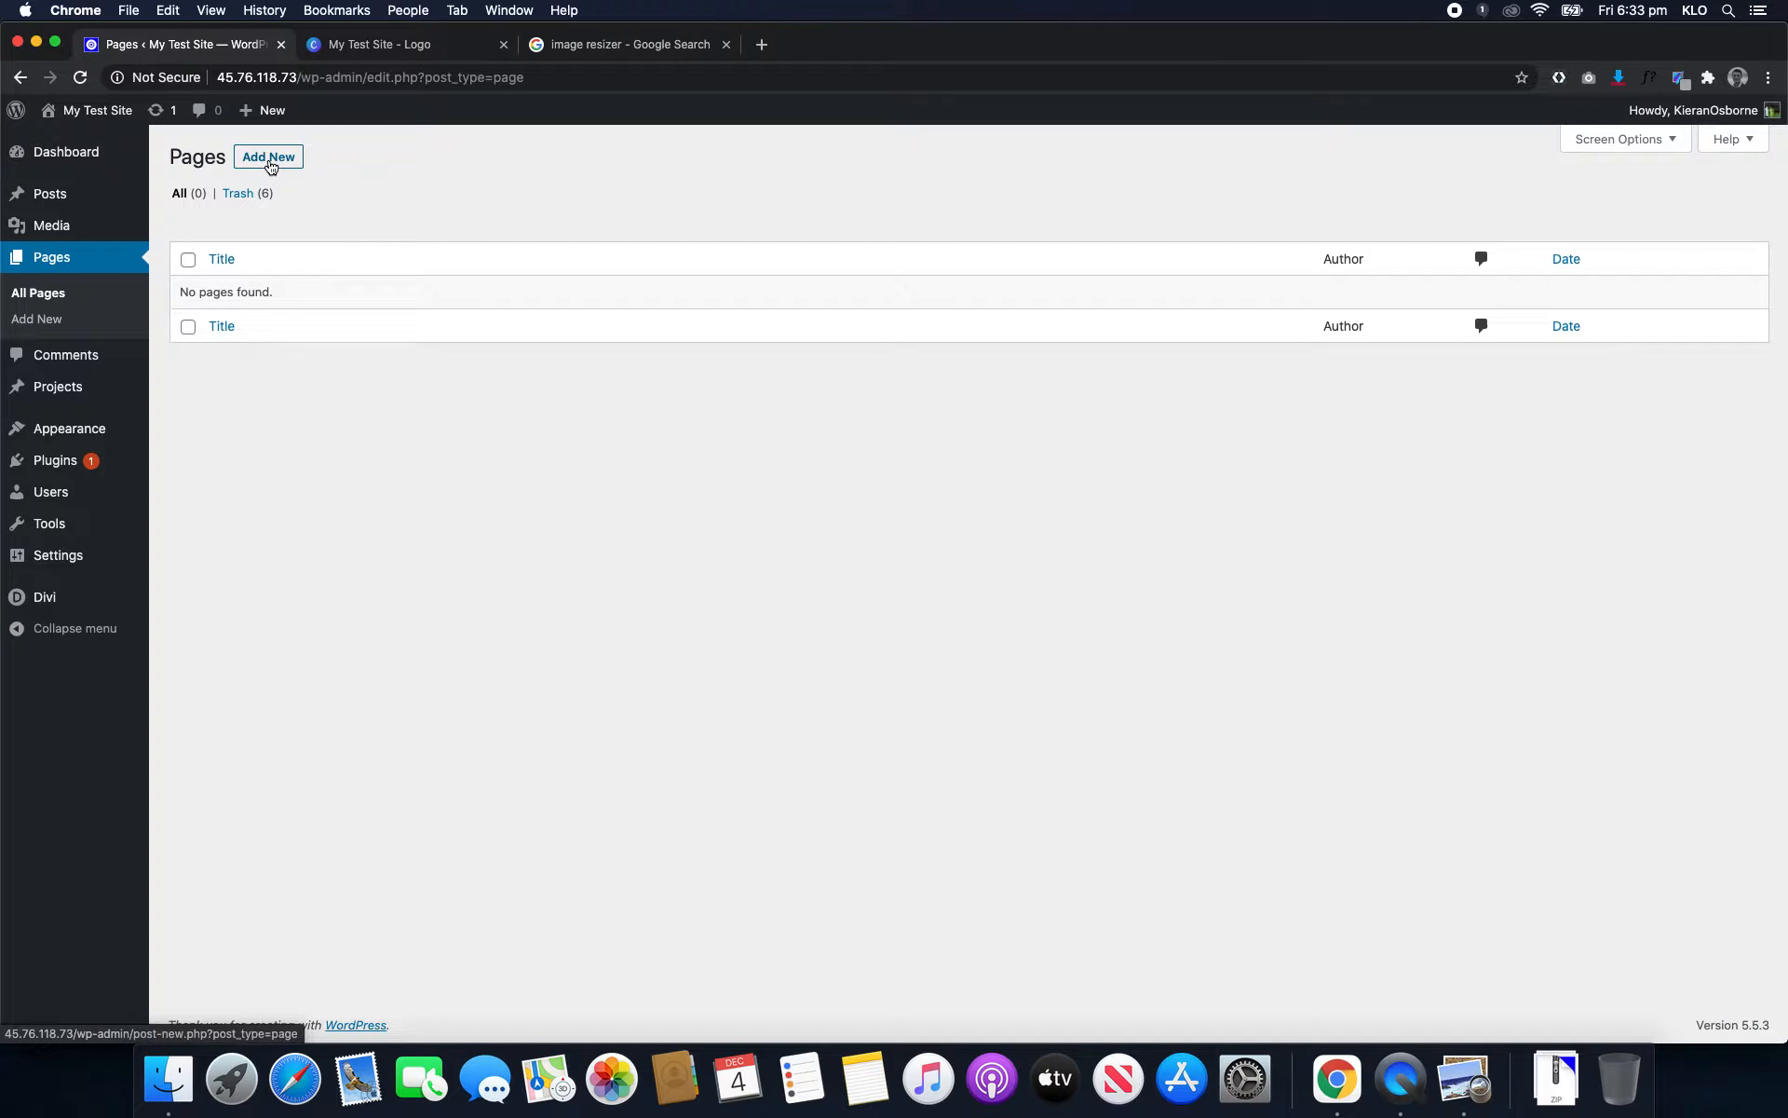
click(268, 156)
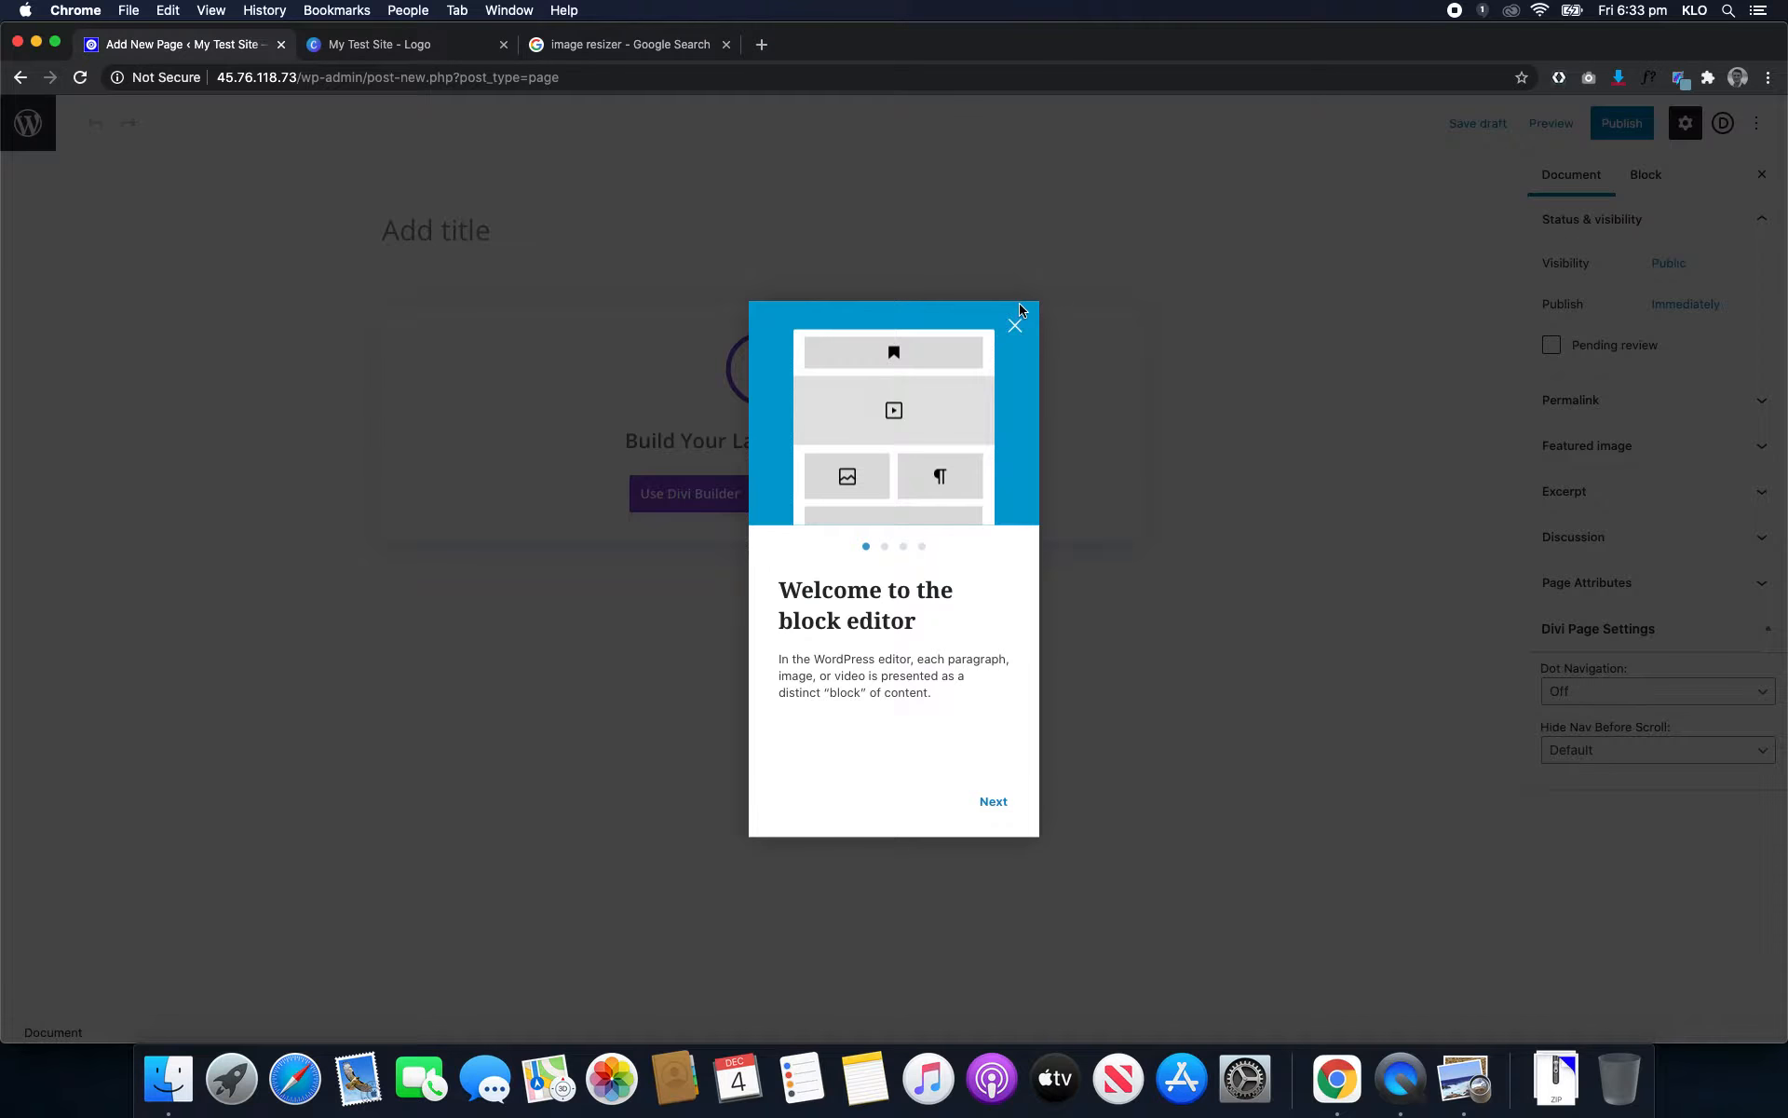
click(1012, 325)
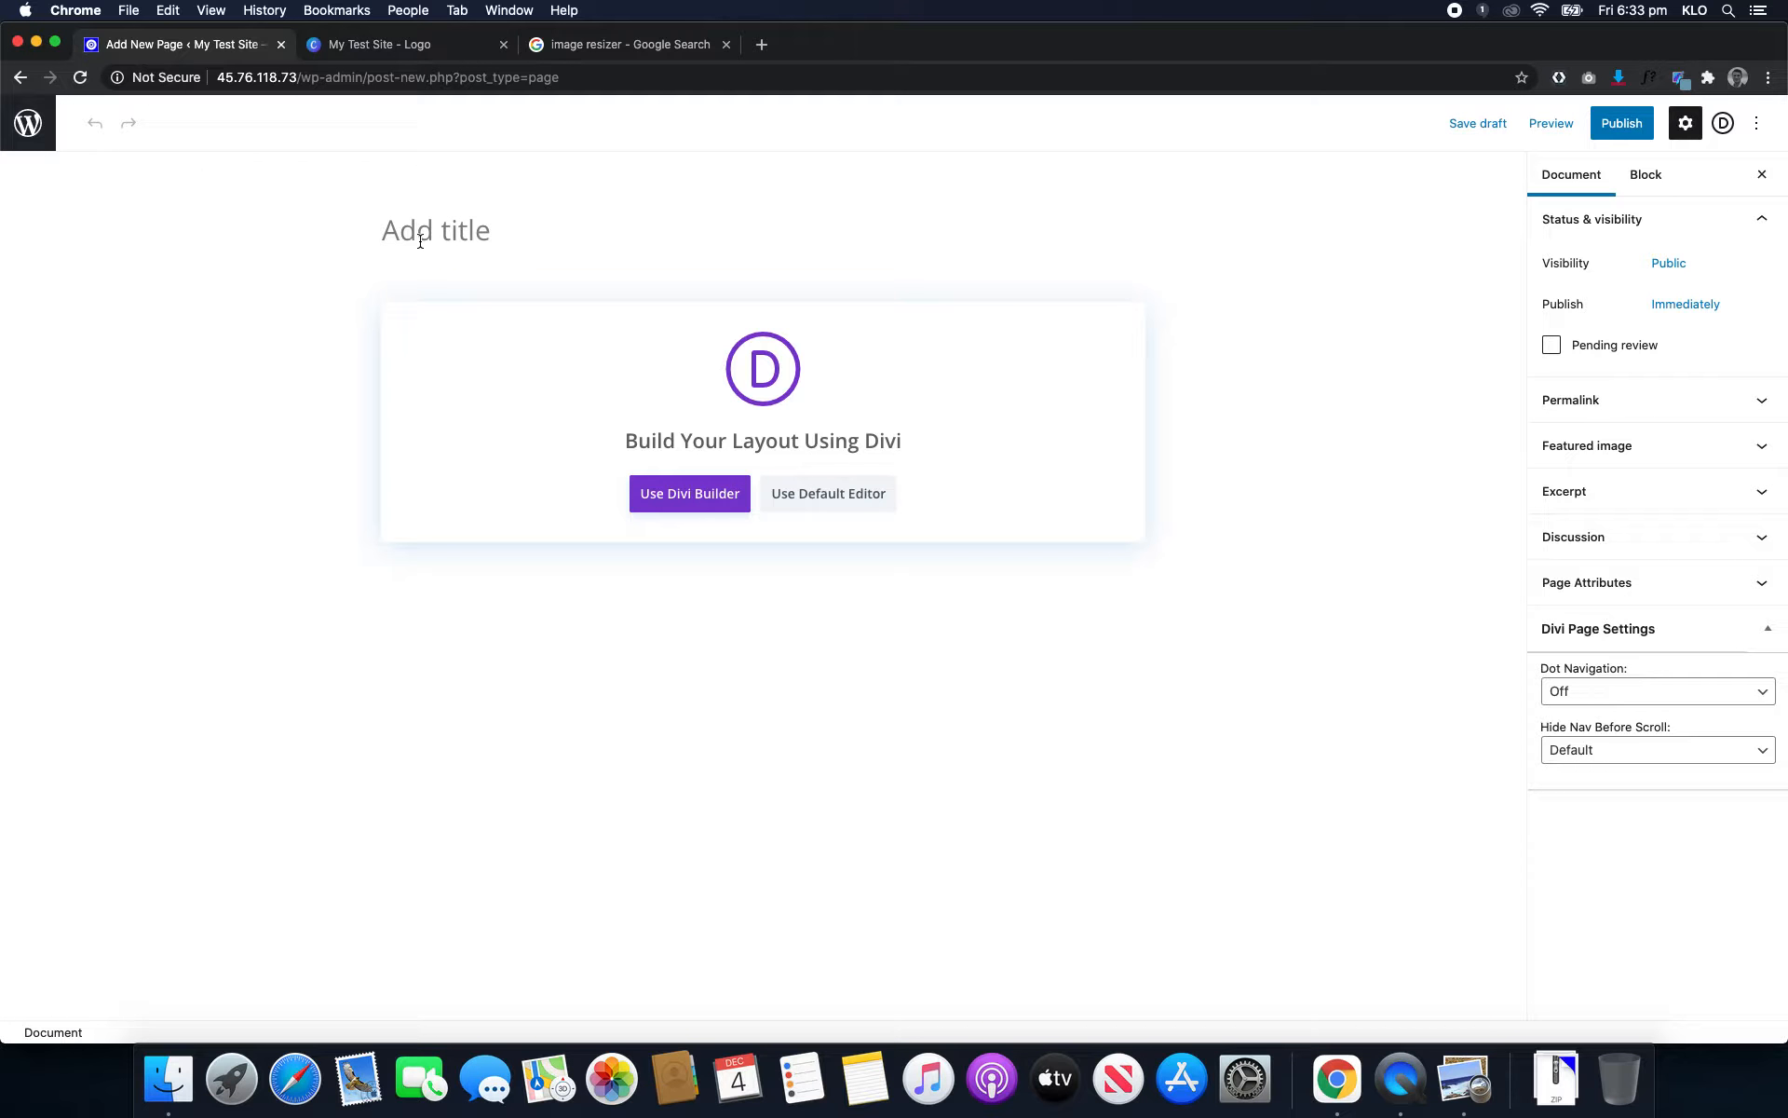
text(Home)
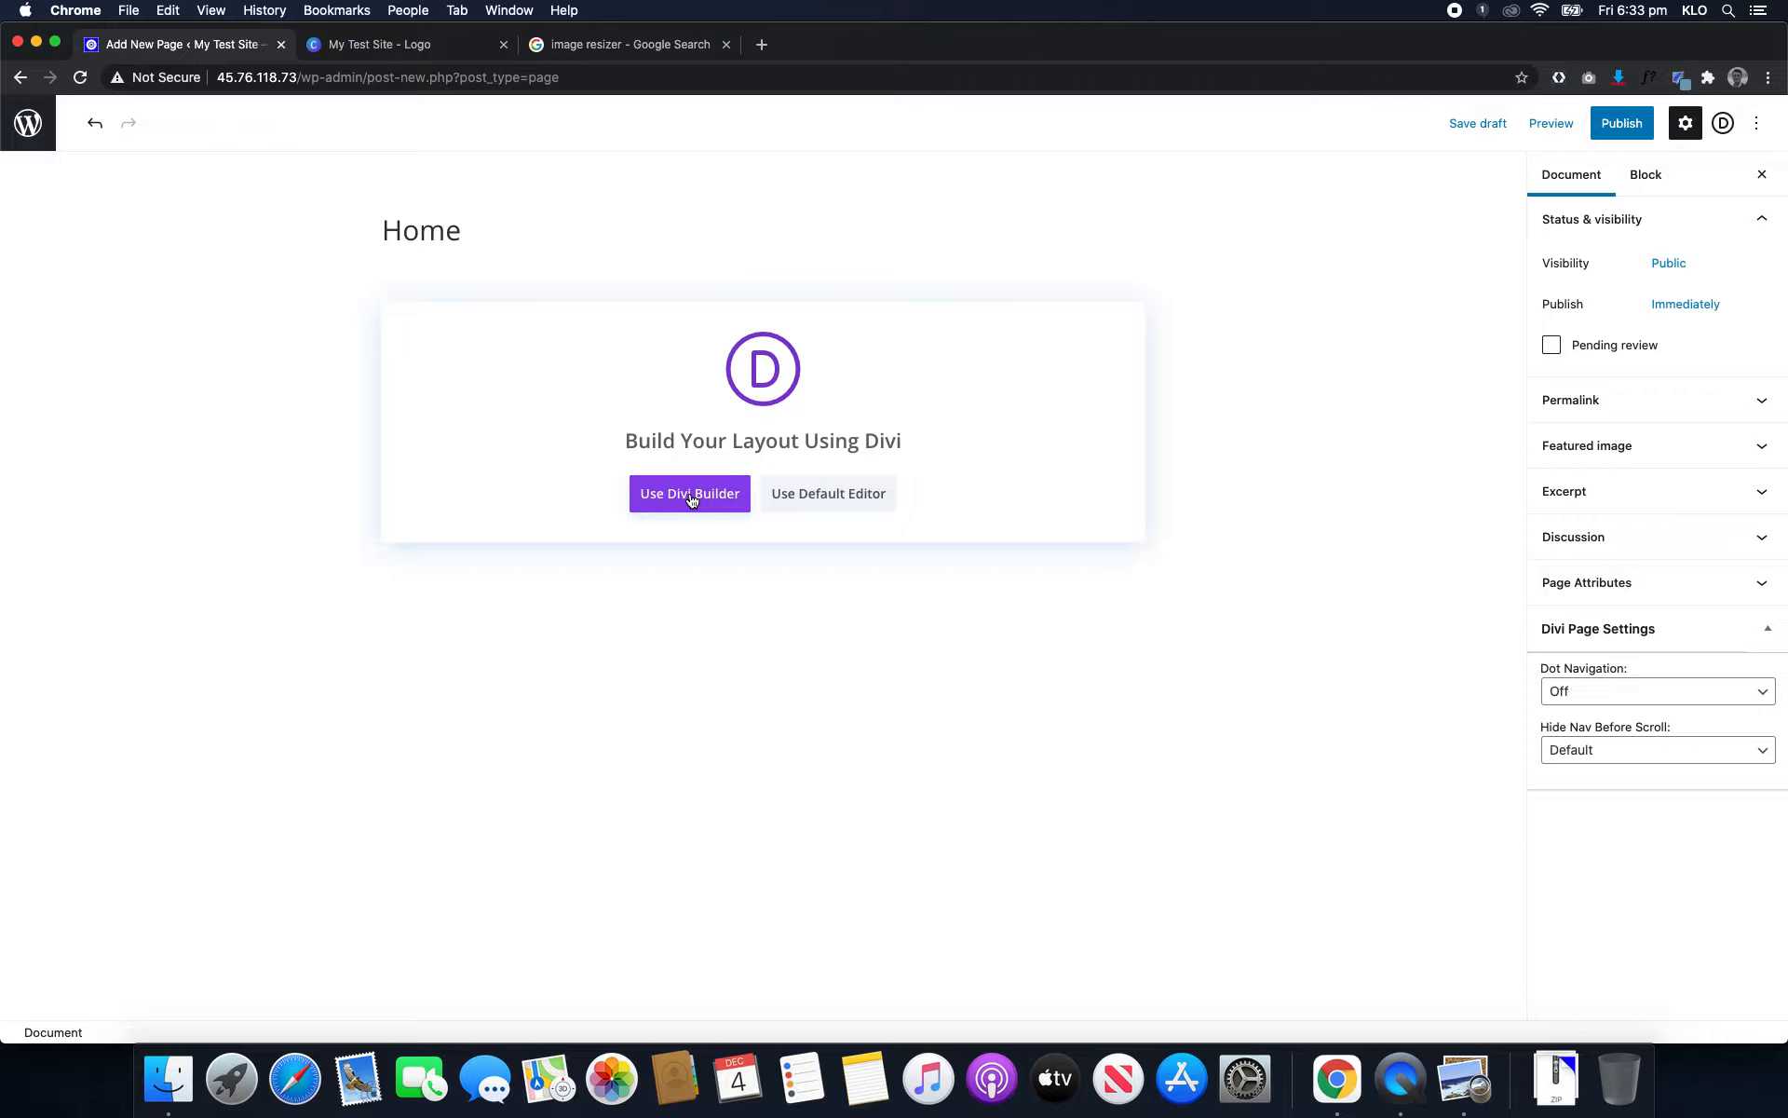
click(689, 493)
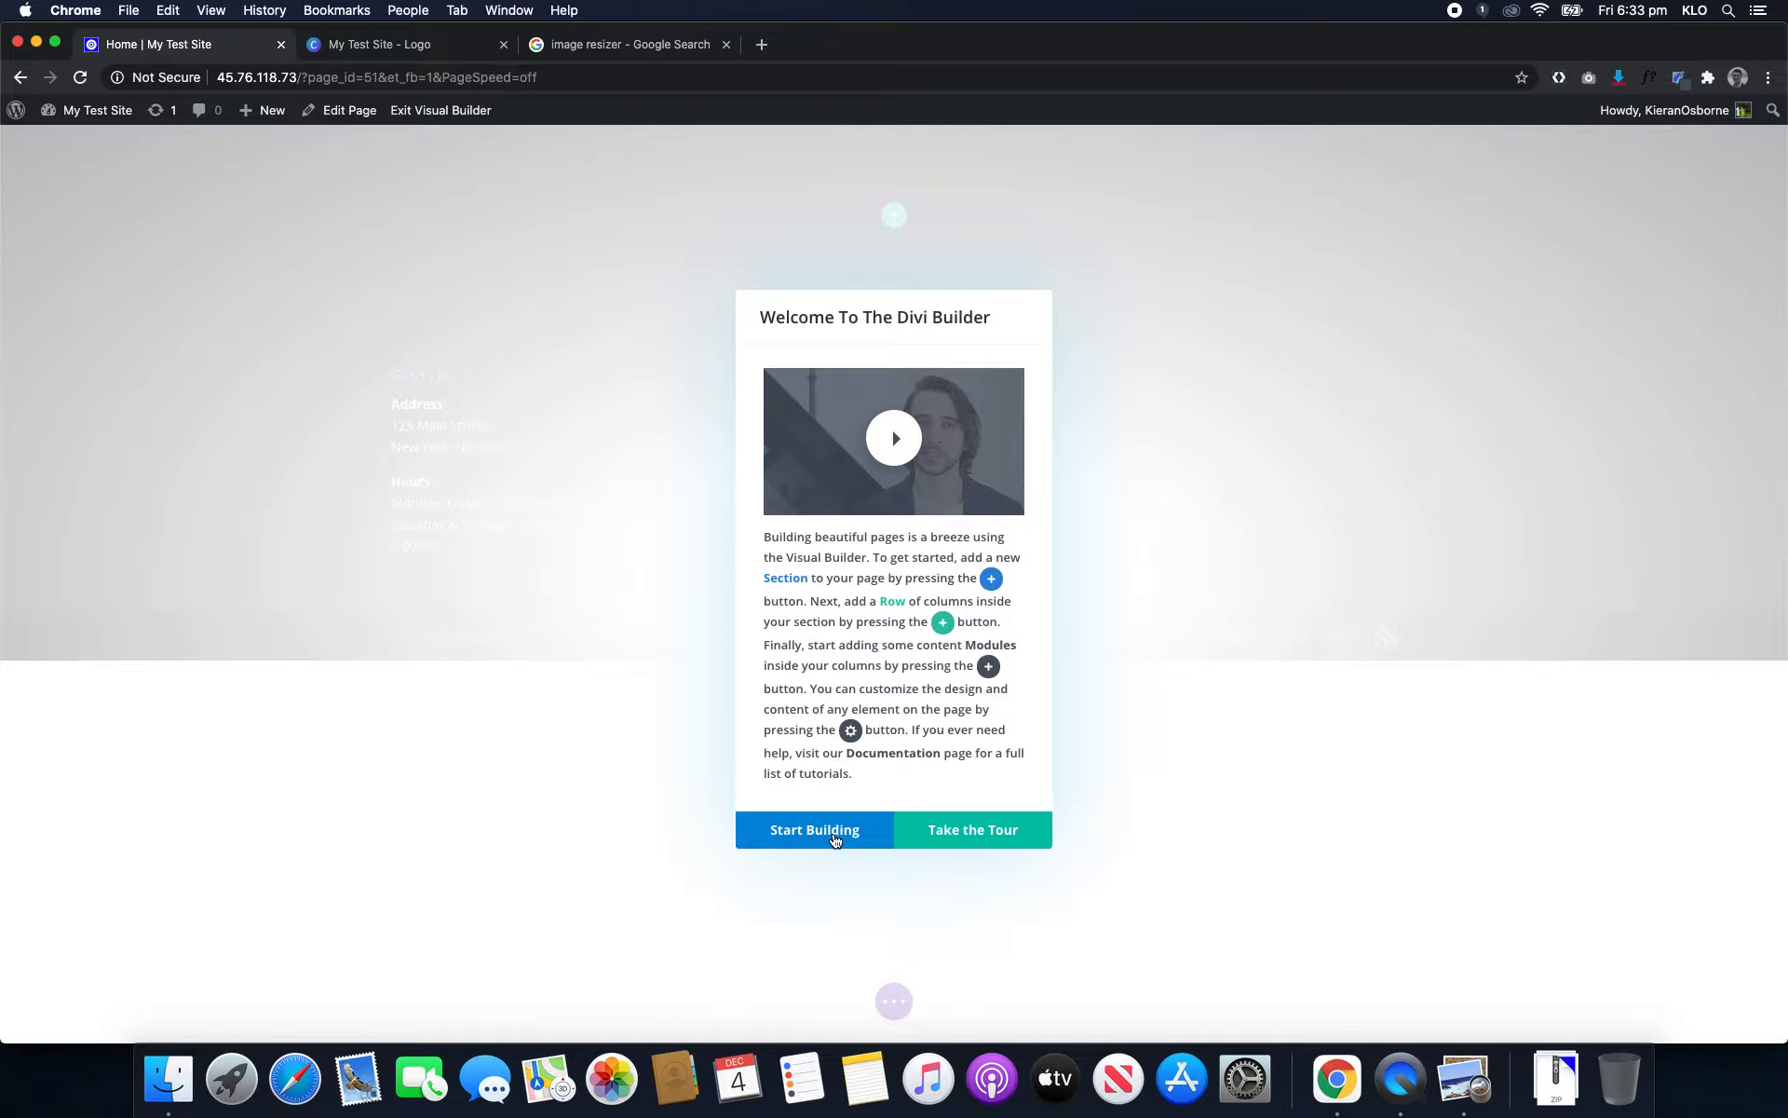
- Dismiss the Divi welcome message and show the Build From Scratch / Premade Layout / Clone chooser
click(814, 828)
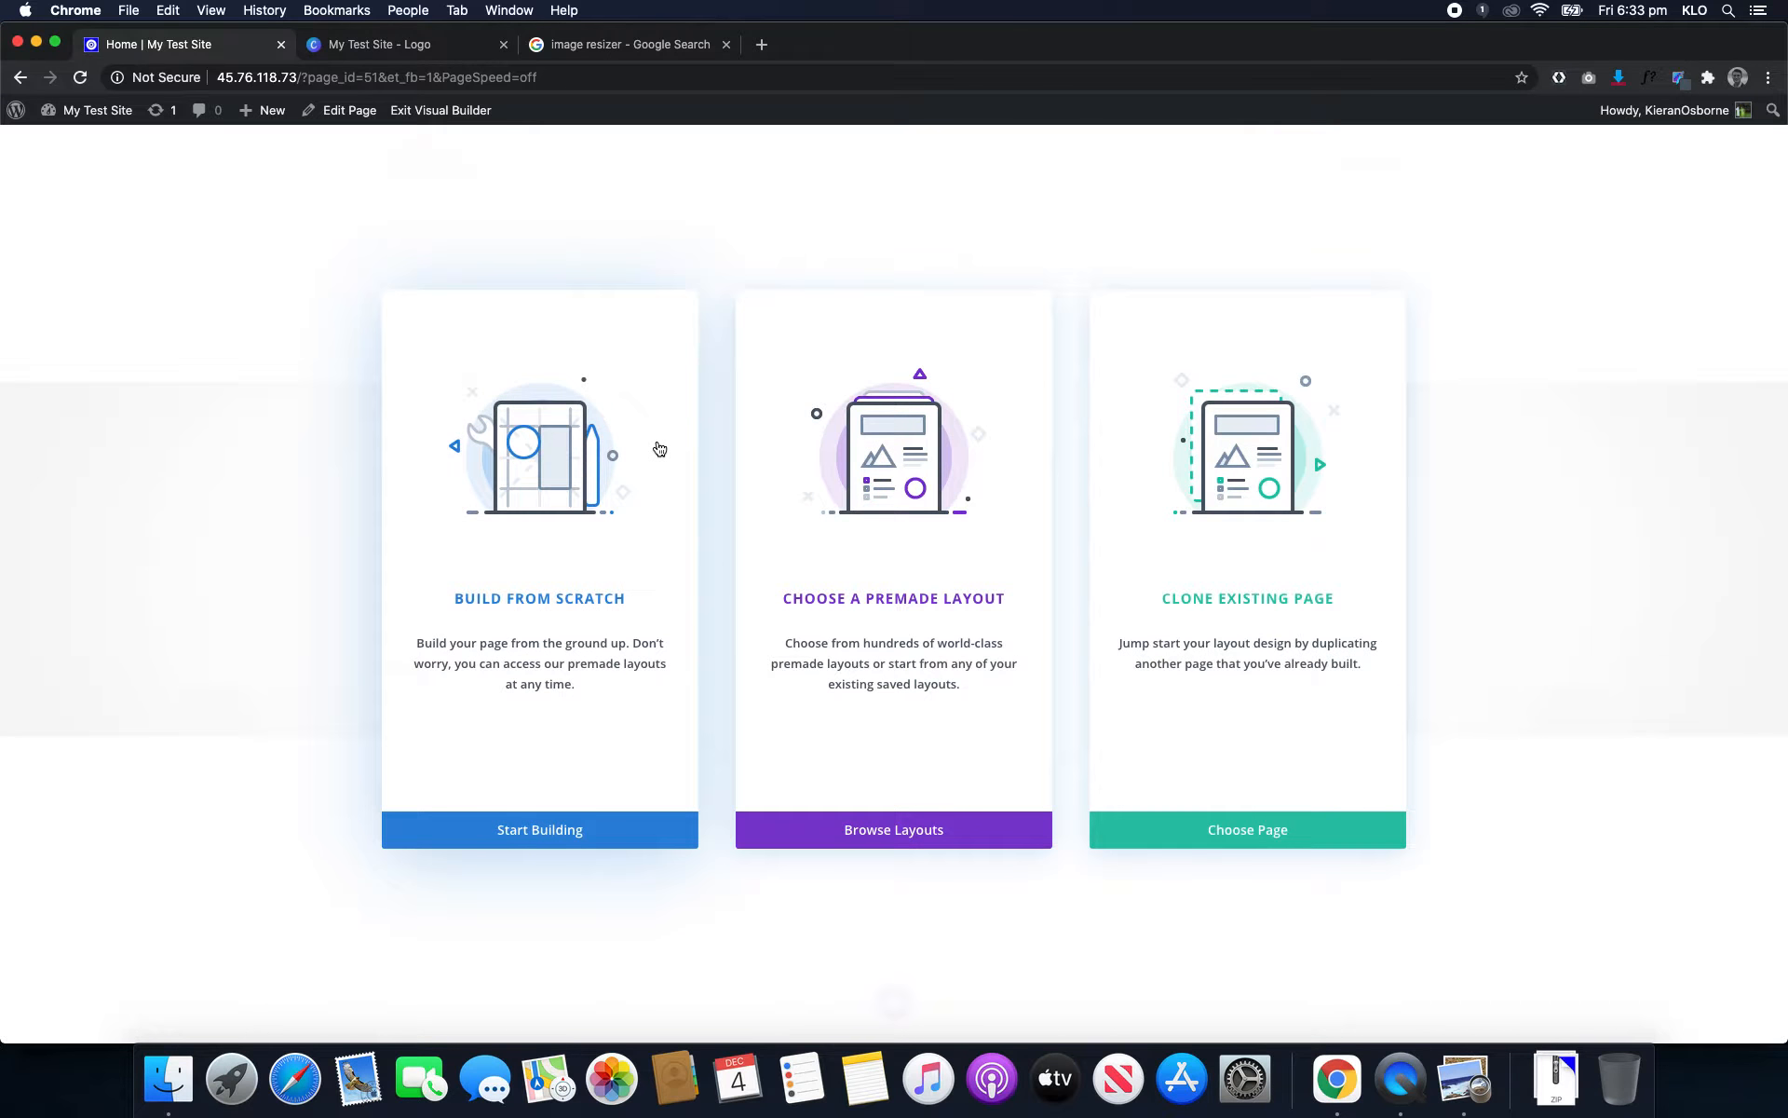
mouse_move(1231, 525)
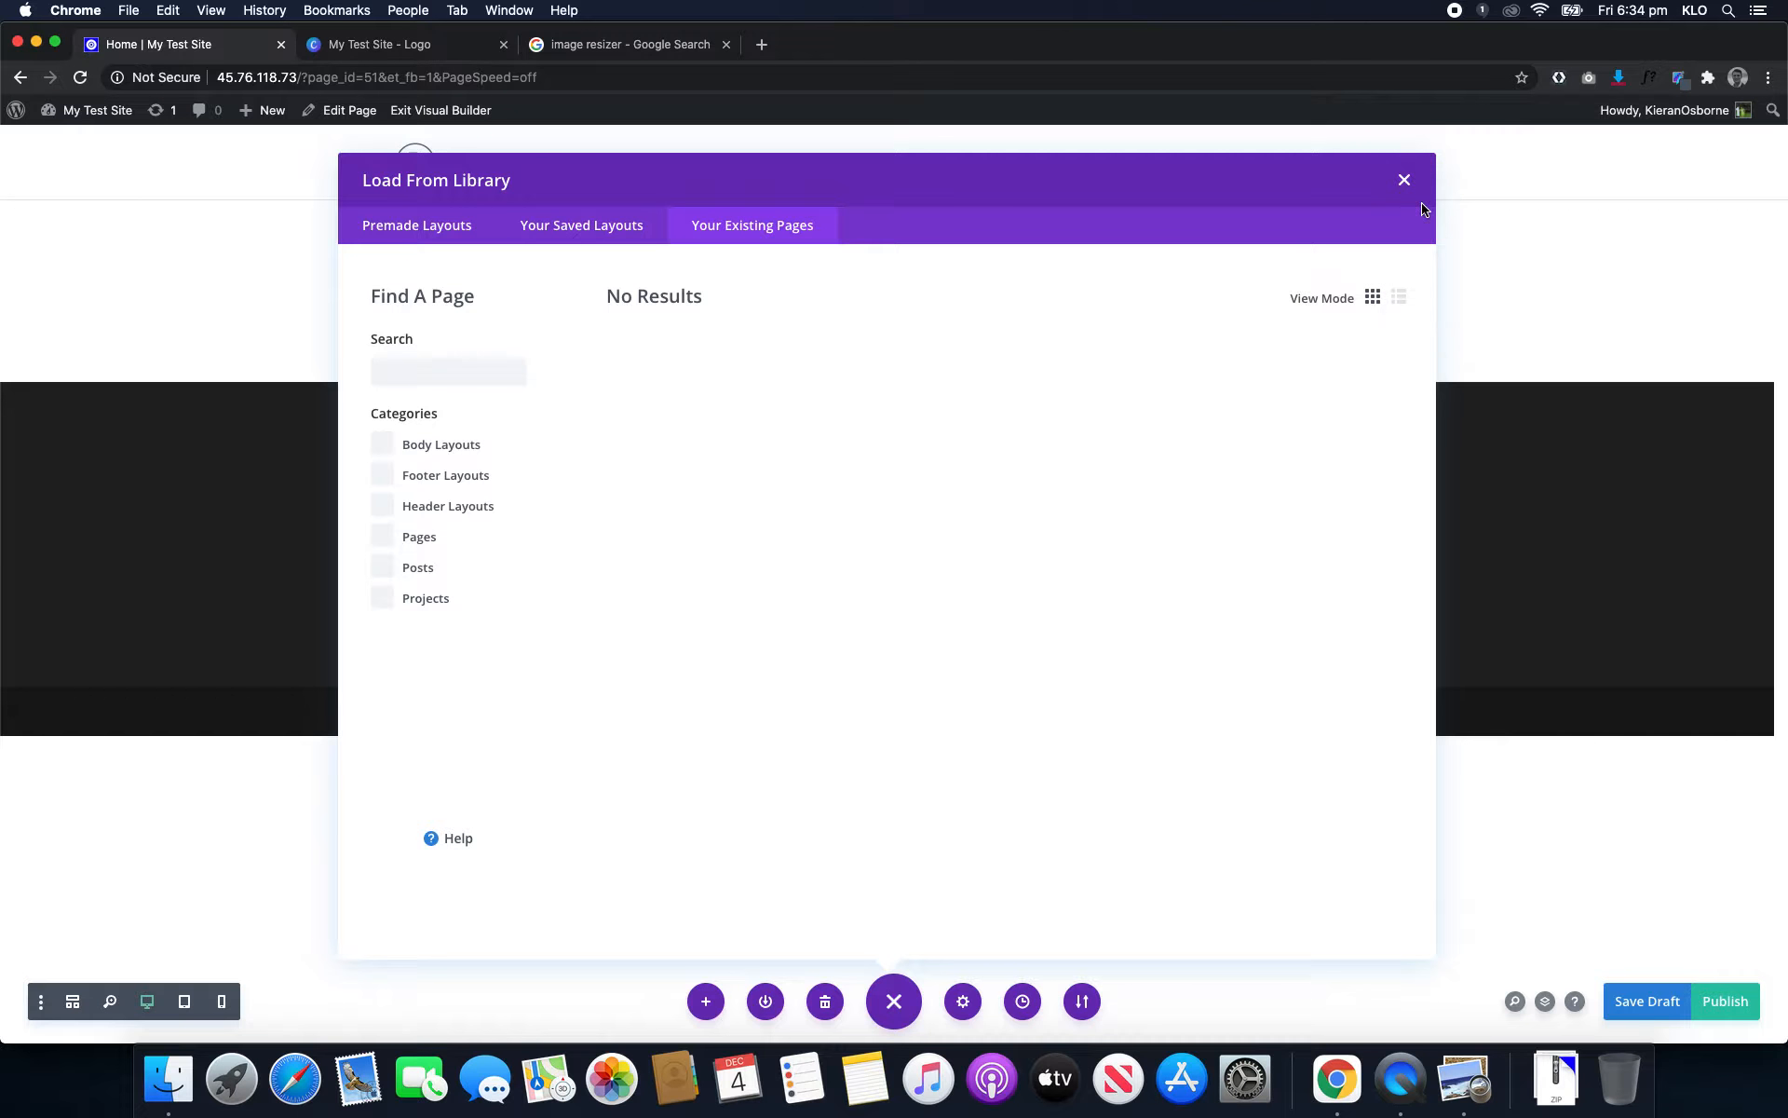
click(1403, 180)
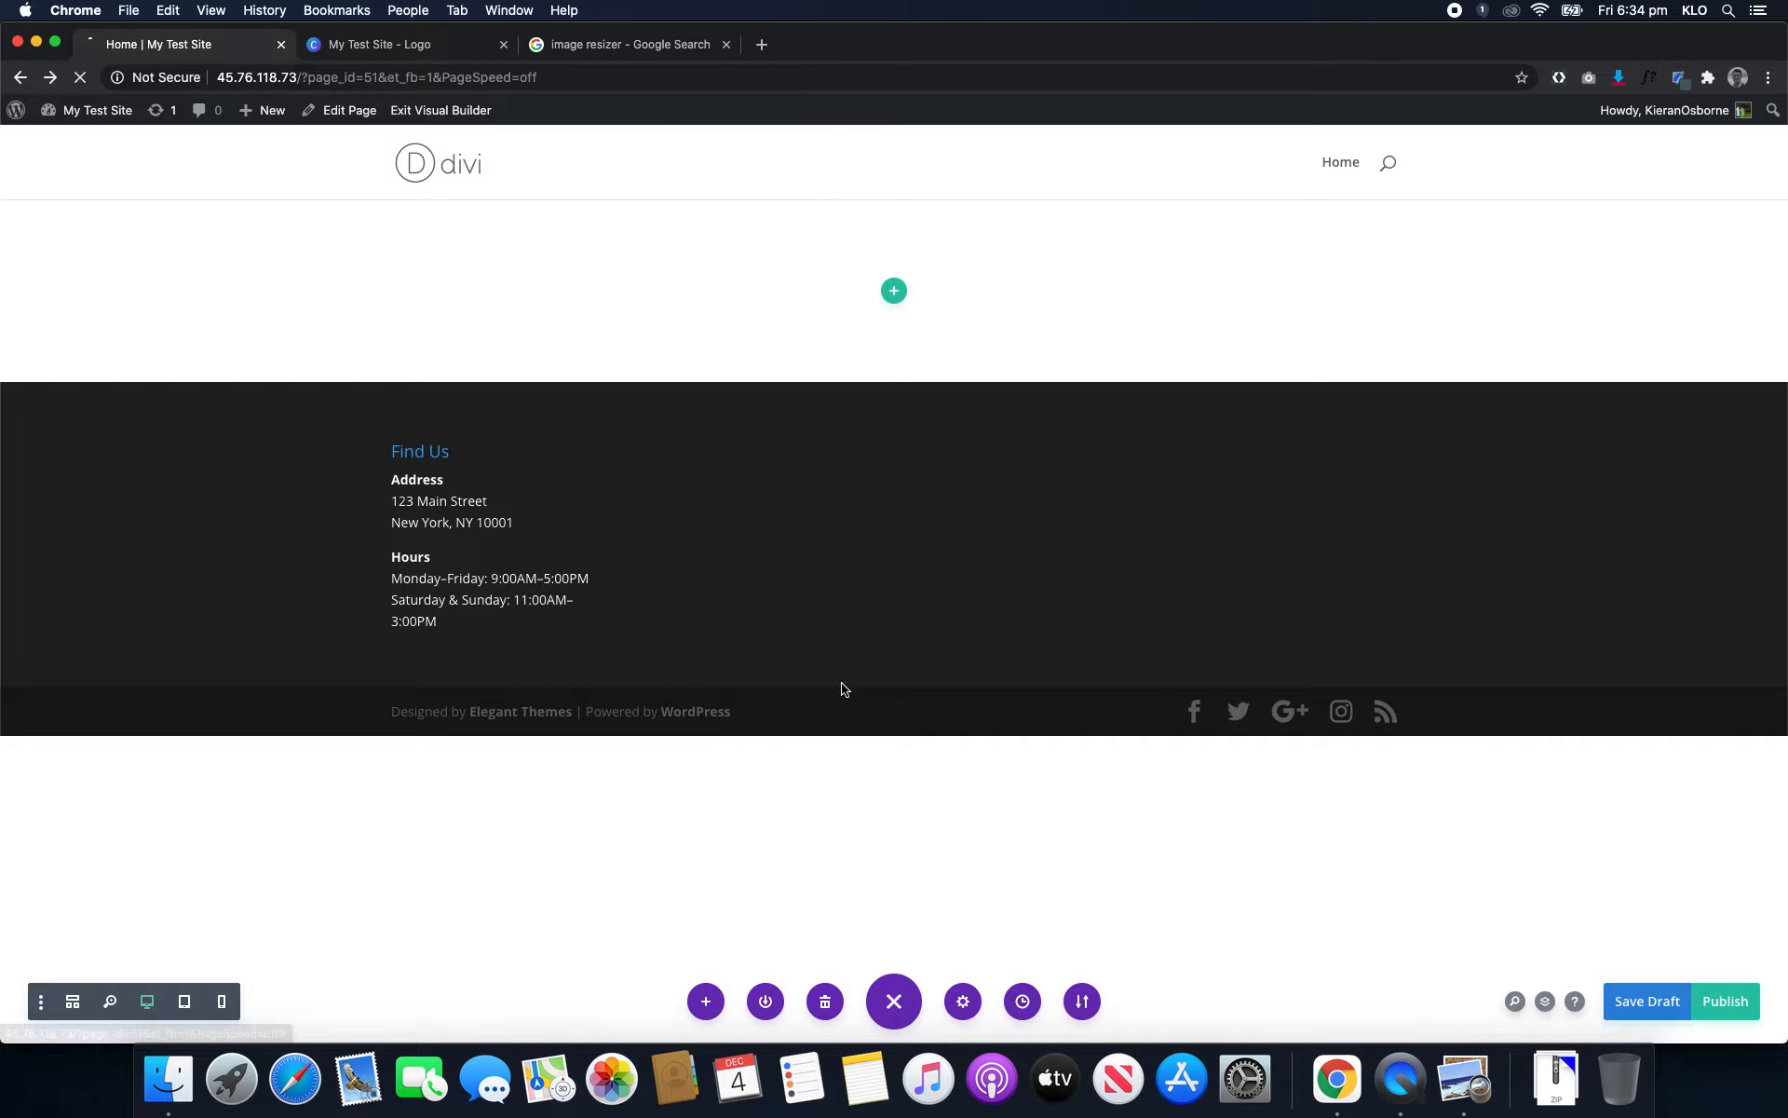
click(894, 291)
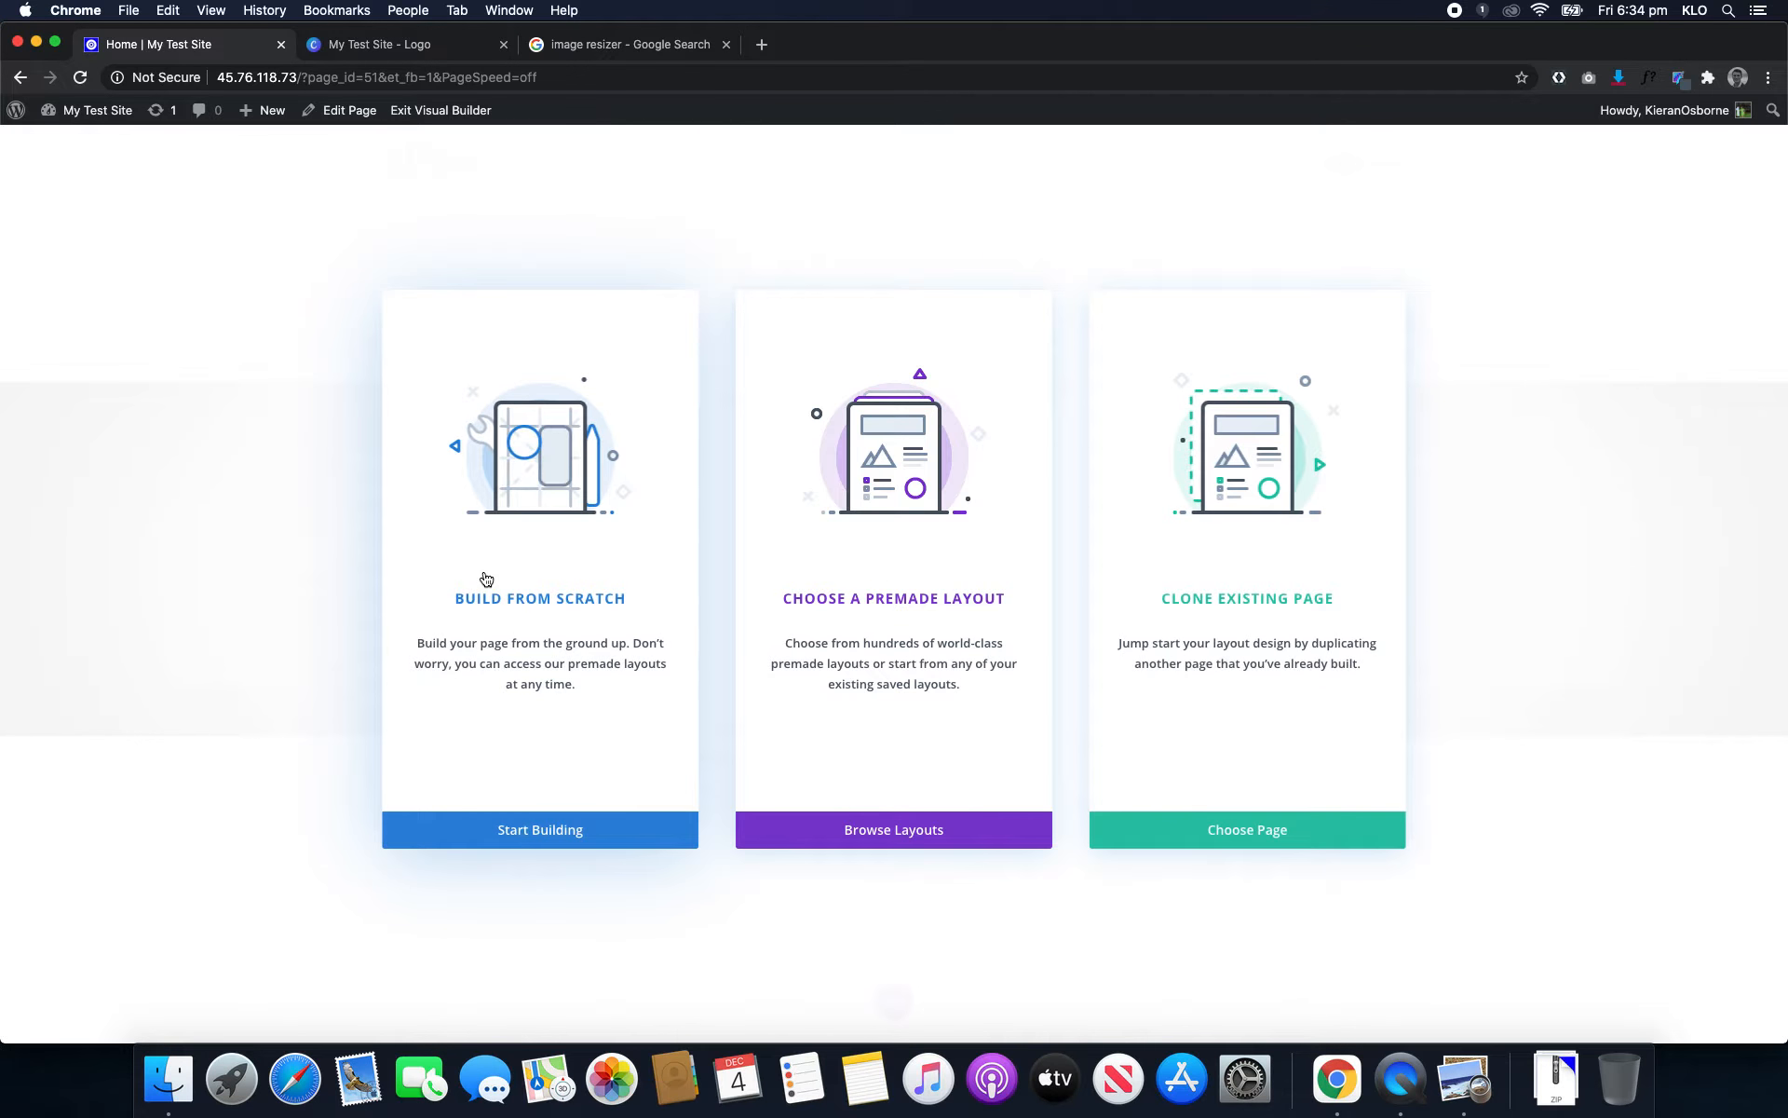
mouse_move(560, 502)
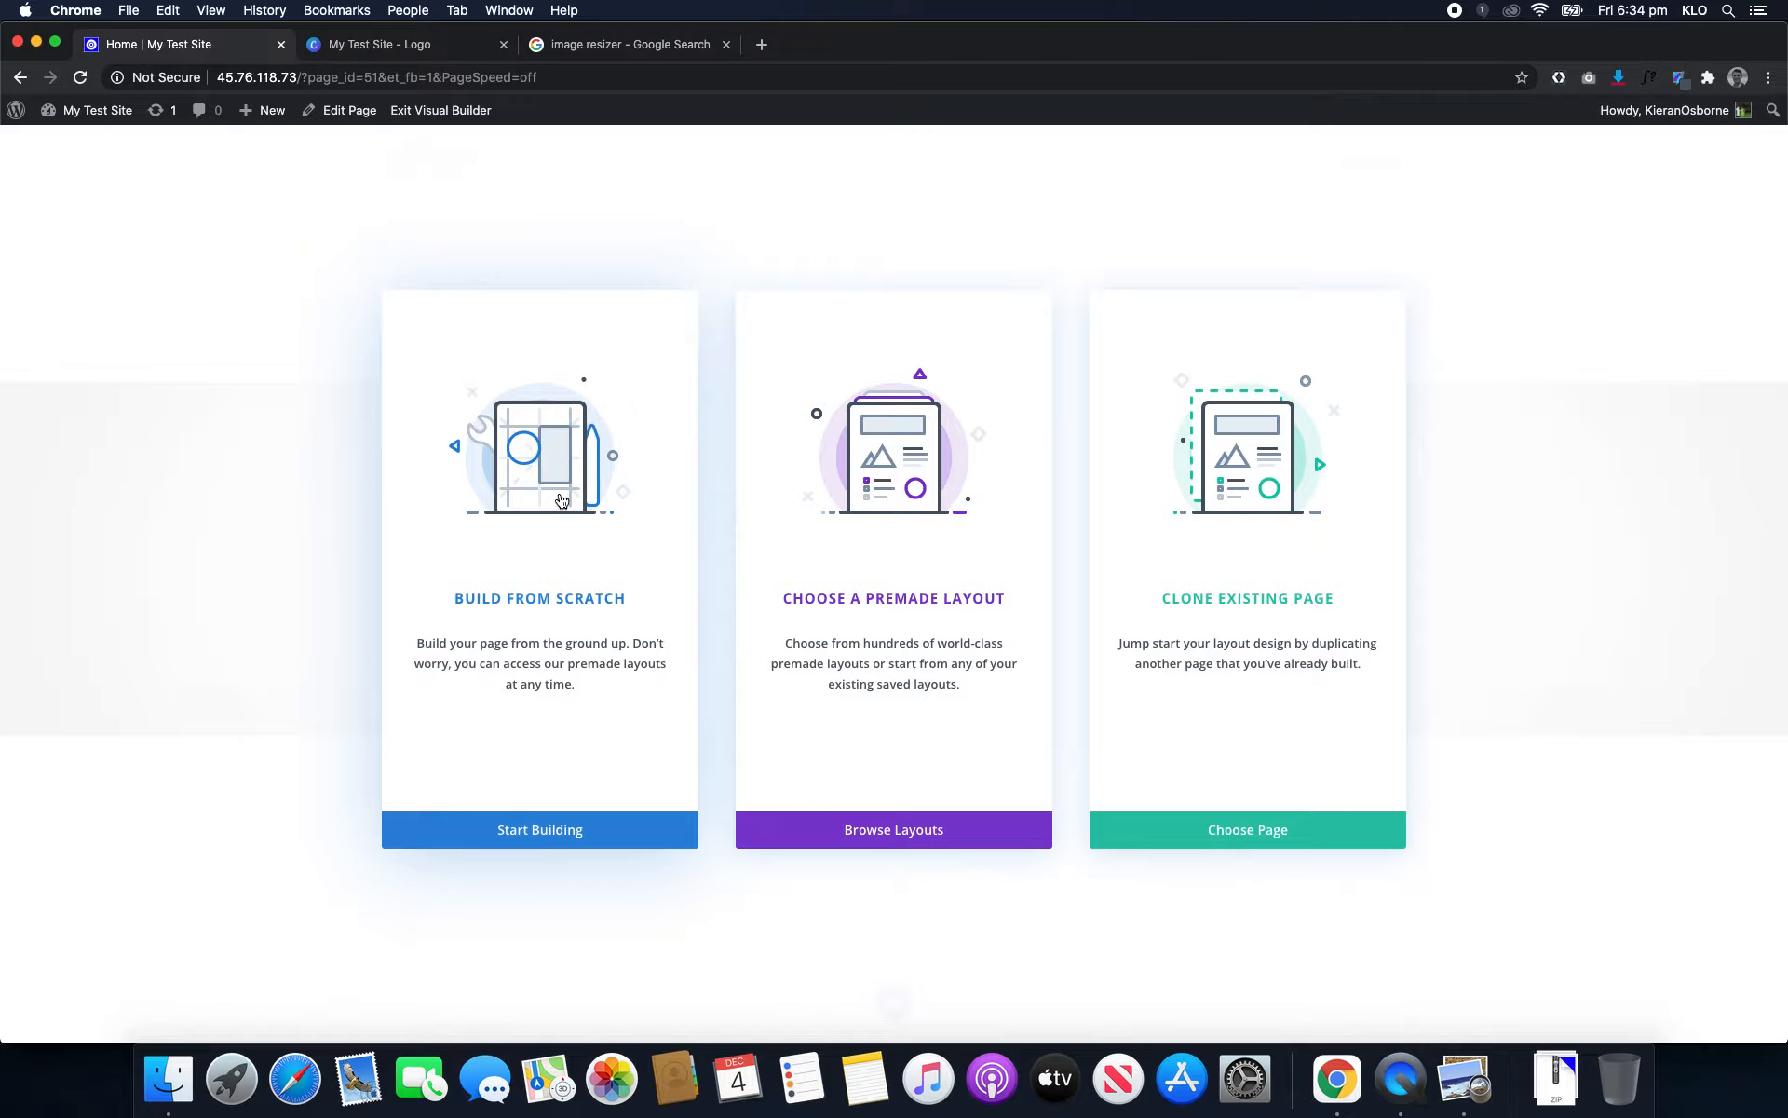
mouse_move(486, 423)
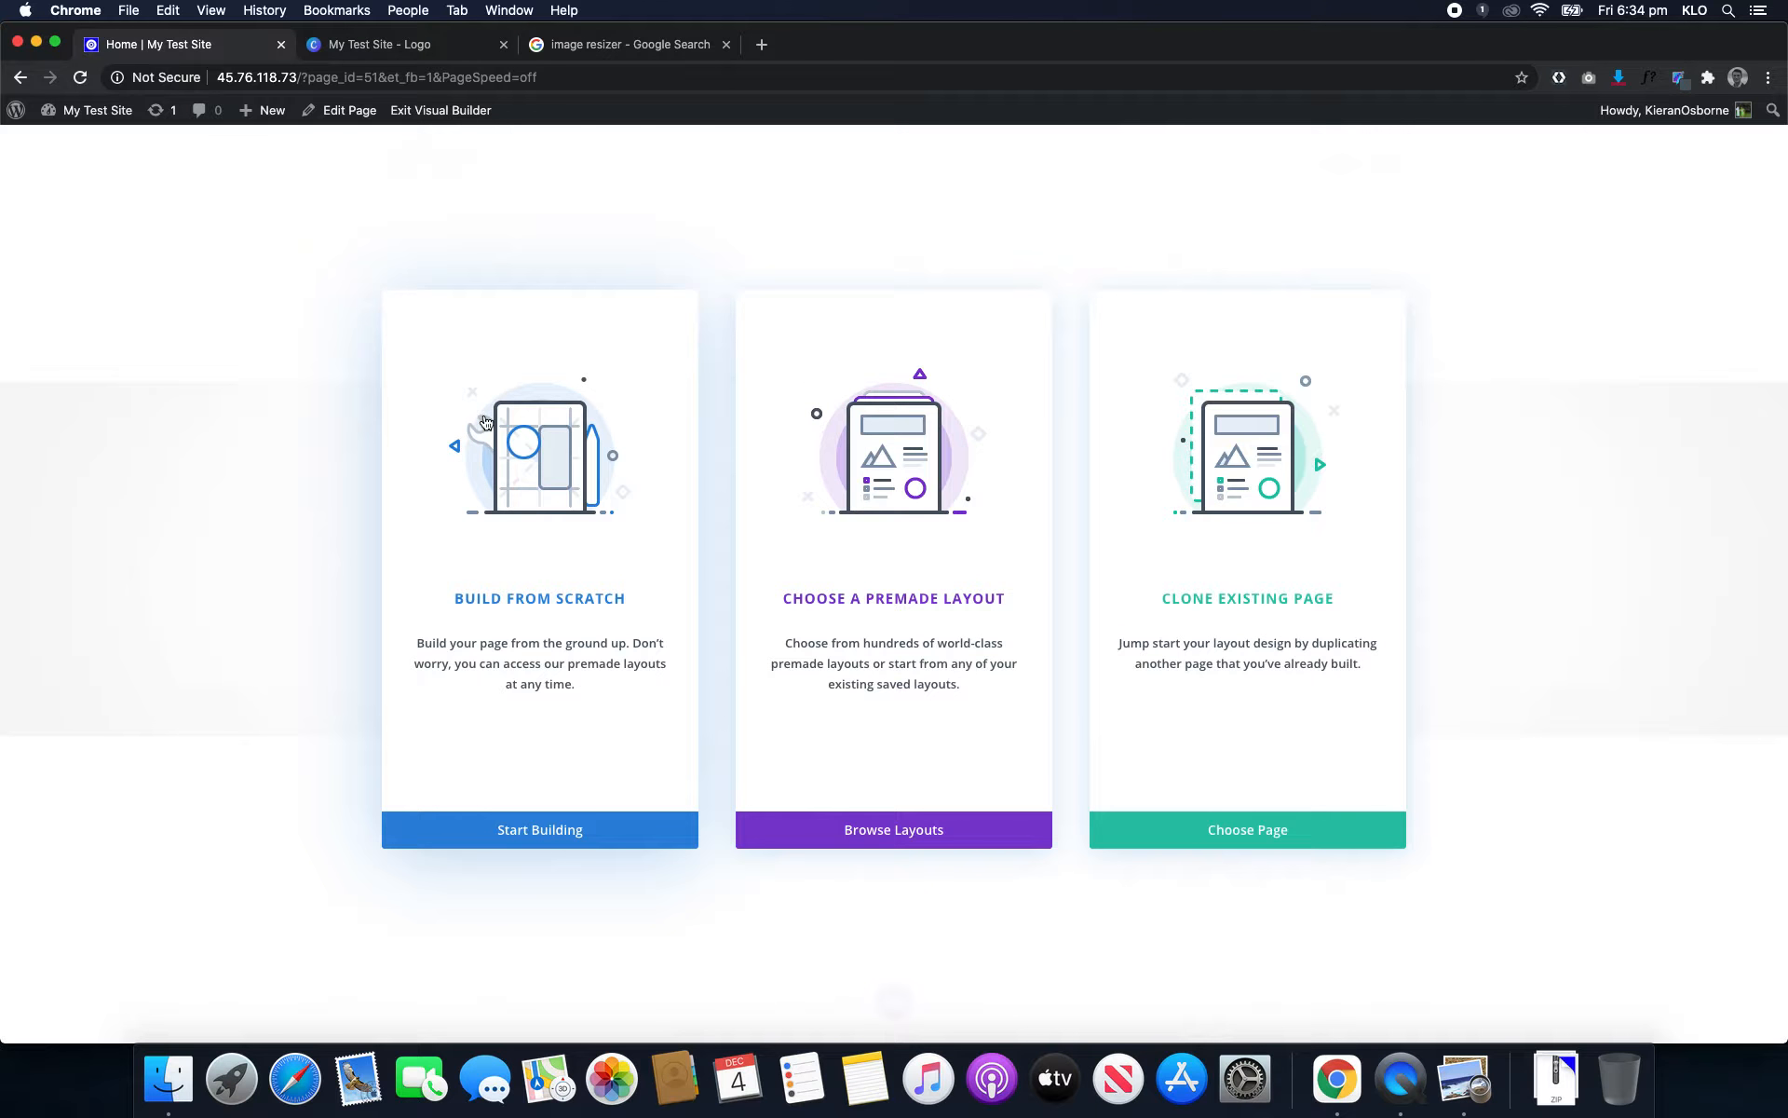
mouse_move(588, 661)
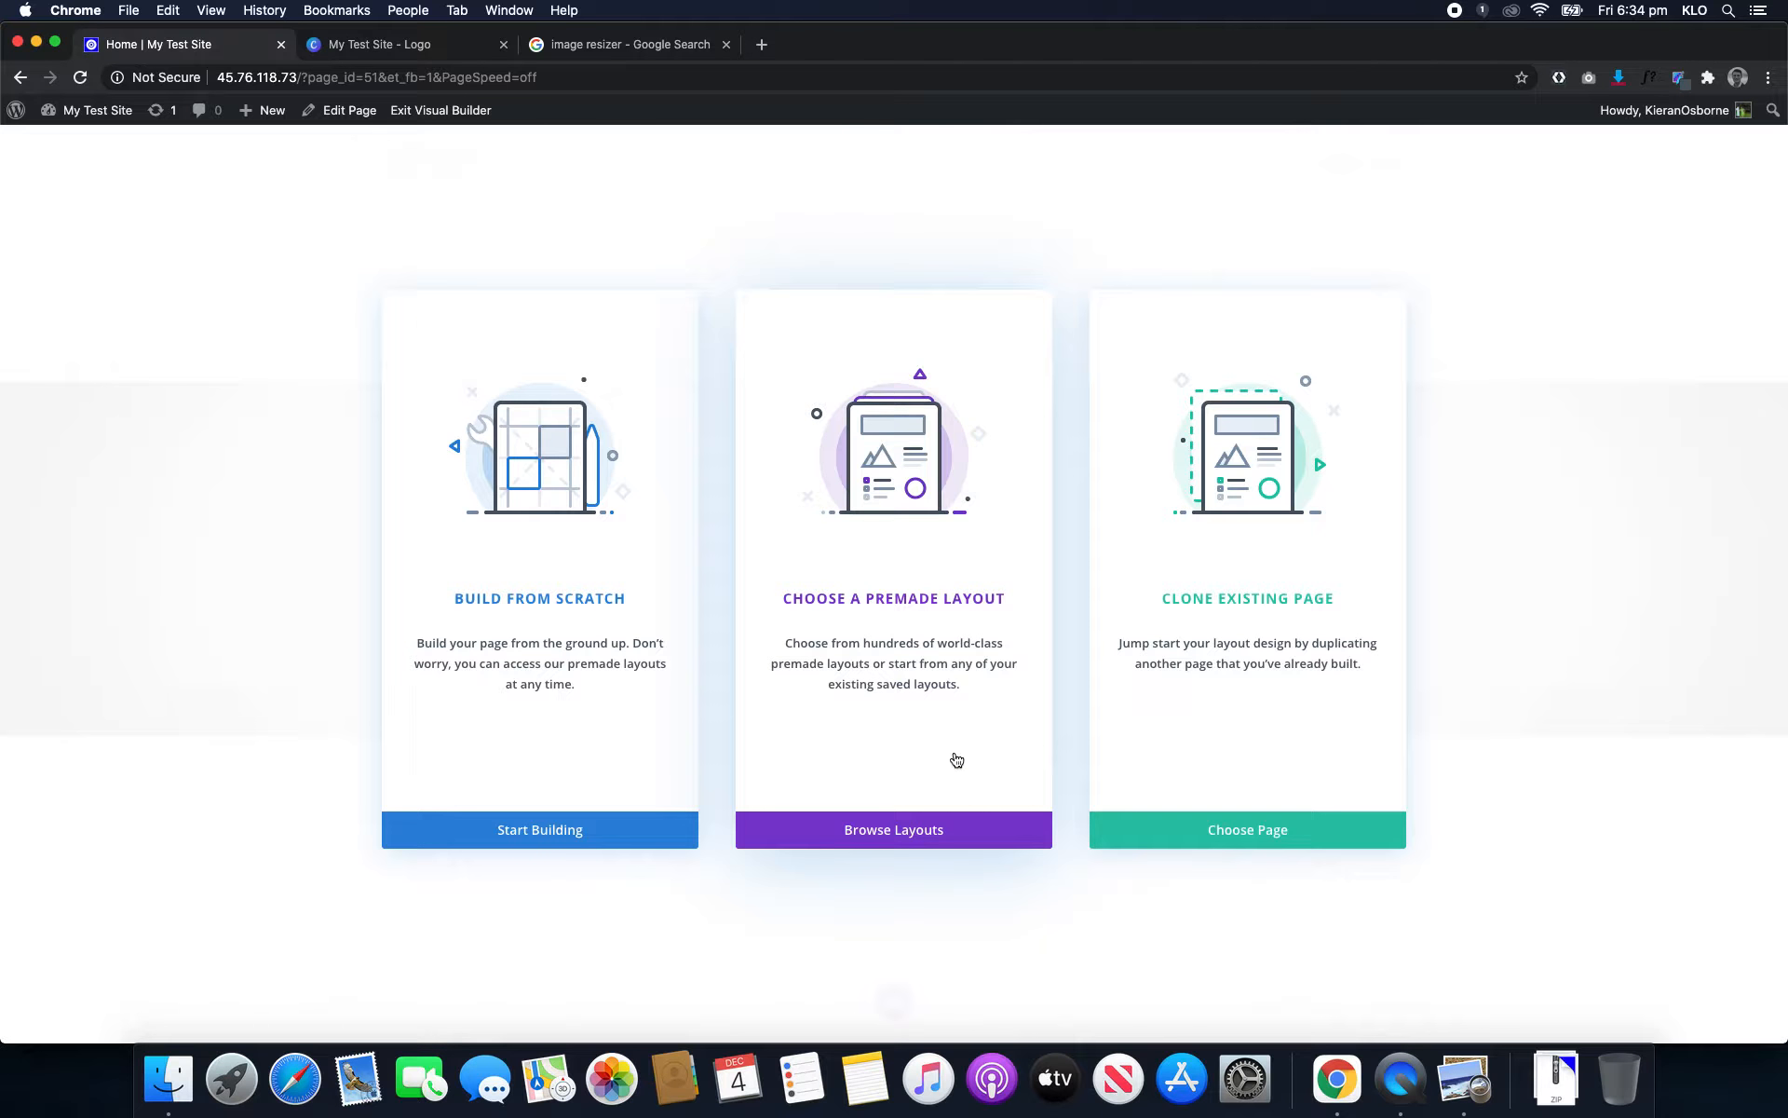
mouse_move(1246, 453)
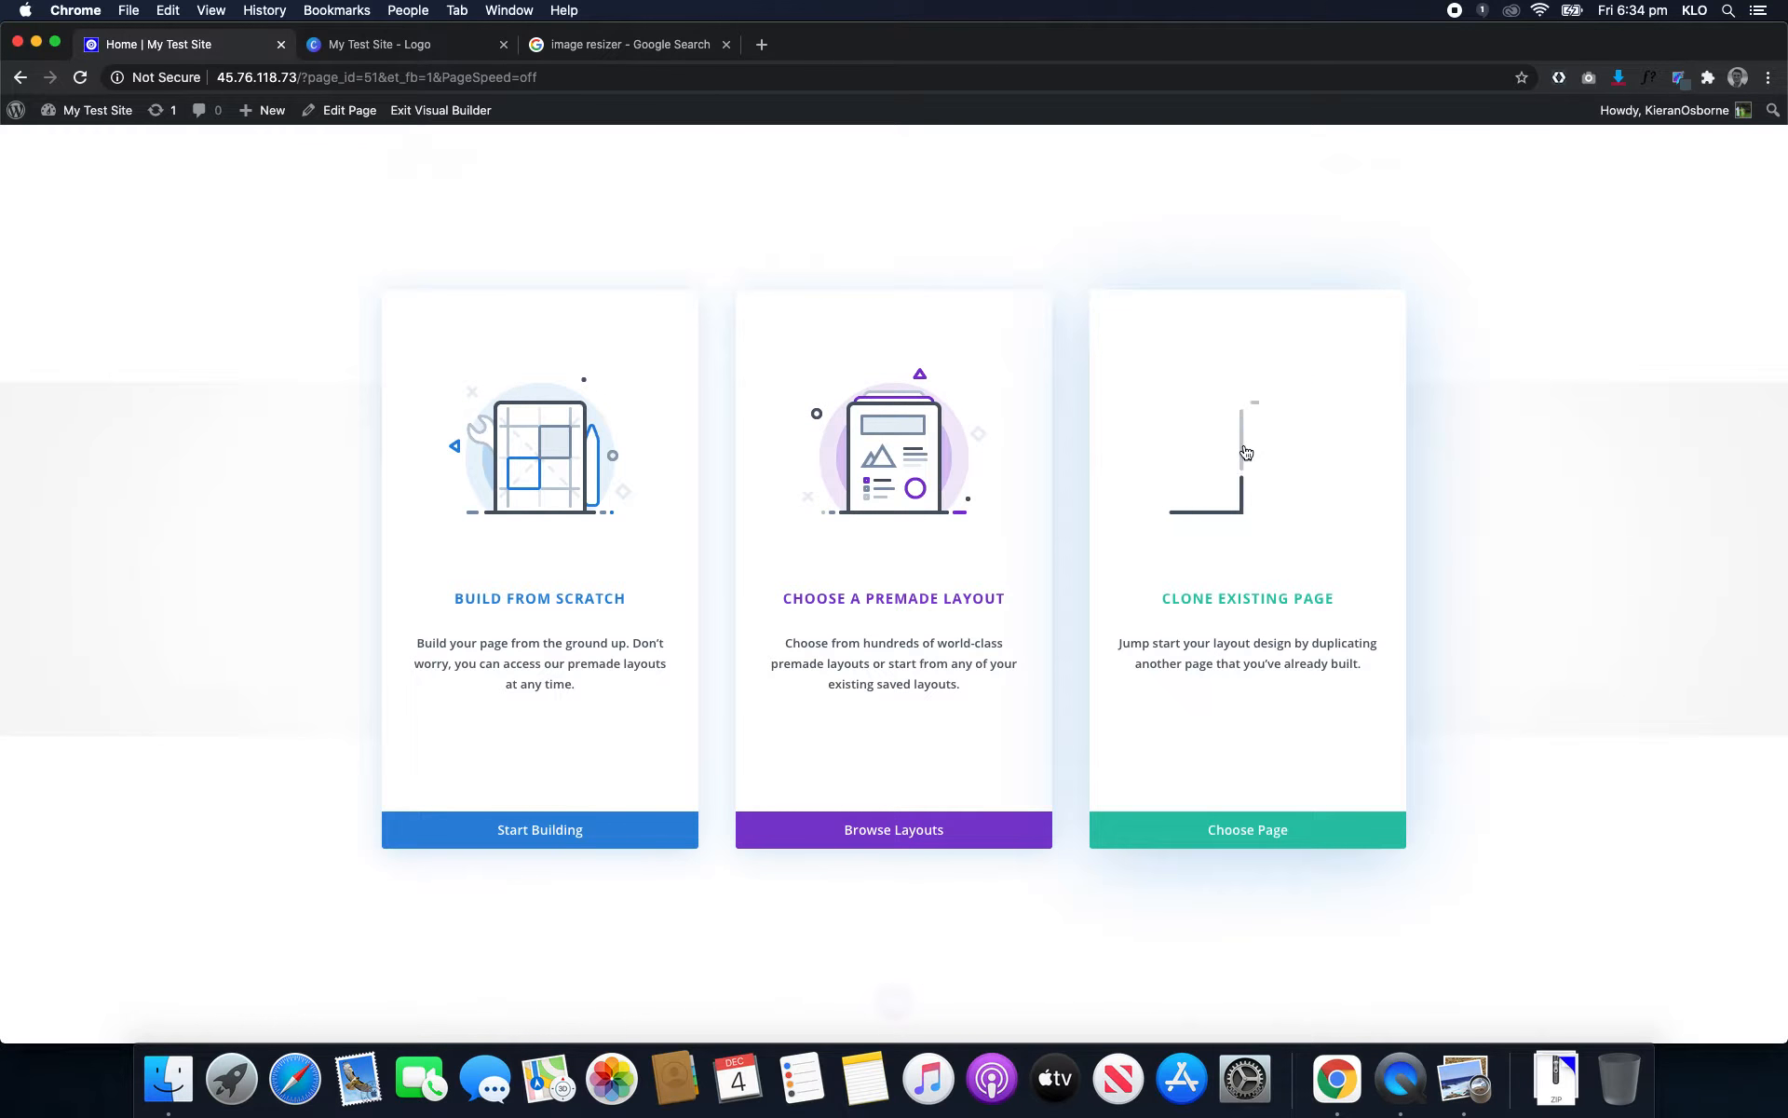
mouse_move(1246, 445)
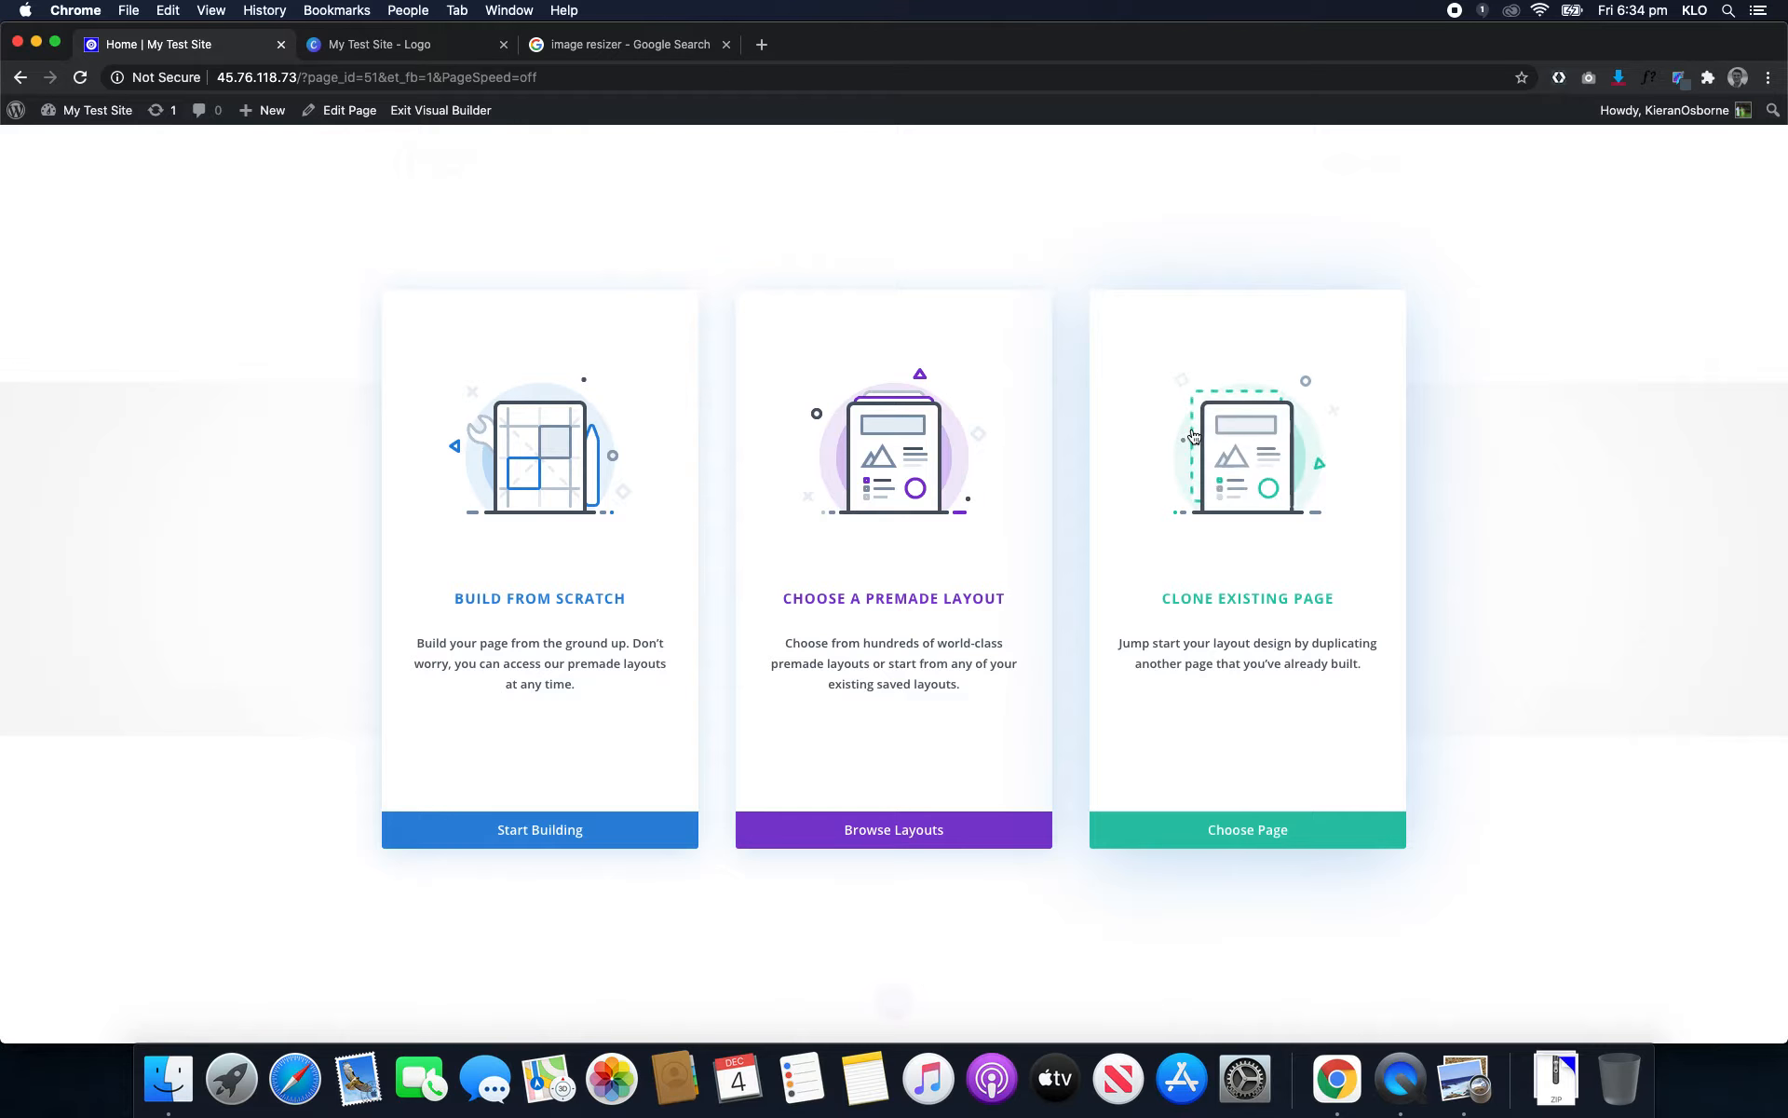
mouse_move(837, 778)
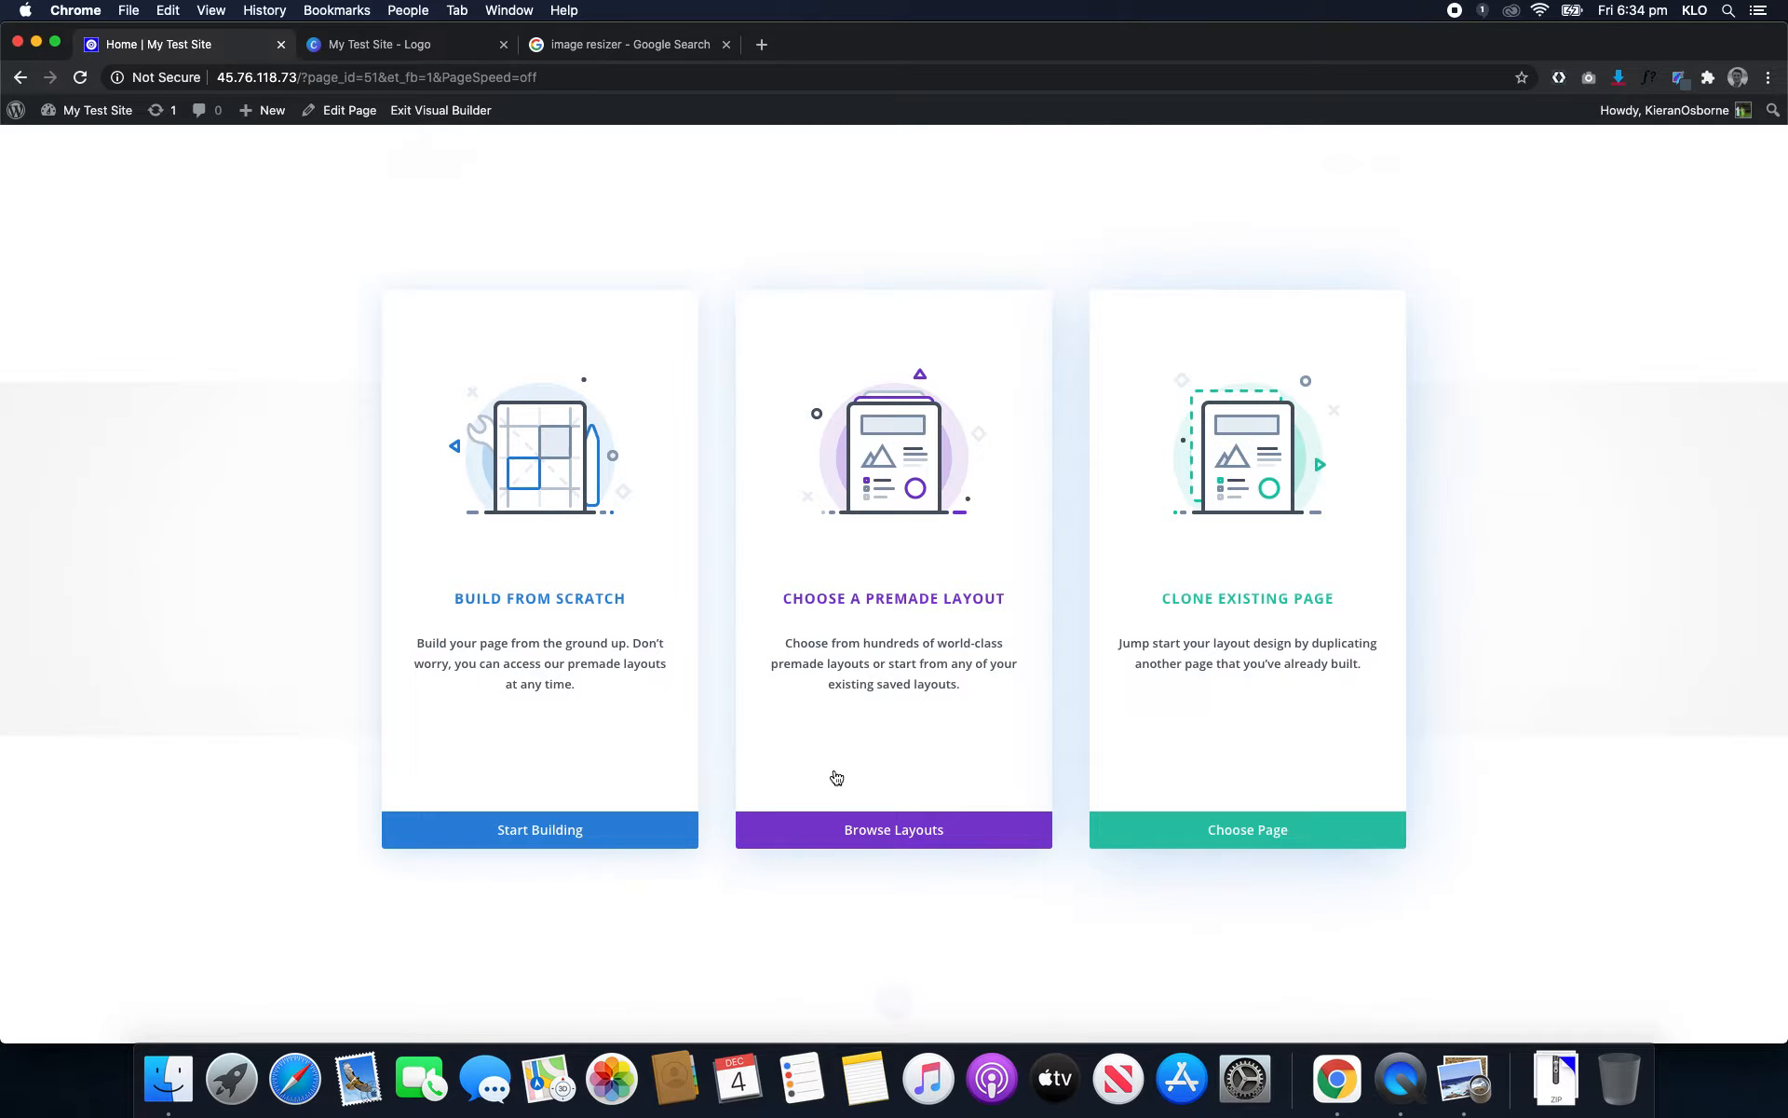
mouse_move(914, 448)
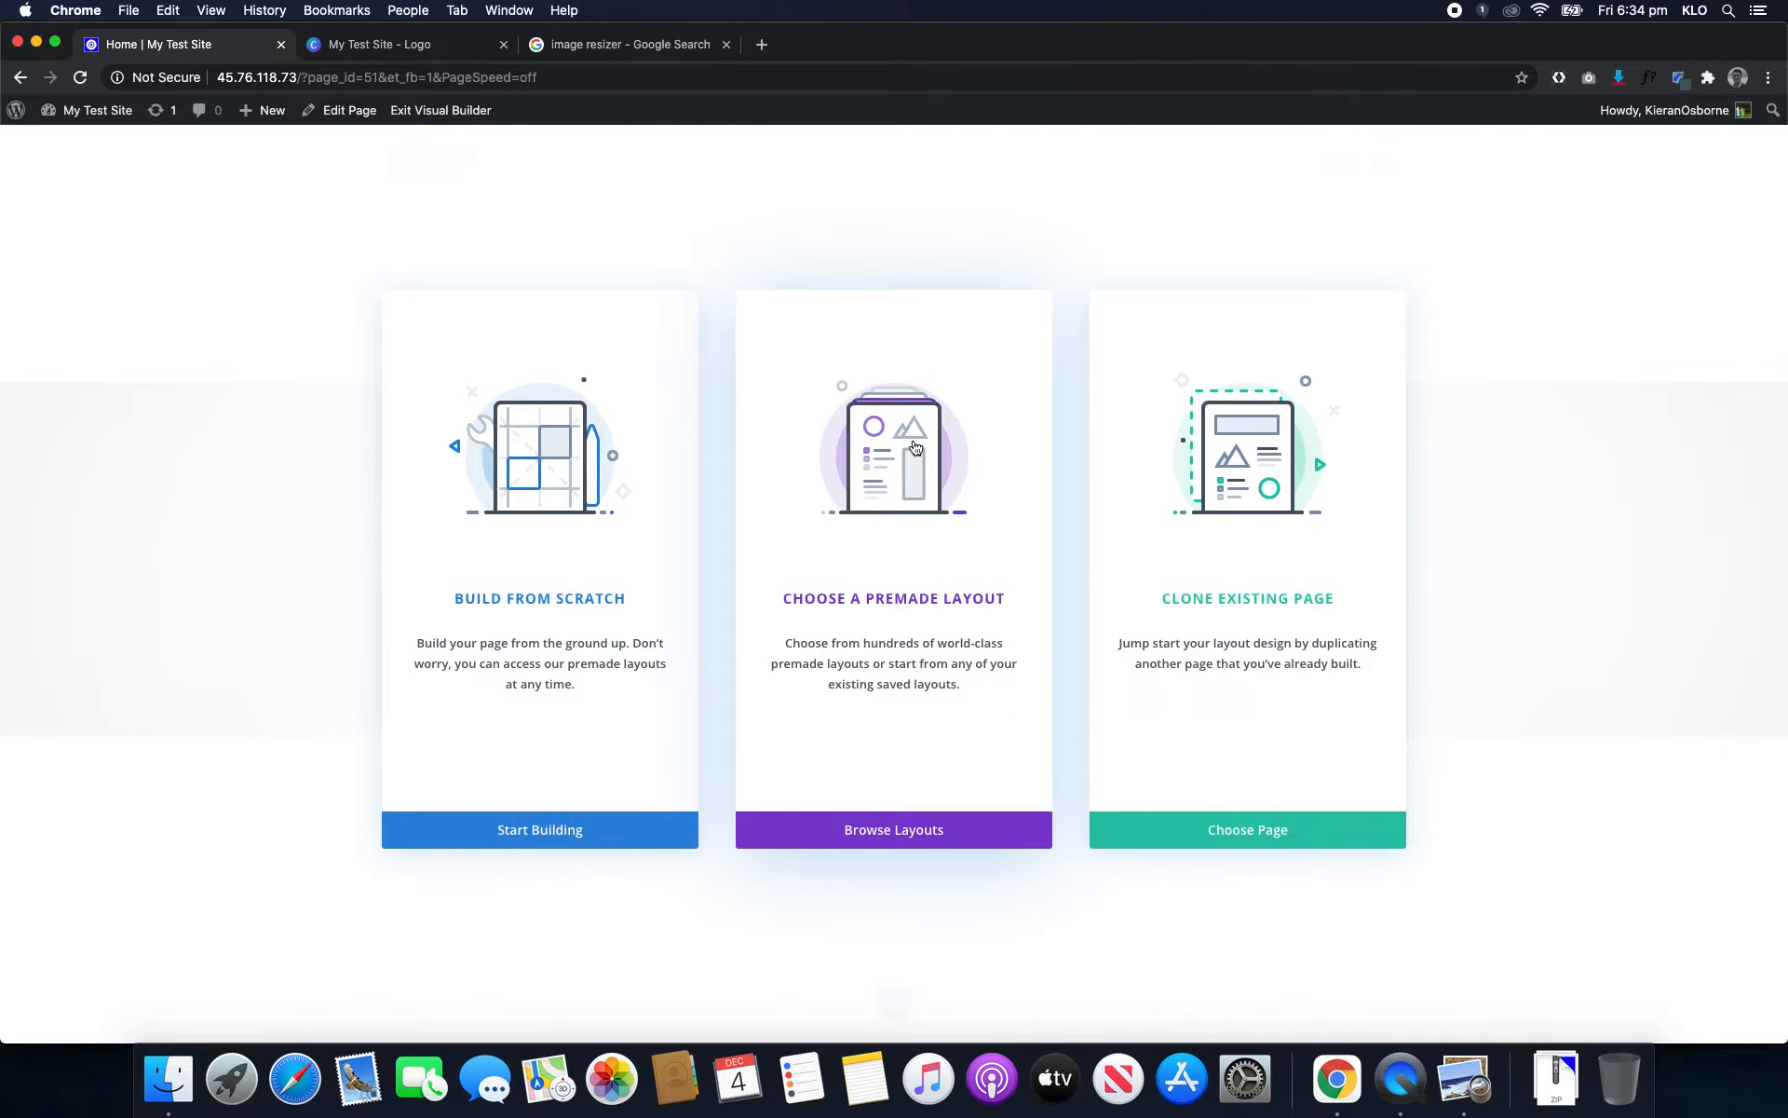
- Open Browse Layouts and scroll the Premade Layouts to the Hosting Company pack
click(894, 829)
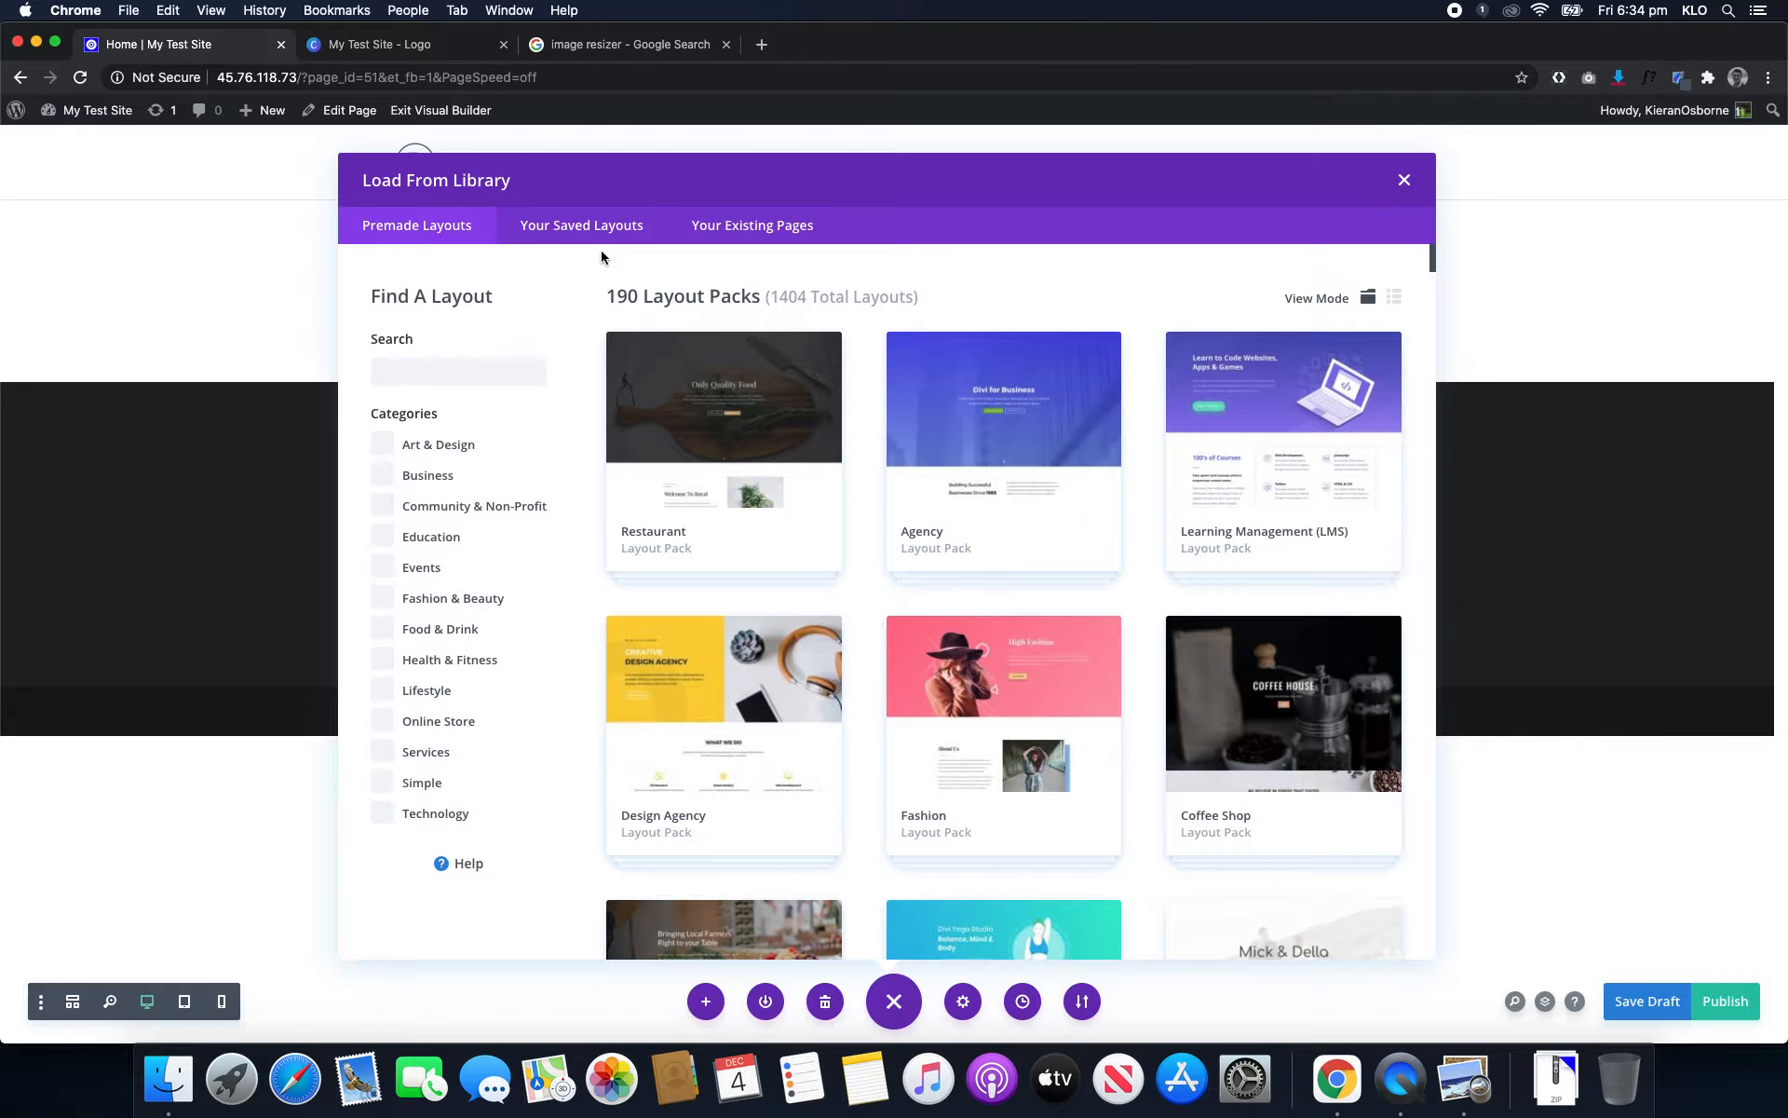
mouse_move(751, 225)
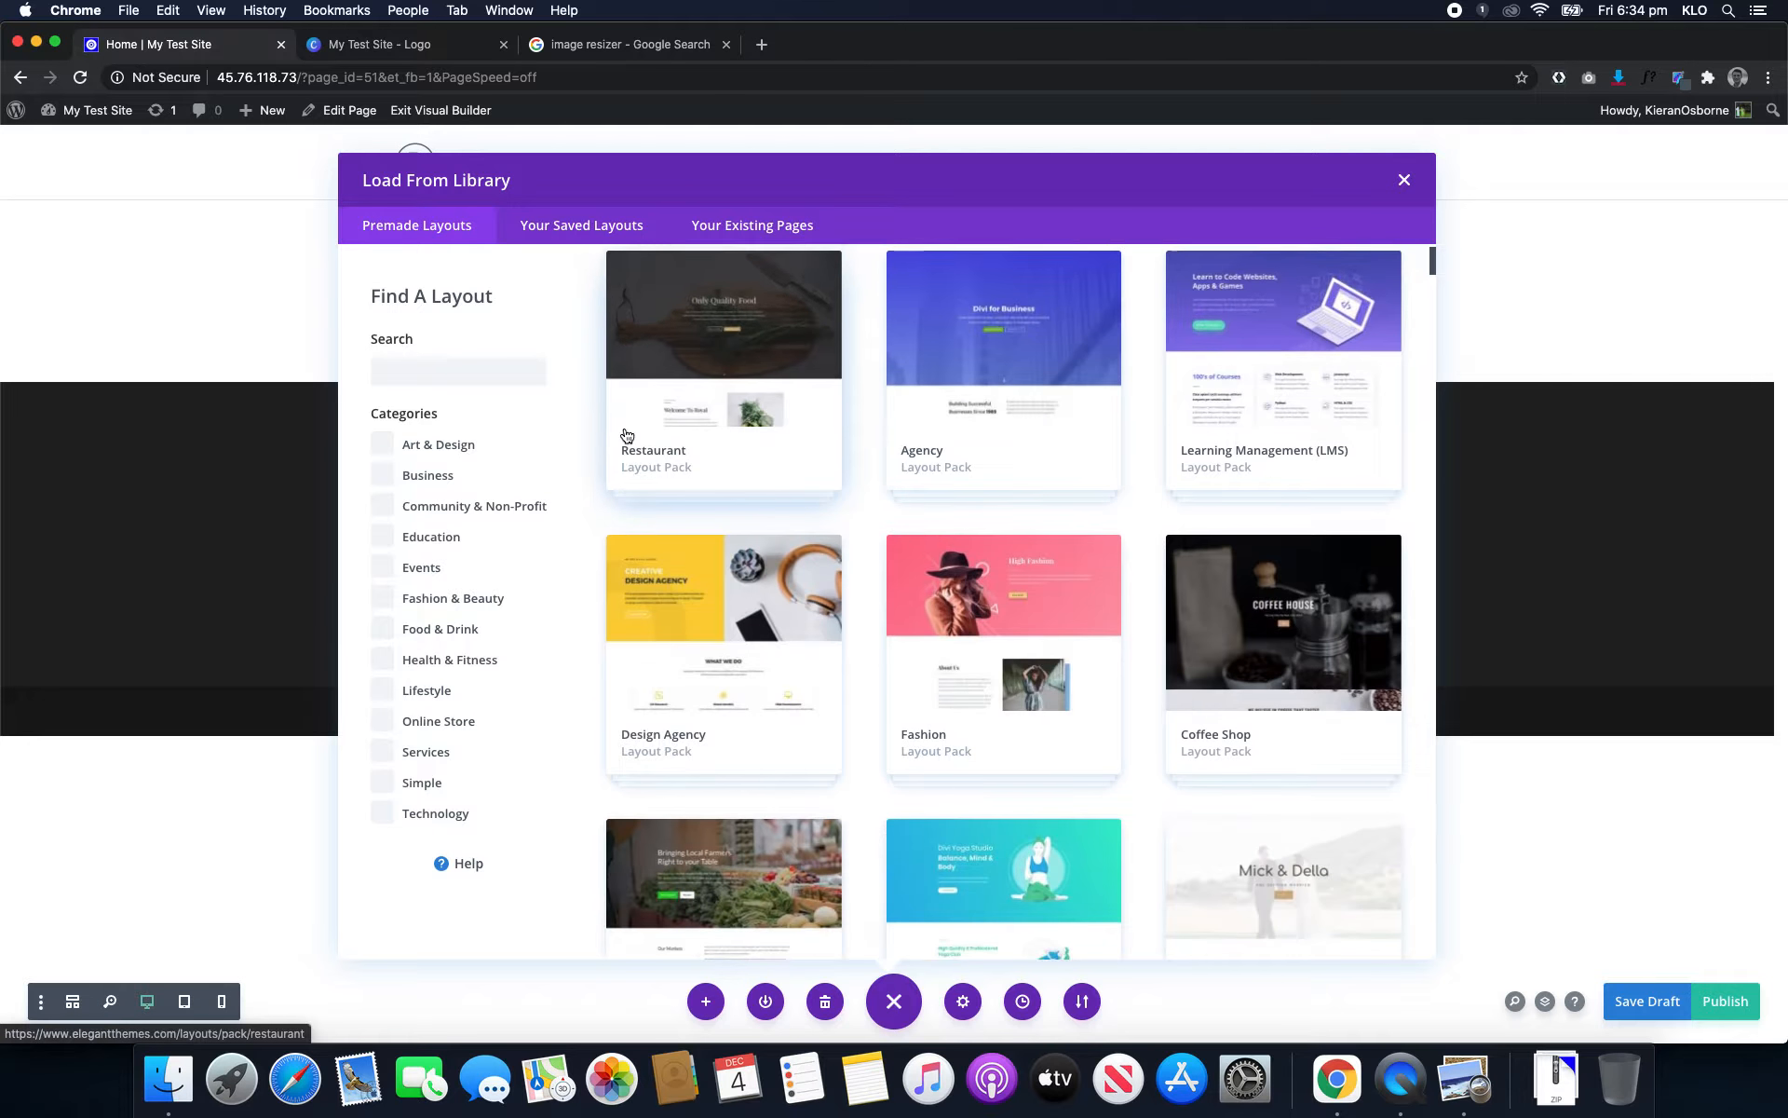
scroll(down, 3)
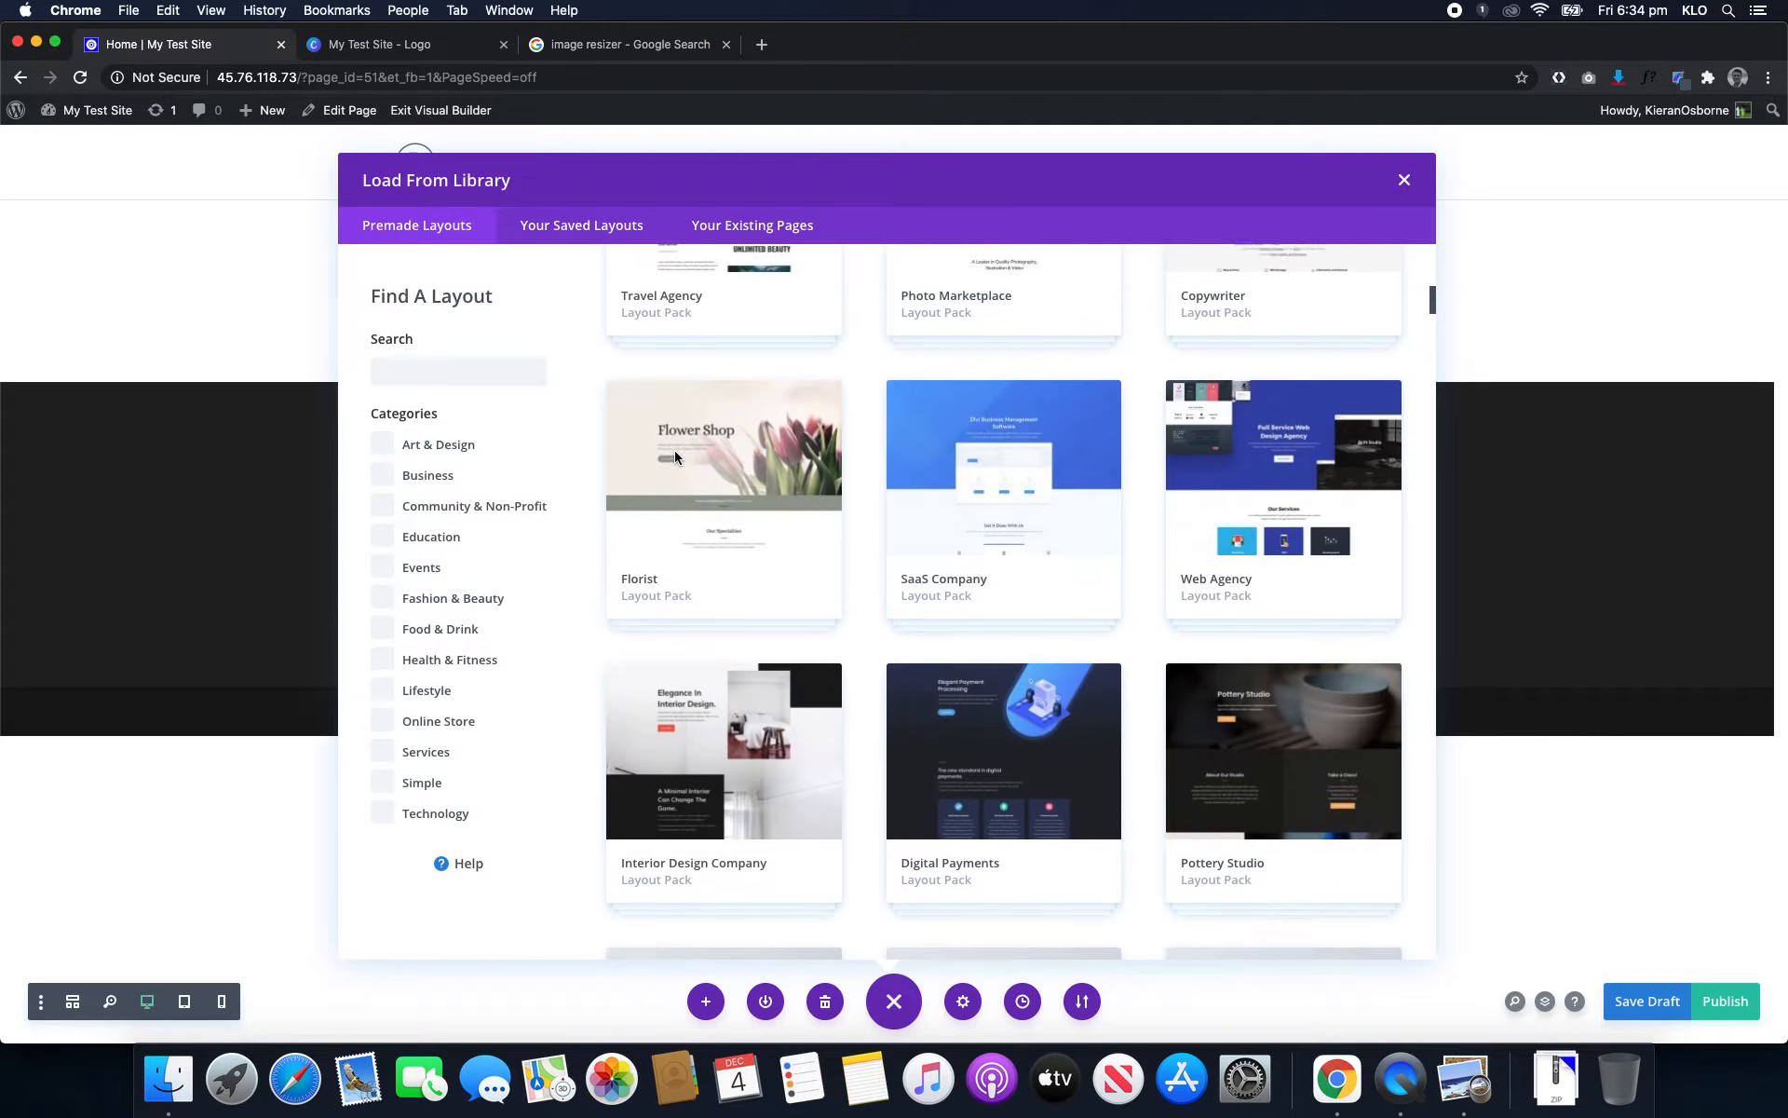
scroll(down, 3)
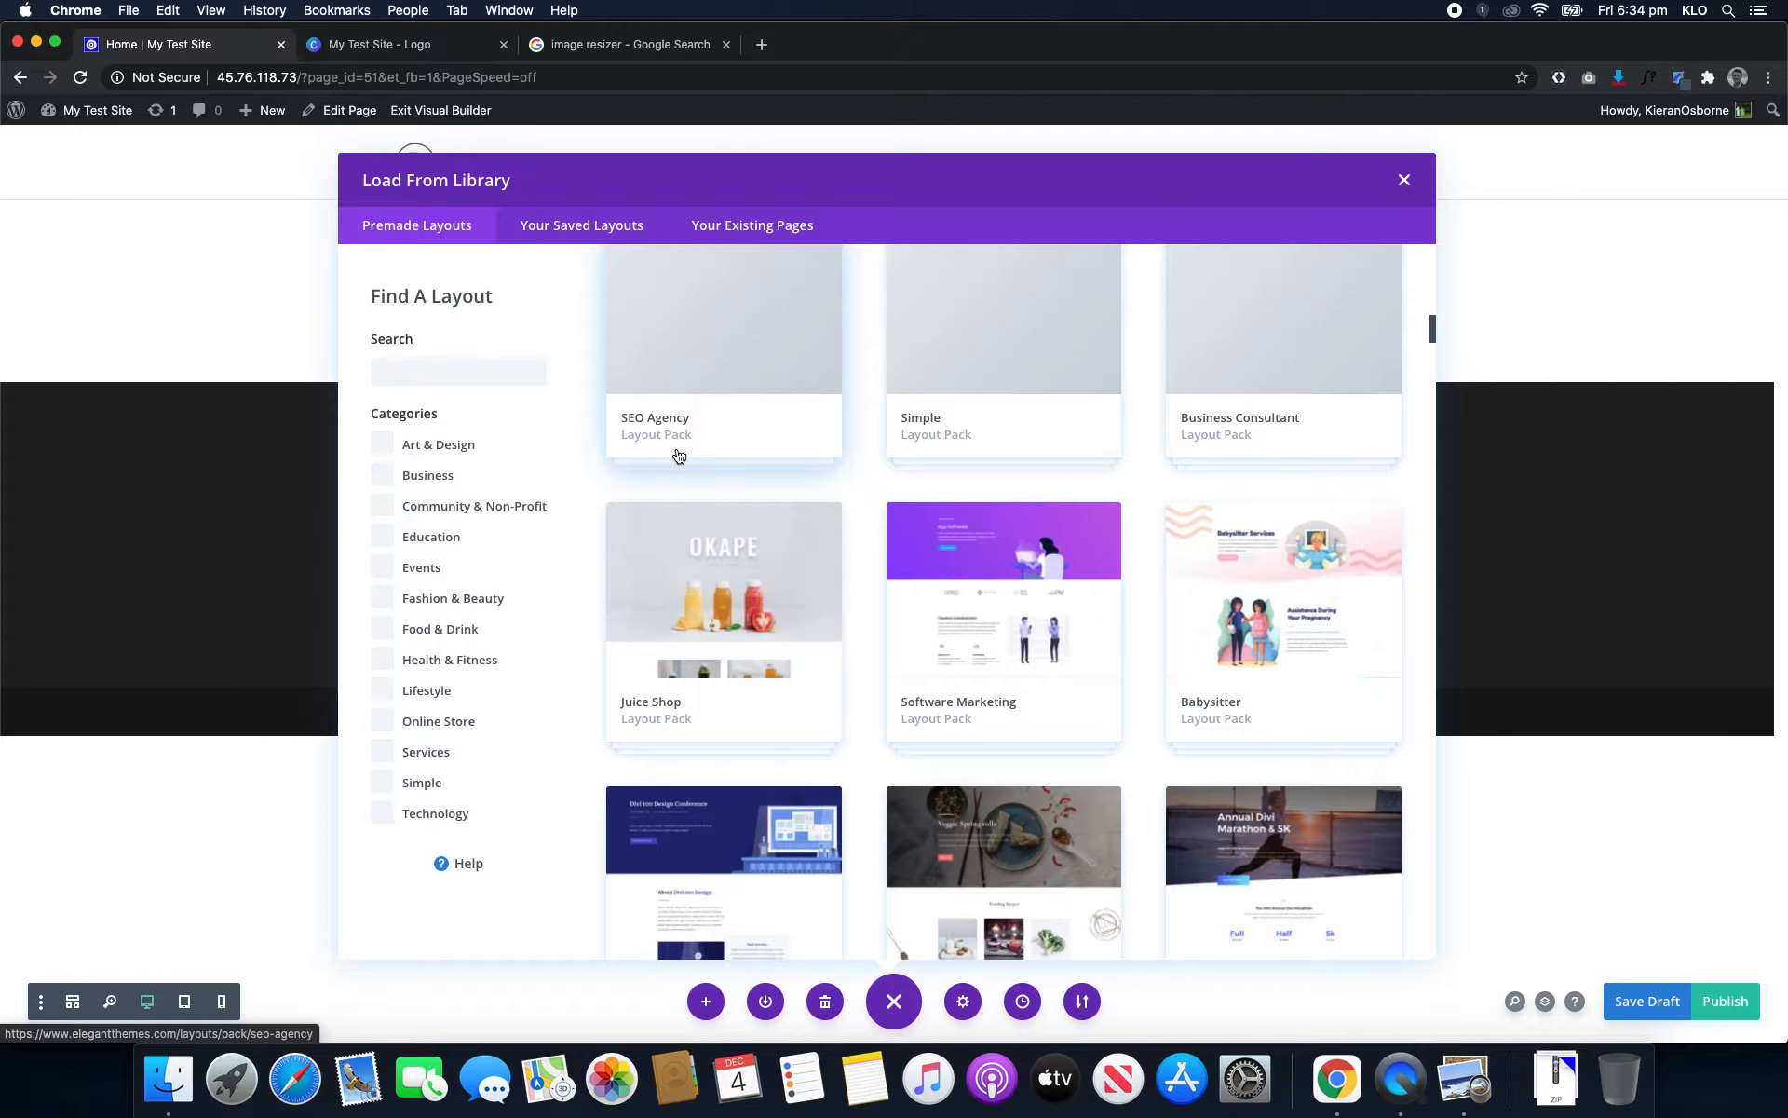
scroll(down, 3)
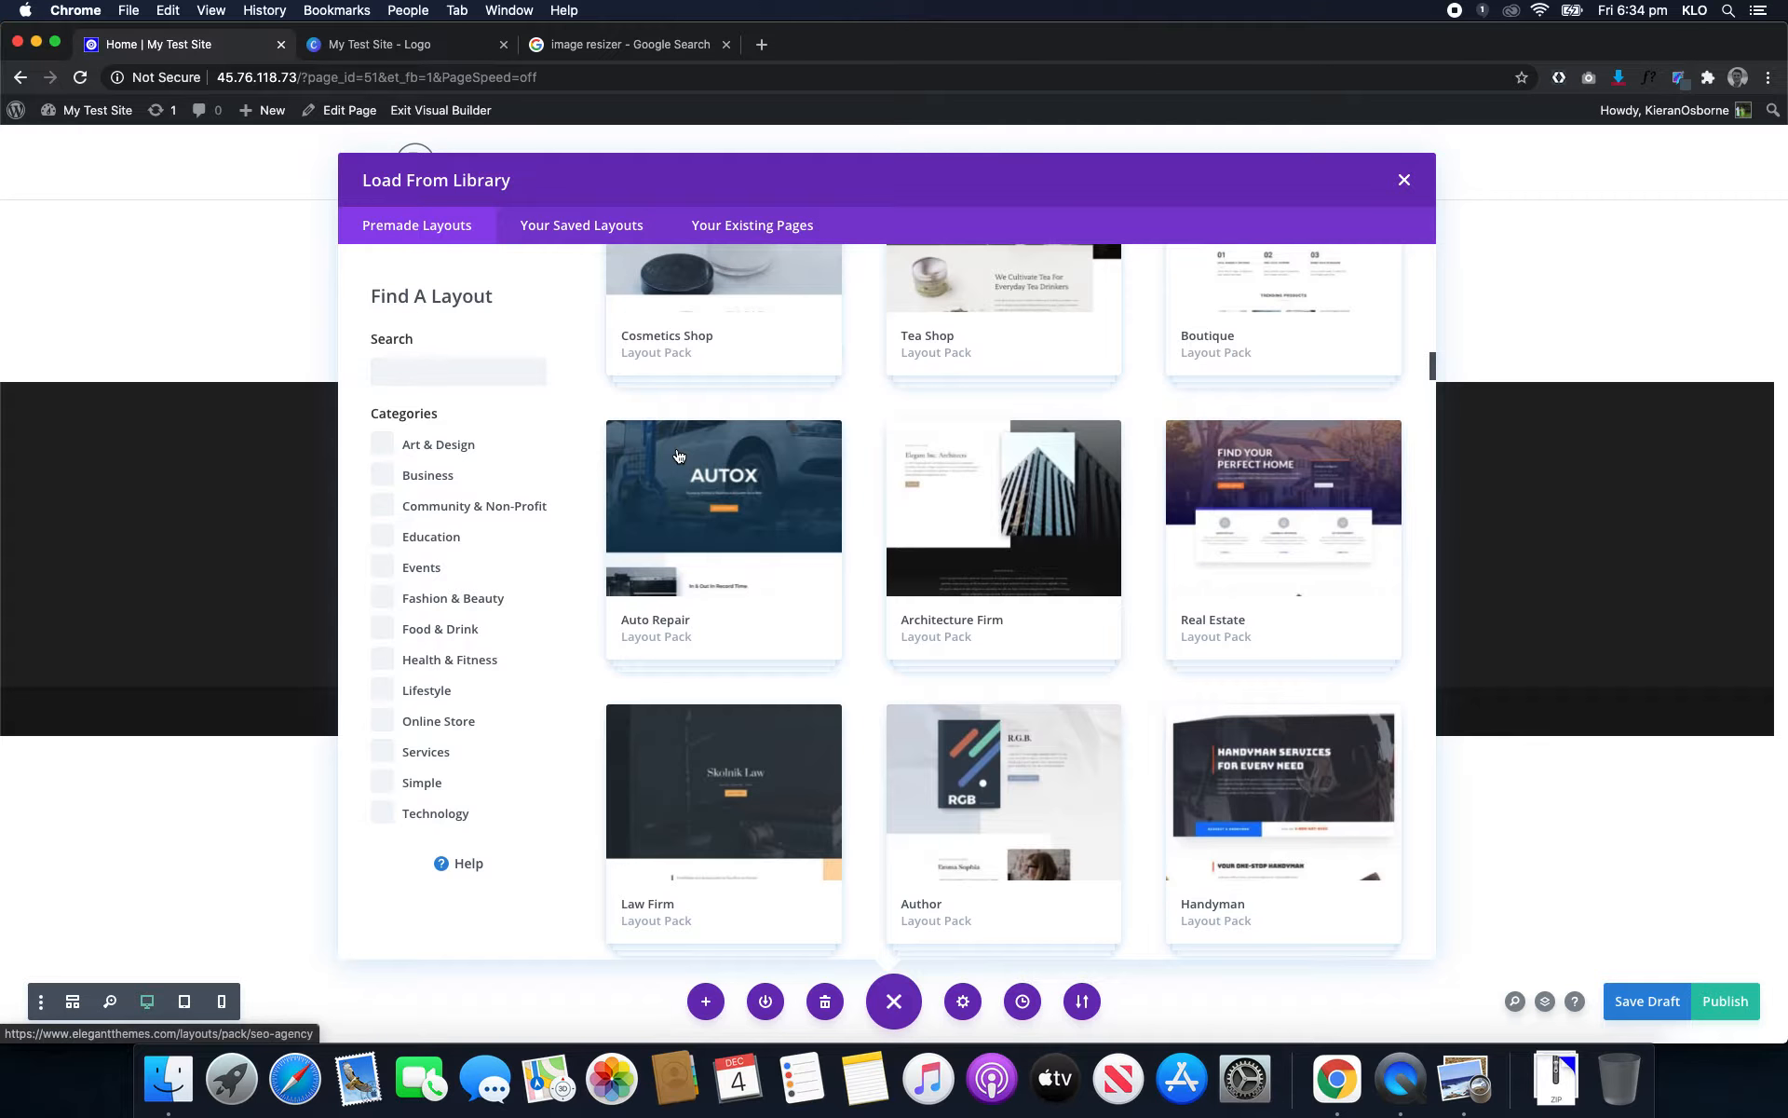
scroll(down, 3)
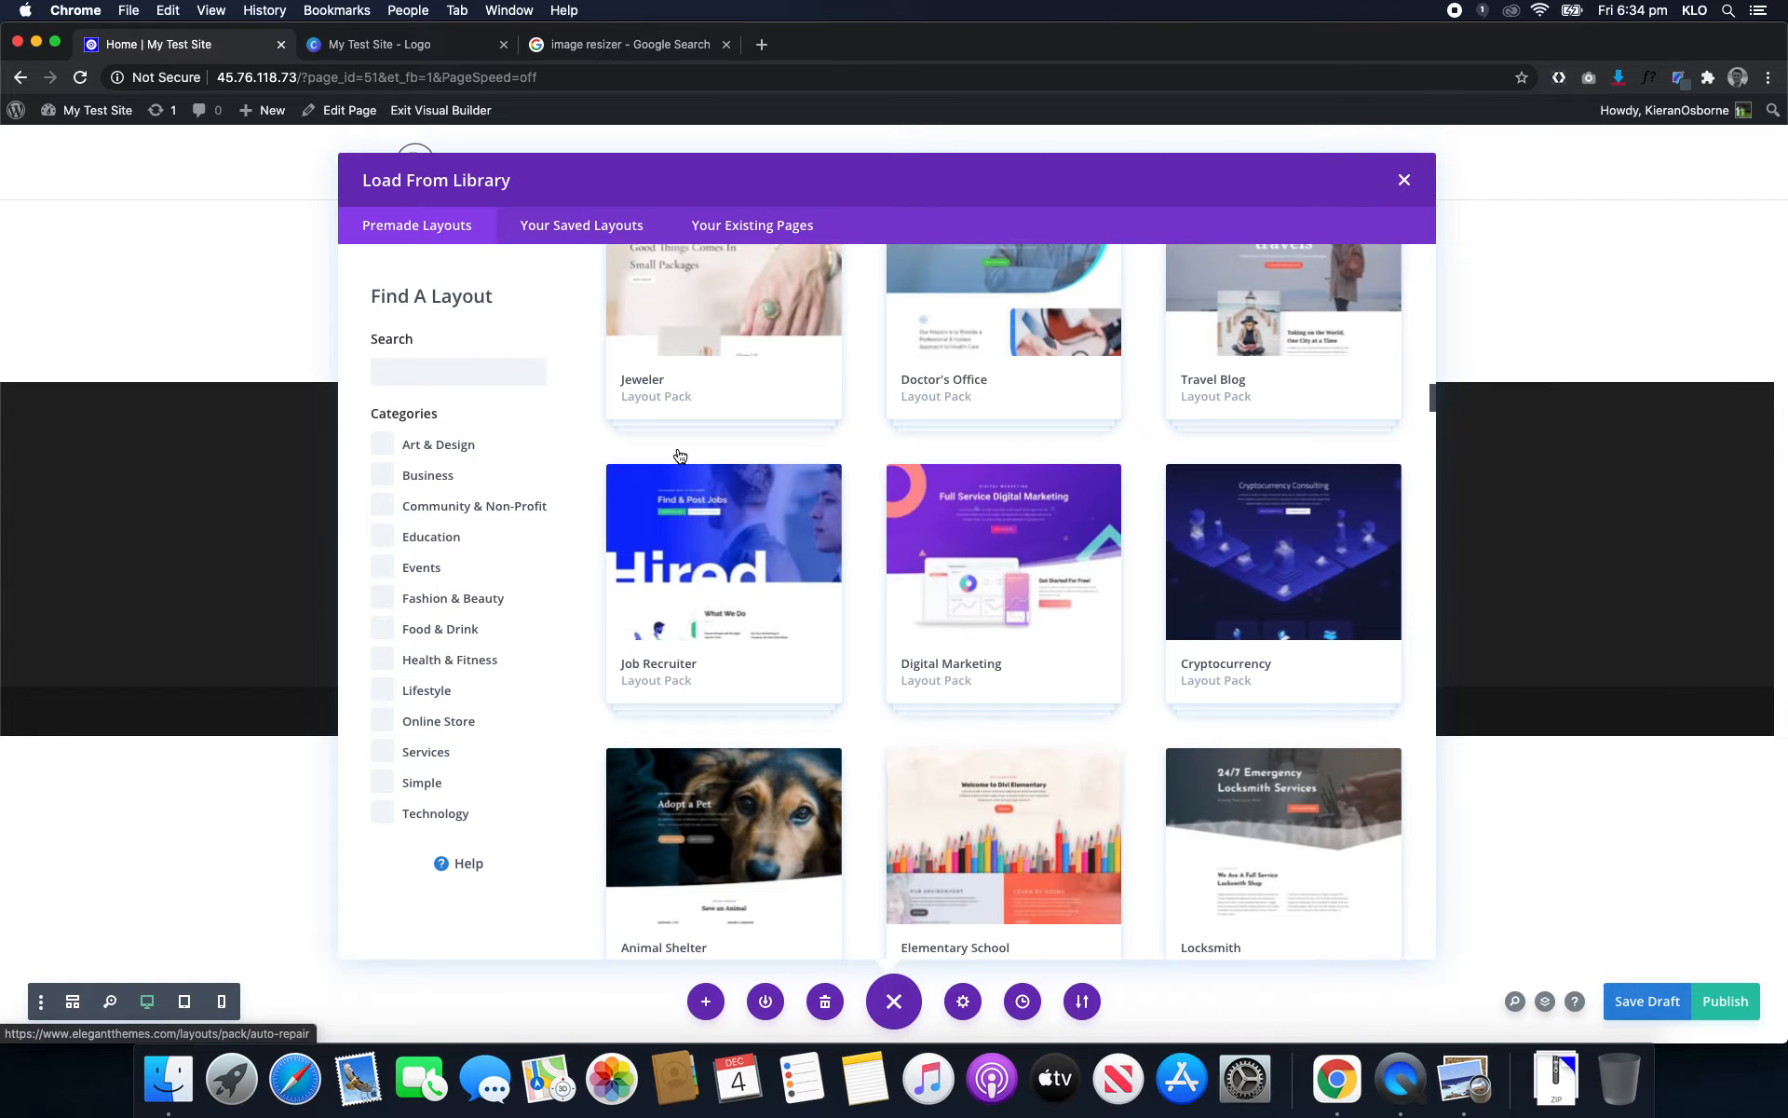
scroll(down, 3)
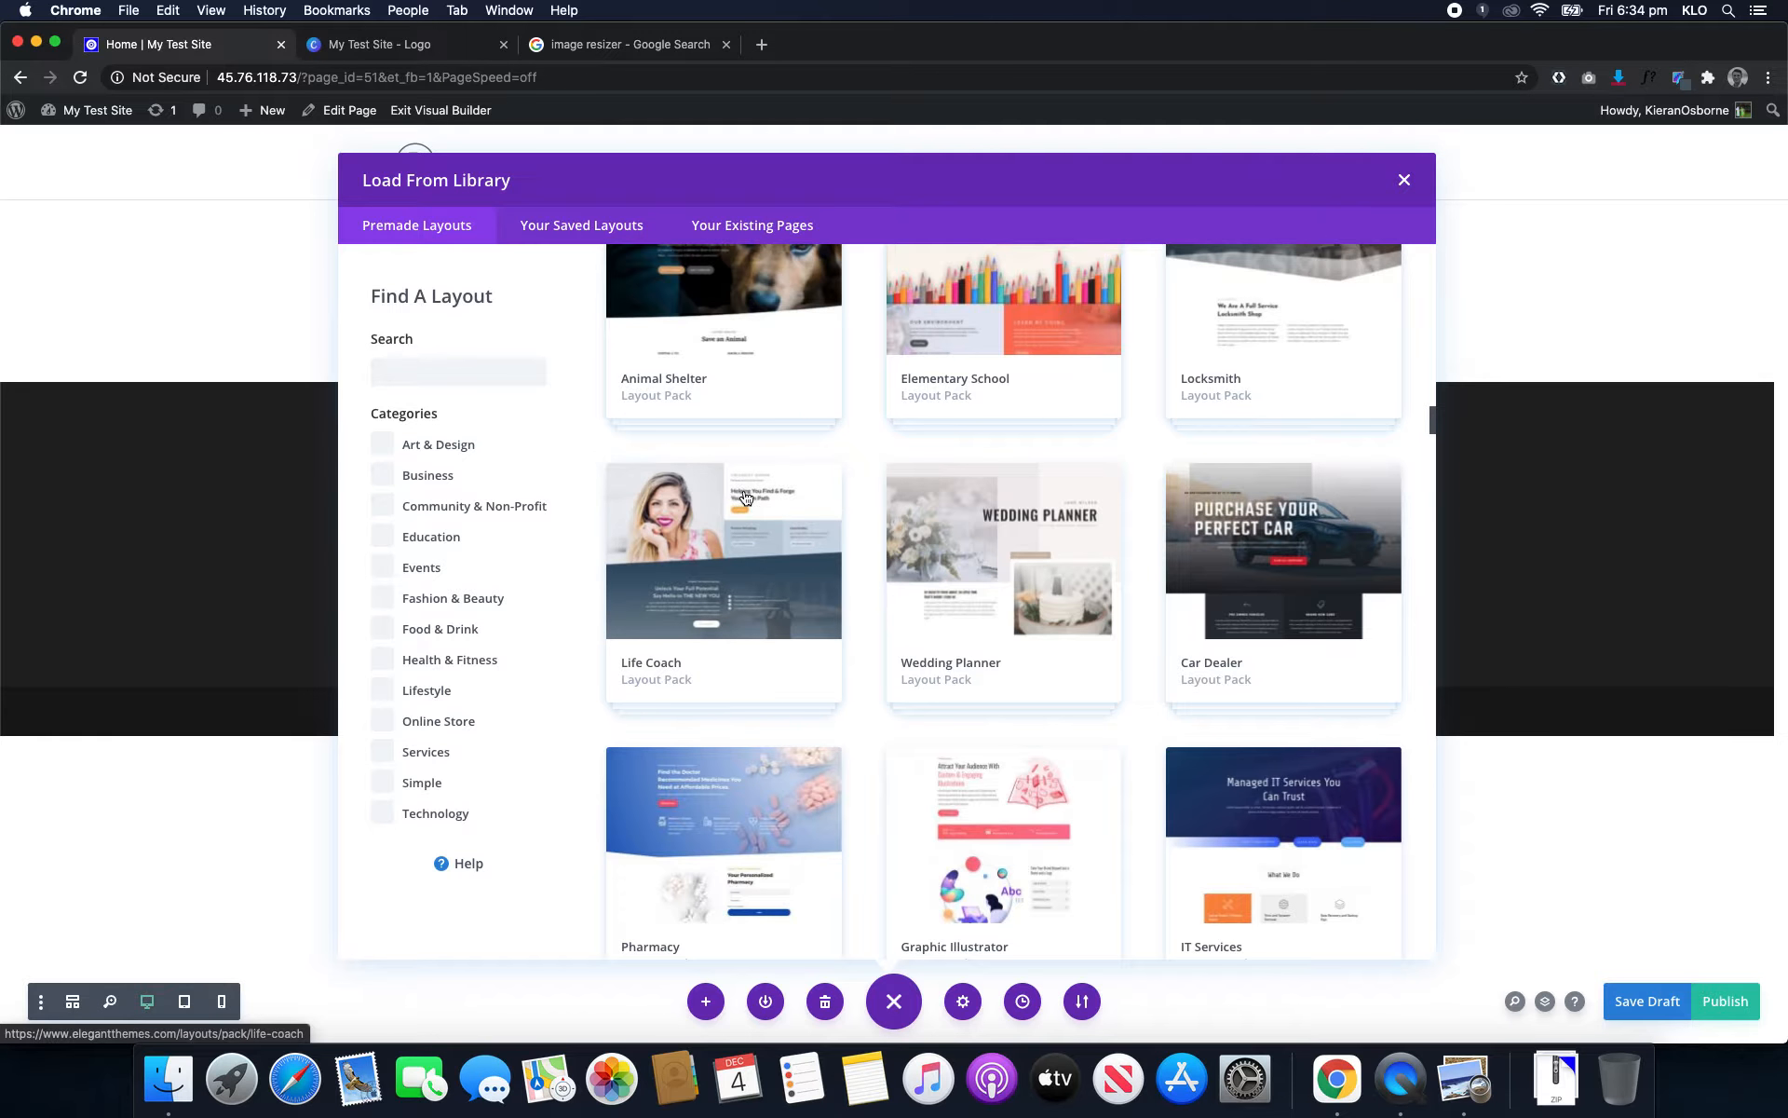
scroll(down, 3)
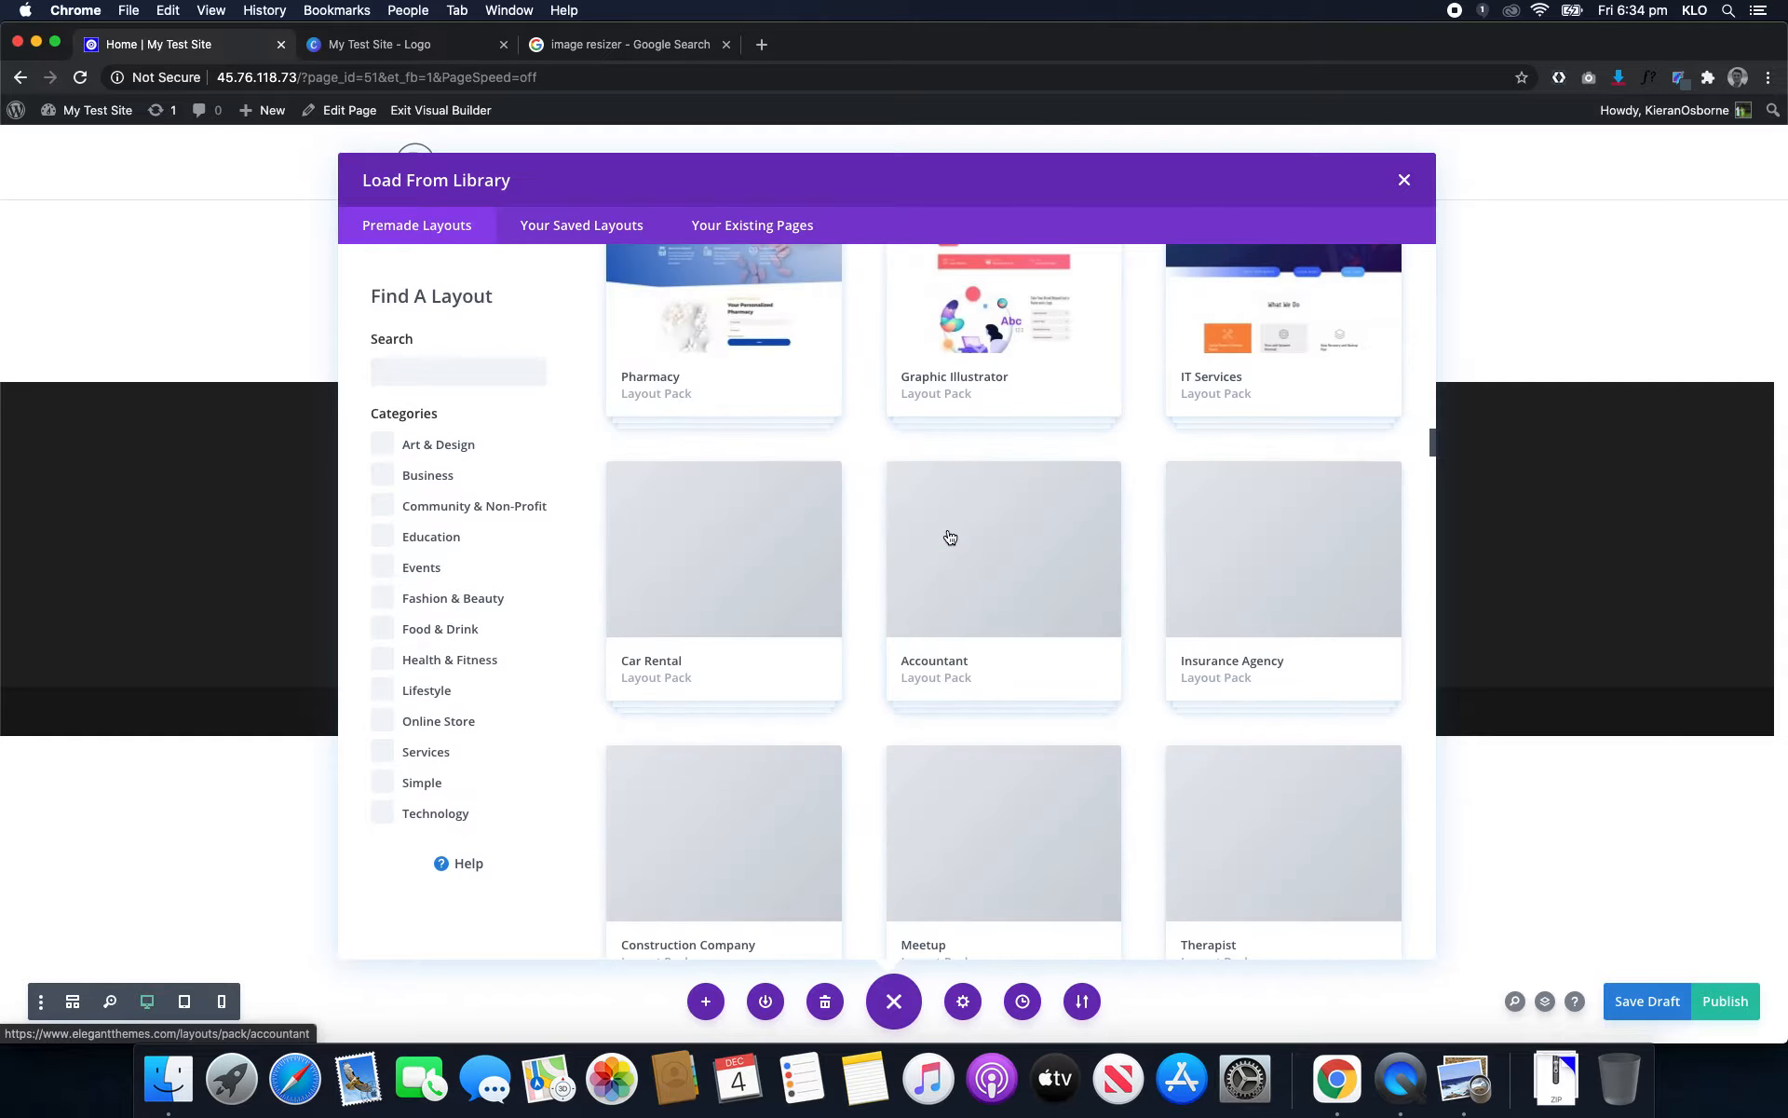
scroll(down, 3)
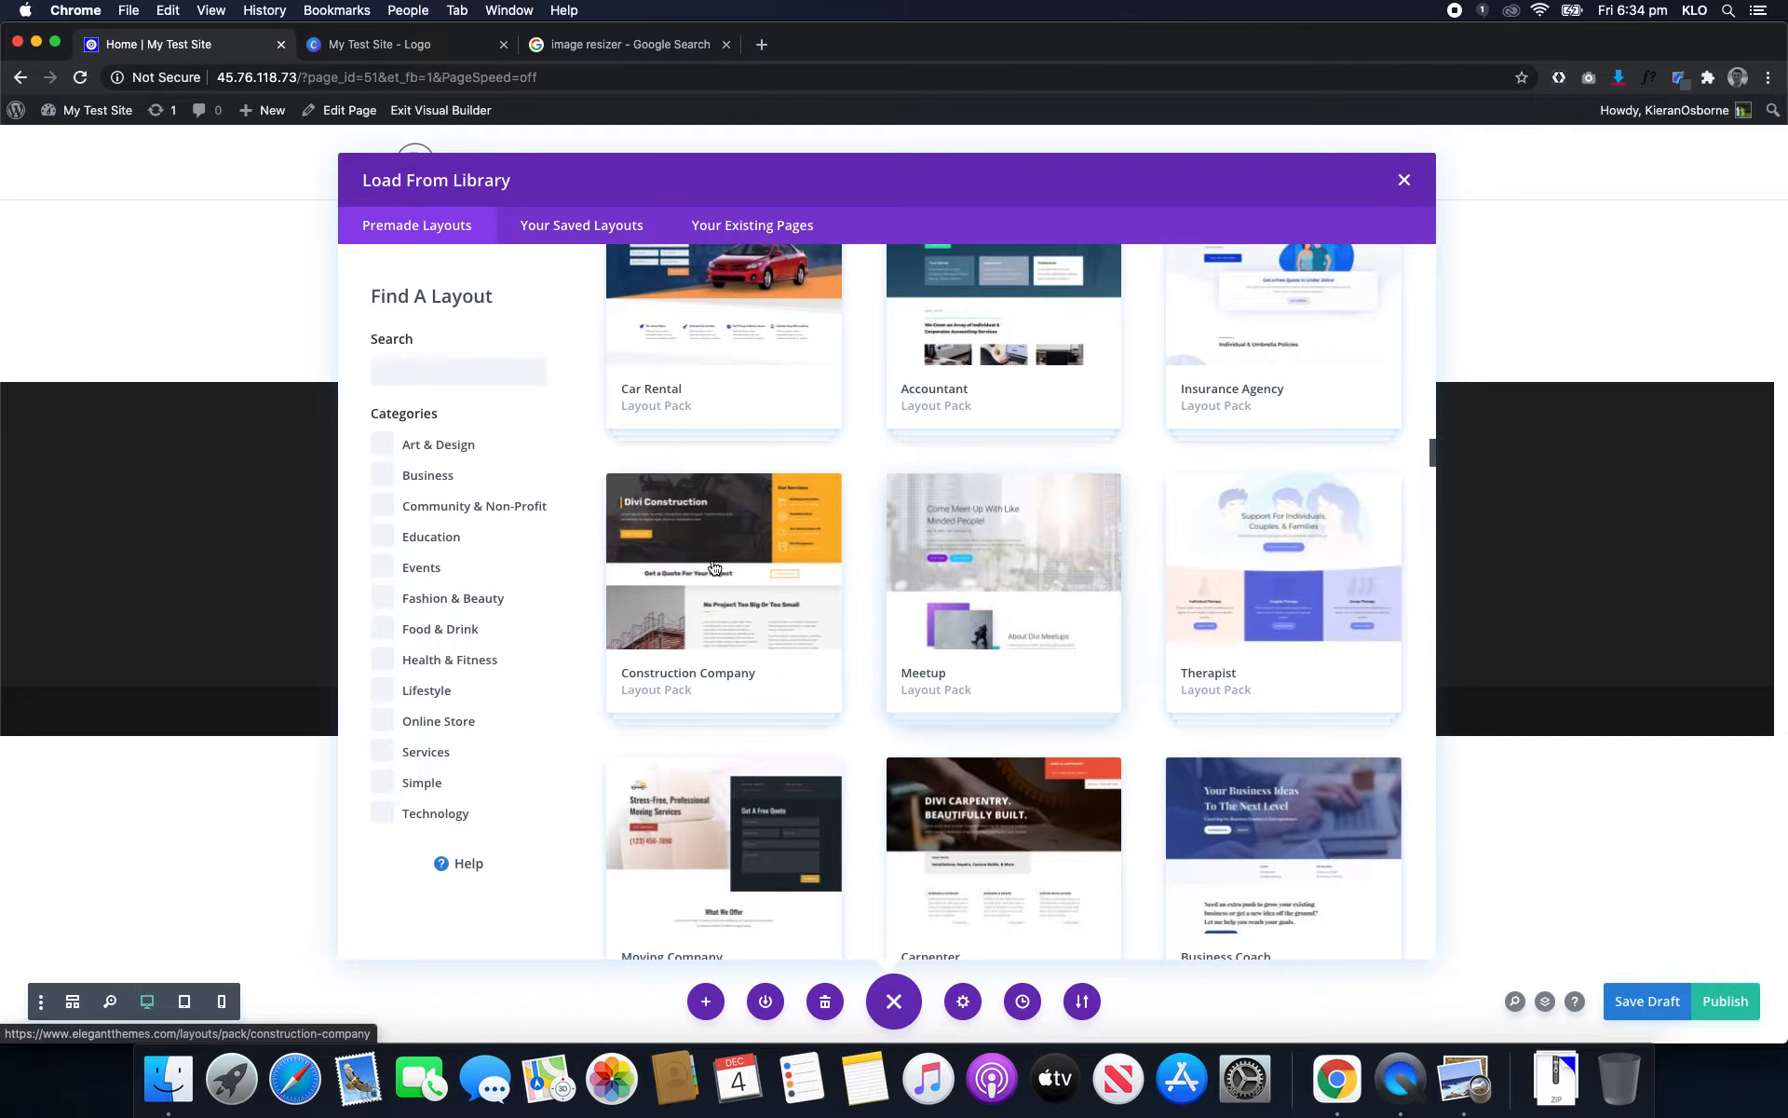
scroll(down, 3)
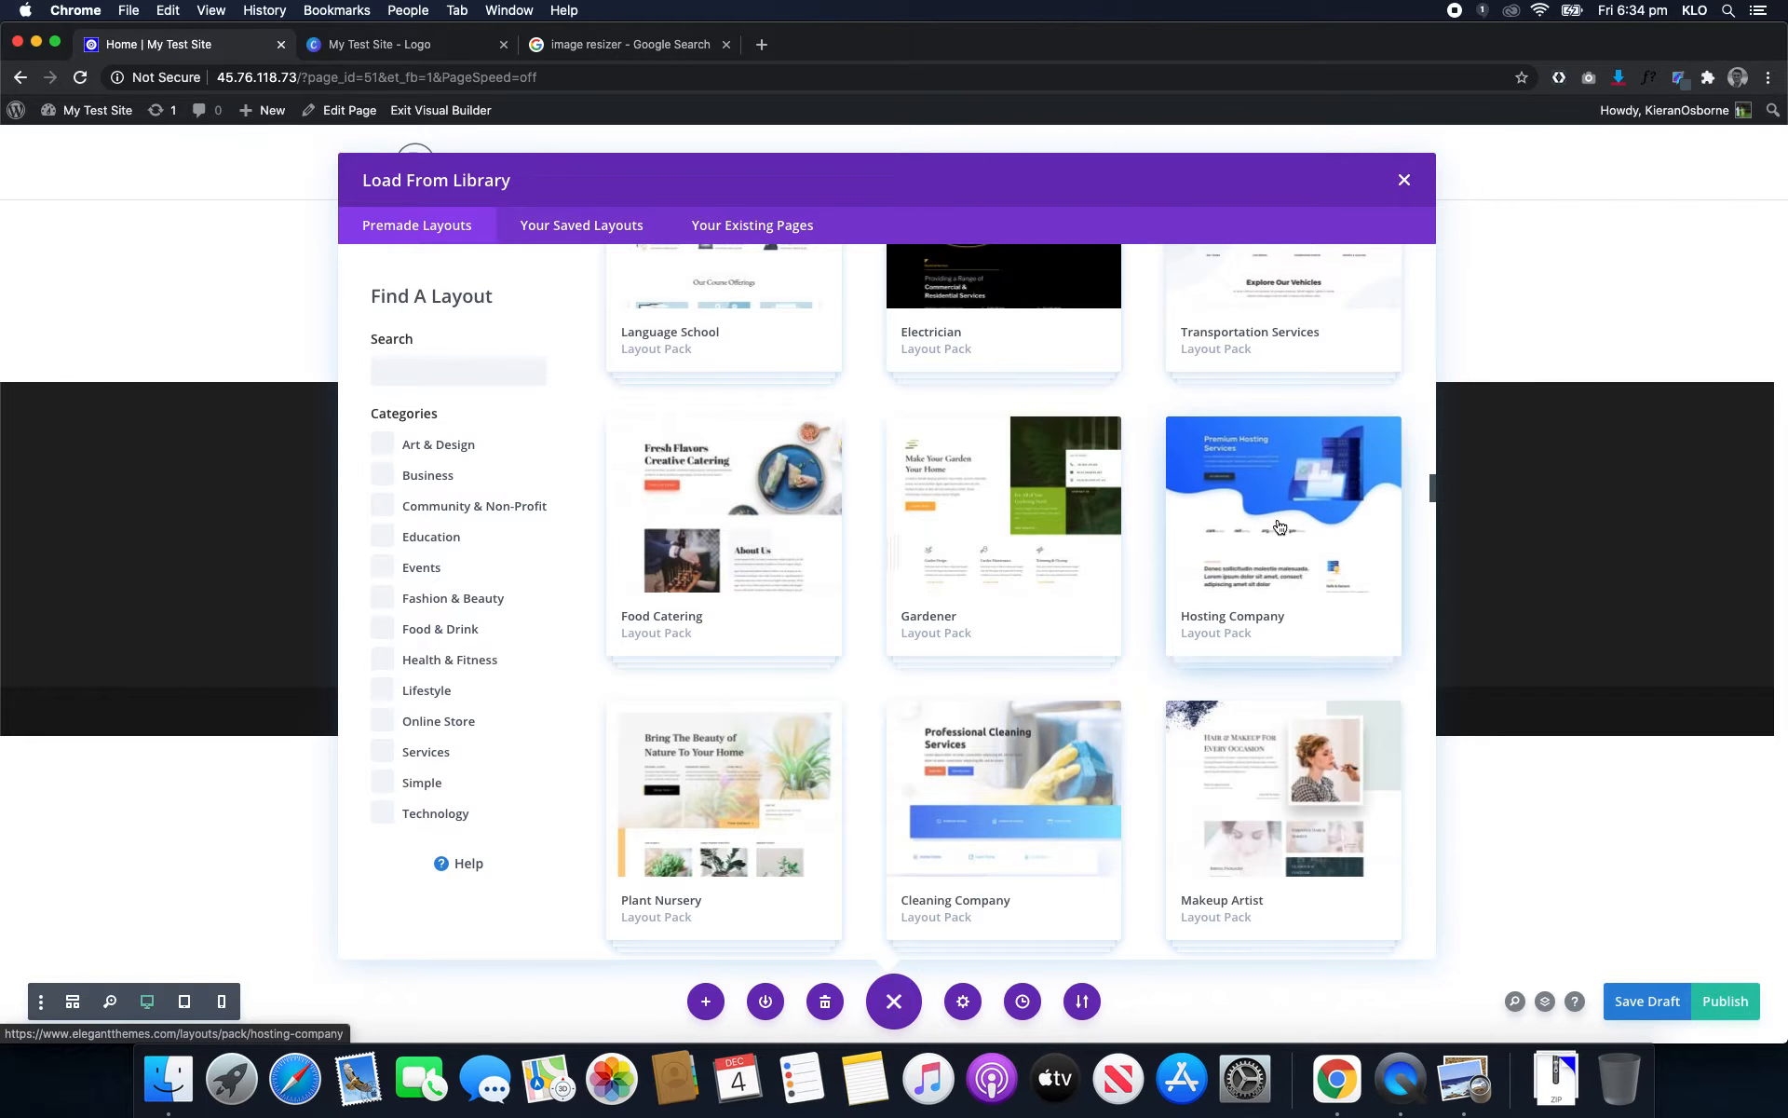
- Apply the Hosting Company pack's Home layout to the page
click(1280, 508)
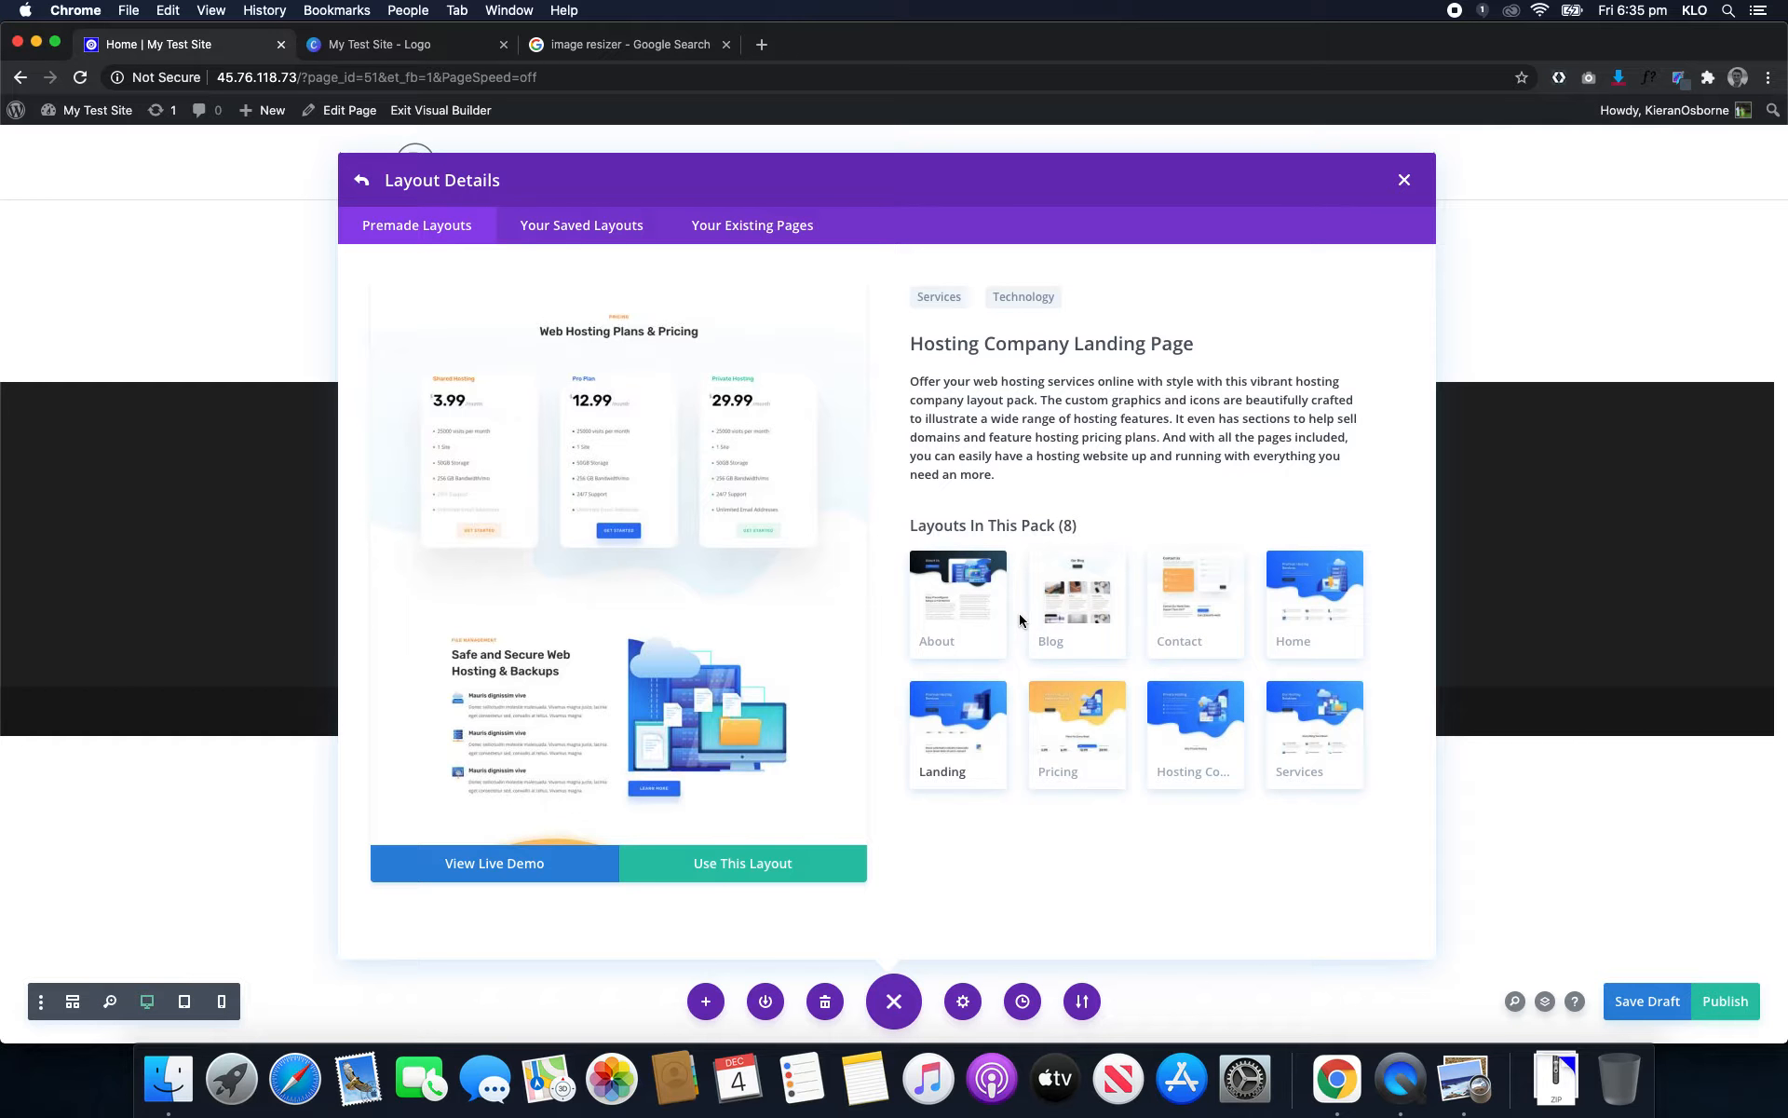
click(1314, 593)
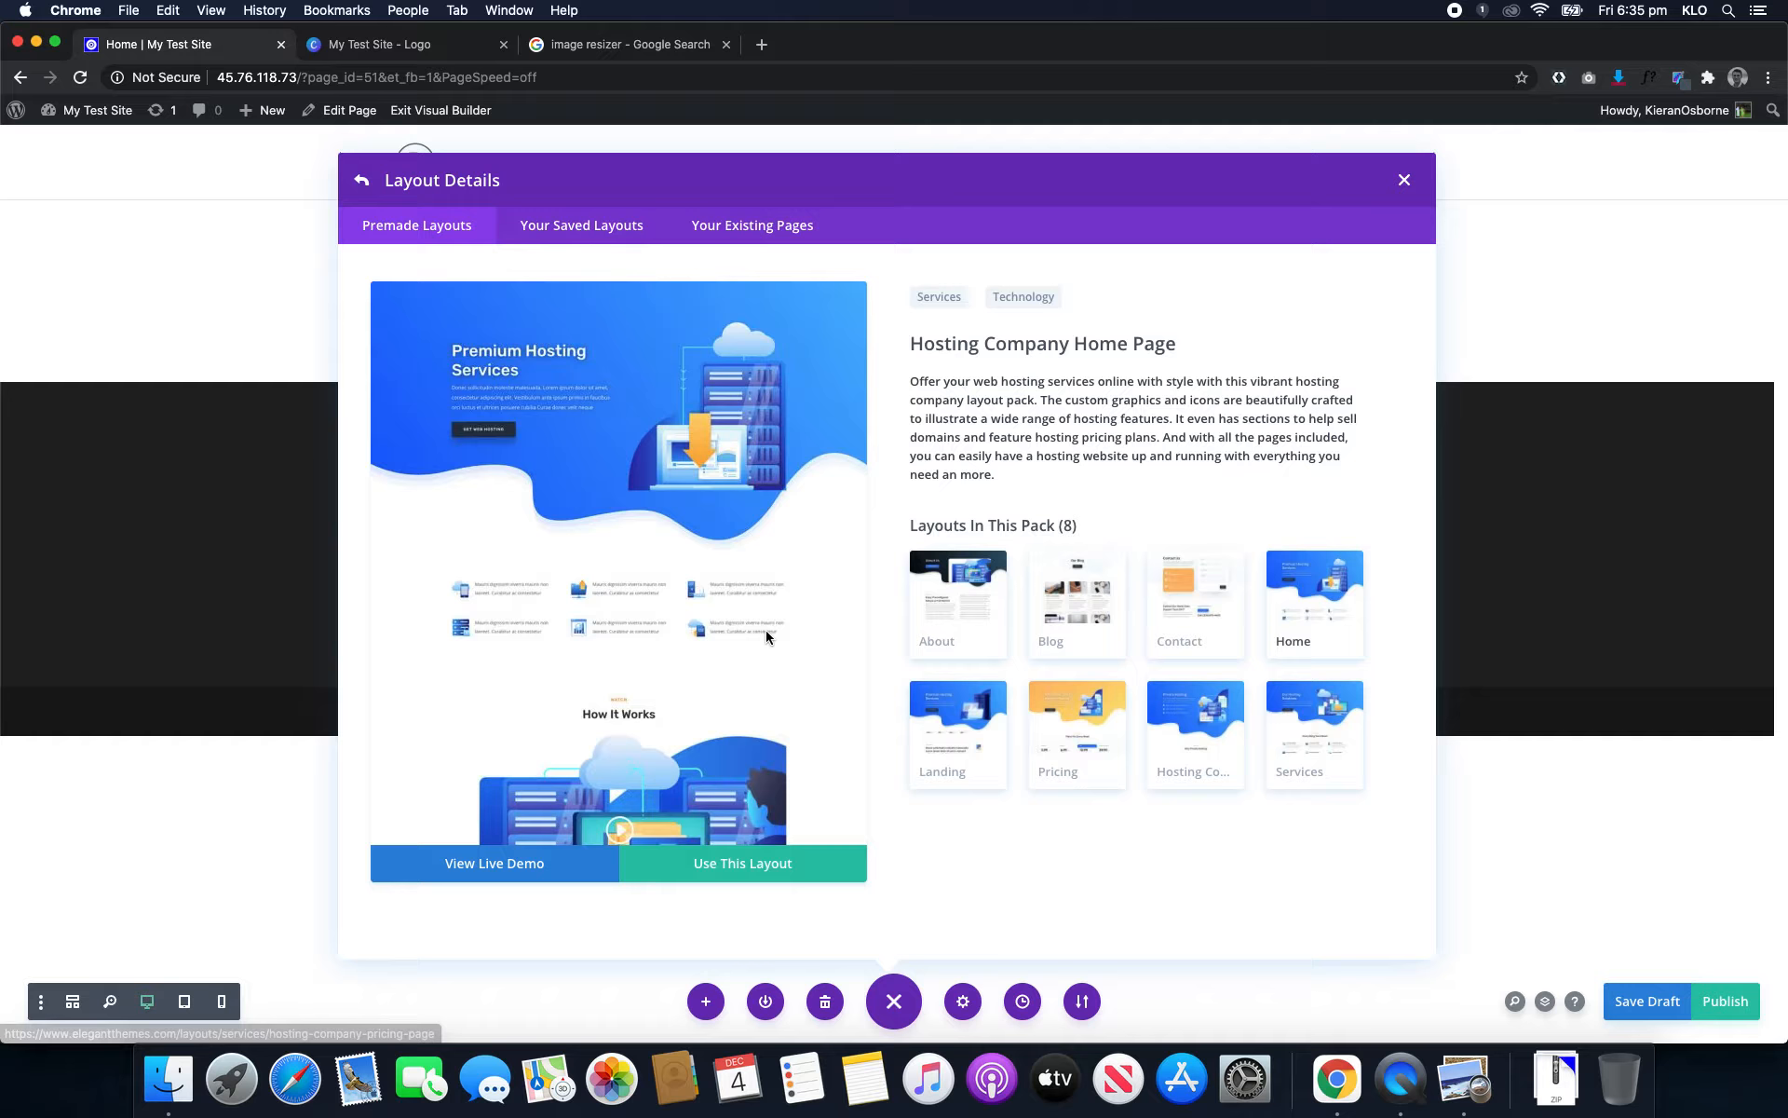
scroll(down, 3)
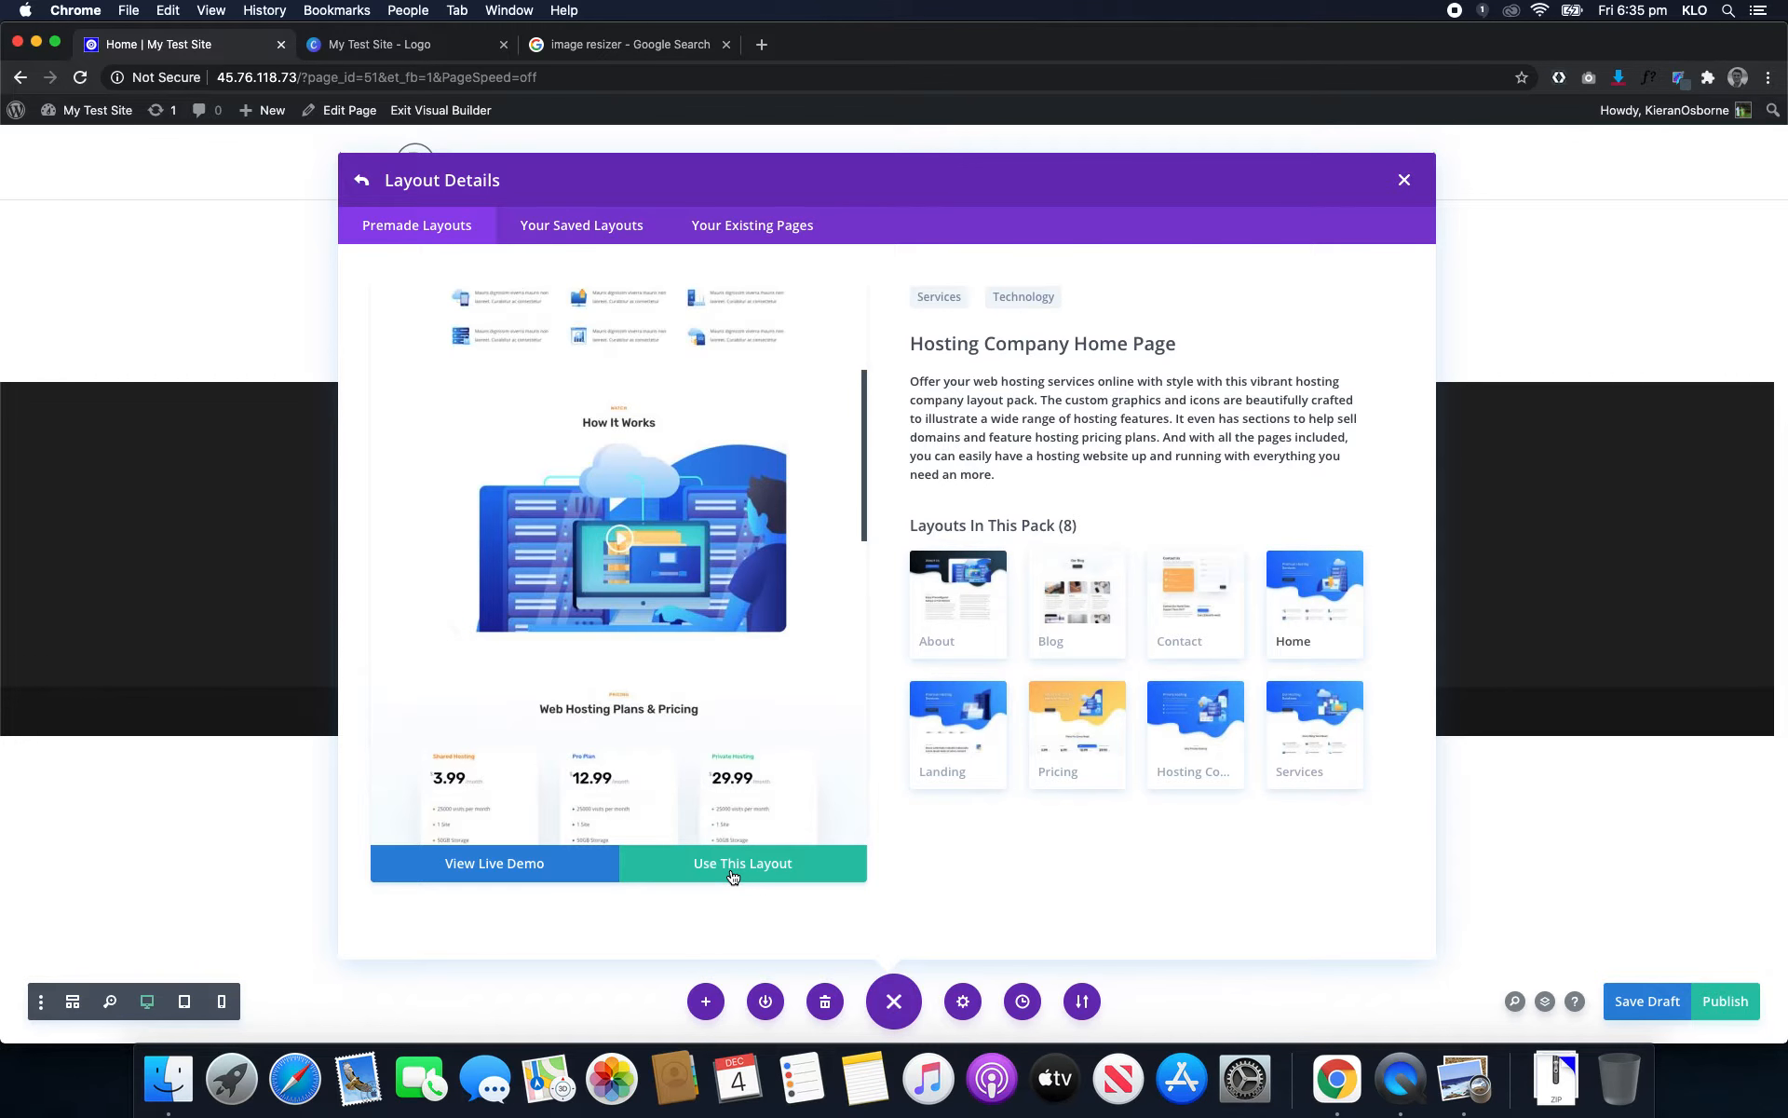
click(742, 863)
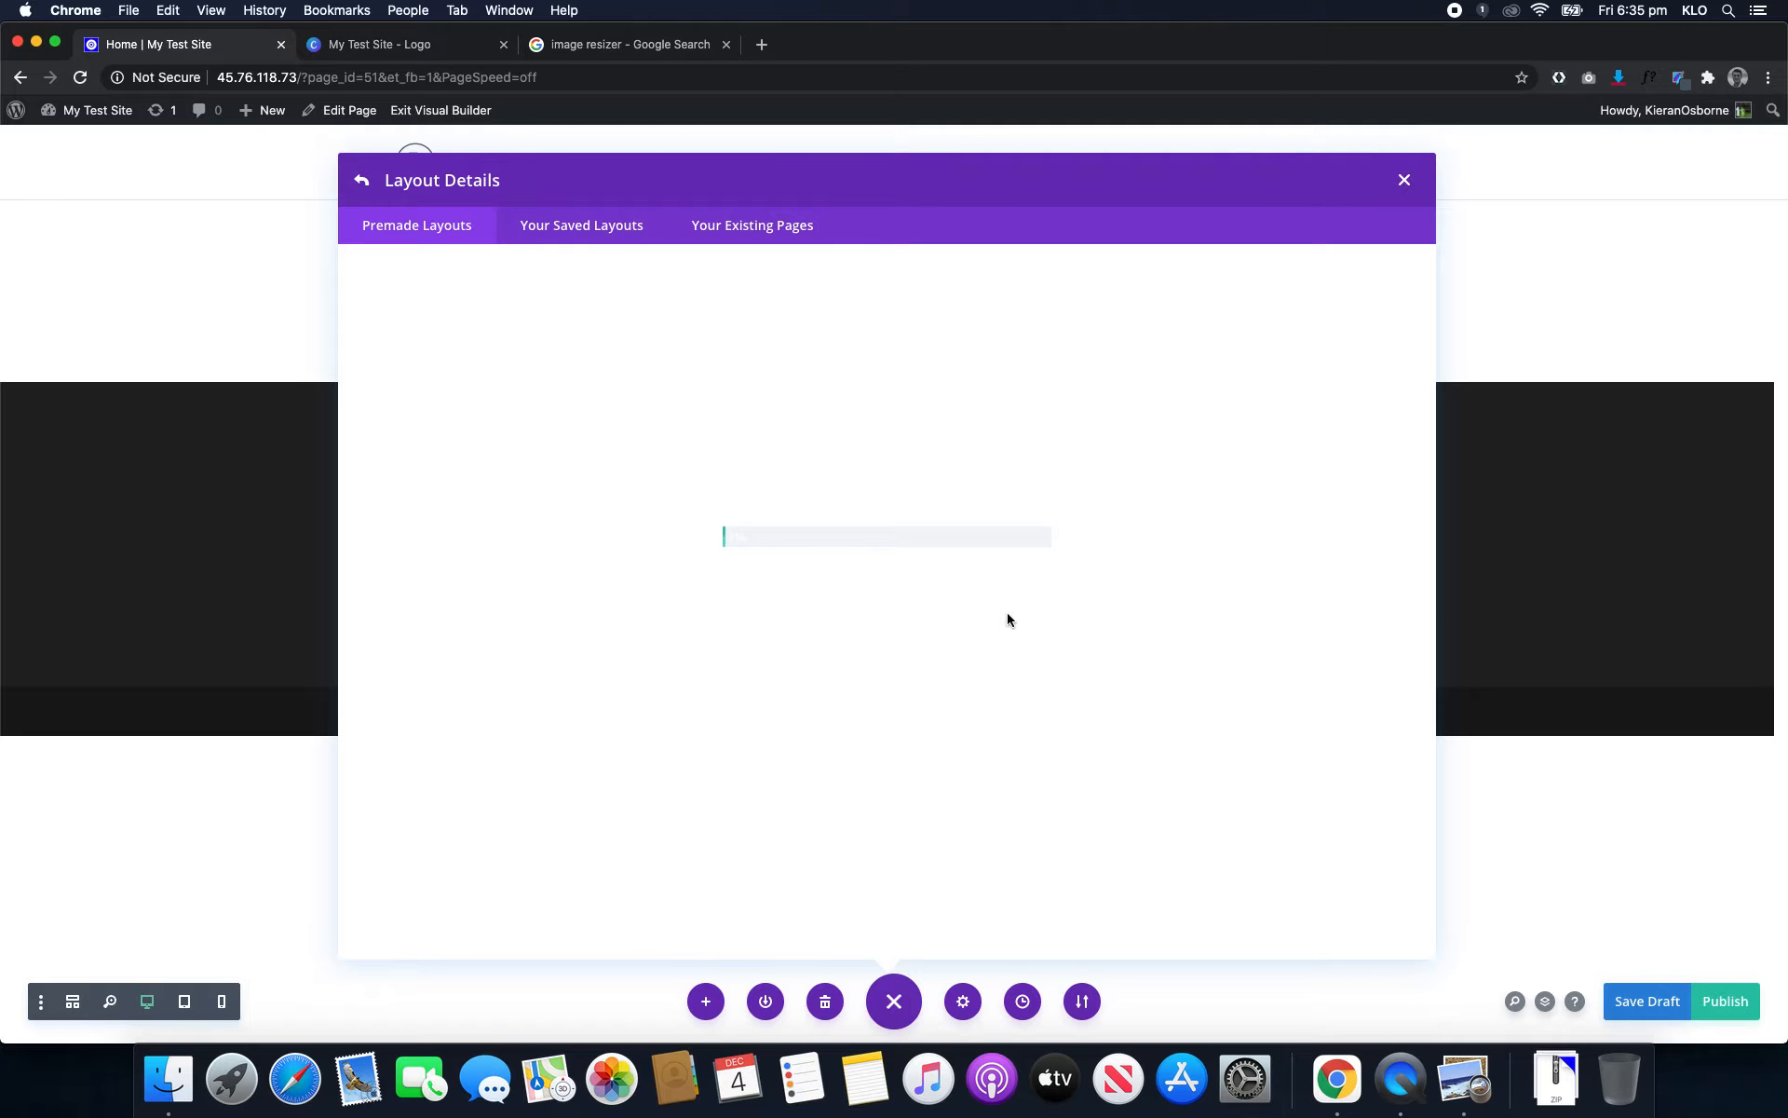
mouse_move(813, 449)
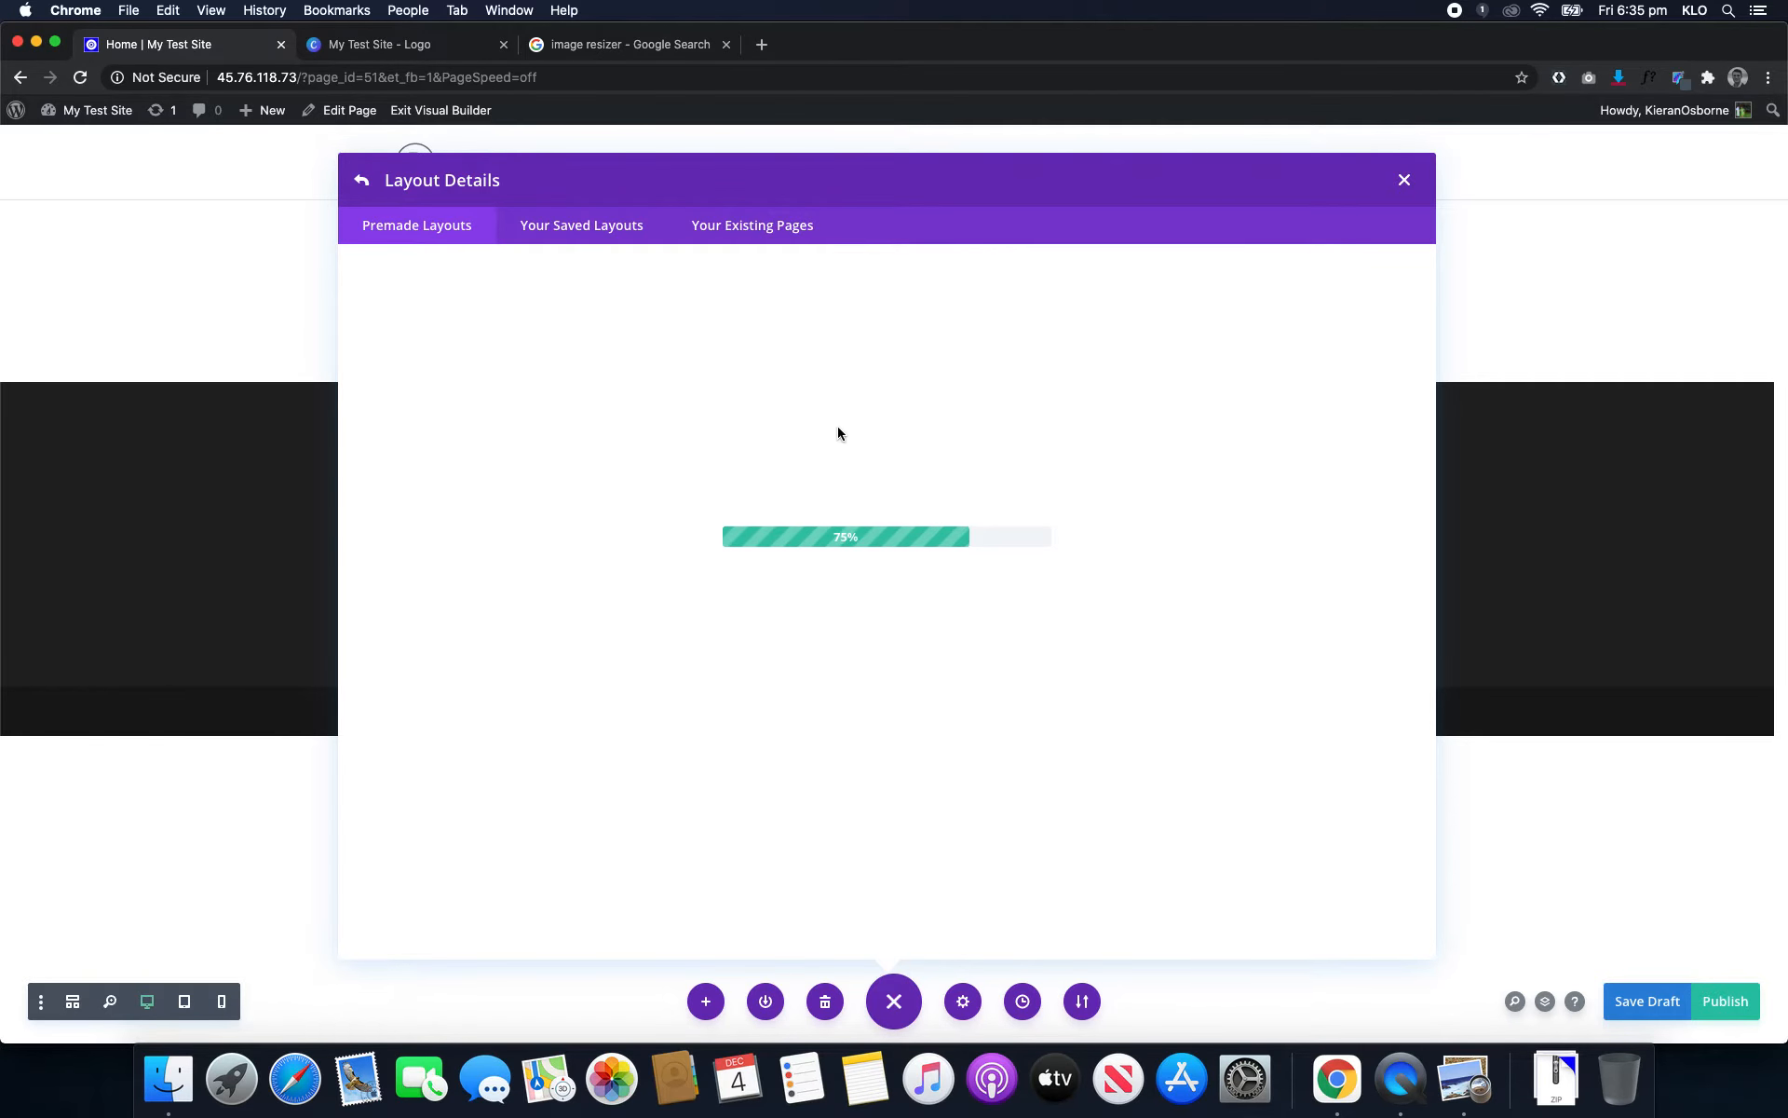
mouse_move(1093, 448)
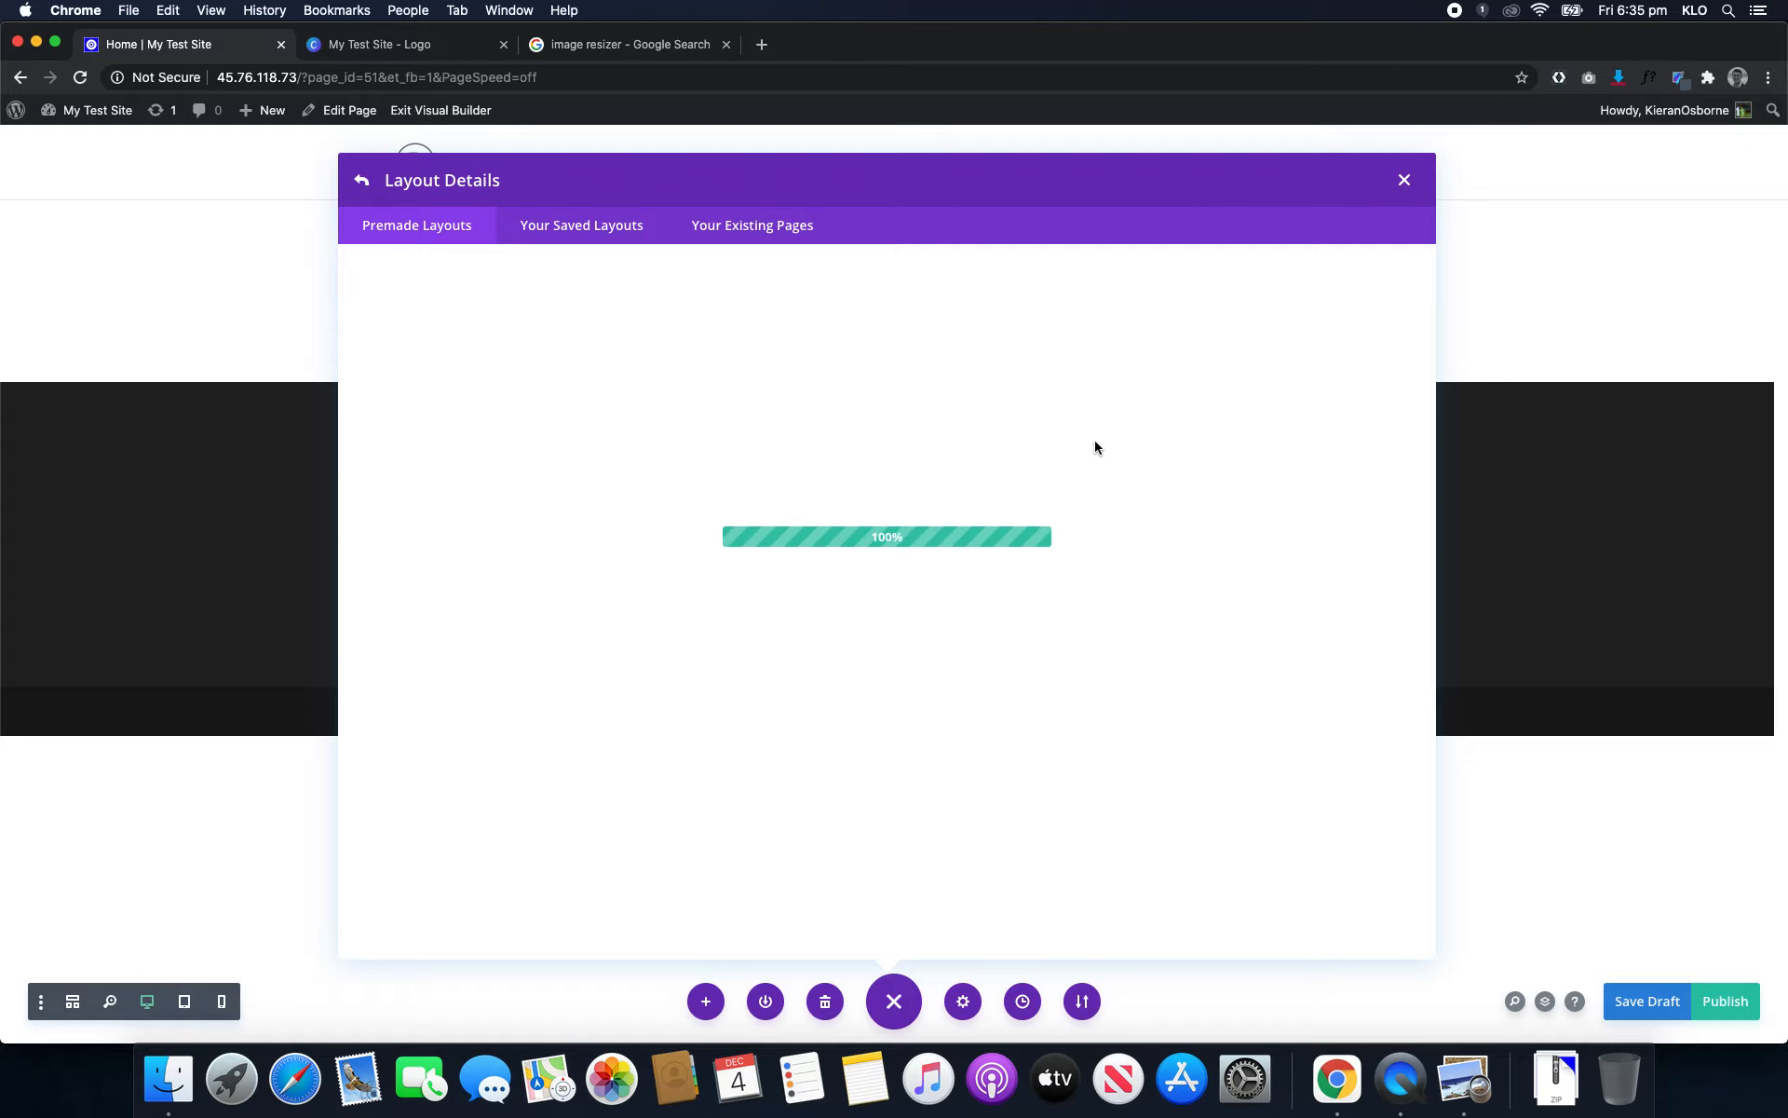
click(1403, 179)
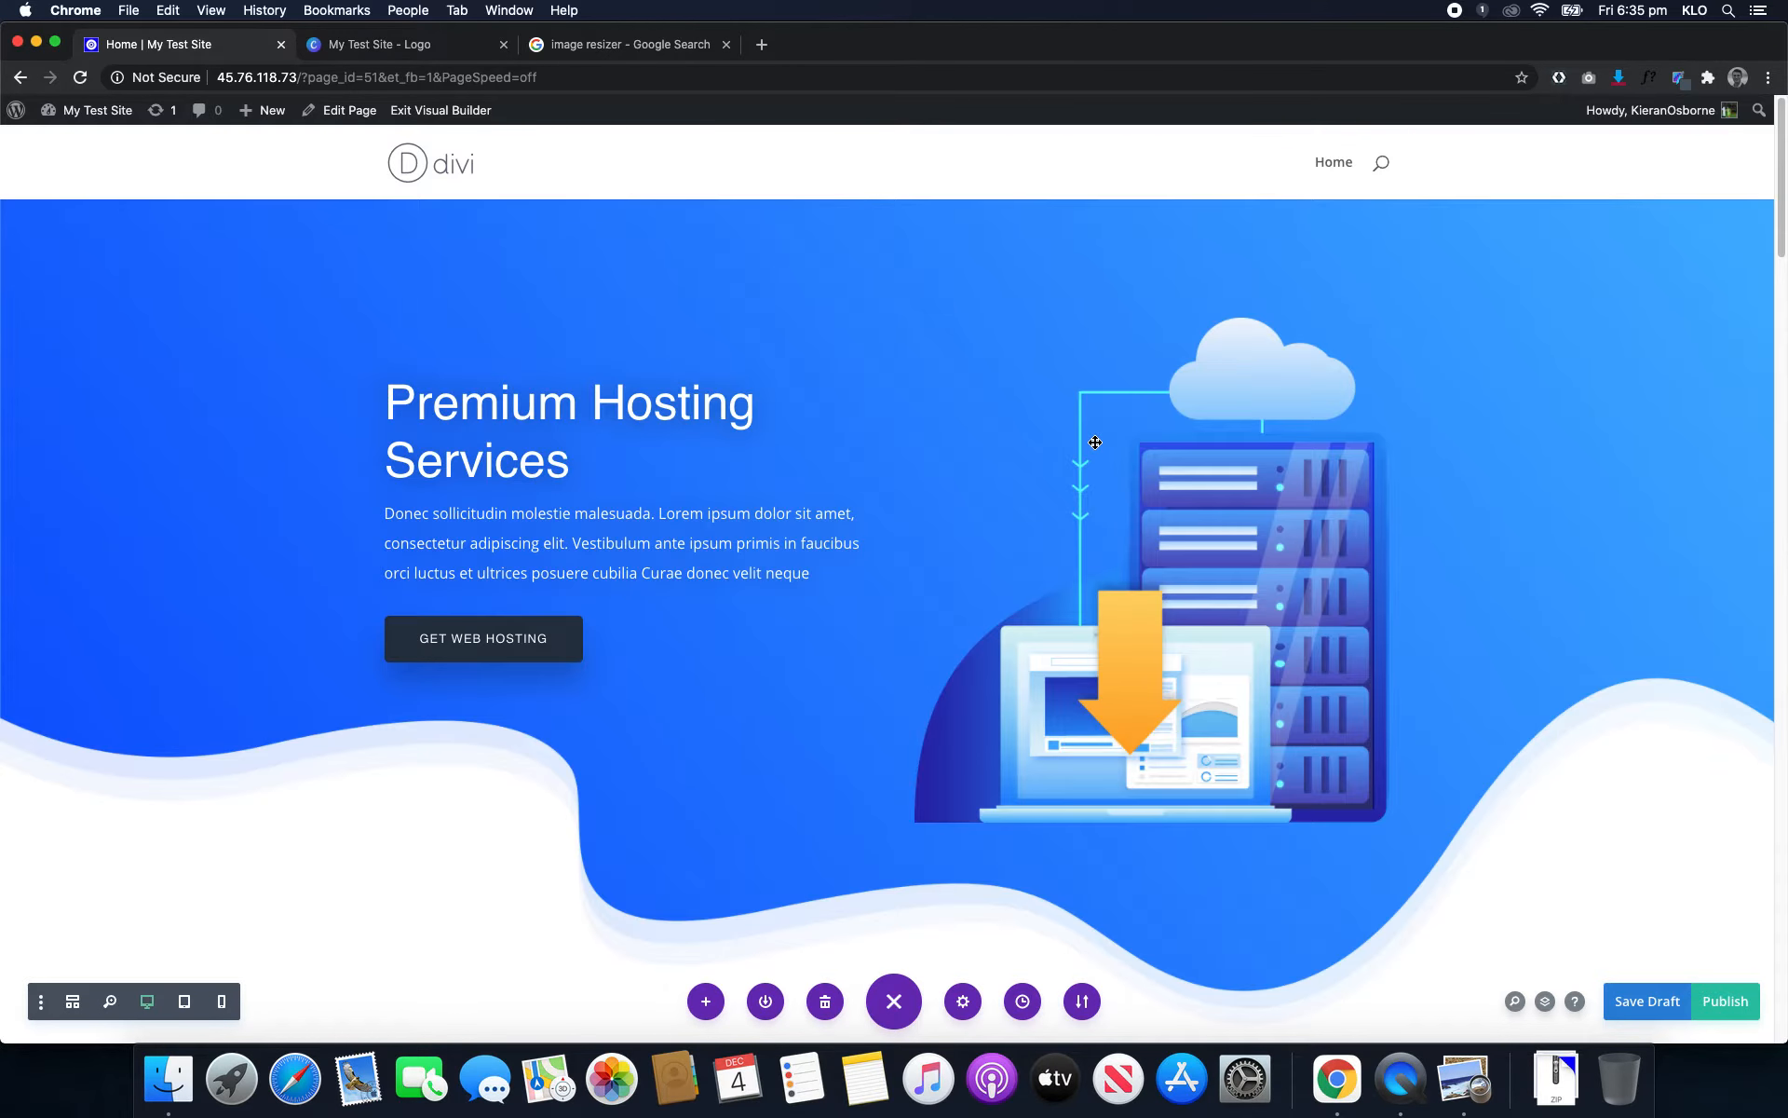
scroll(down, 3)
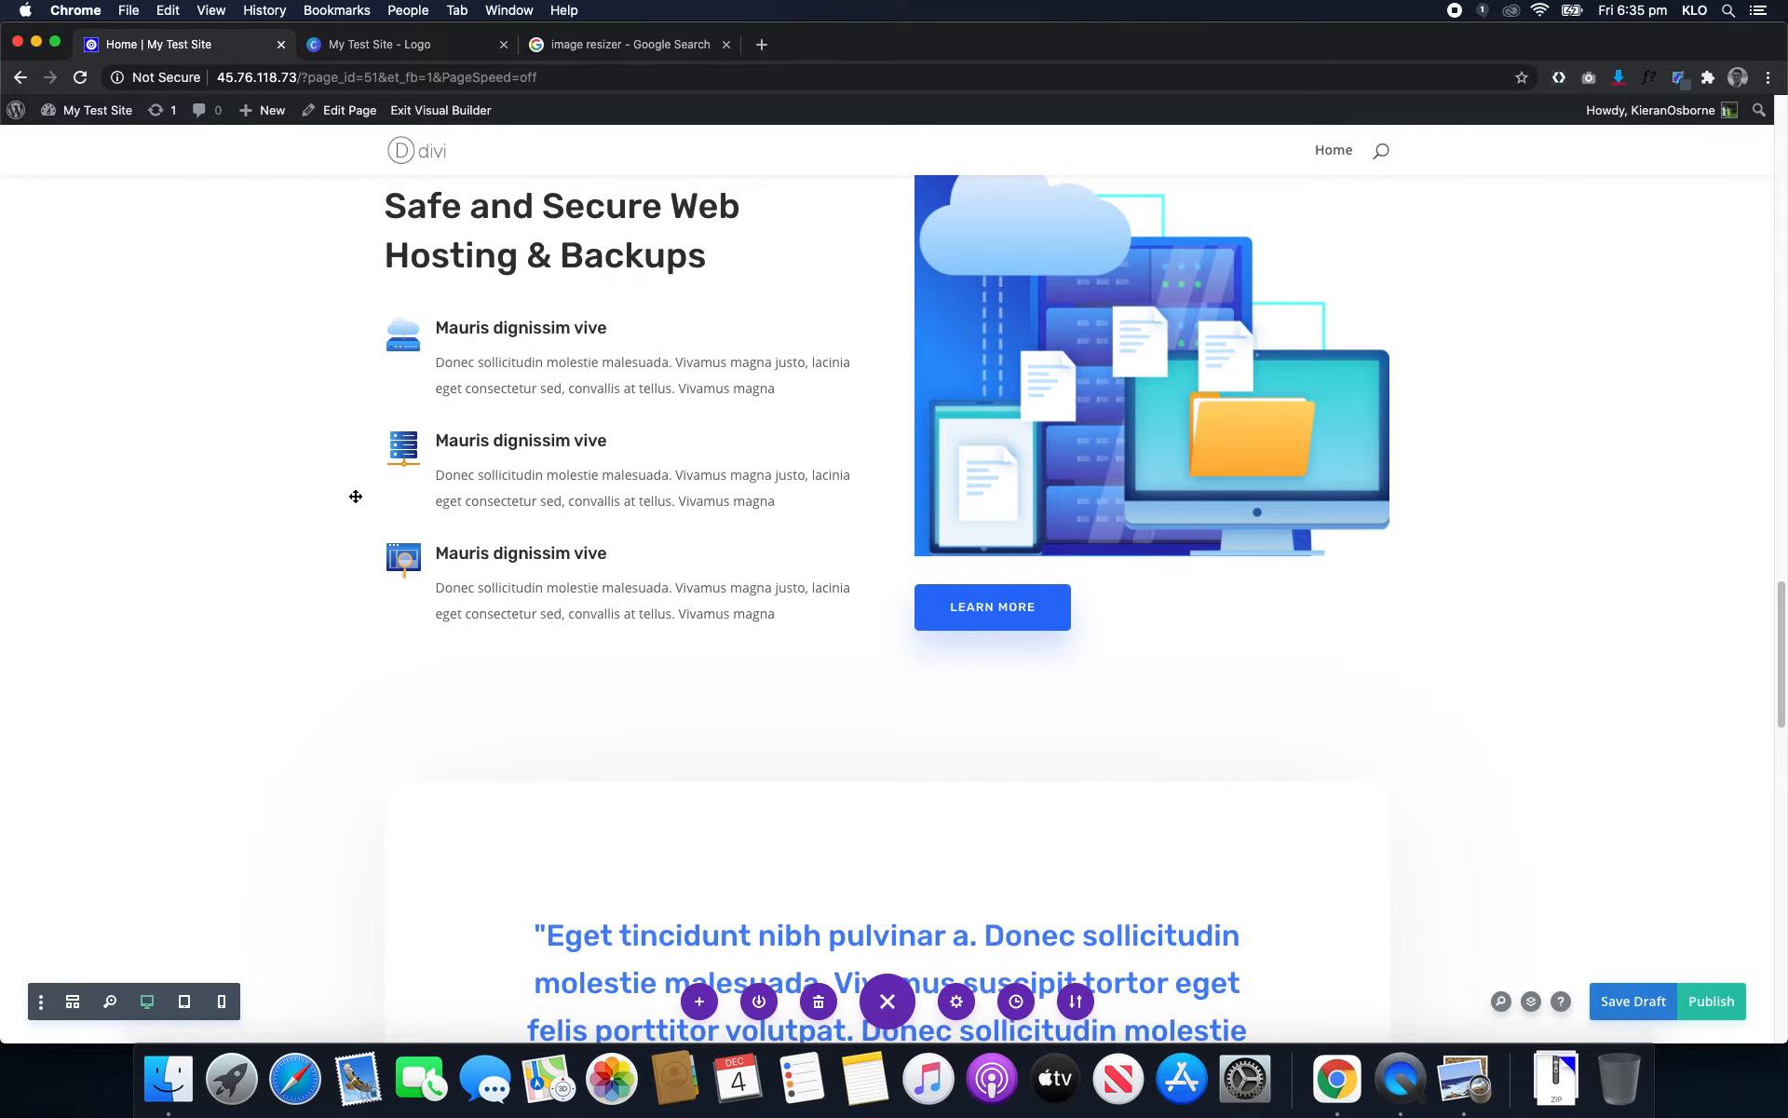
scroll(up, 3)
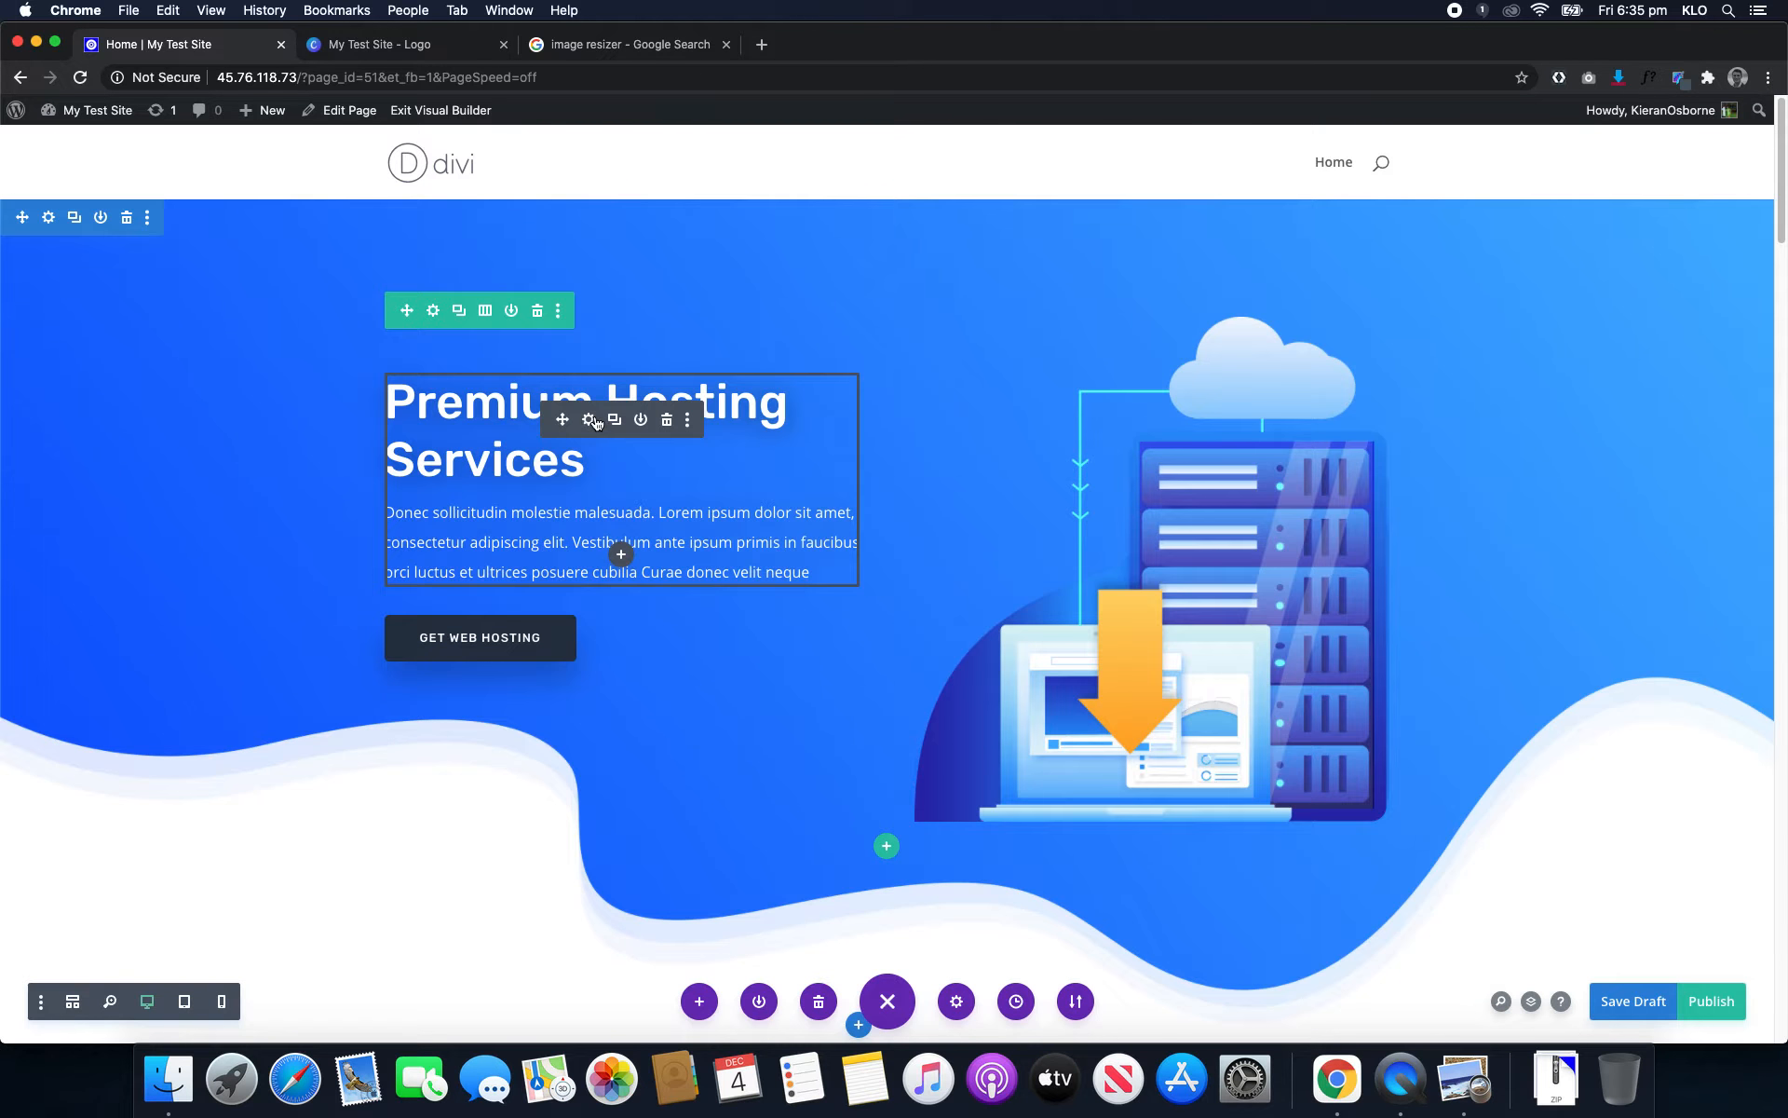
- Change the hero heading to 'Sub Premium Hosting Services', publish, and exit the Visual Builder
click(588, 420)
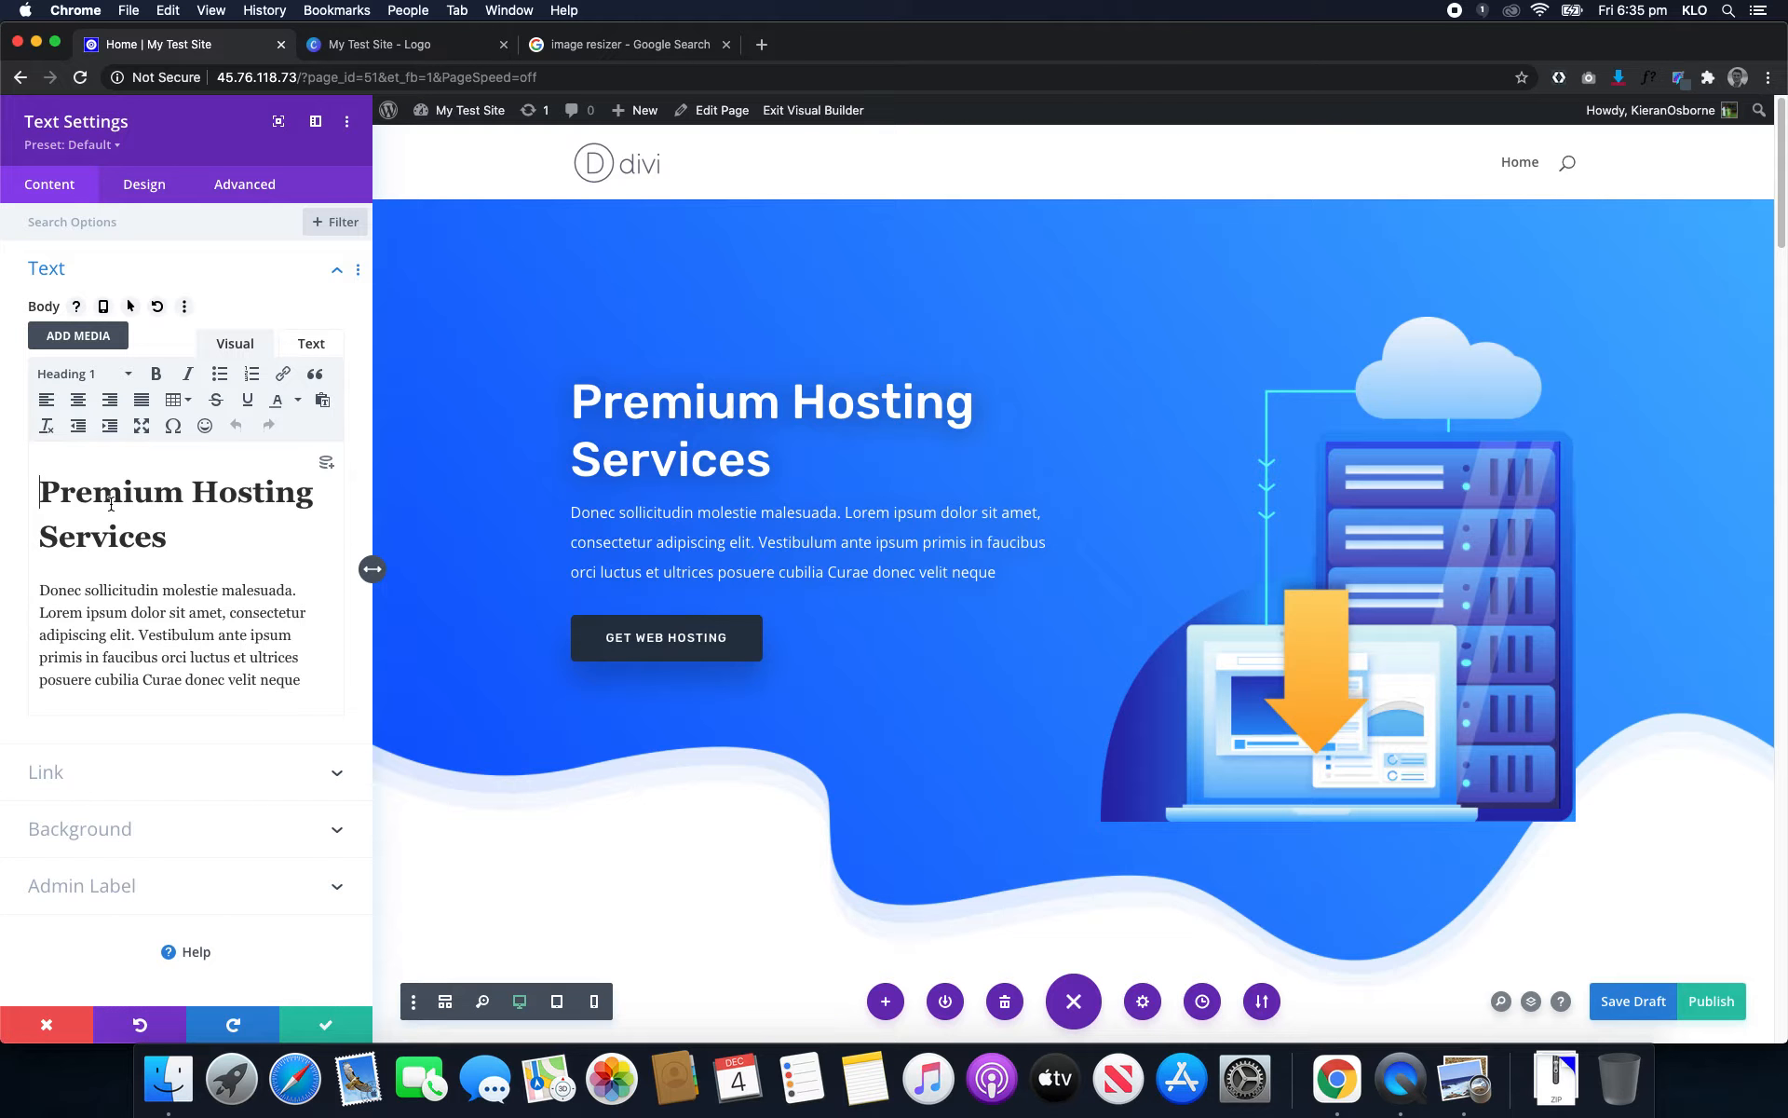
text(Sub)
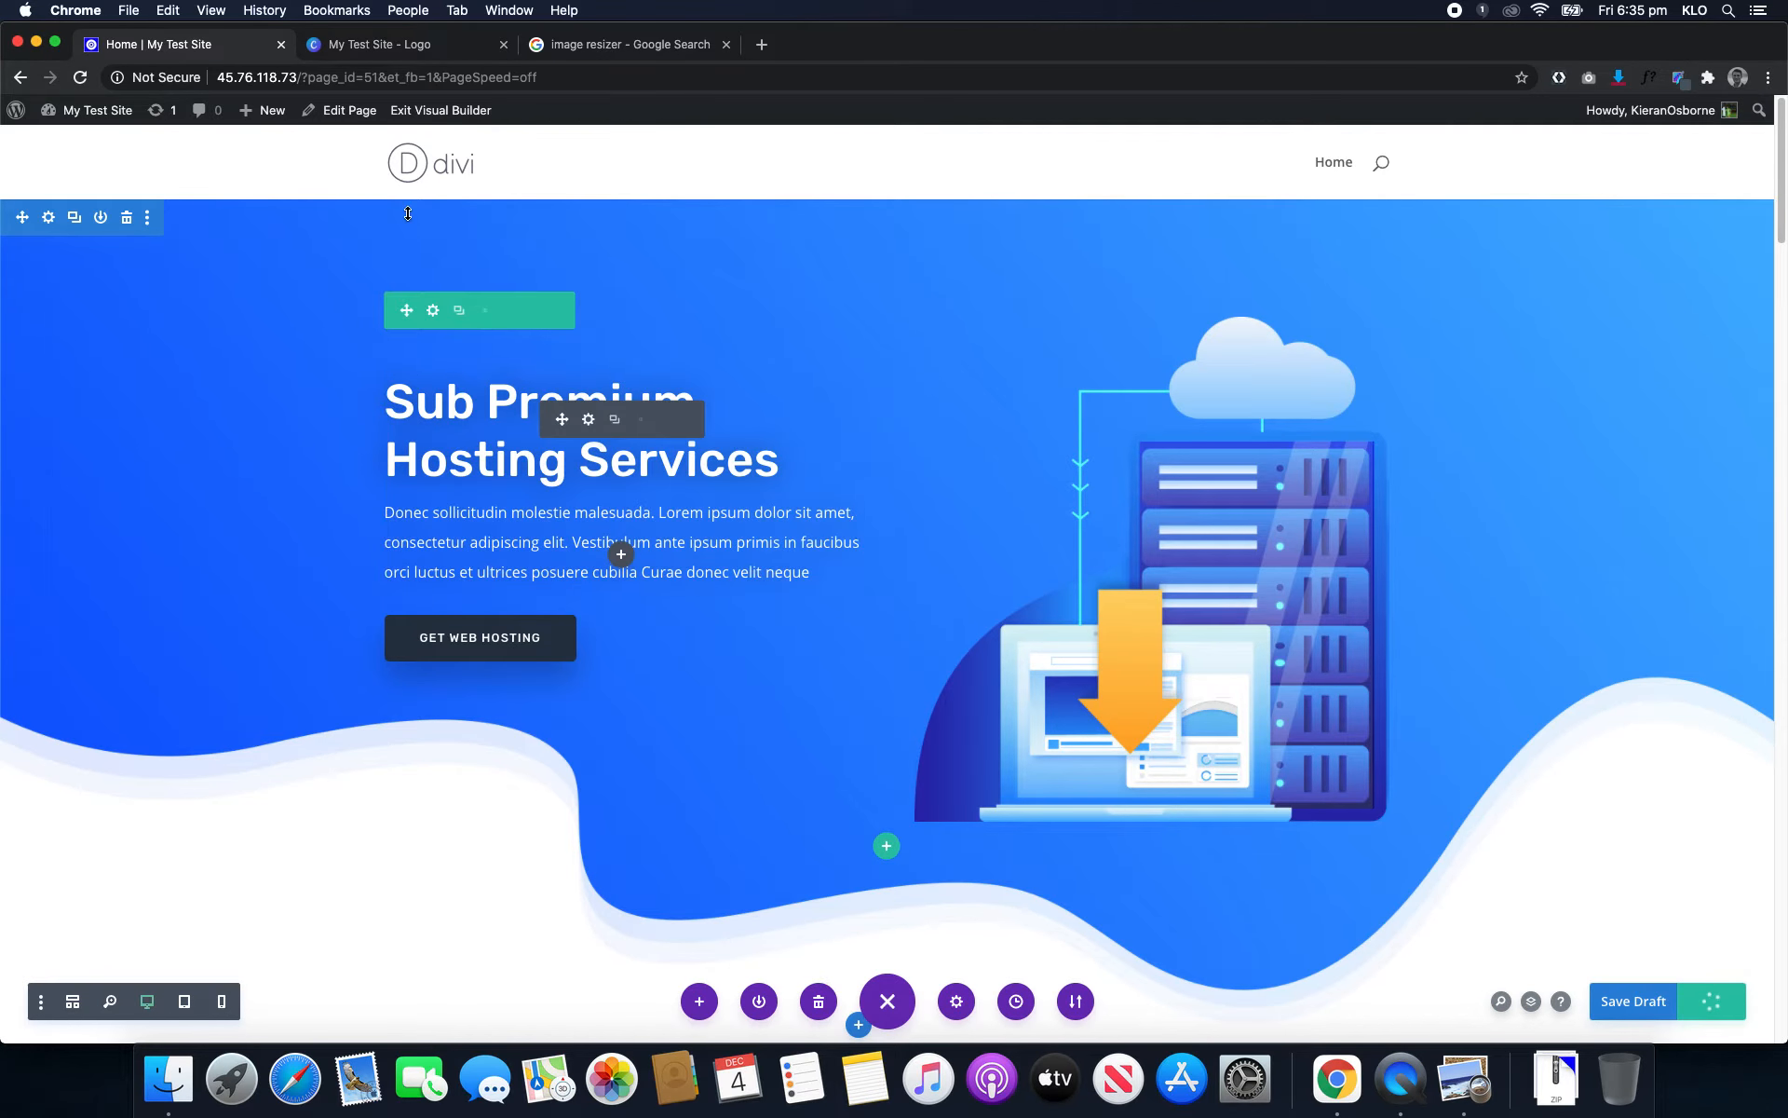
click(439, 110)
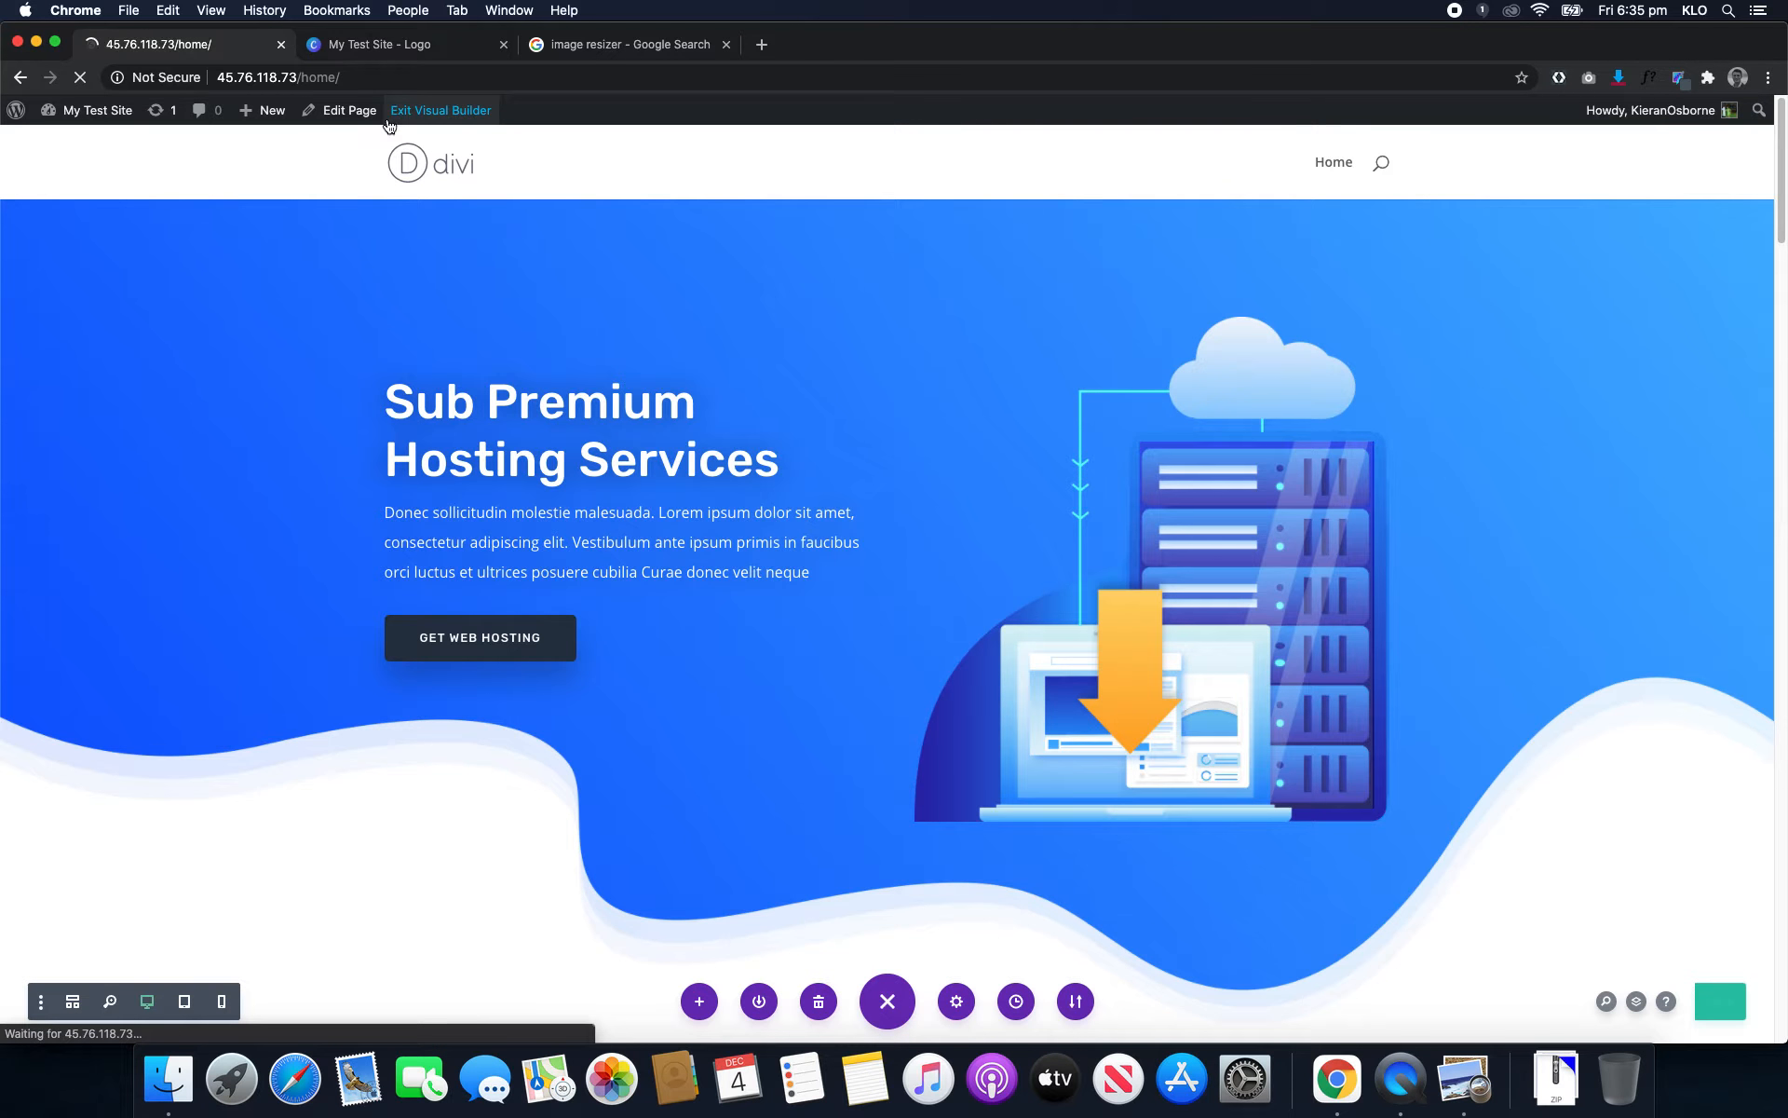
- Go to the Dashboard, check All Pages, then open Settings > Writing
click(440, 110)
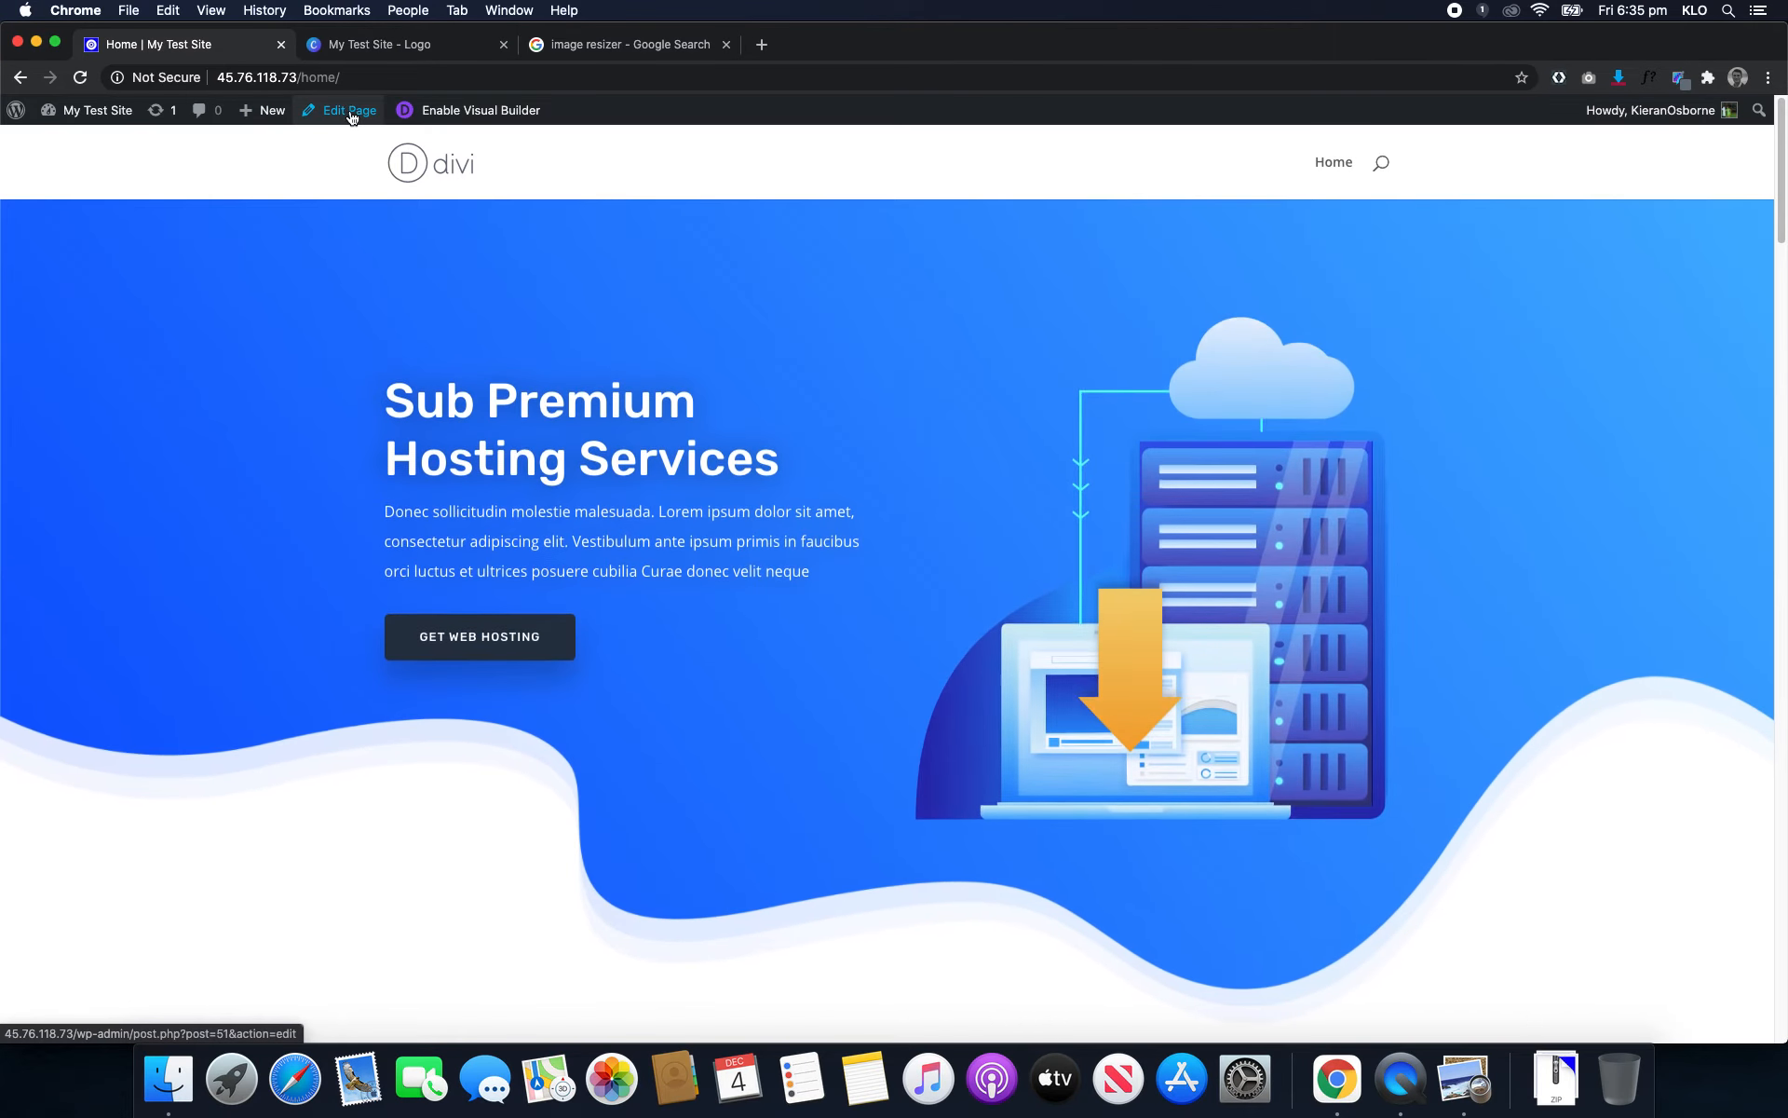
click(96, 109)
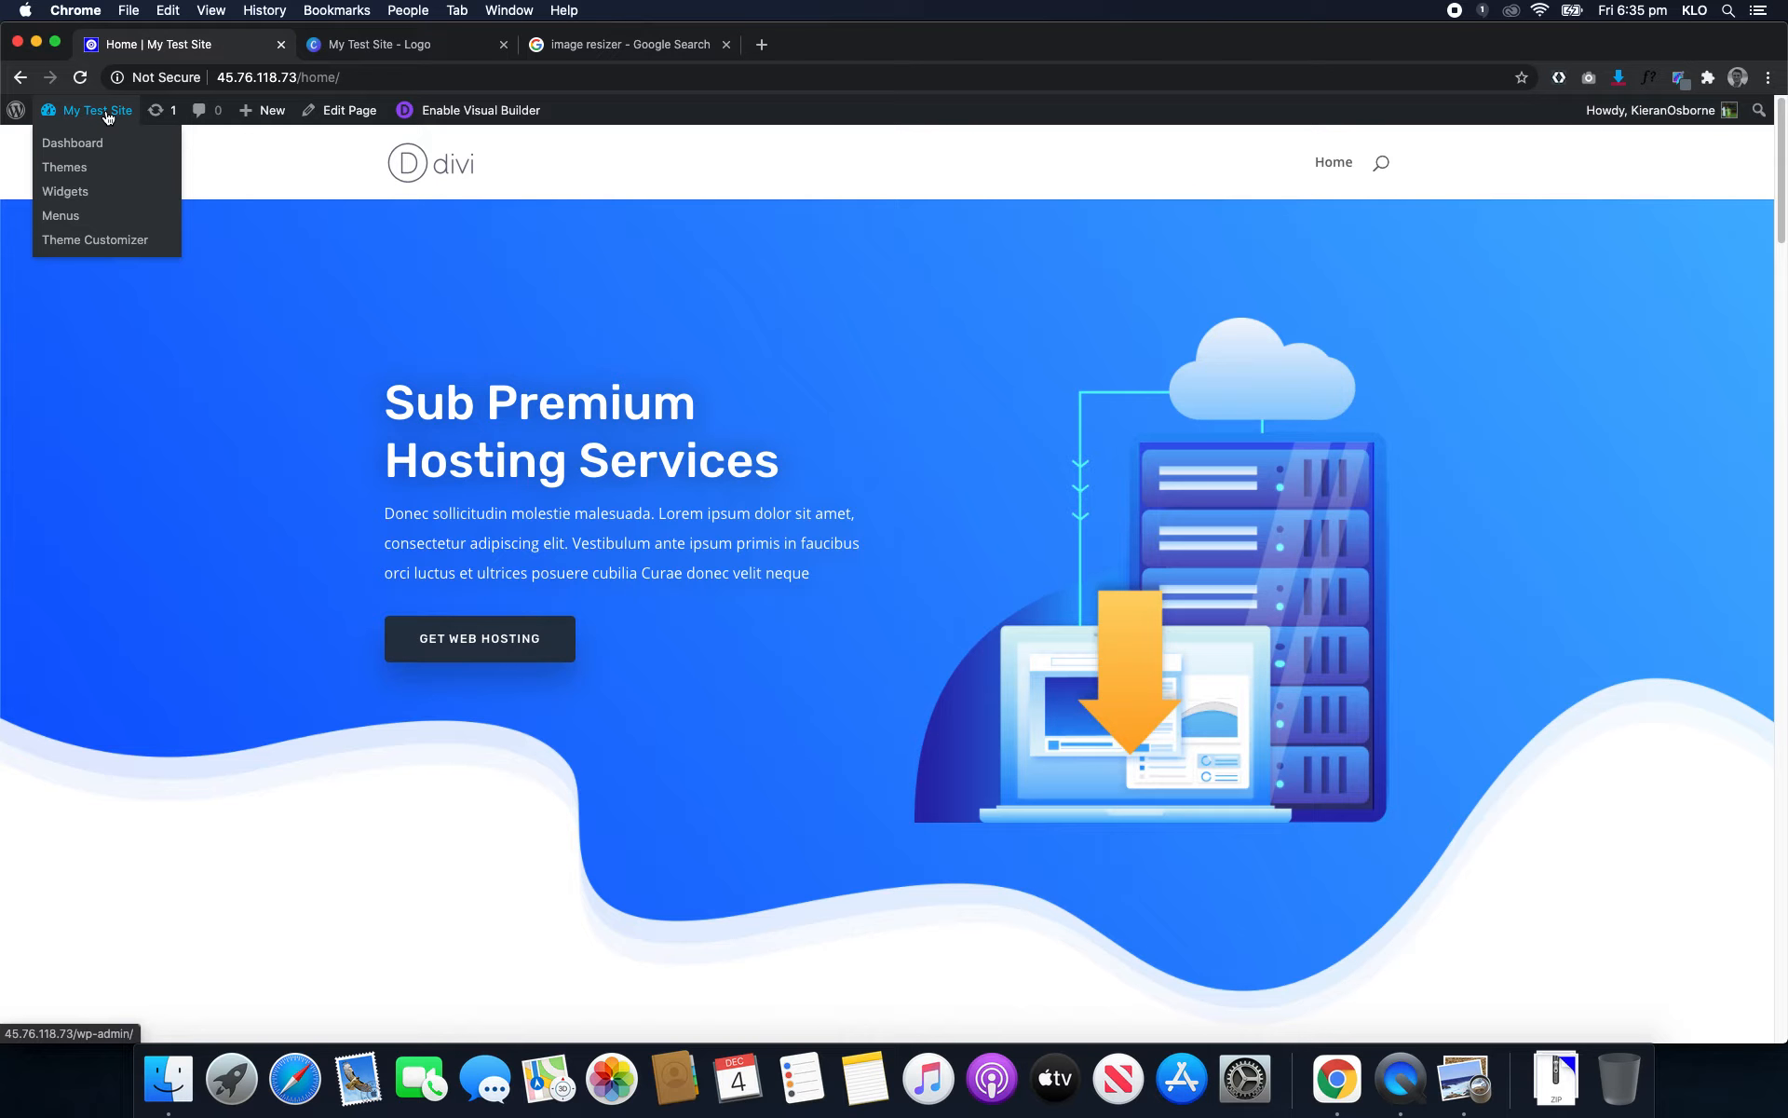
click(73, 143)
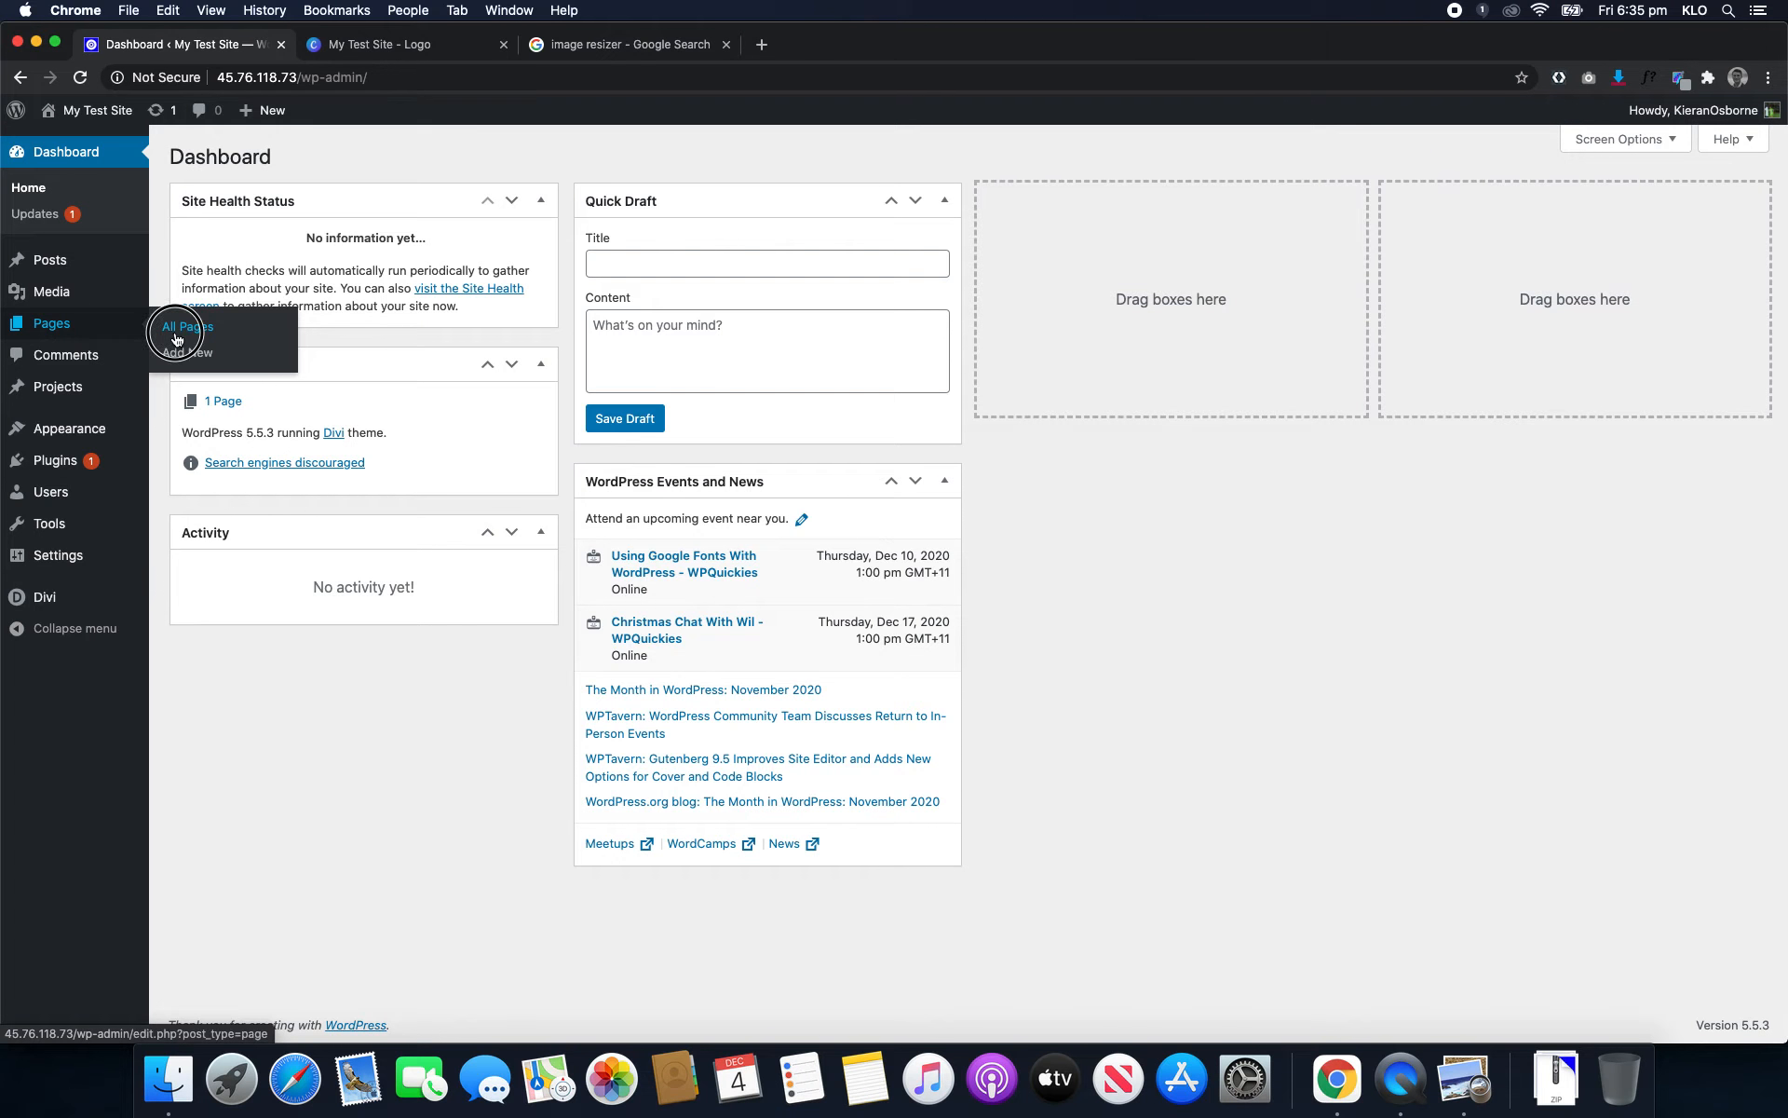
click(185, 327)
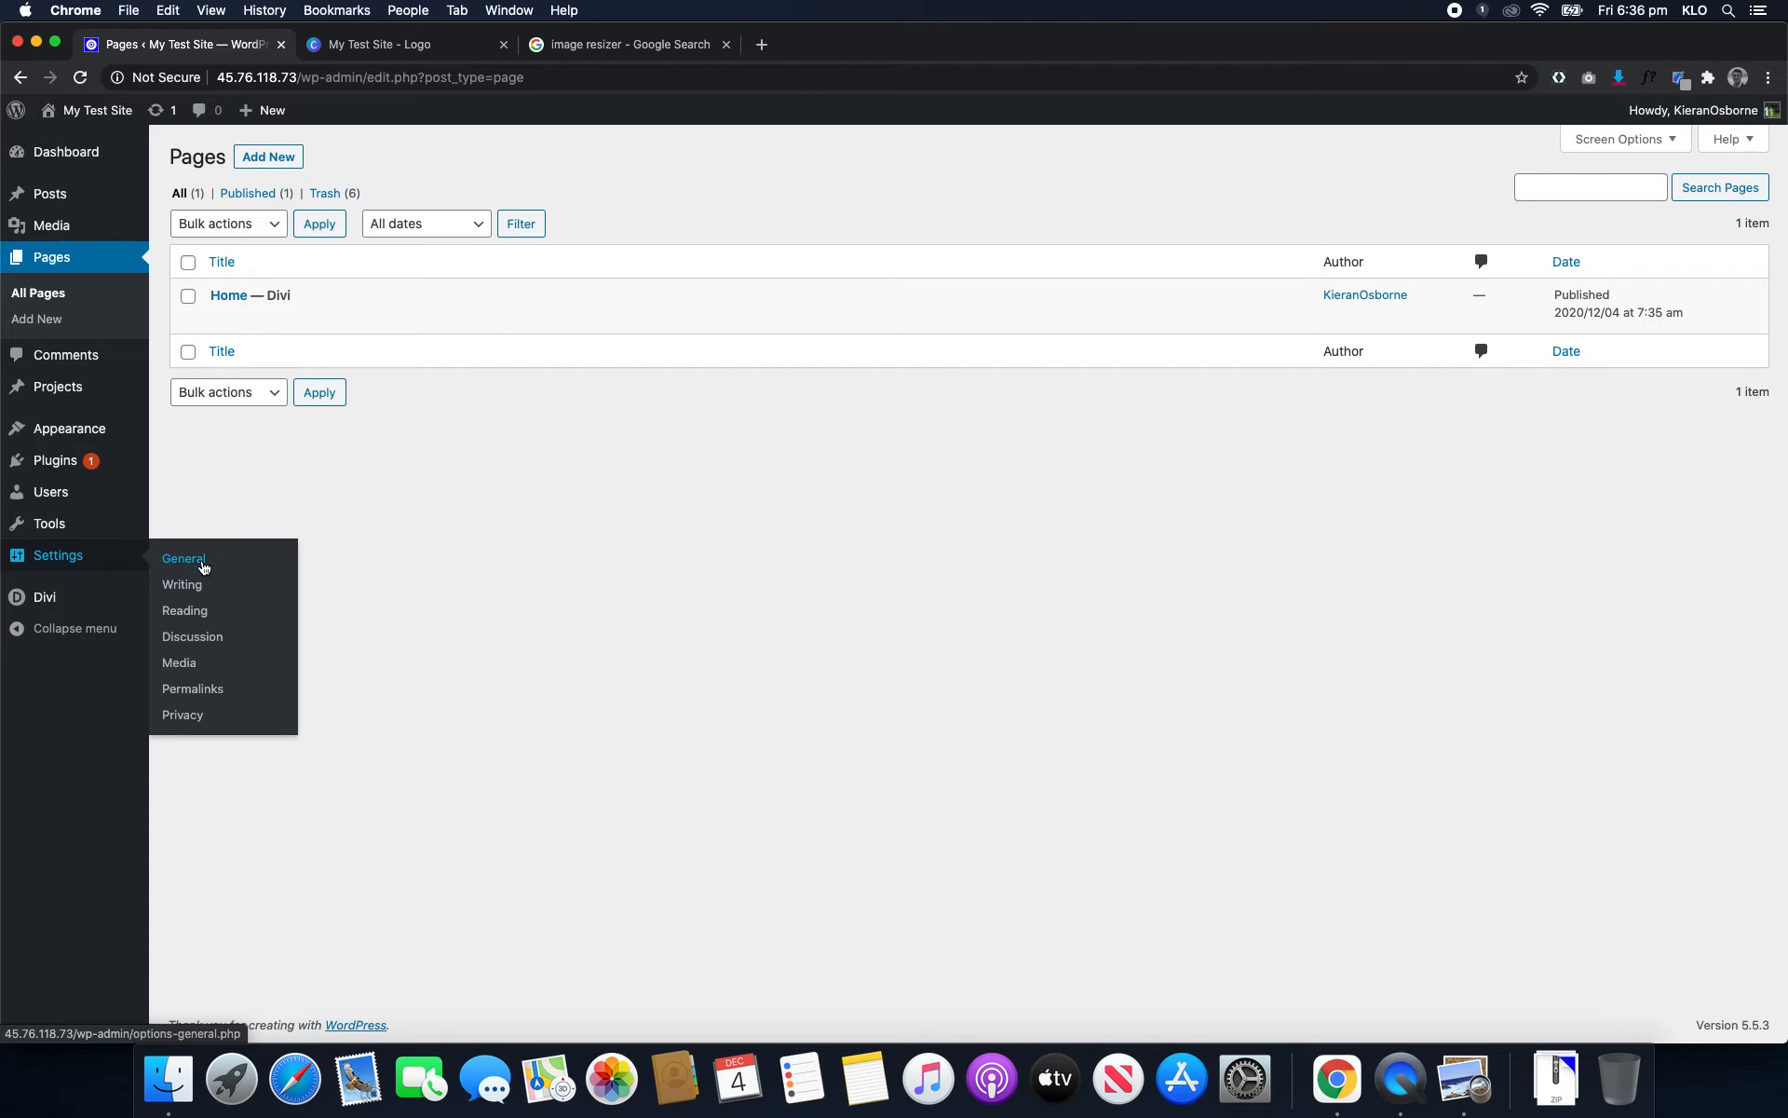
click(182, 585)
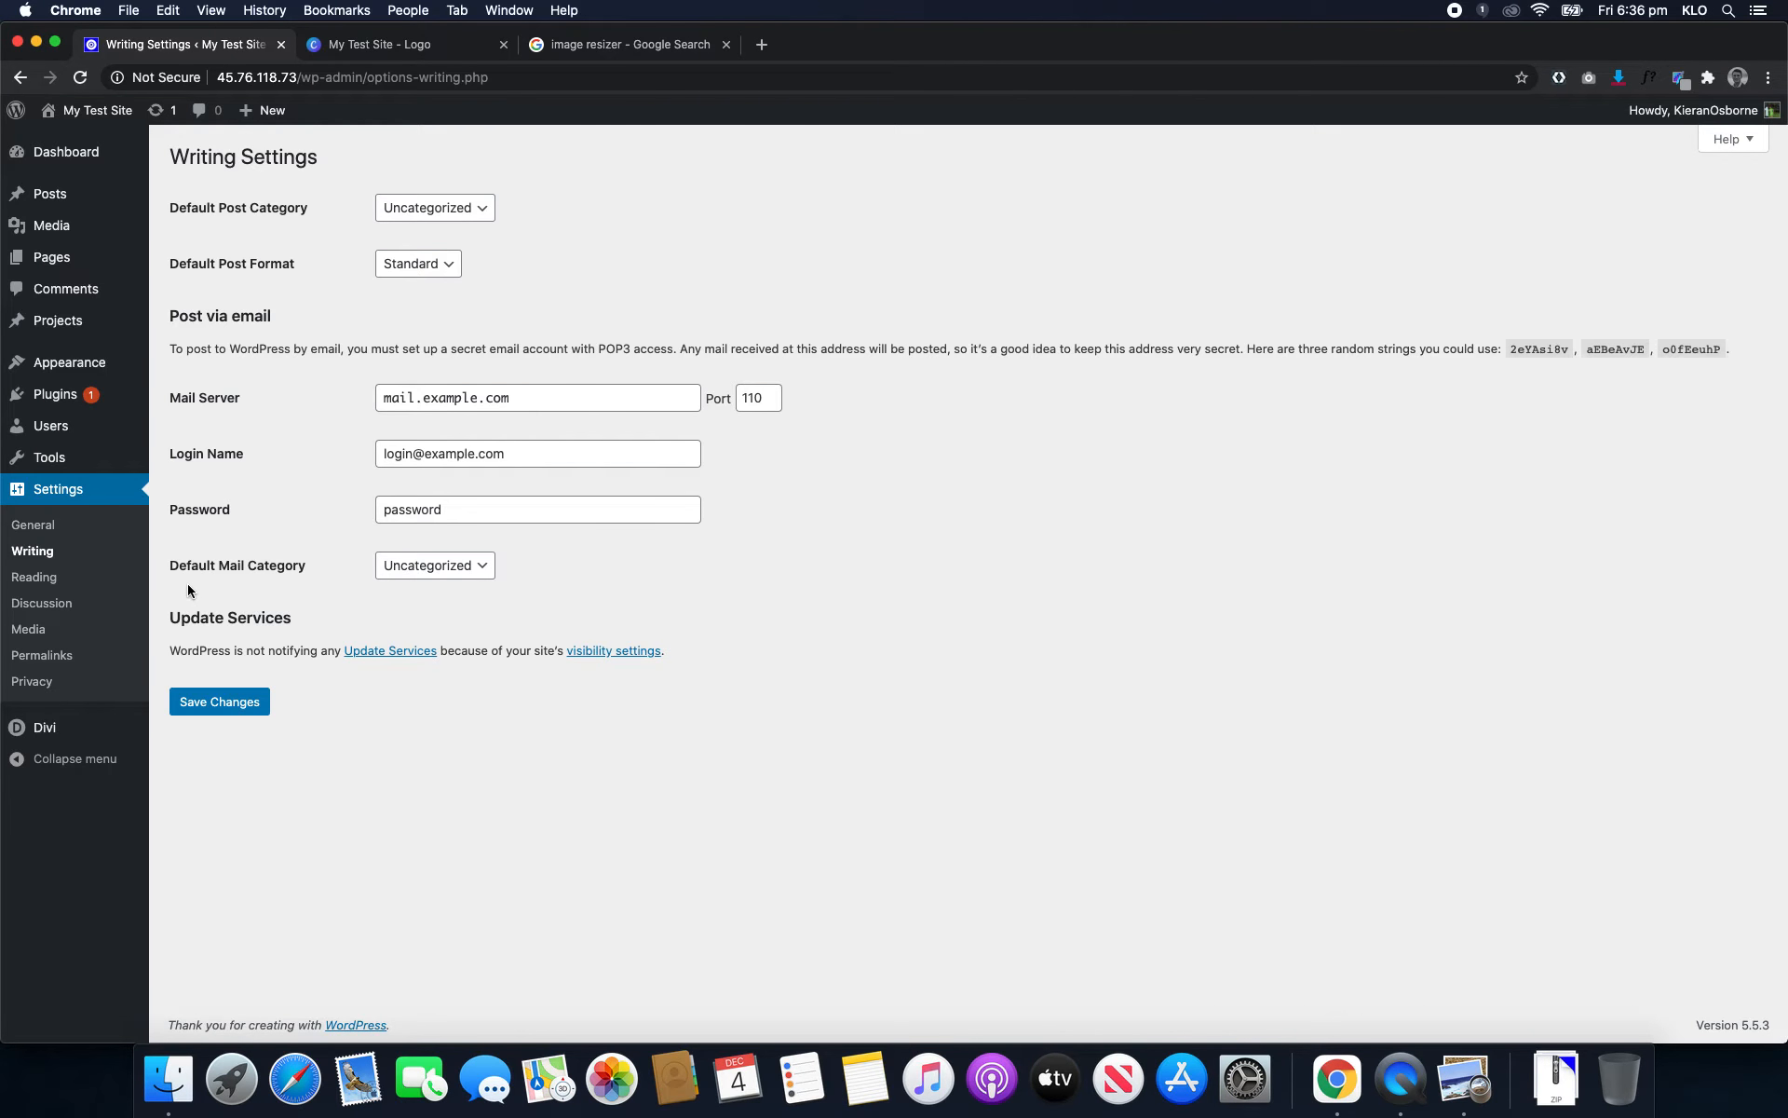
- In Reading settings, set a static homepage of Home and save changes
click(34, 576)
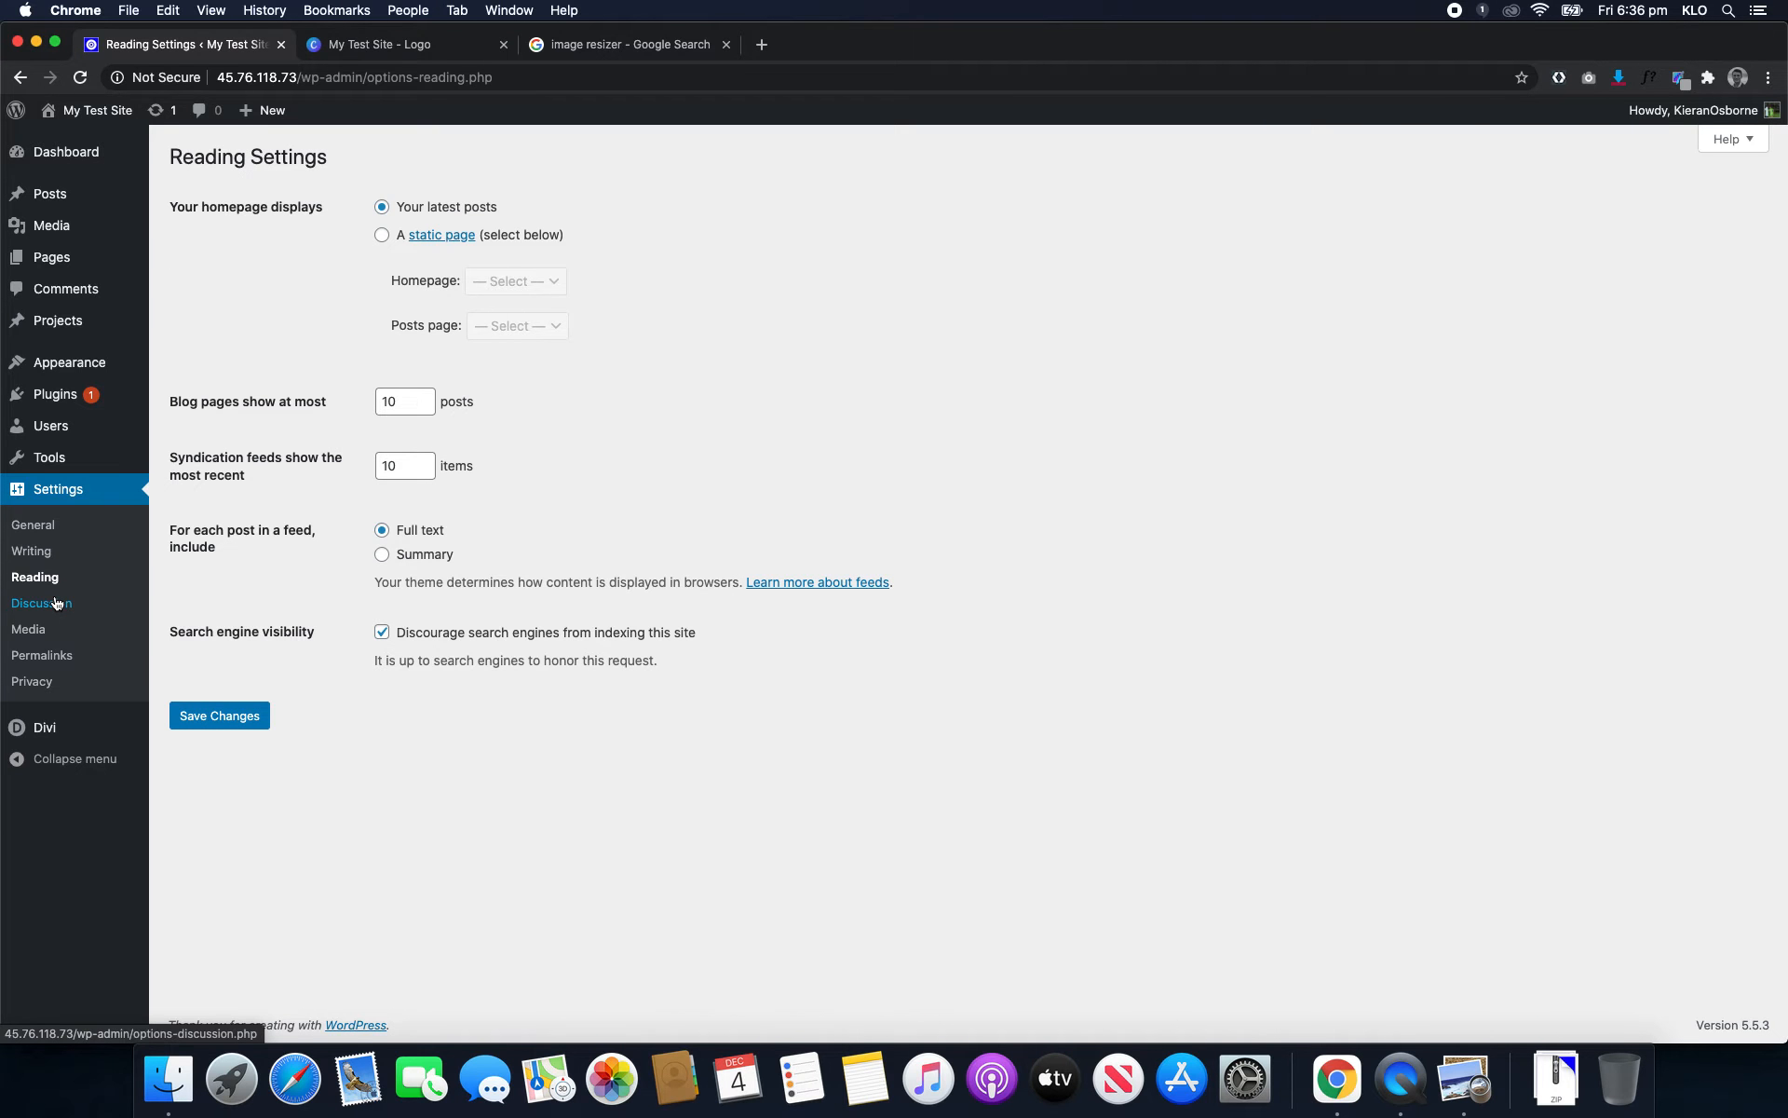
mouse_move(382, 250)
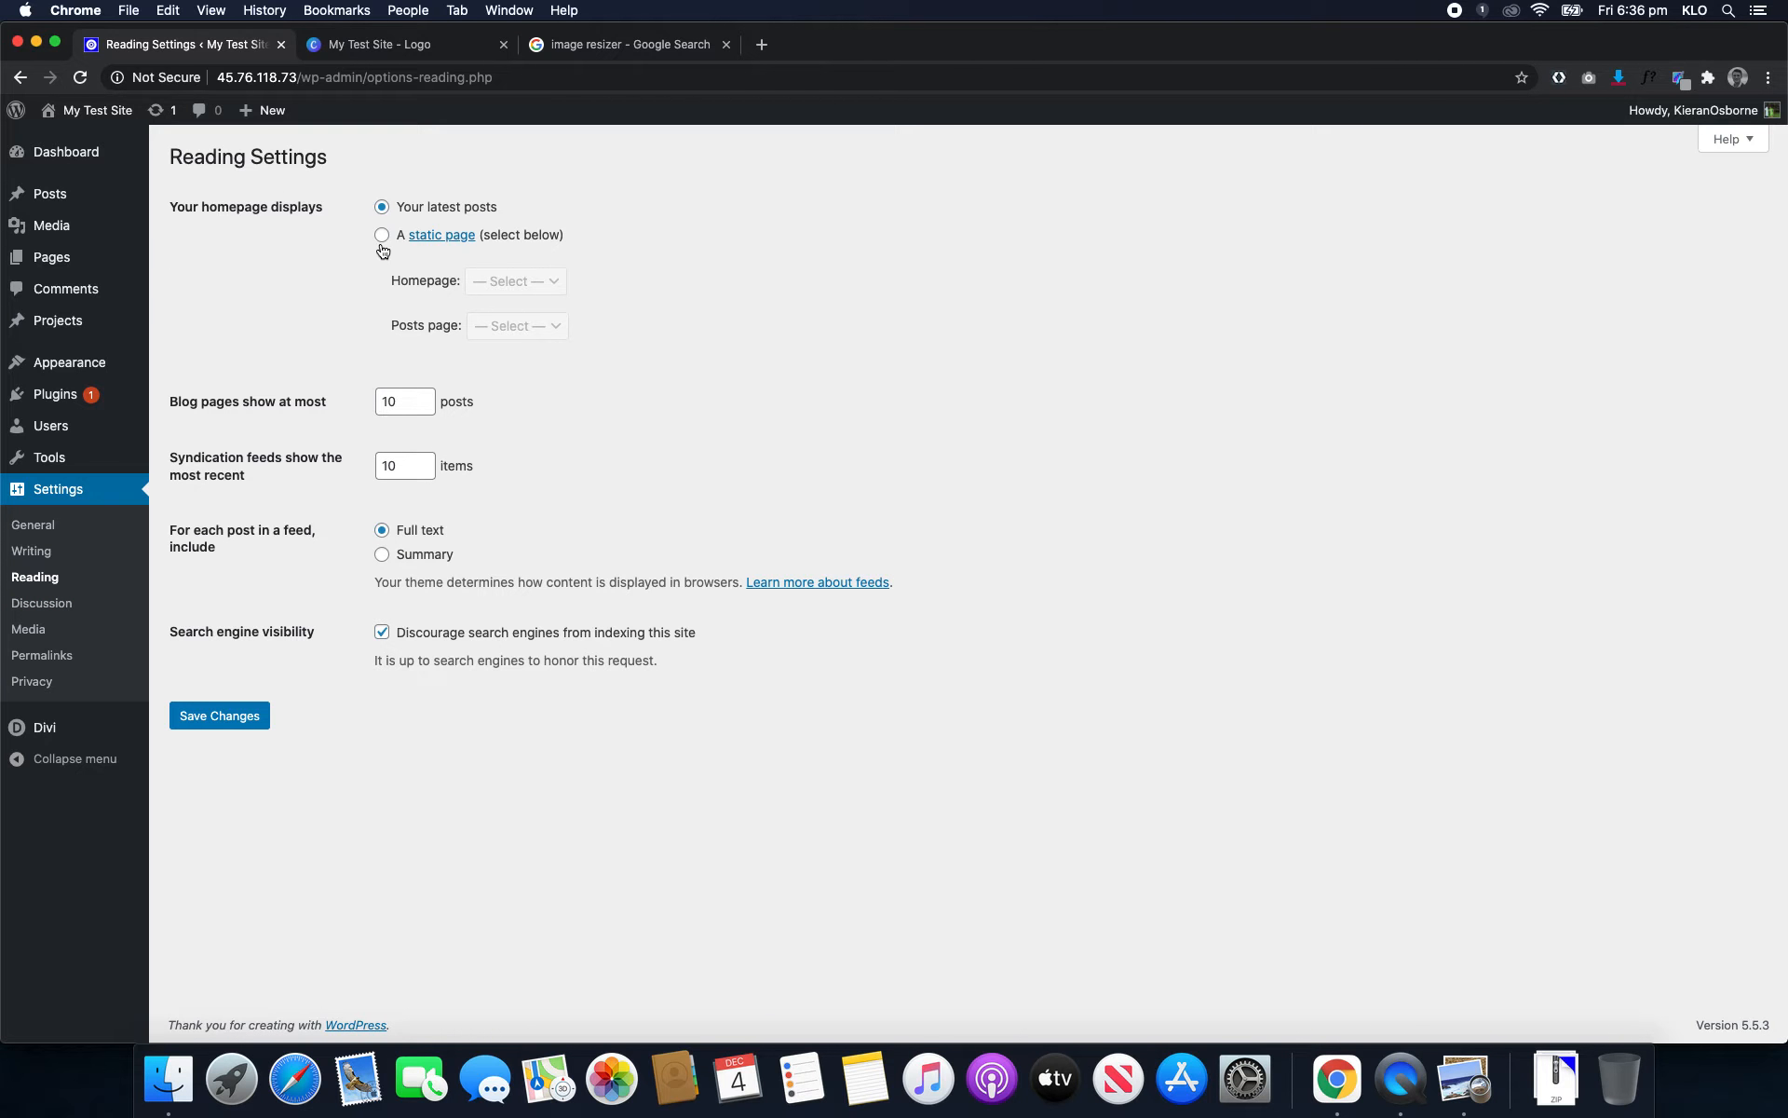
mouse_move(41, 603)
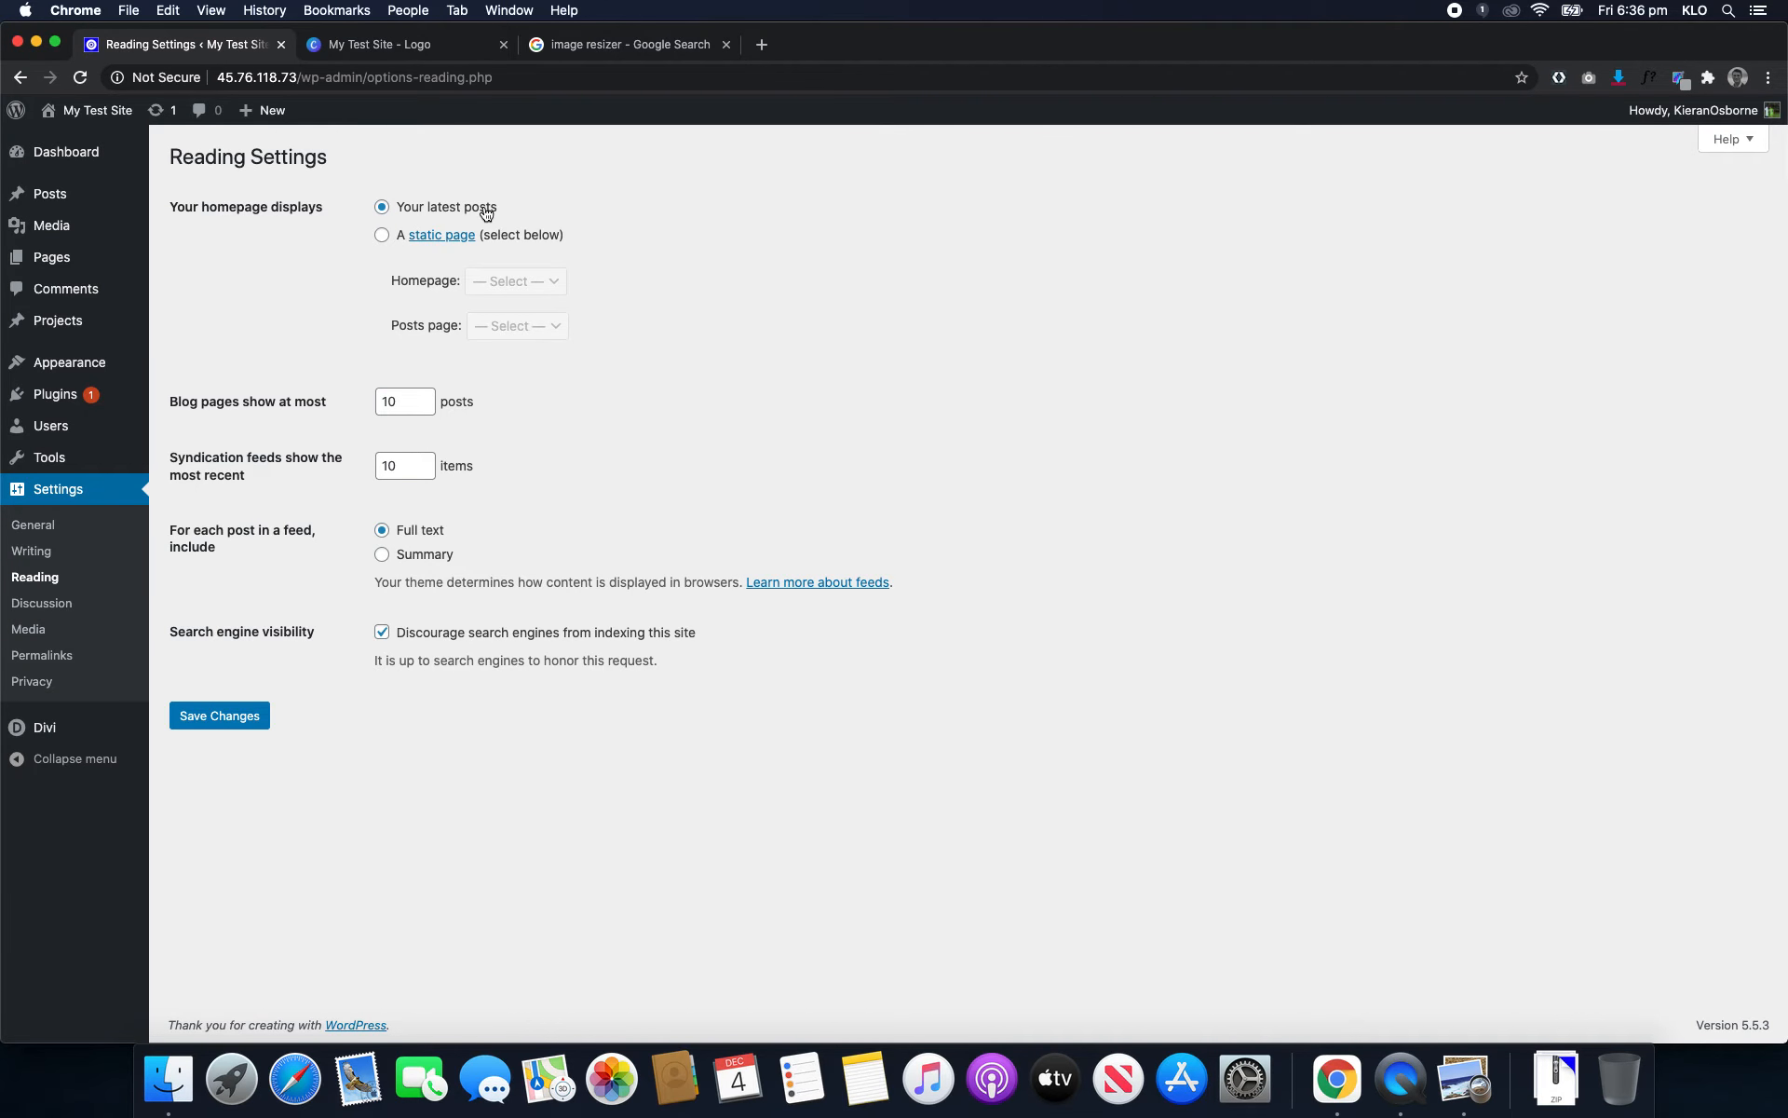
mouse_move(401, 237)
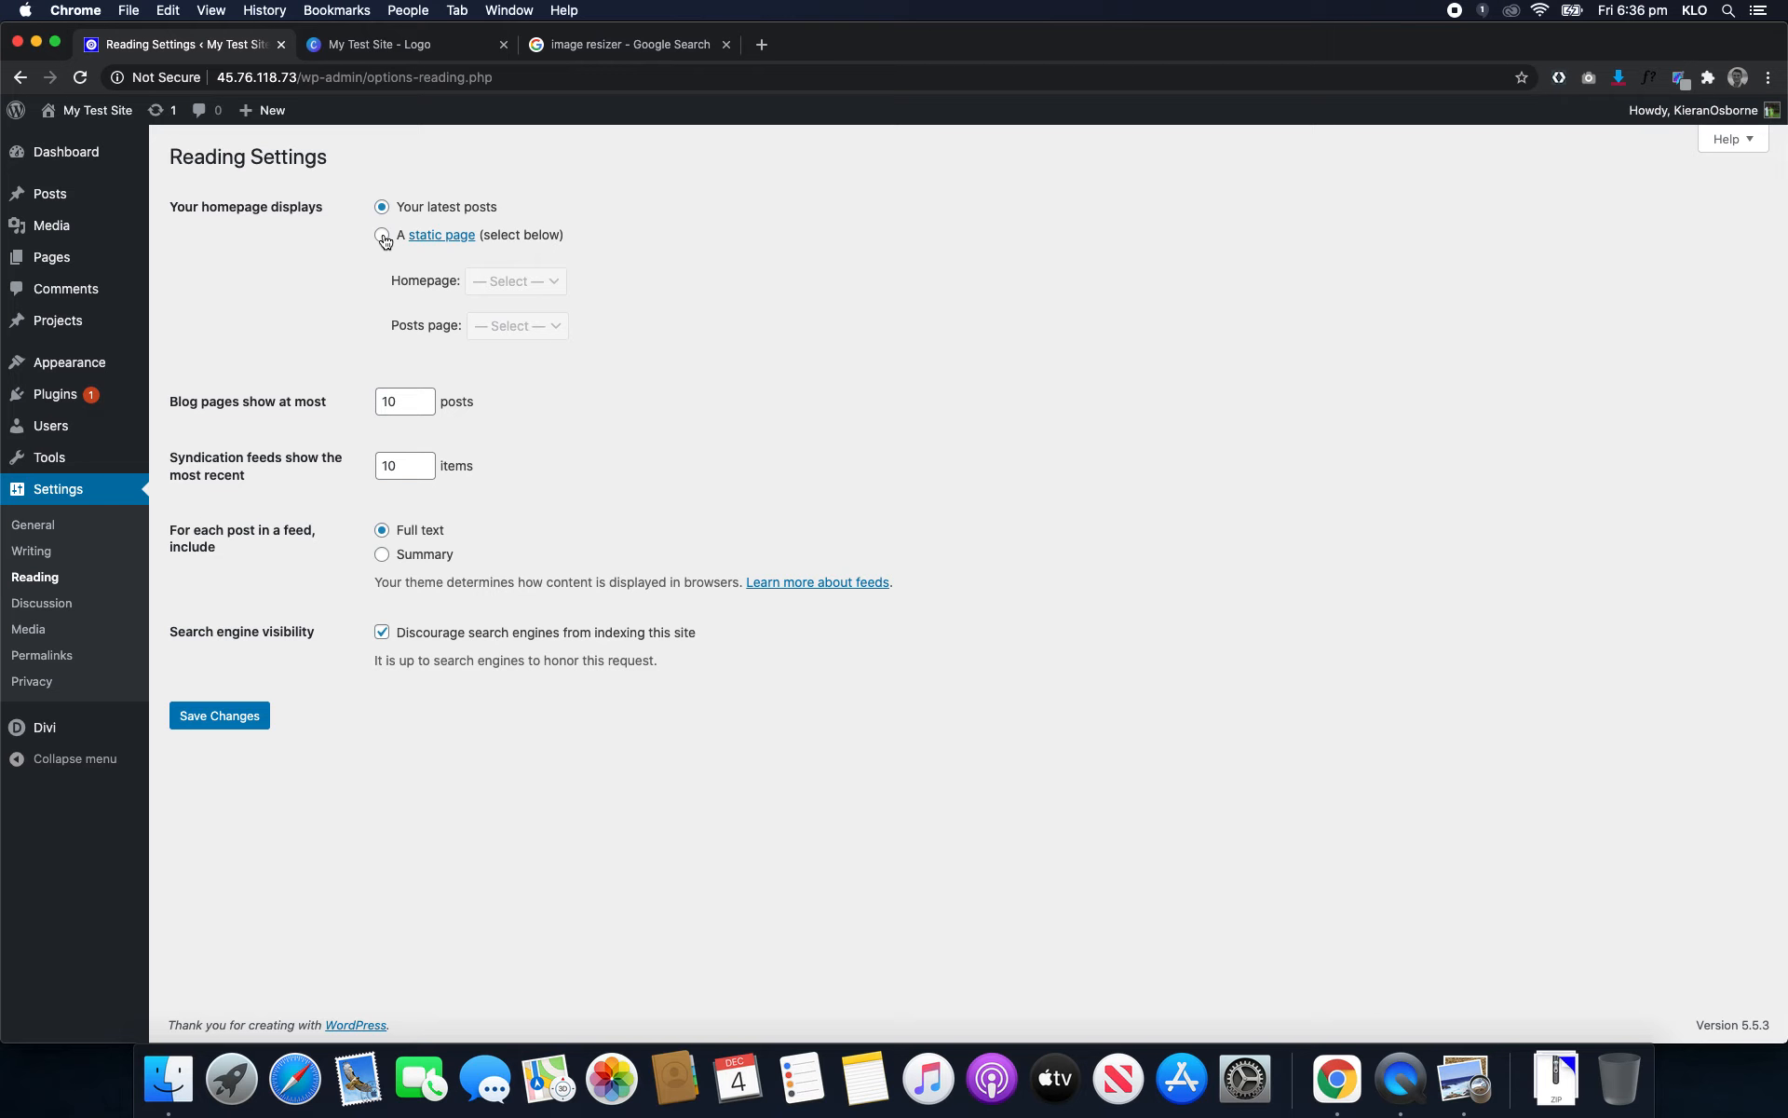
click(382, 234)
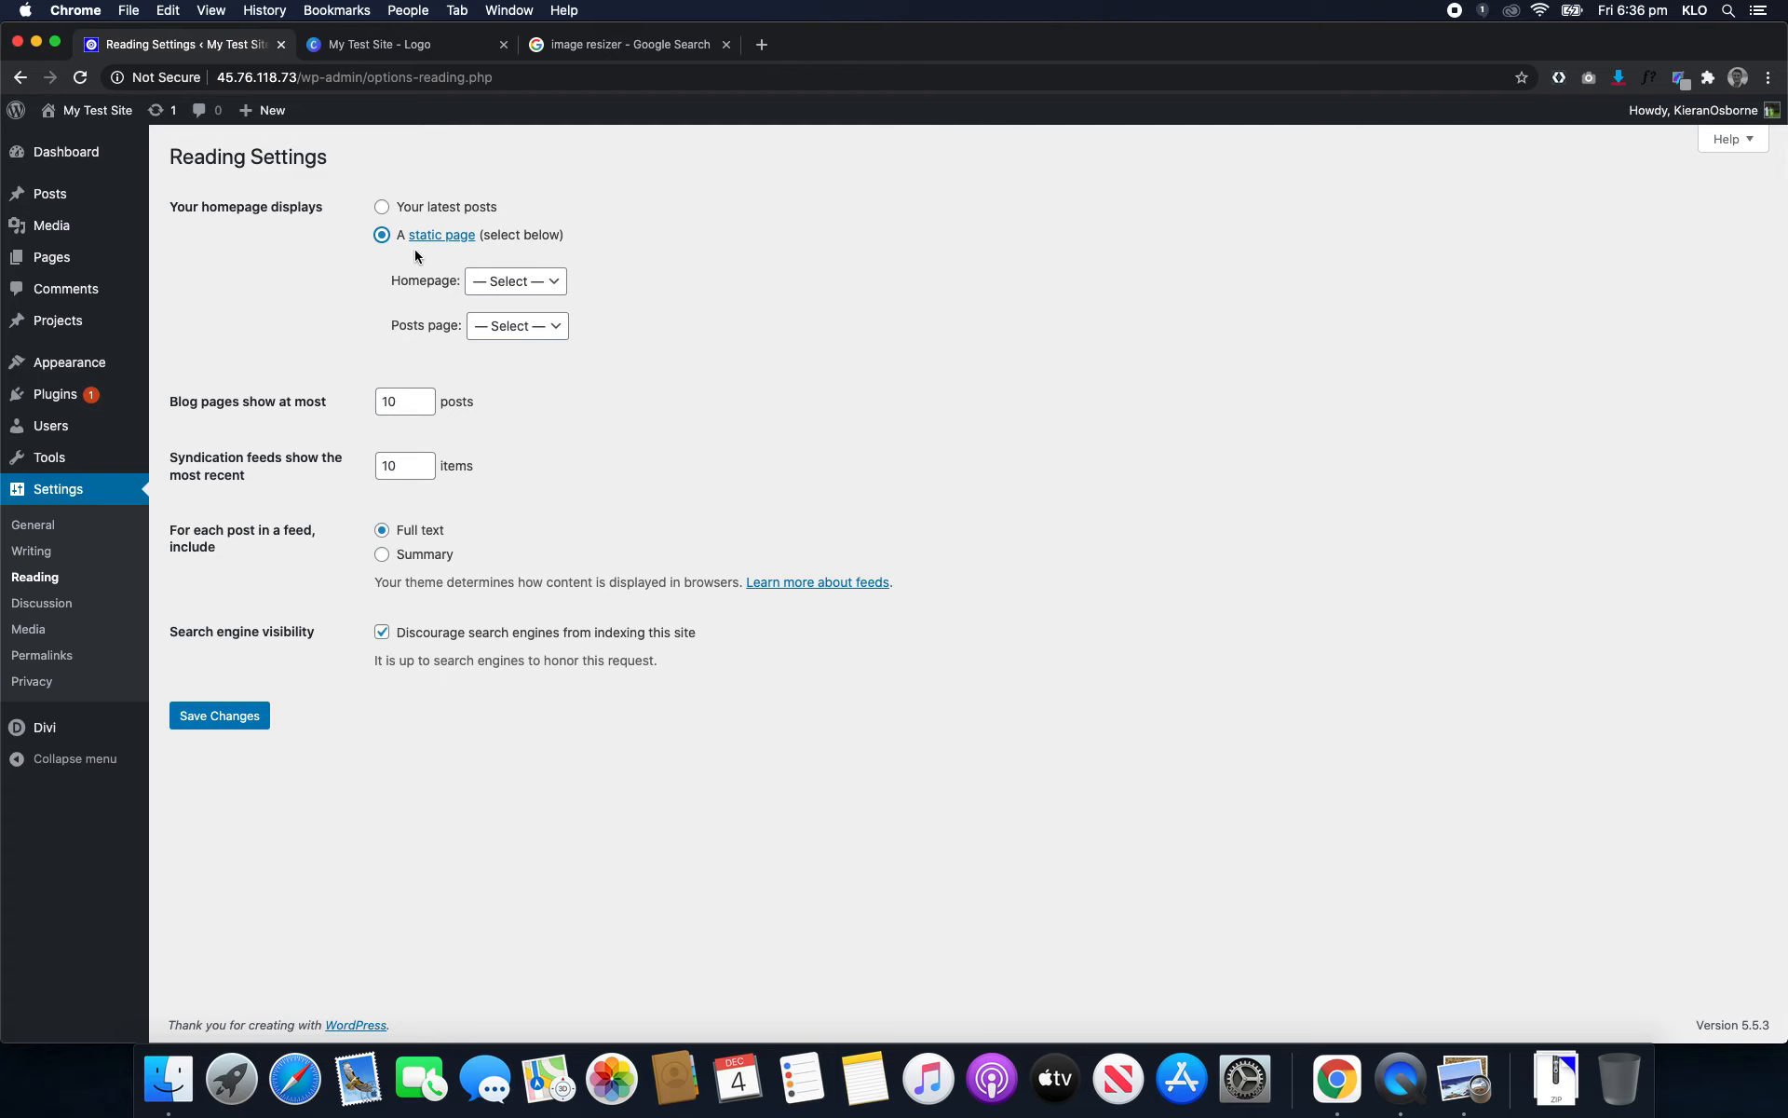
click(515, 280)
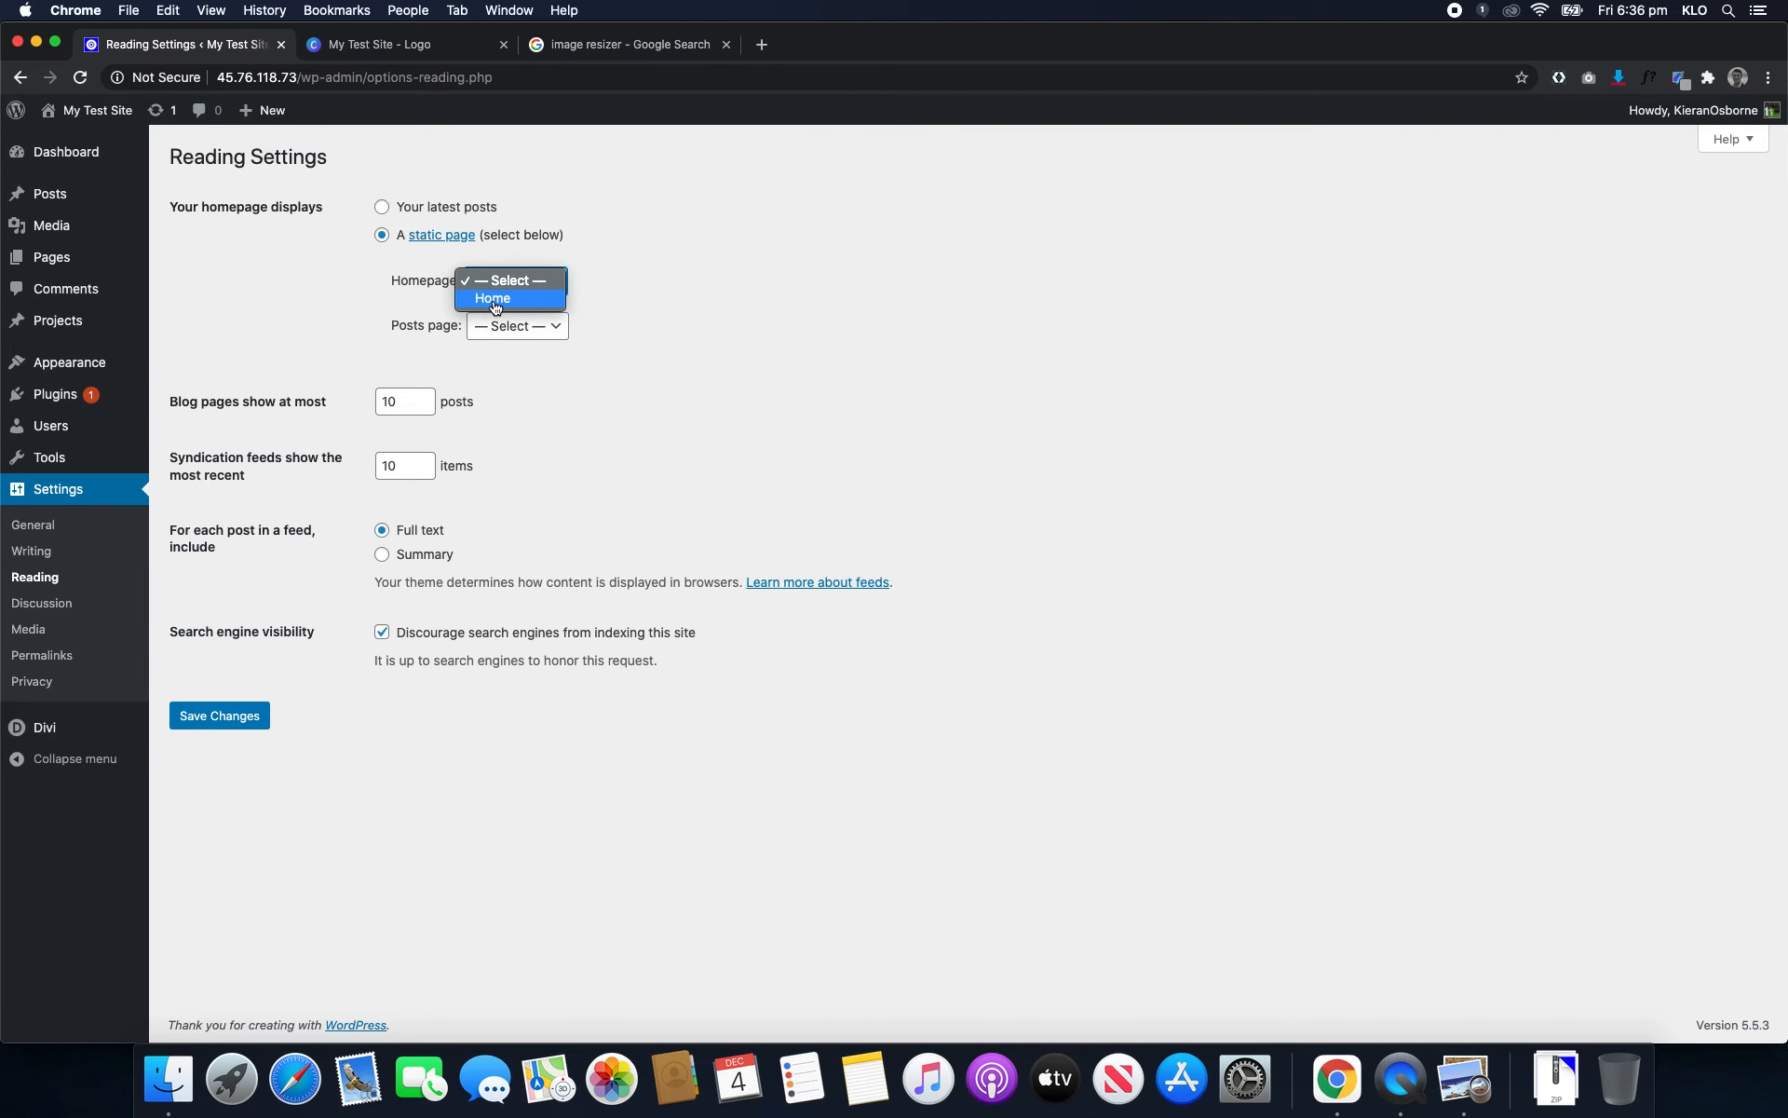
click(493, 298)
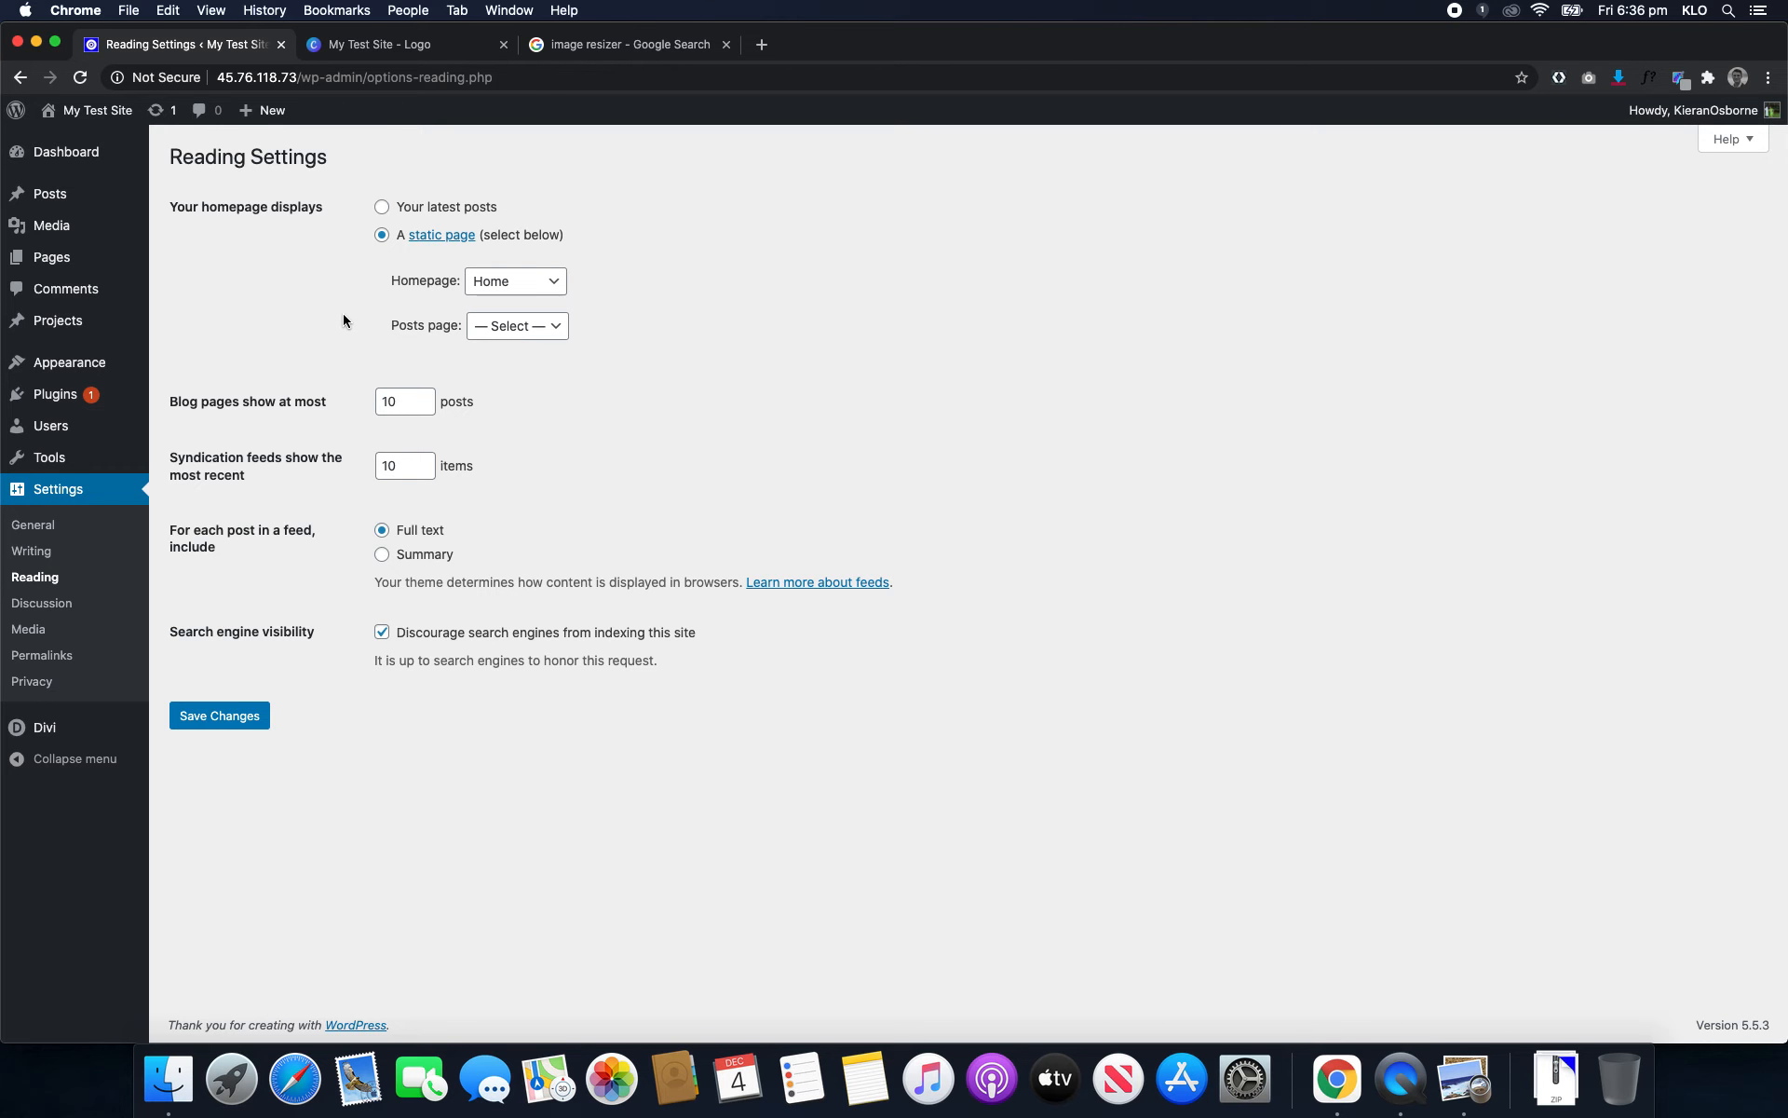
click(218, 715)
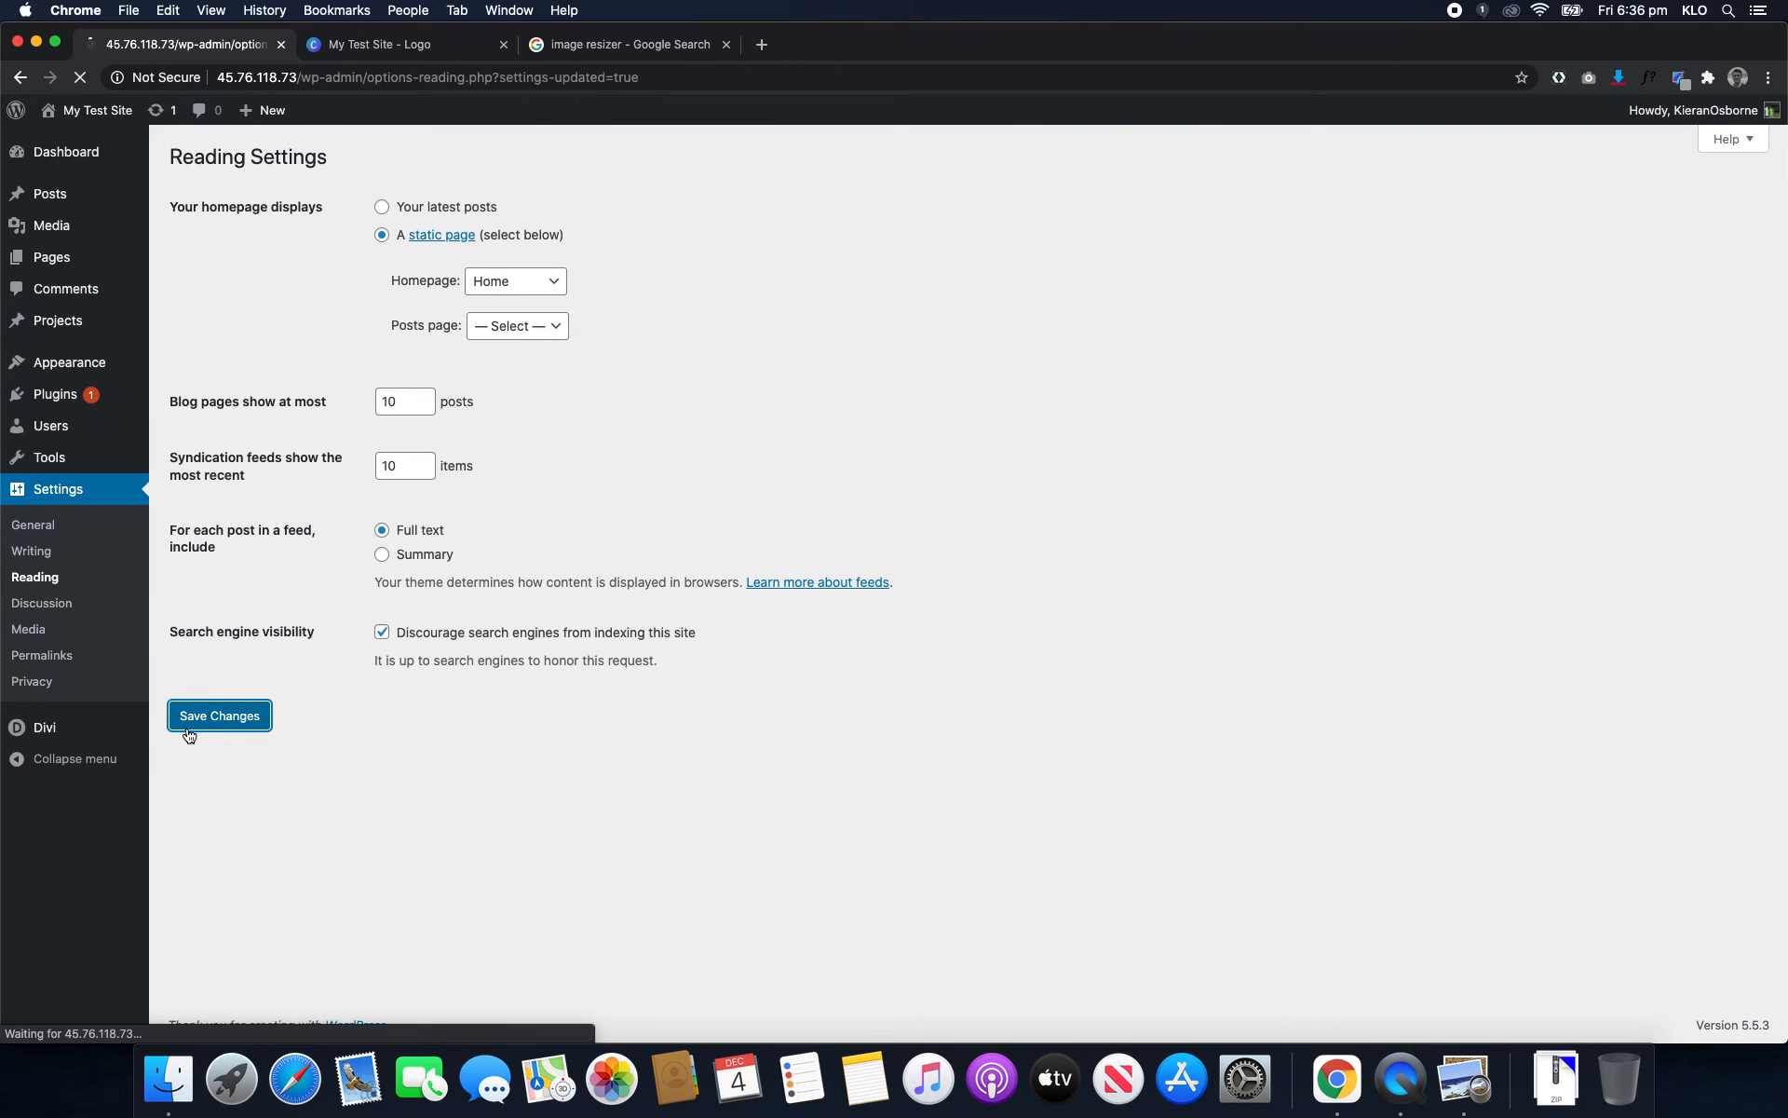
click(218, 715)
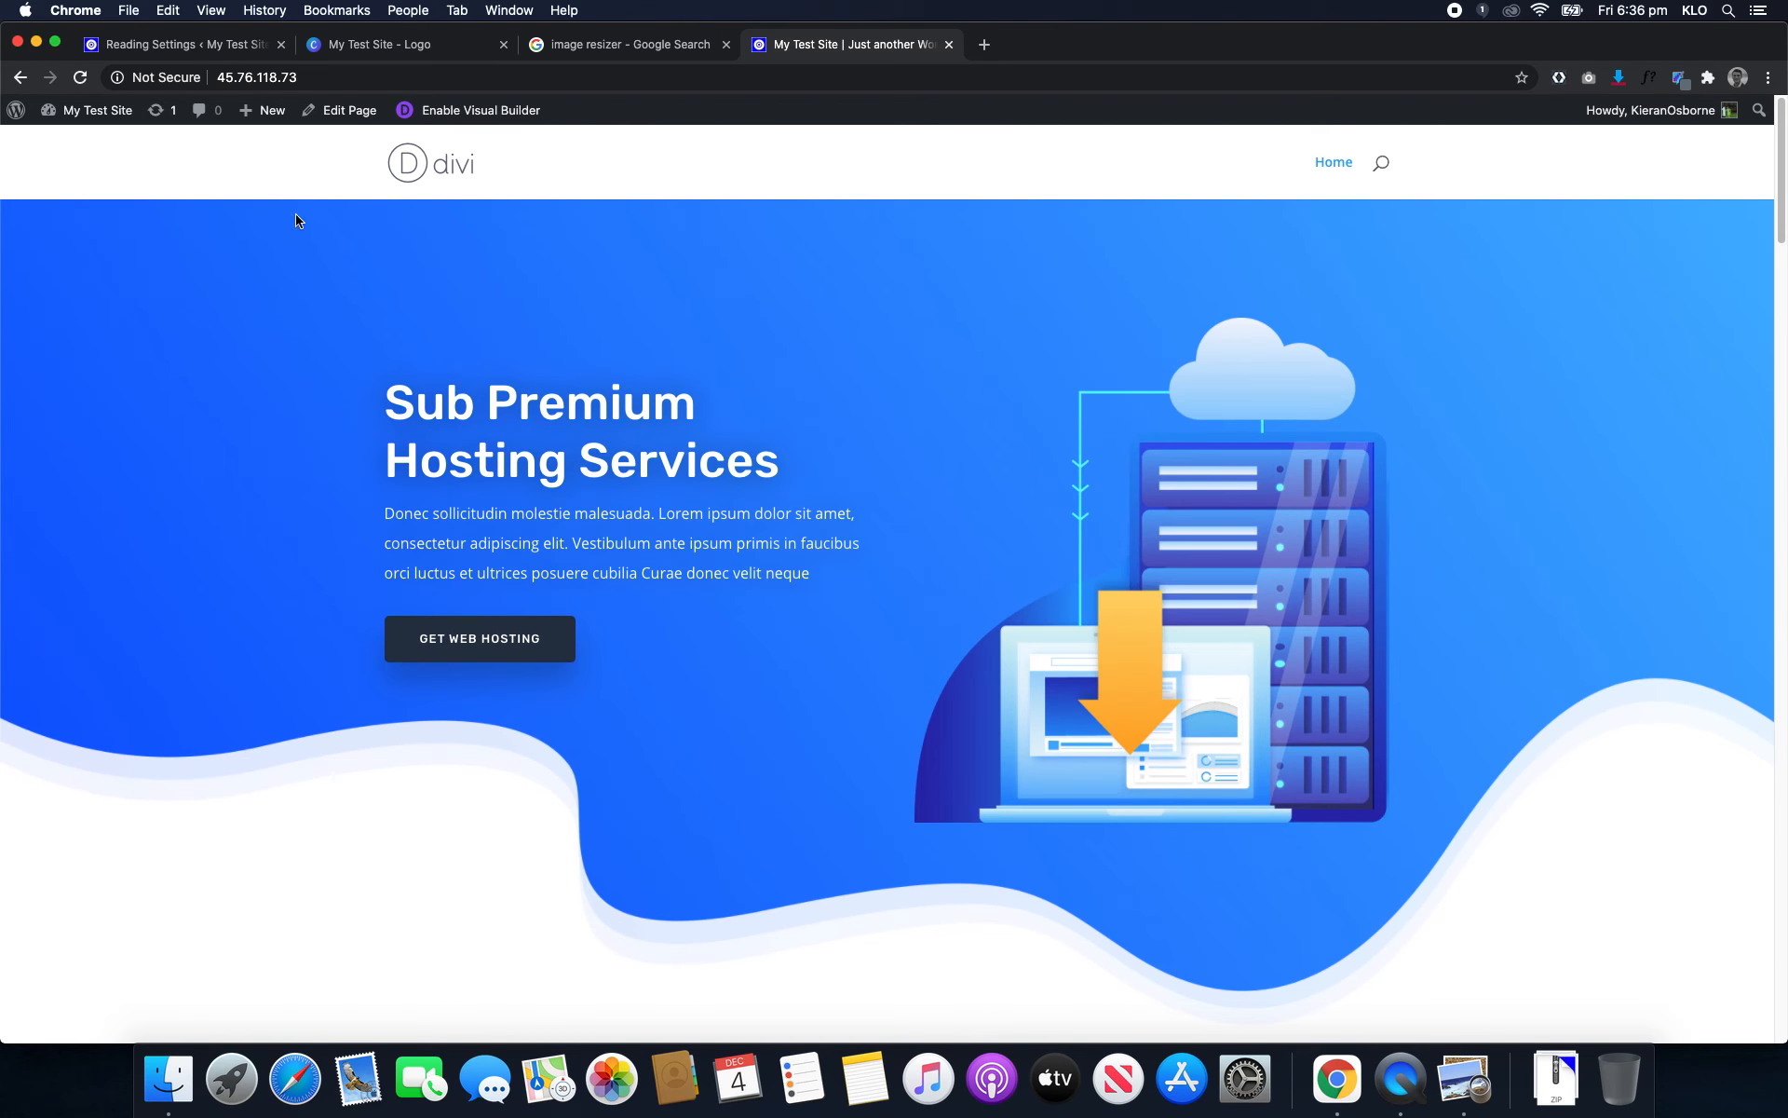
- Scroll the live homepage down to Web Hosting Plans & Pricing and back to the hero
scroll(down, 3)
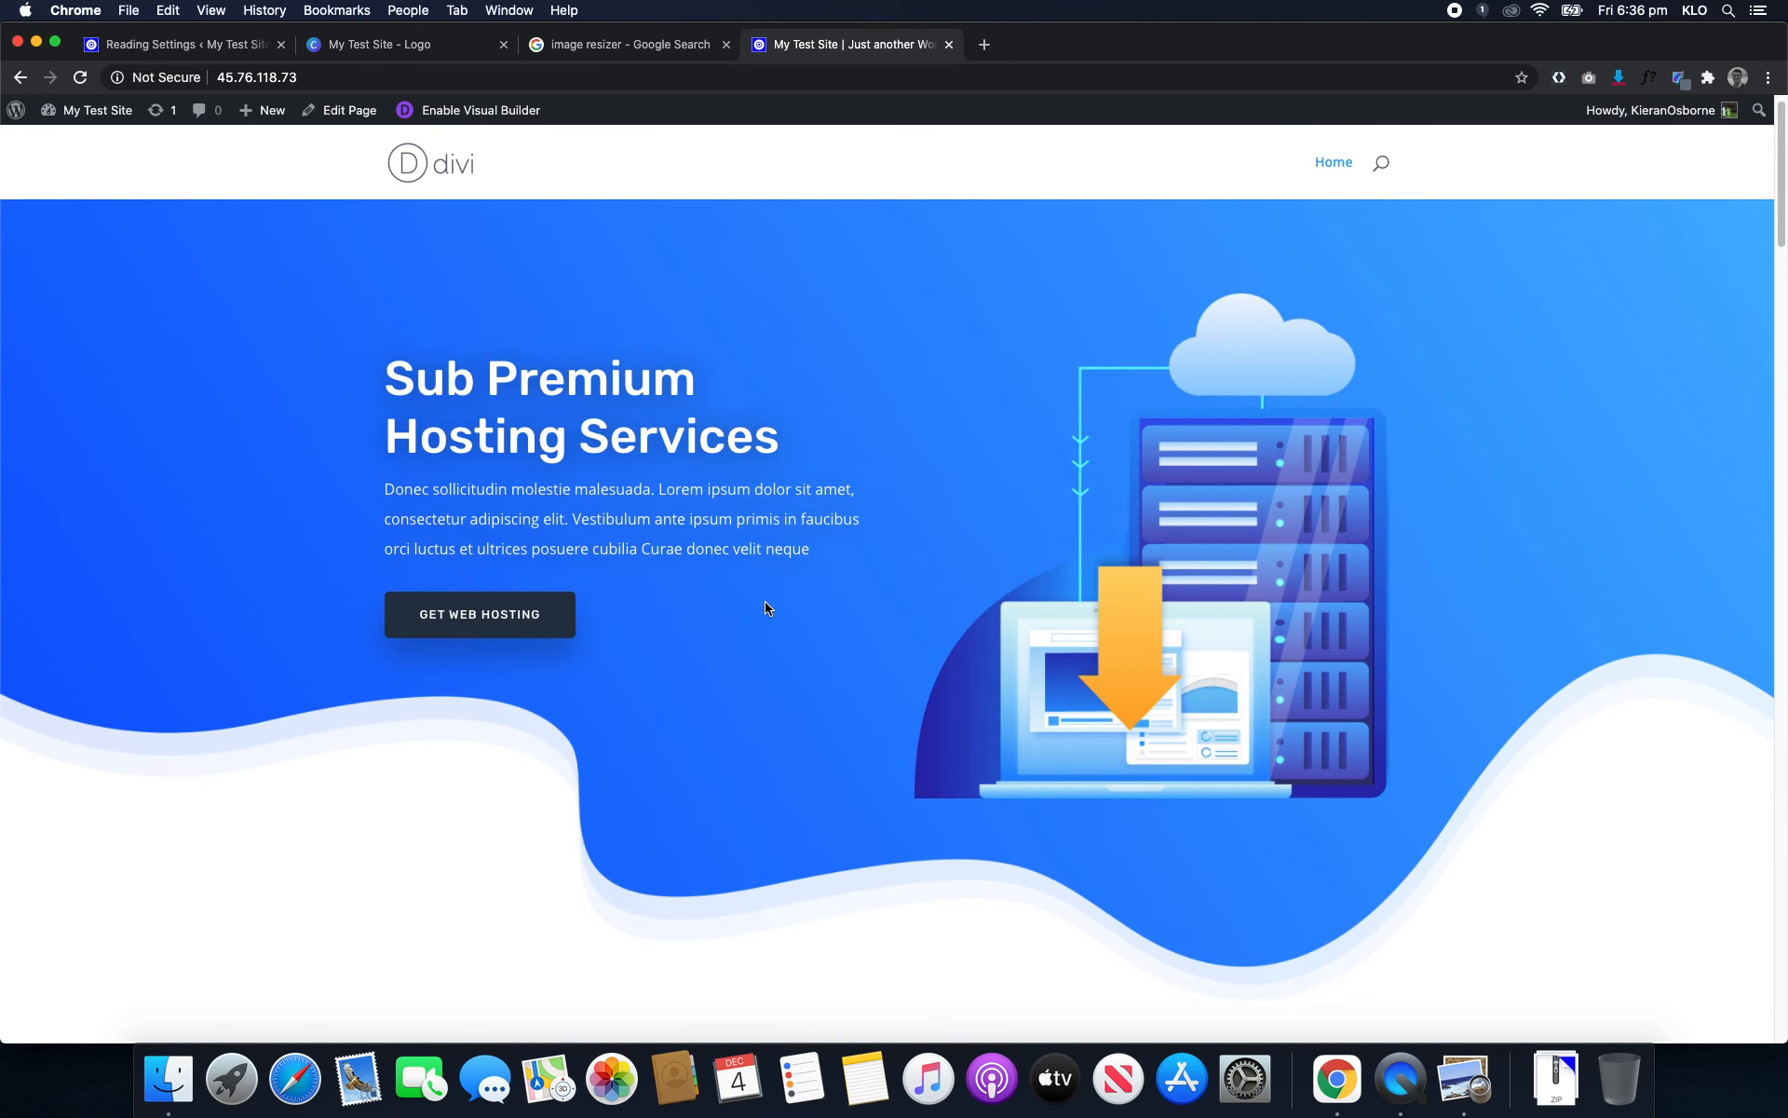
scroll(down, 3)
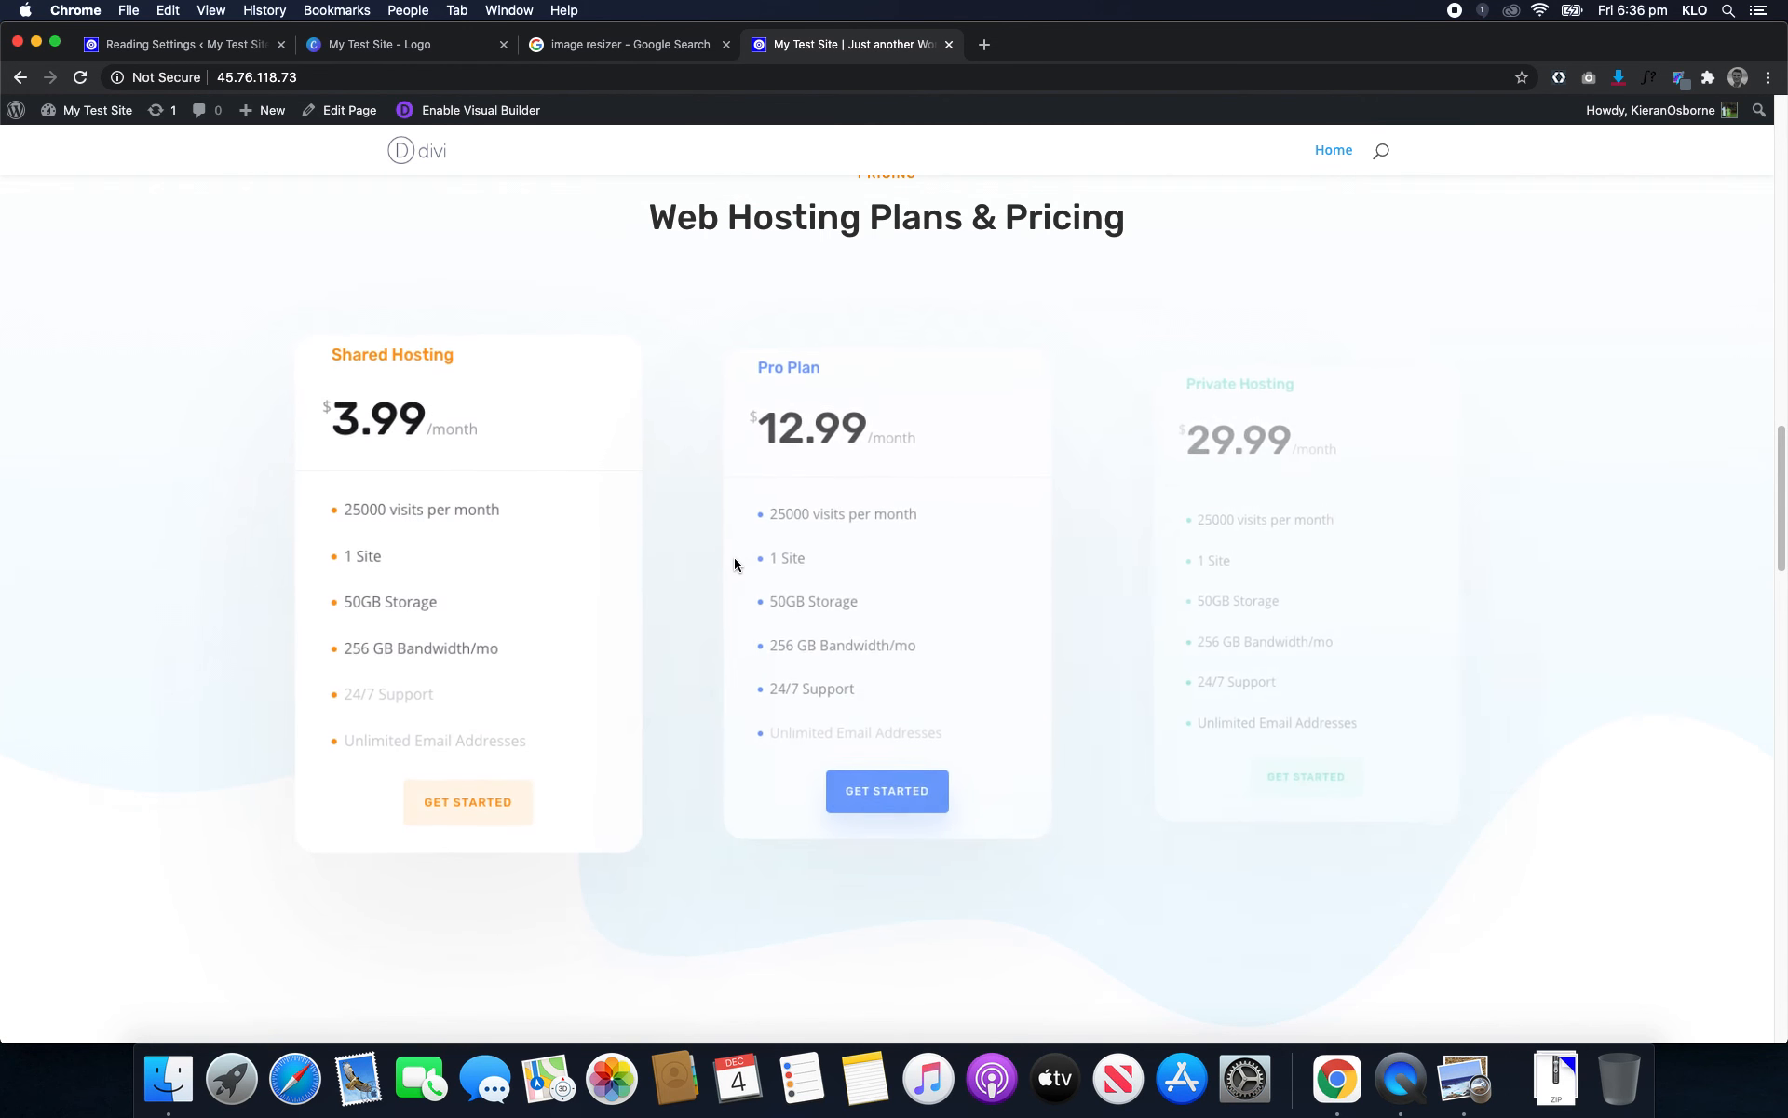
scroll(up, 3)
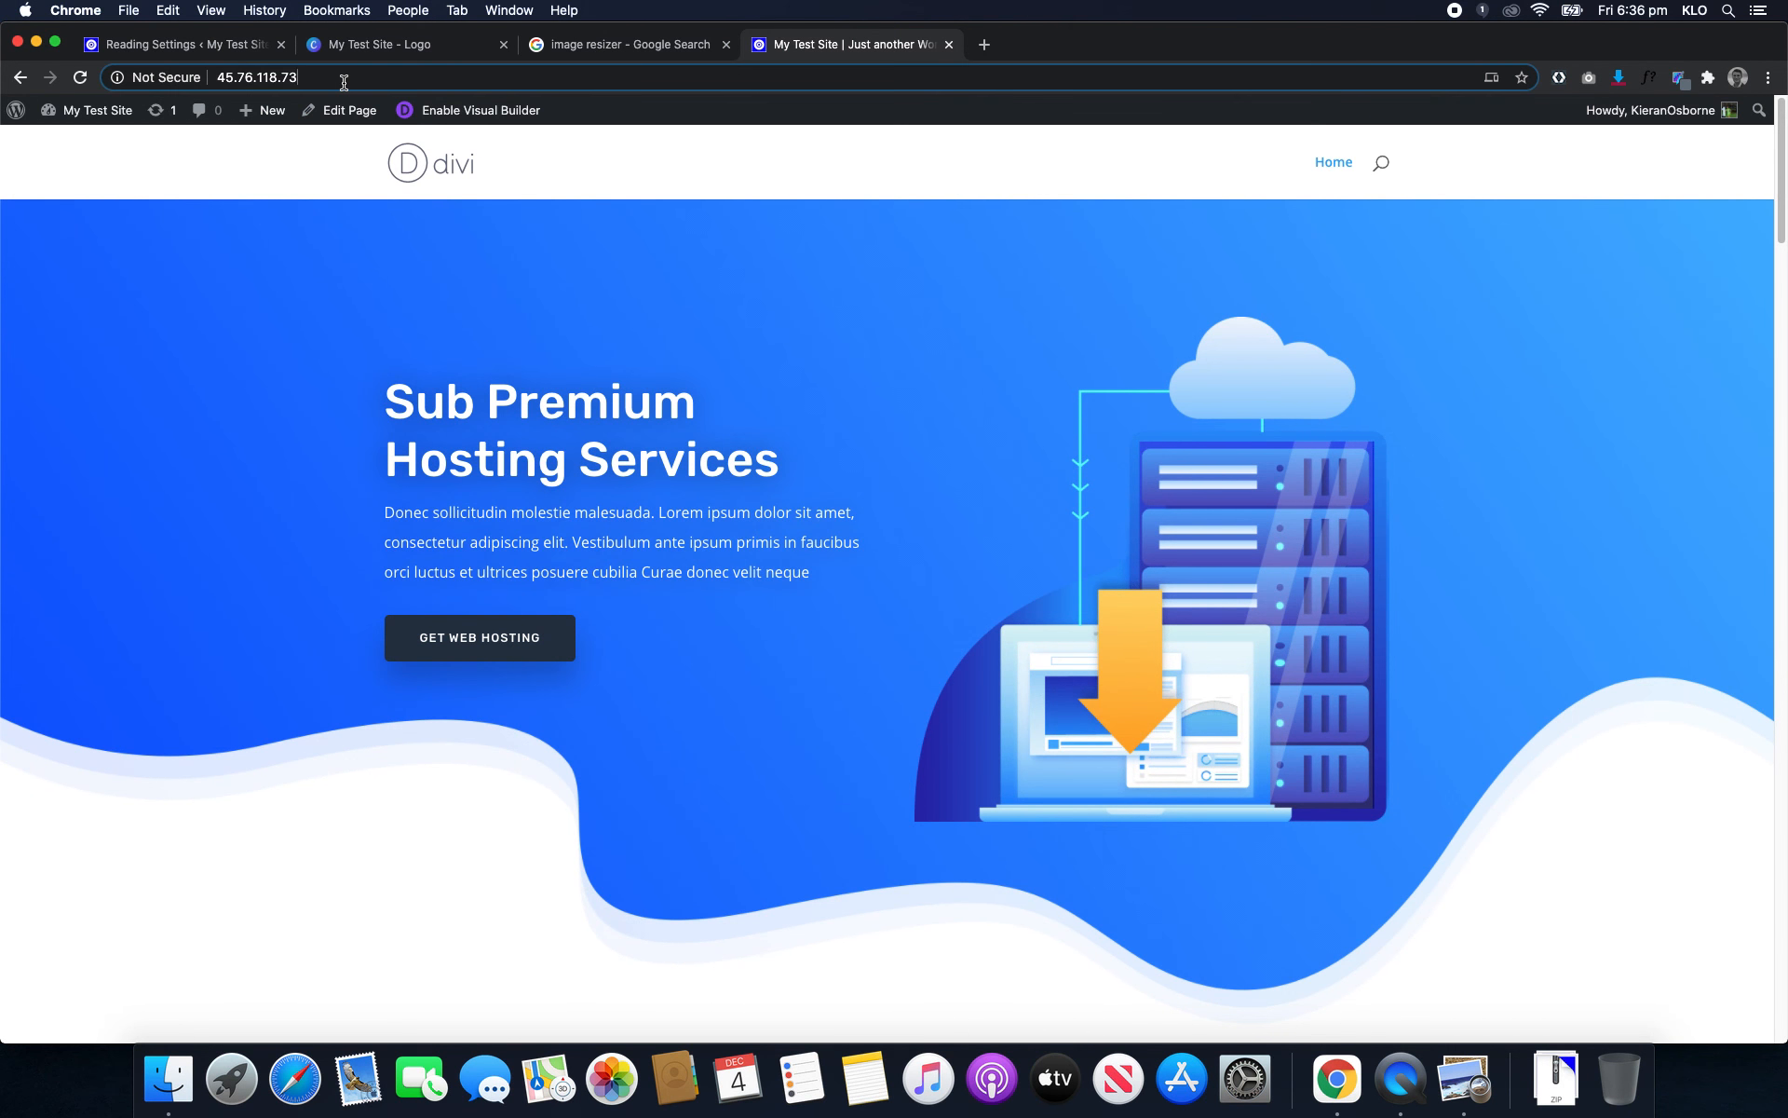
- Switch back to the Reading Settings tab showing the Settings saved notice
click(177, 44)
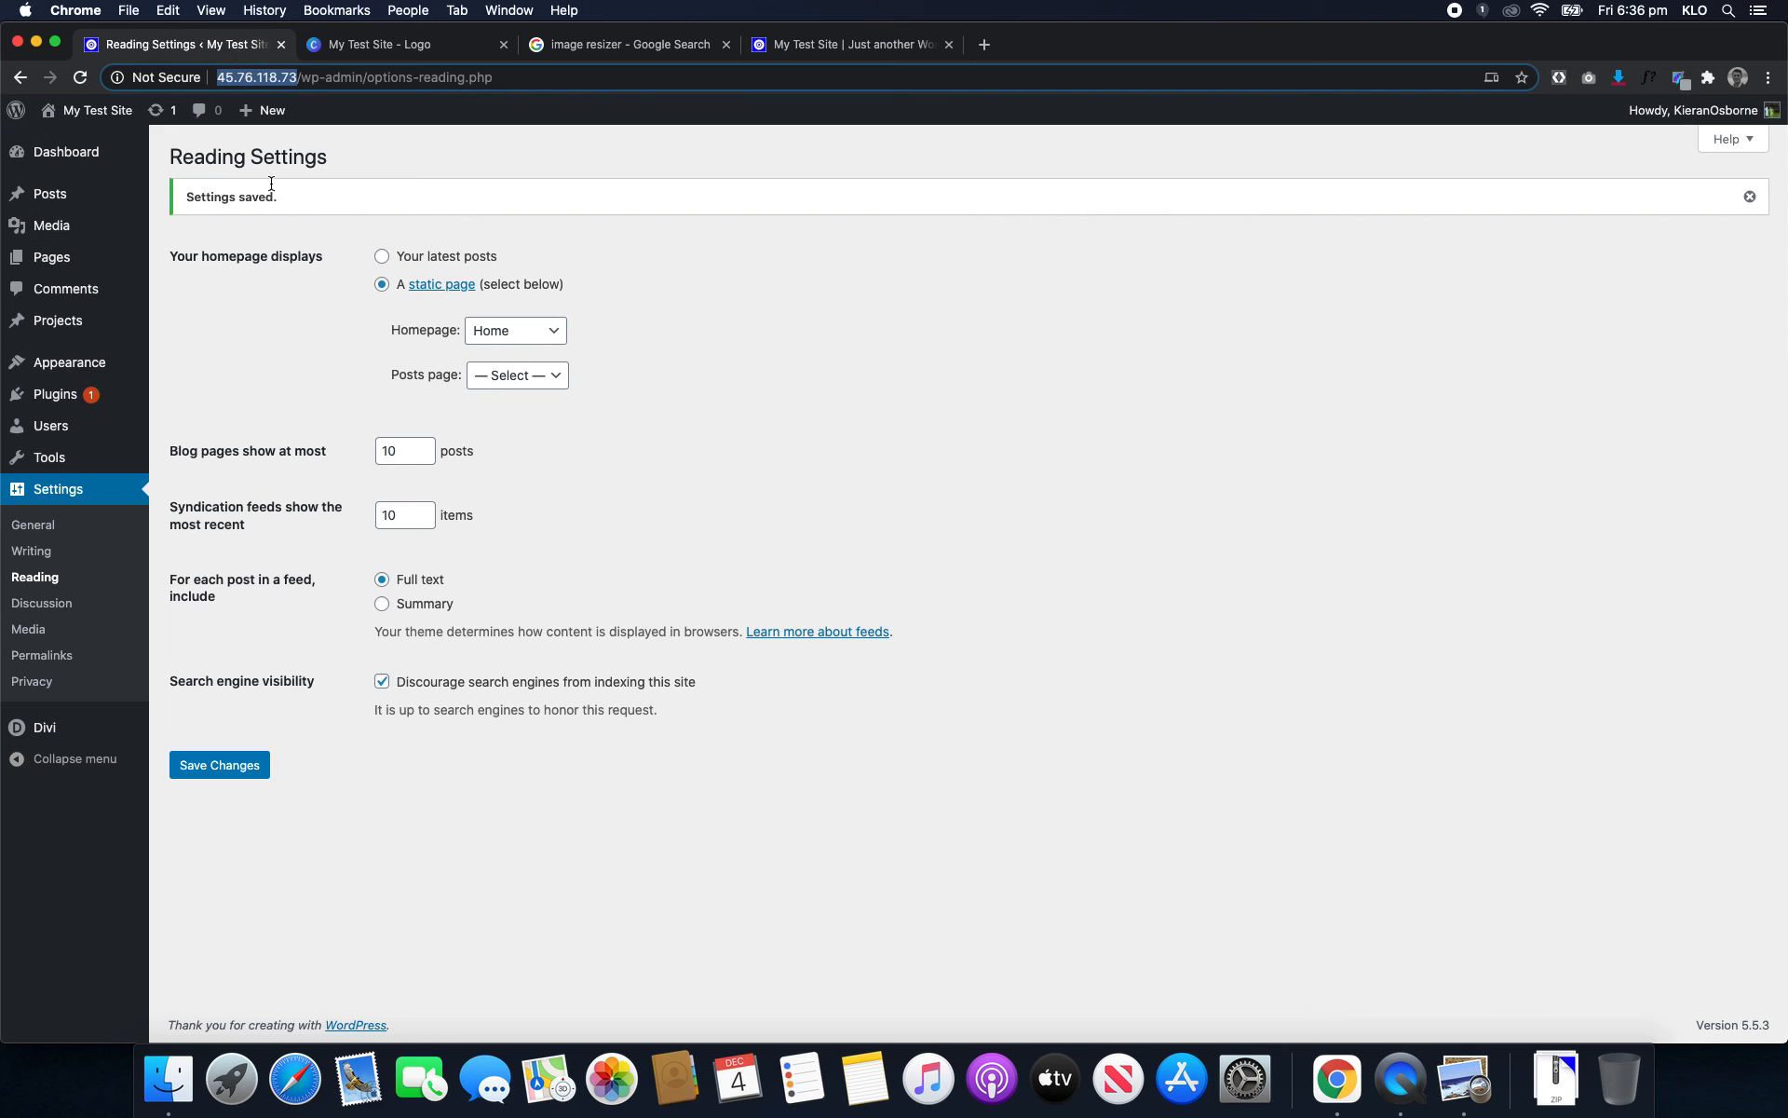
mouse_move(65, 288)
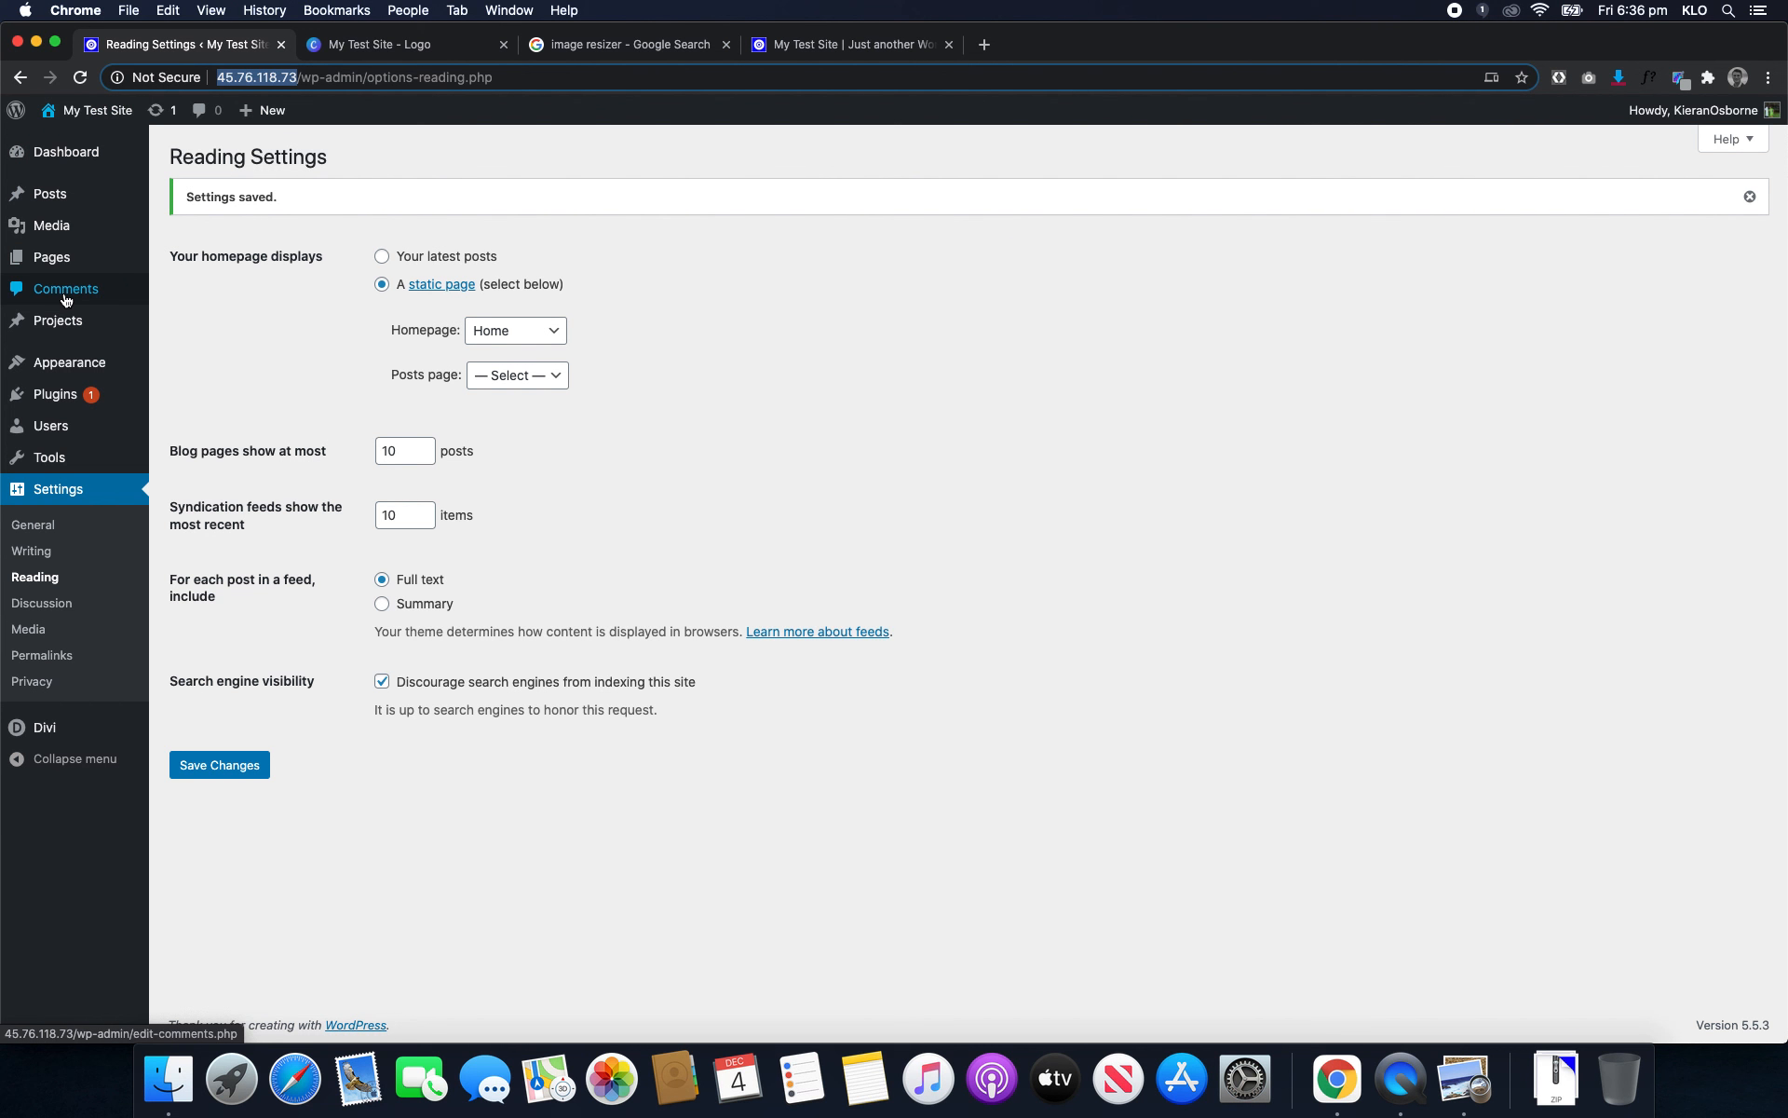
mouse_move(255, 392)
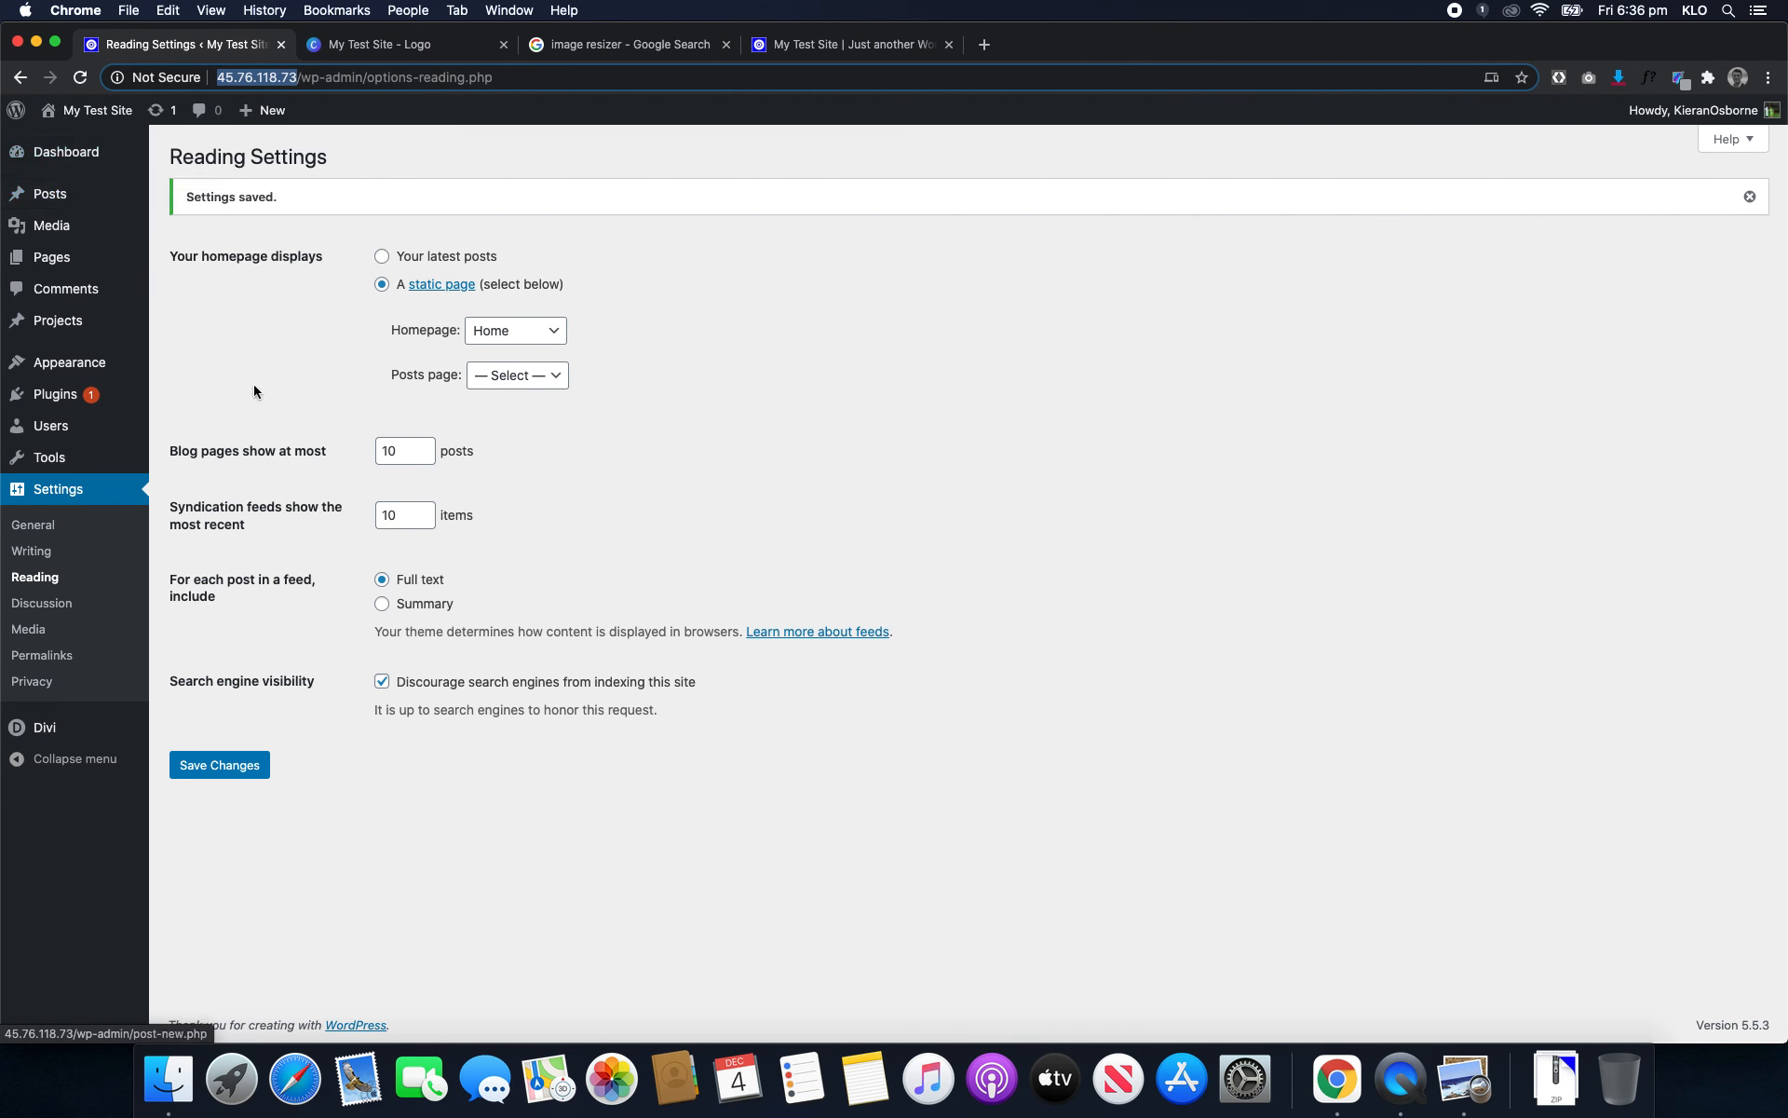
mouse_move(32, 681)
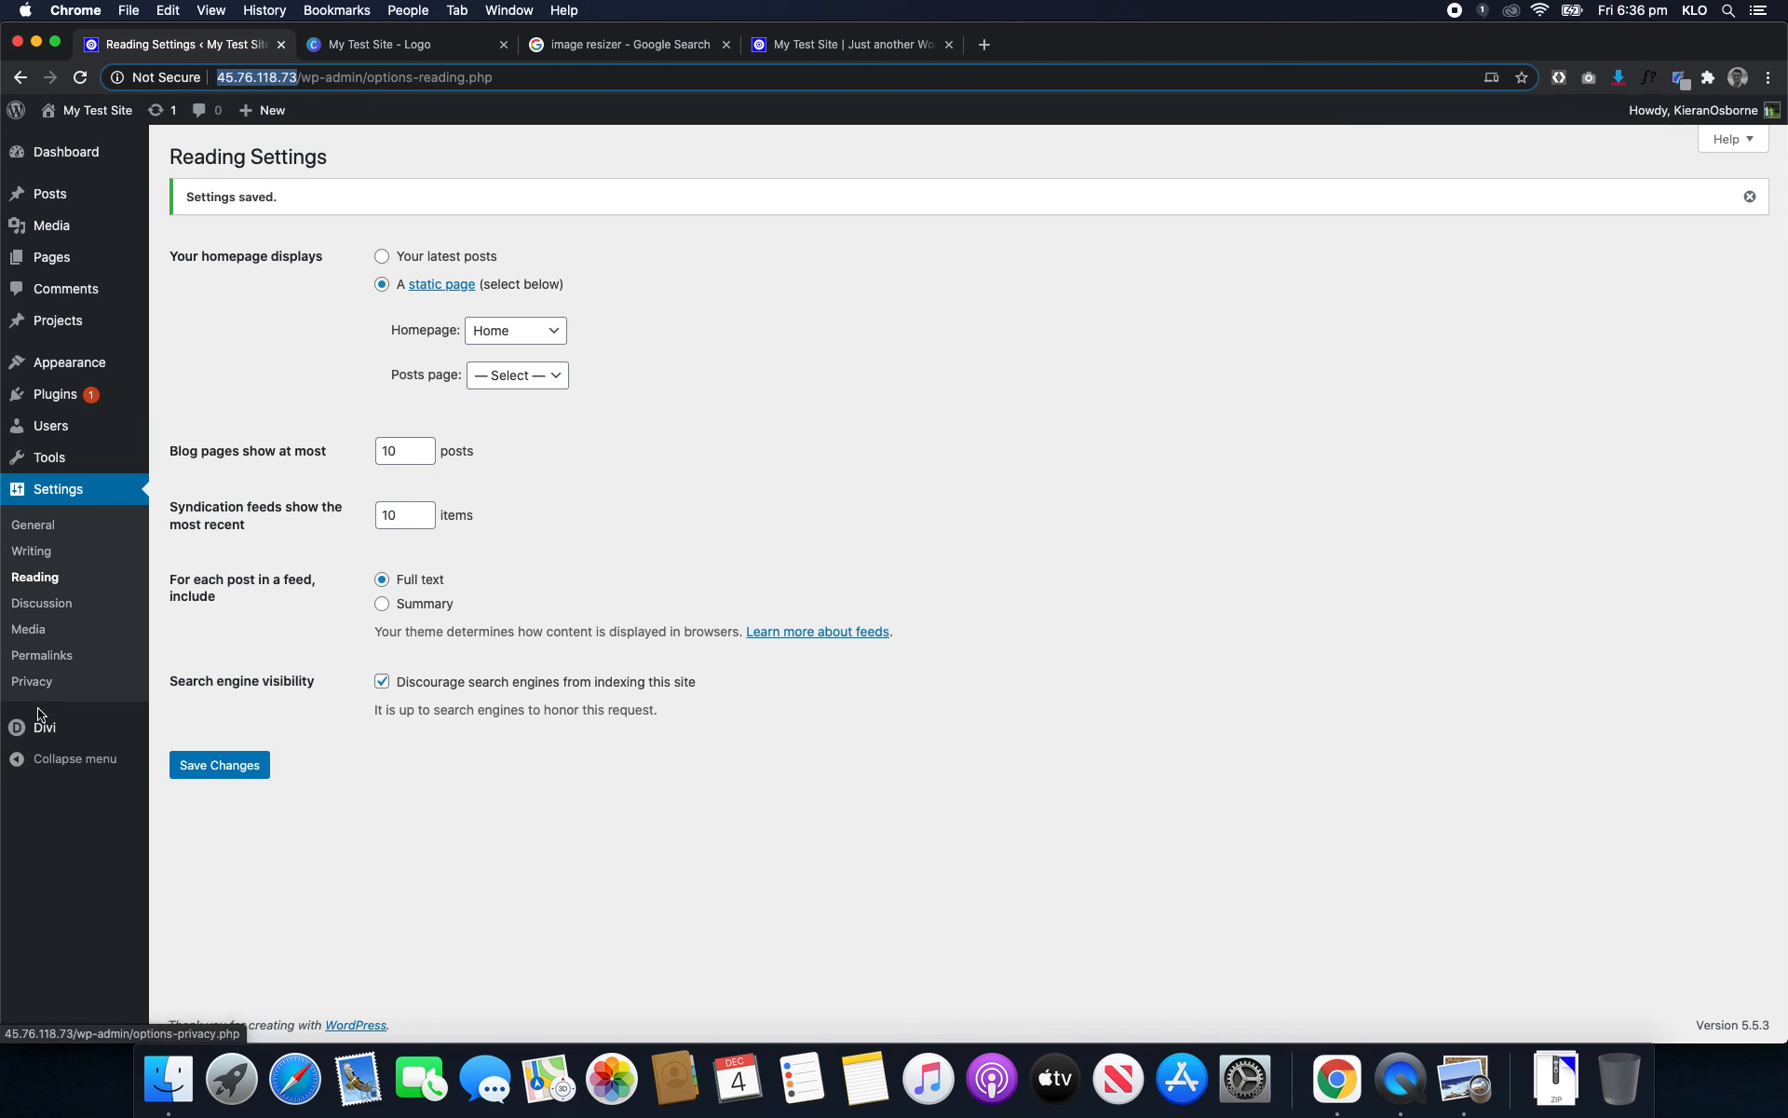